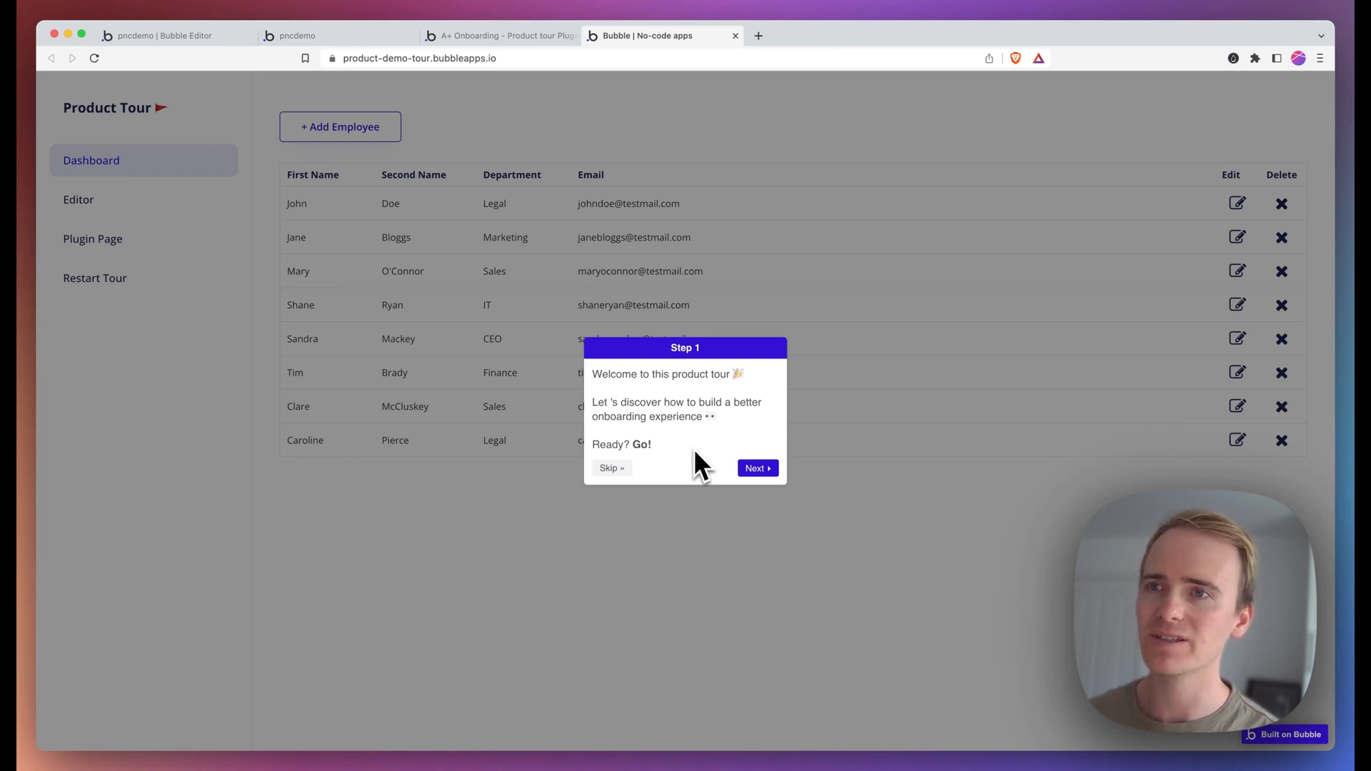
Step: Advance through every tour step, including employee records, and close it with Tour Complete
click(755, 468)
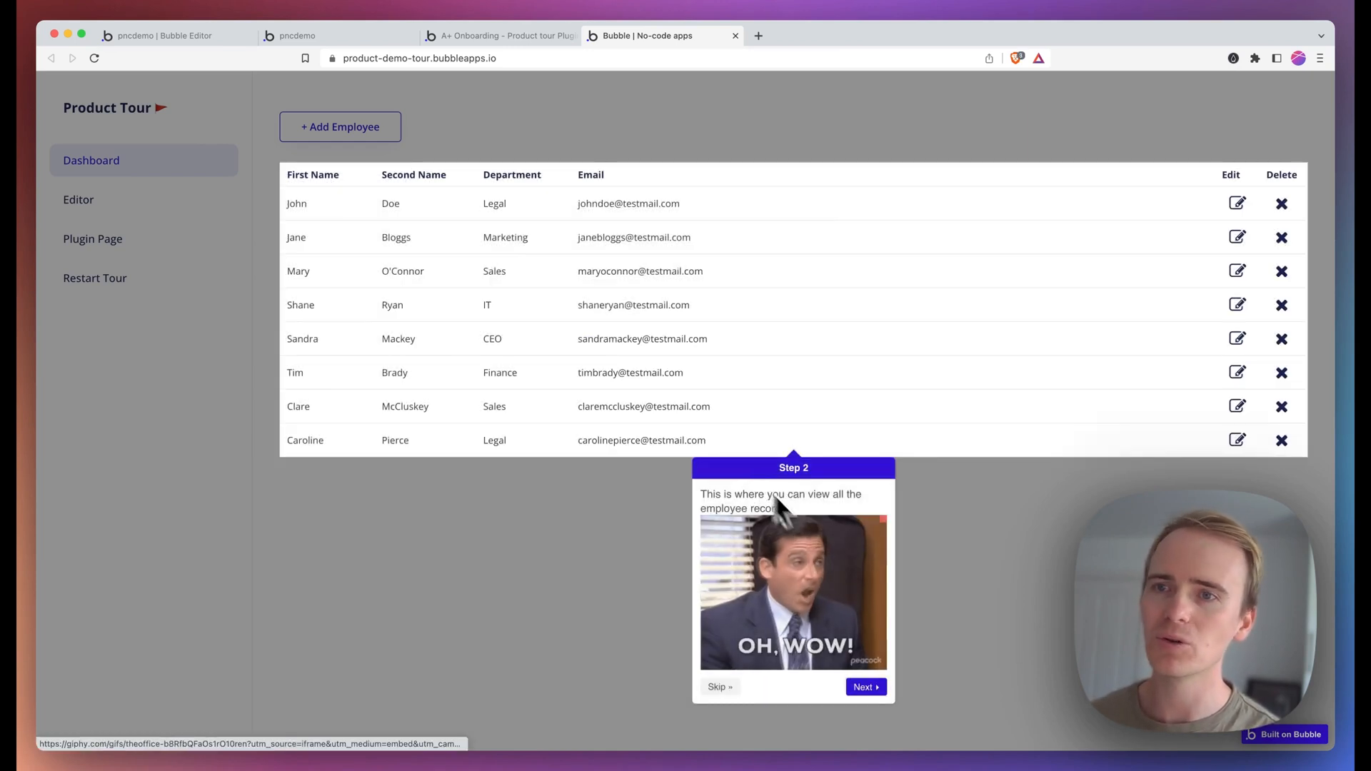
click(865, 687)
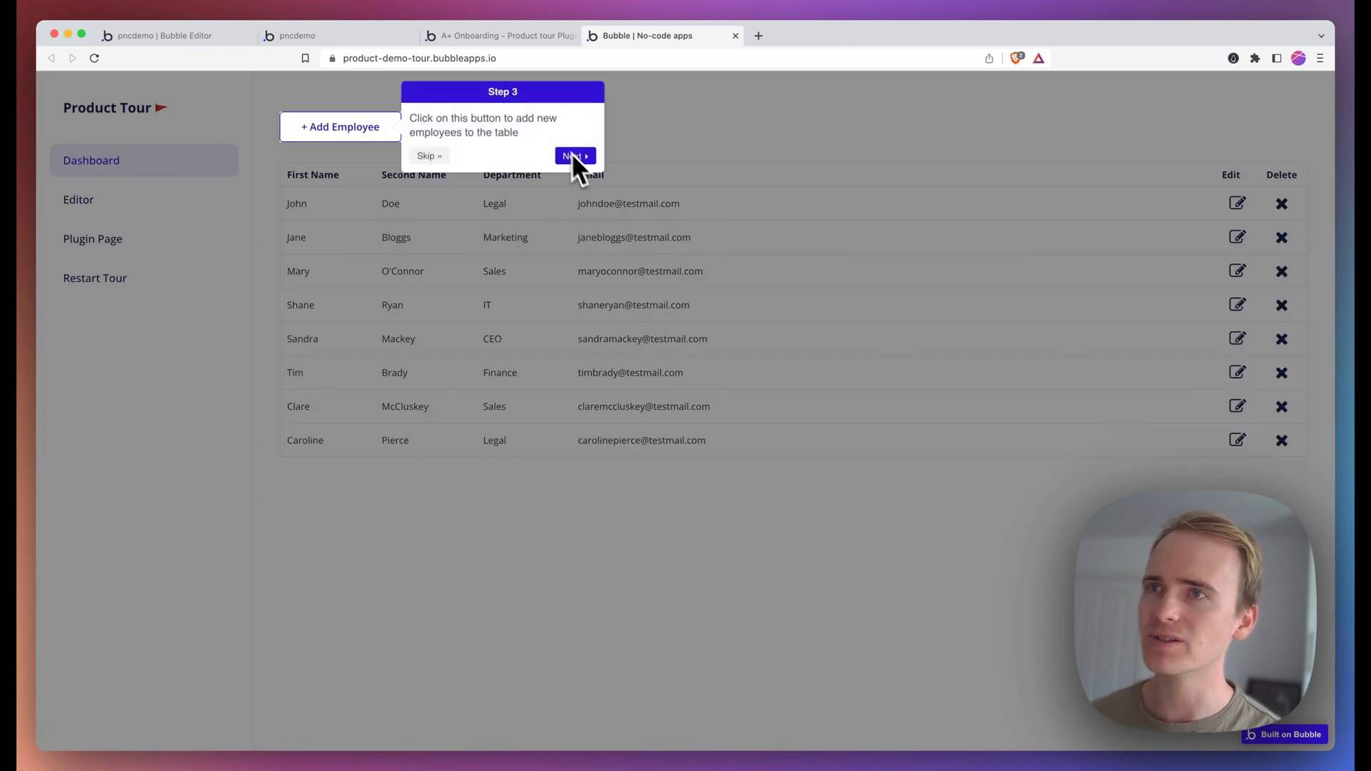
click(574, 155)
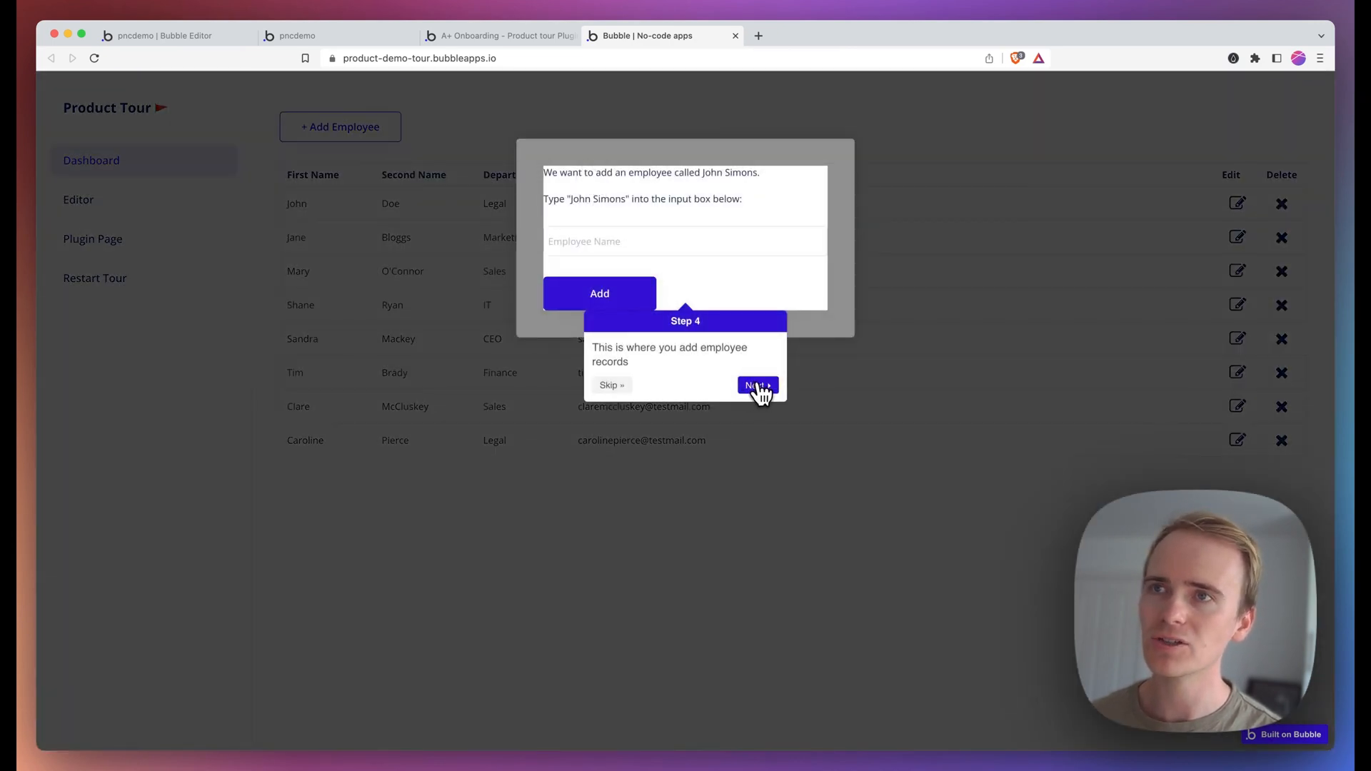
click(757, 385)
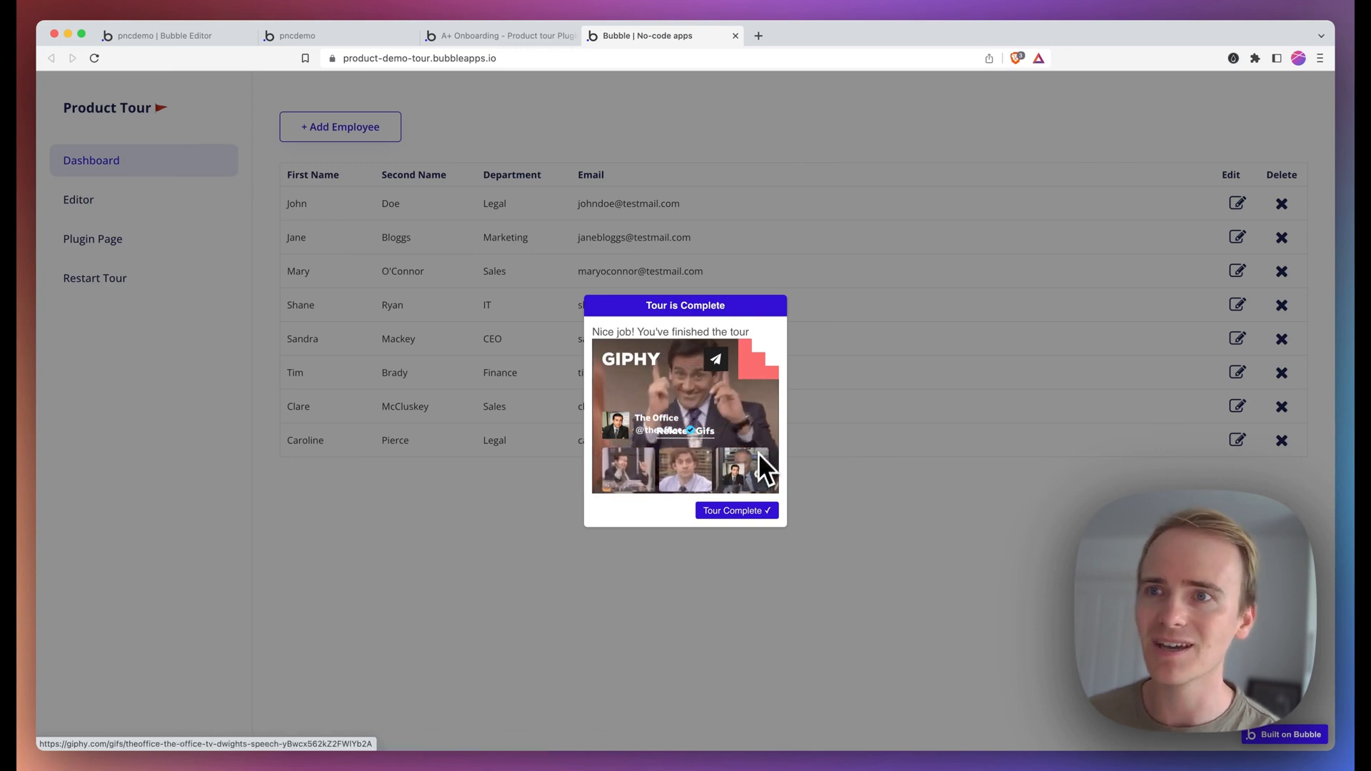
click(737, 510)
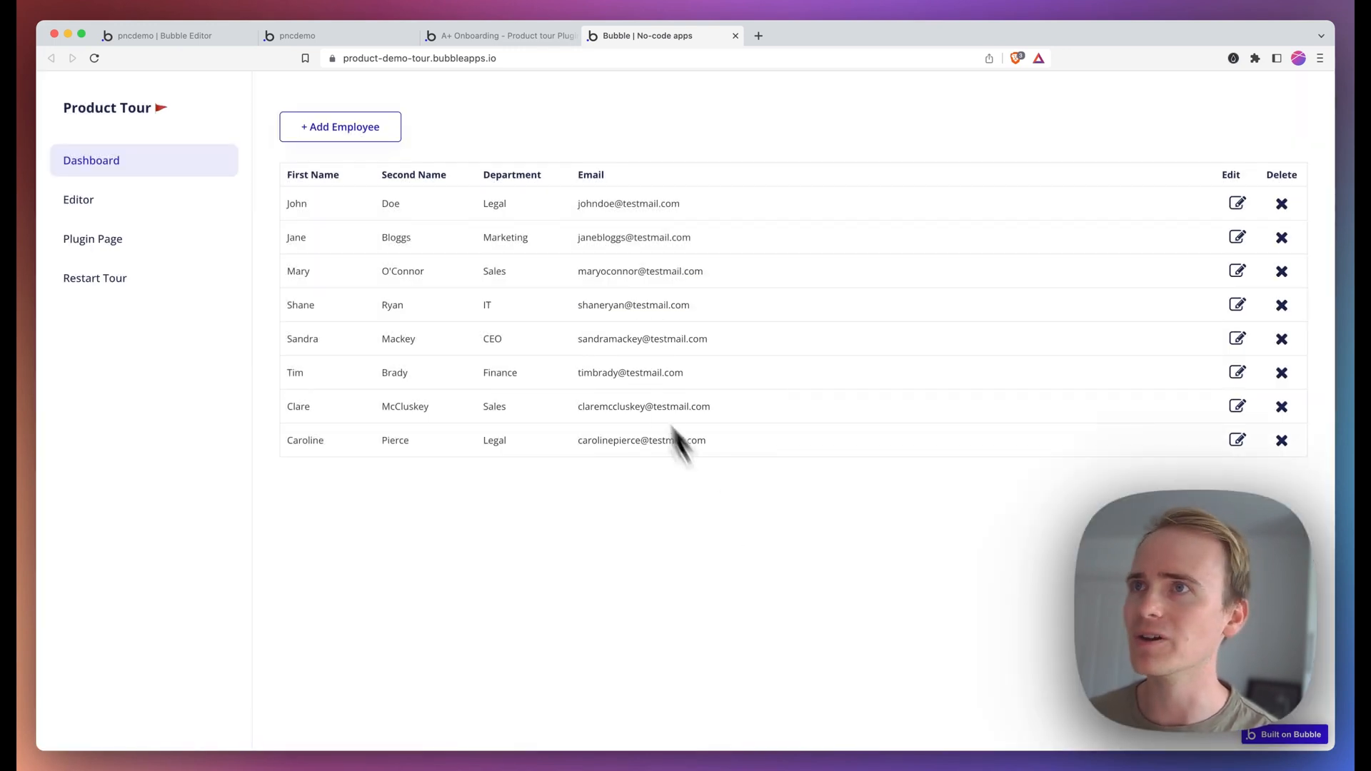
Step: Switch to the A+ Onboarding – Product tour plugin's marketplace page
click(499, 36)
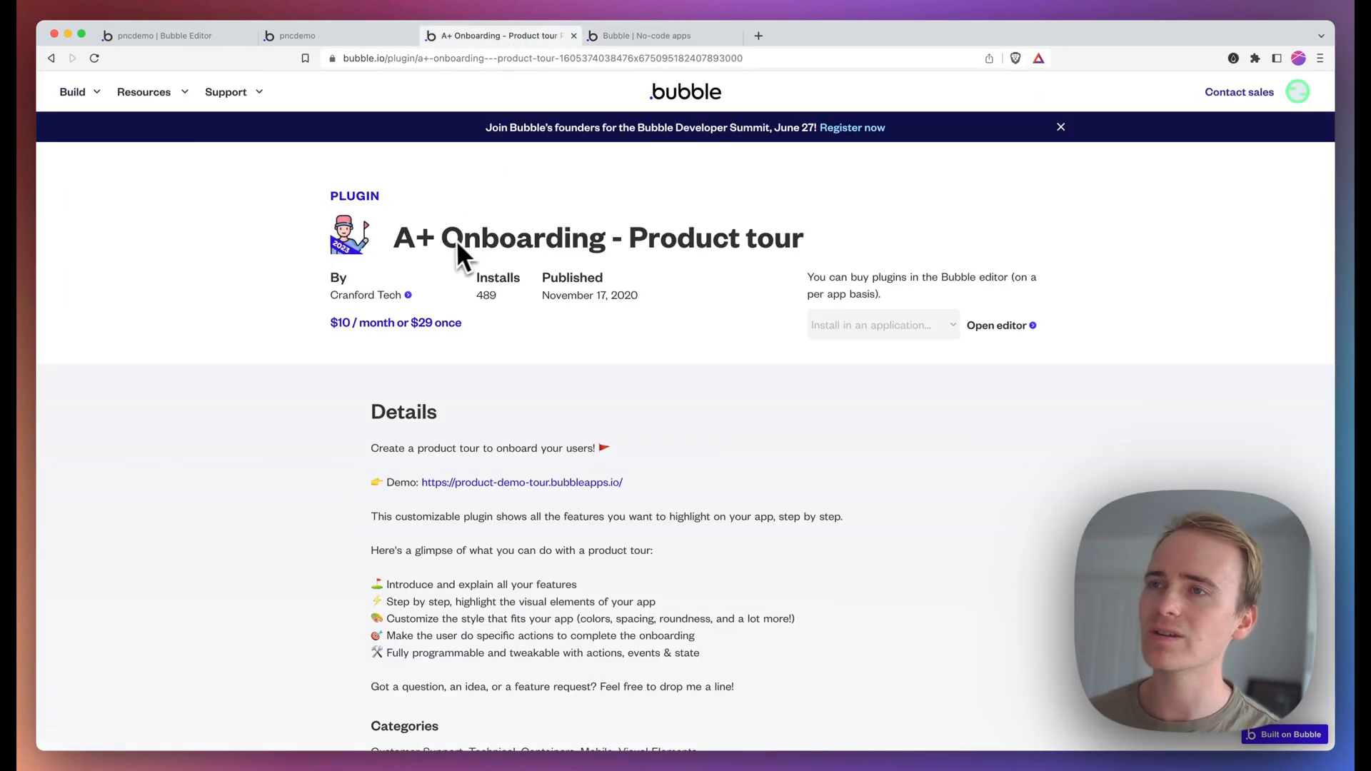
mouse_move(434, 269)
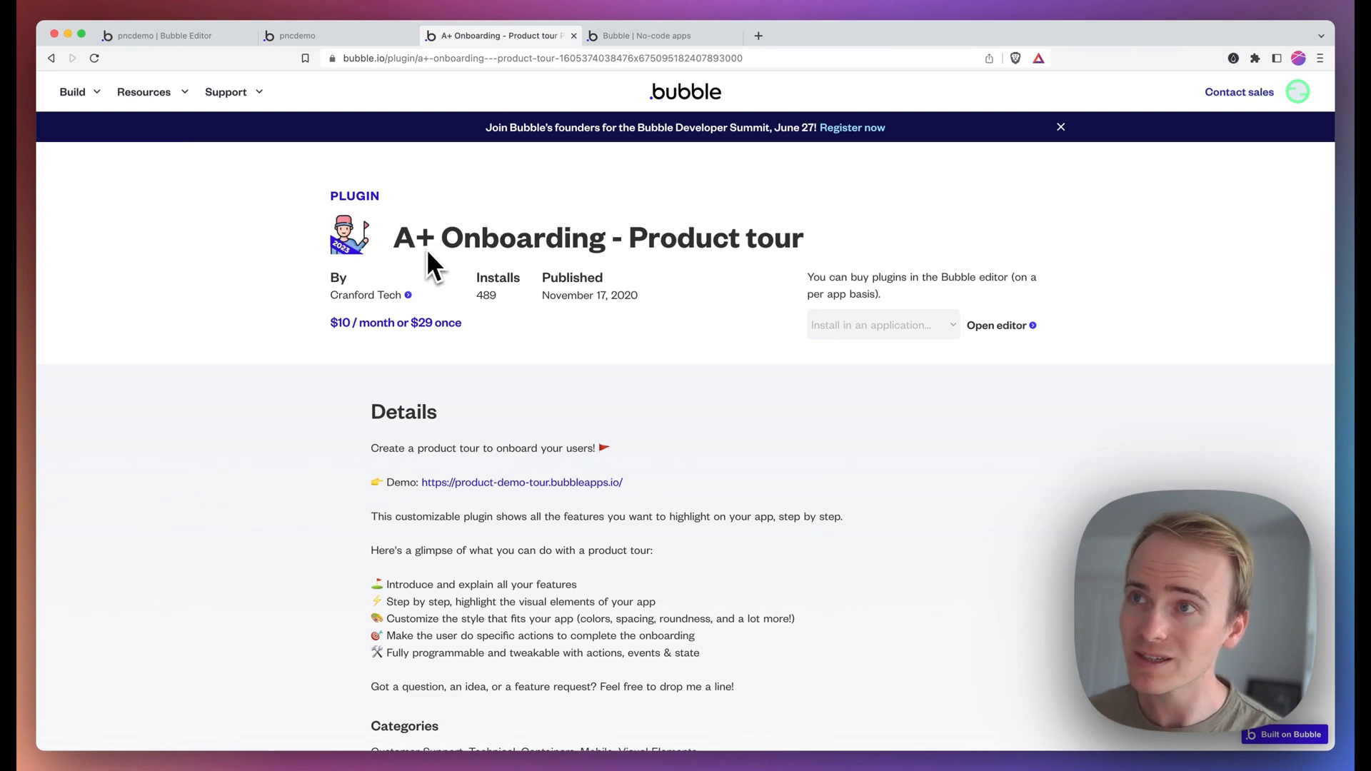
mouse_move(651, 273)
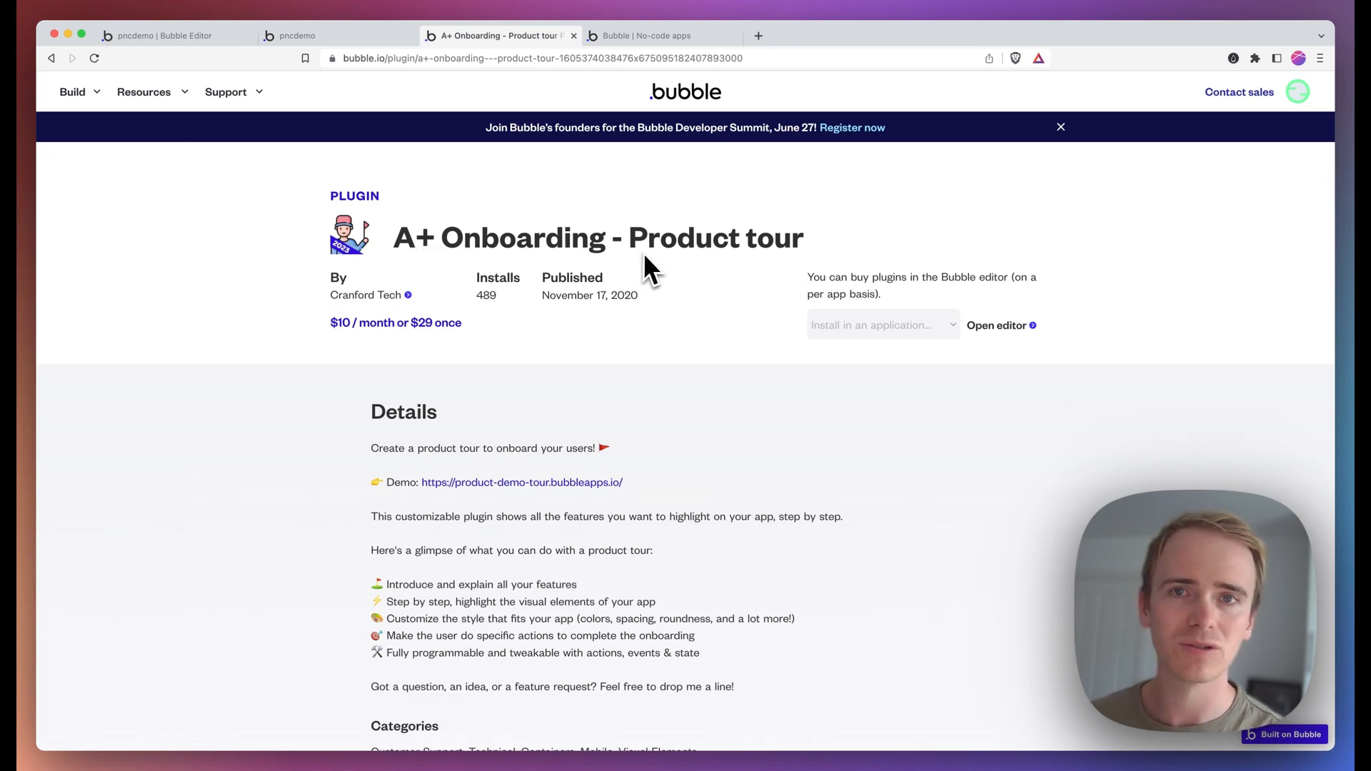
mouse_move(437, 289)
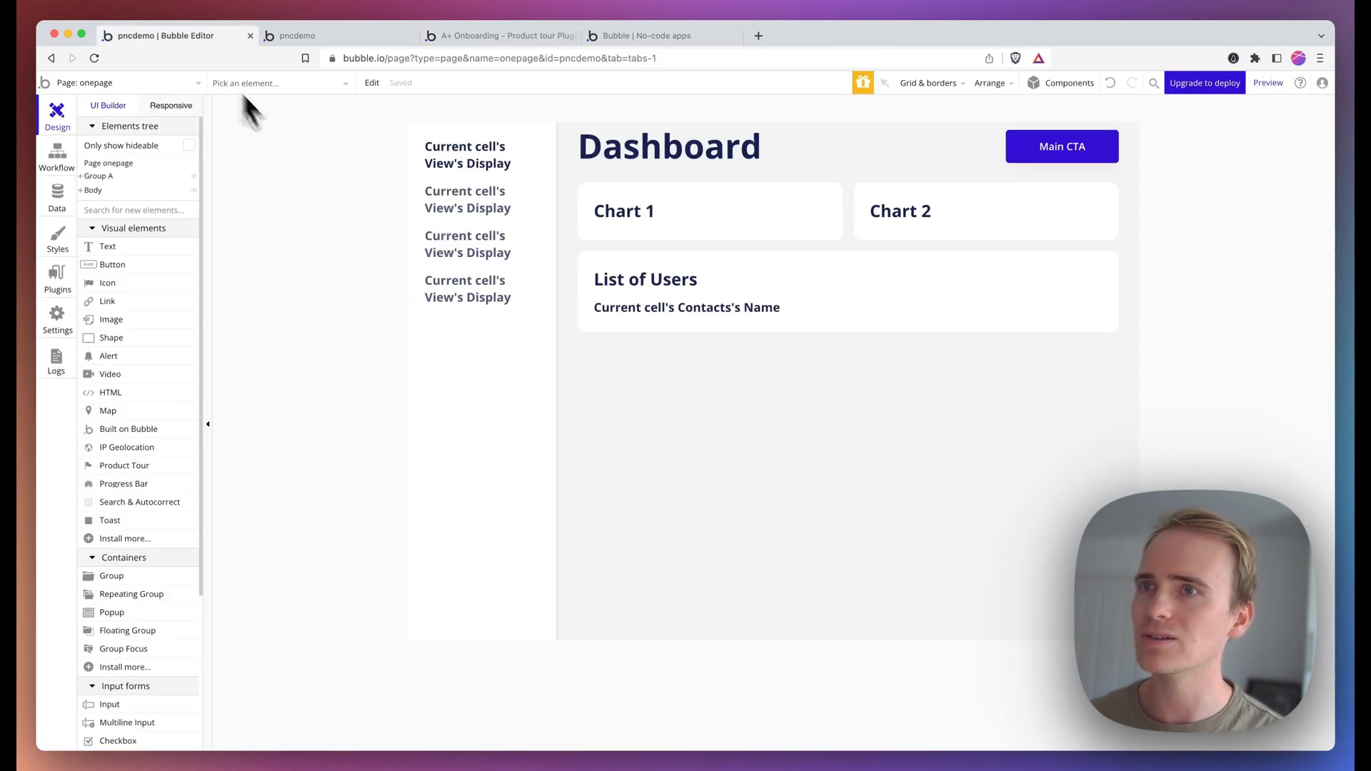
Step: Preview the pncdemo app, showing the Settings view and returning to the Dashboard
click(297, 36)
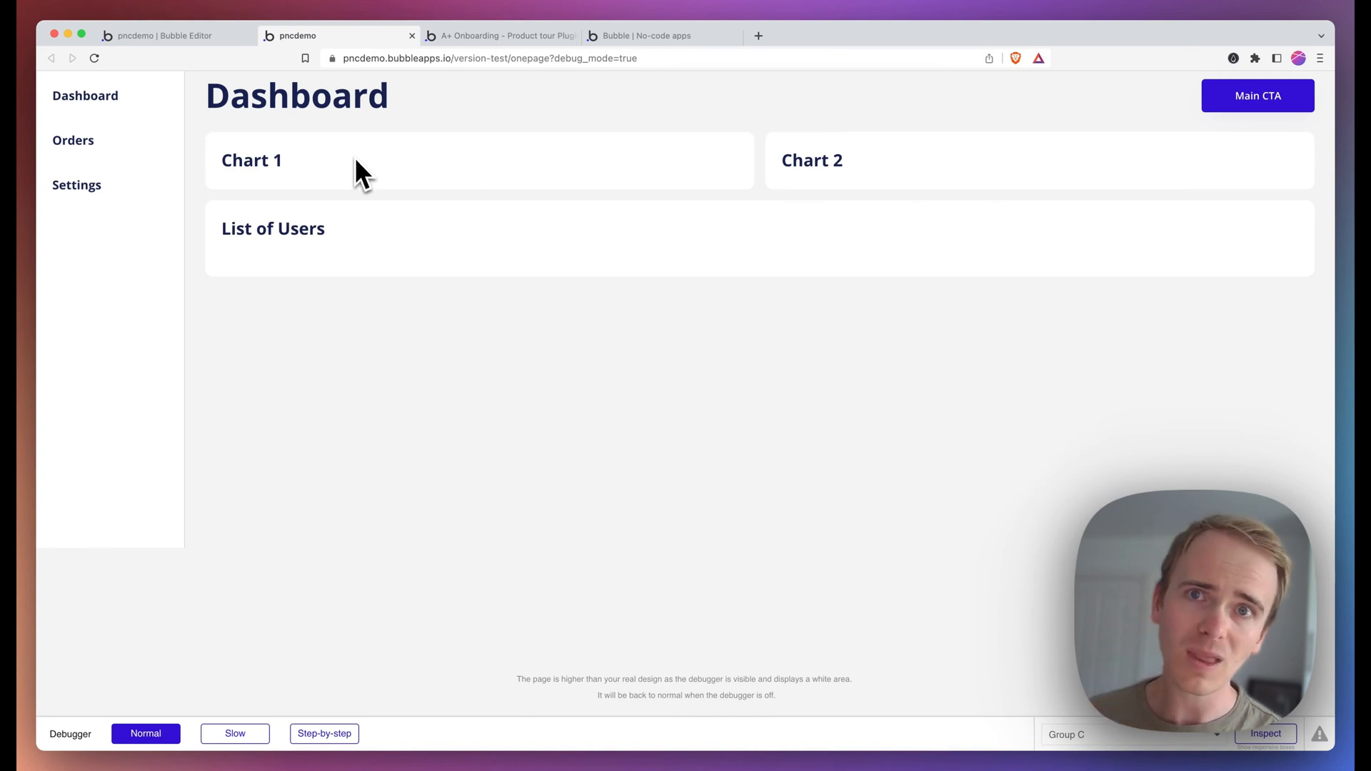
mouse_move(135, 140)
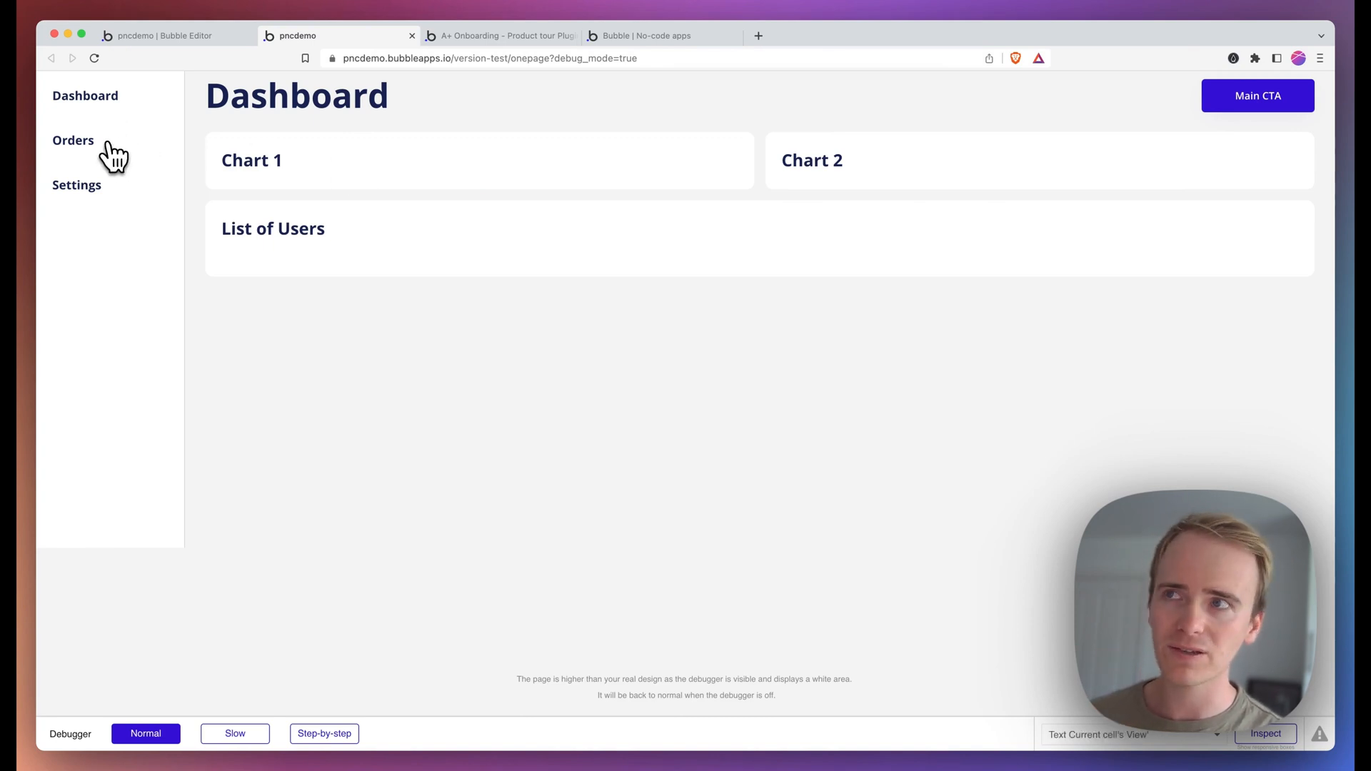
click(76, 184)
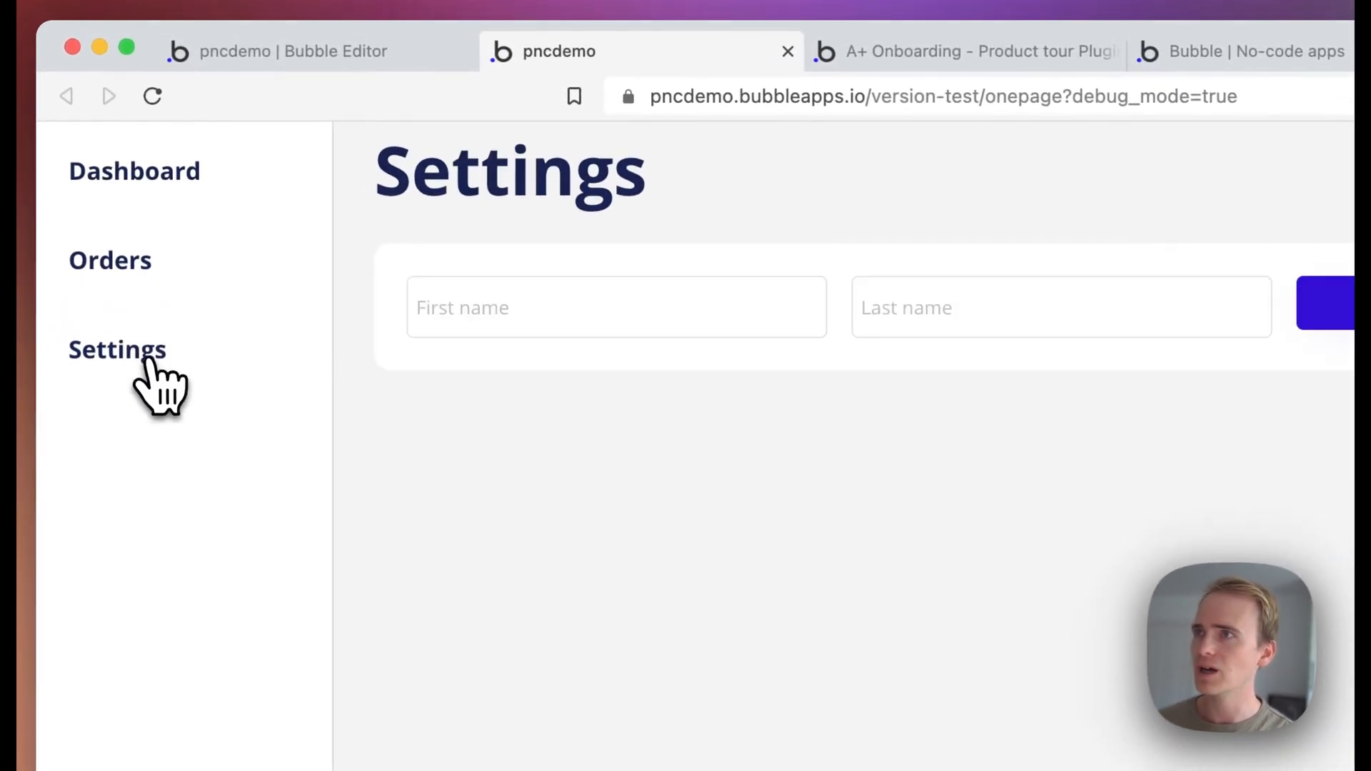
click(134, 170)
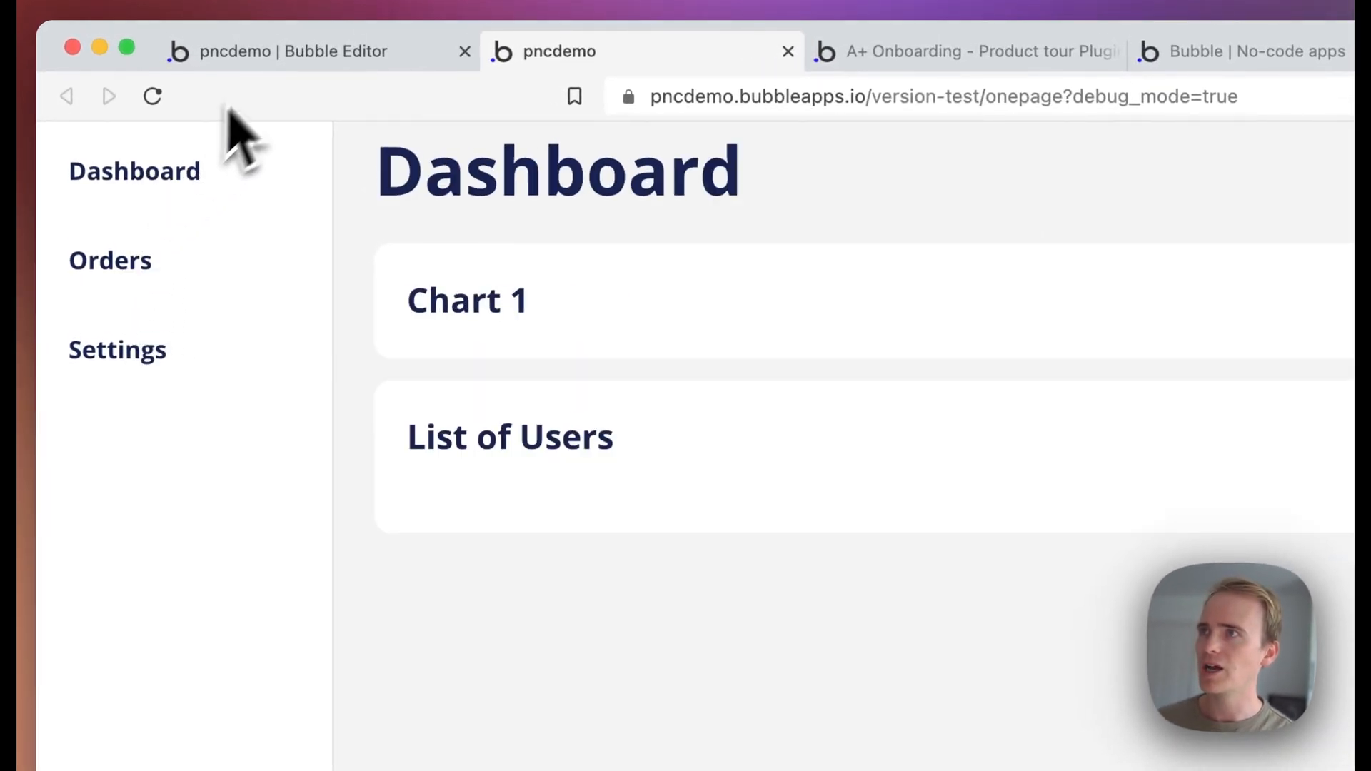
Step: Return to the editor and show the installed plugins with the A+ Onboarding details
click(295, 52)
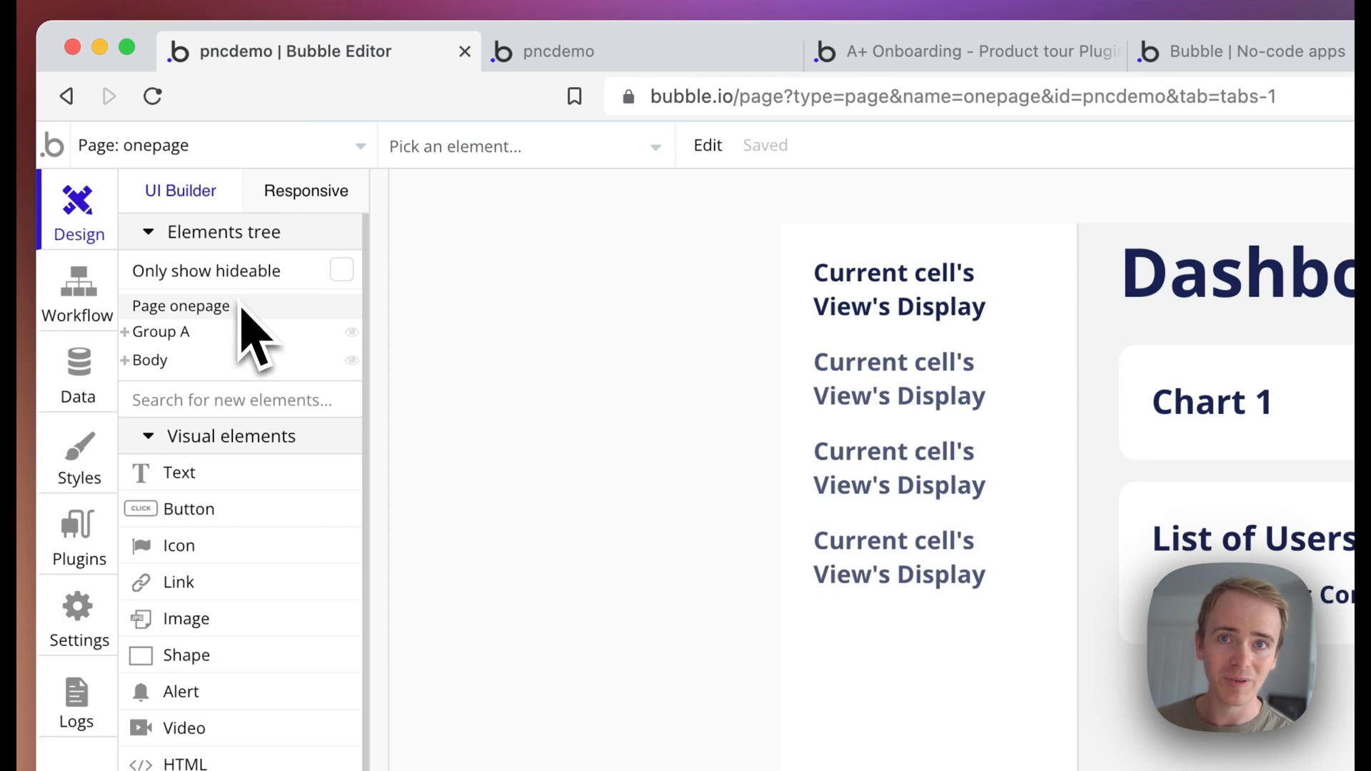
click(77, 533)
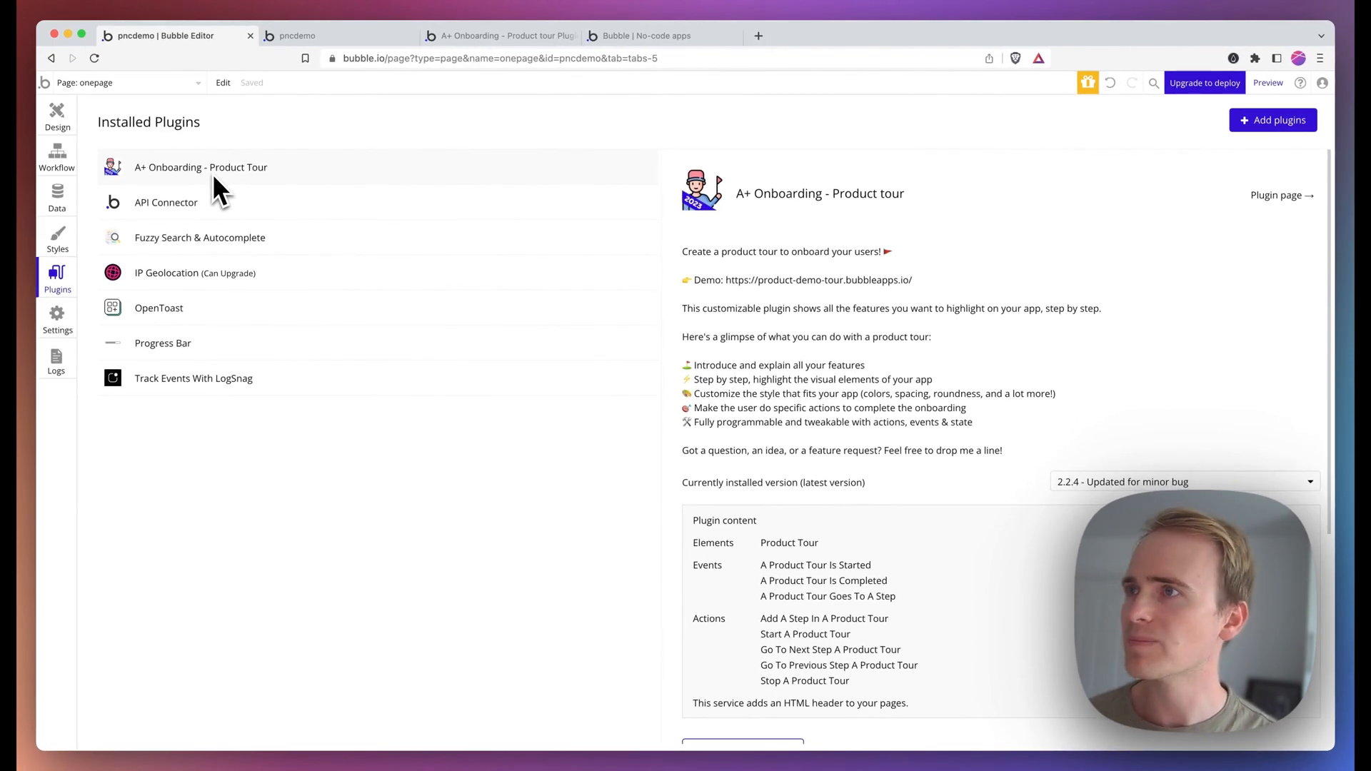
Step: Place a Product Tour element, ProductTour A, on the onepage canvas from the Design tab
click(57, 114)
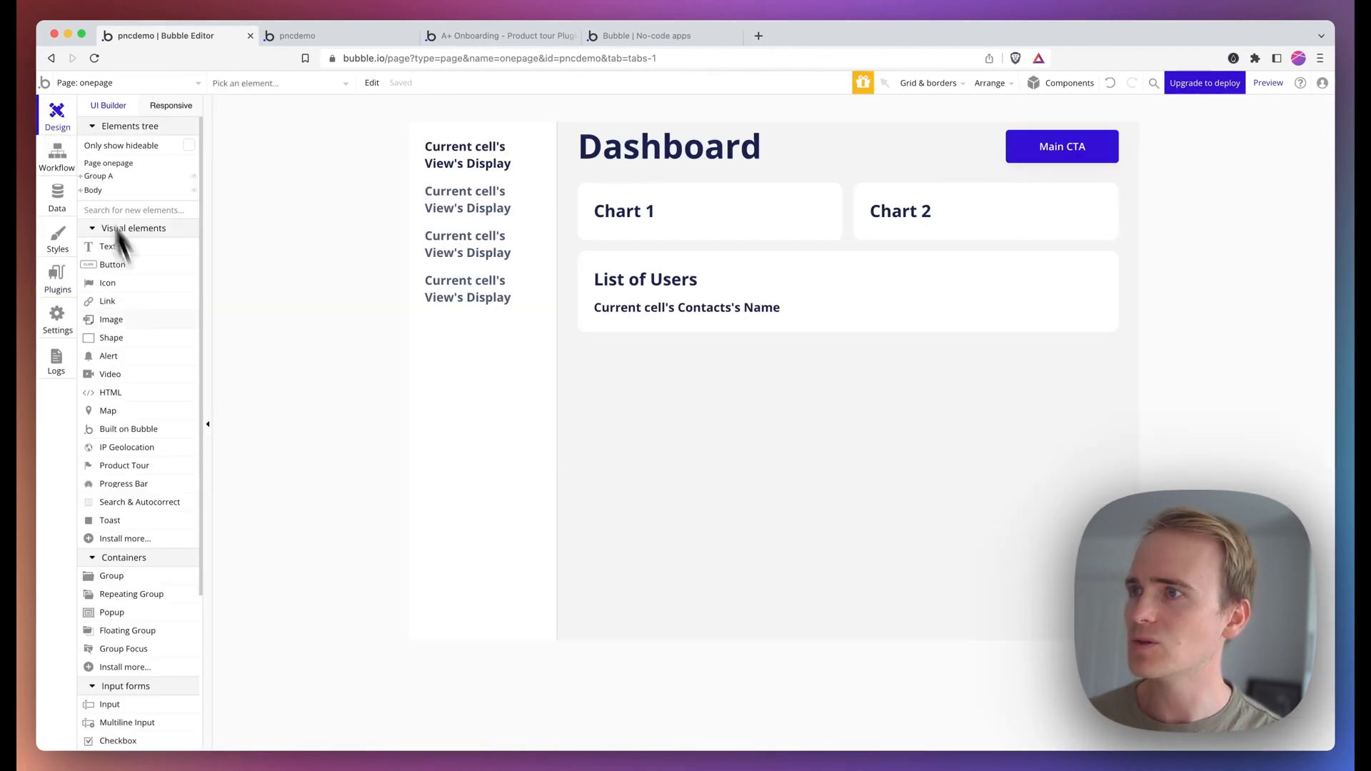
click(668, 348)
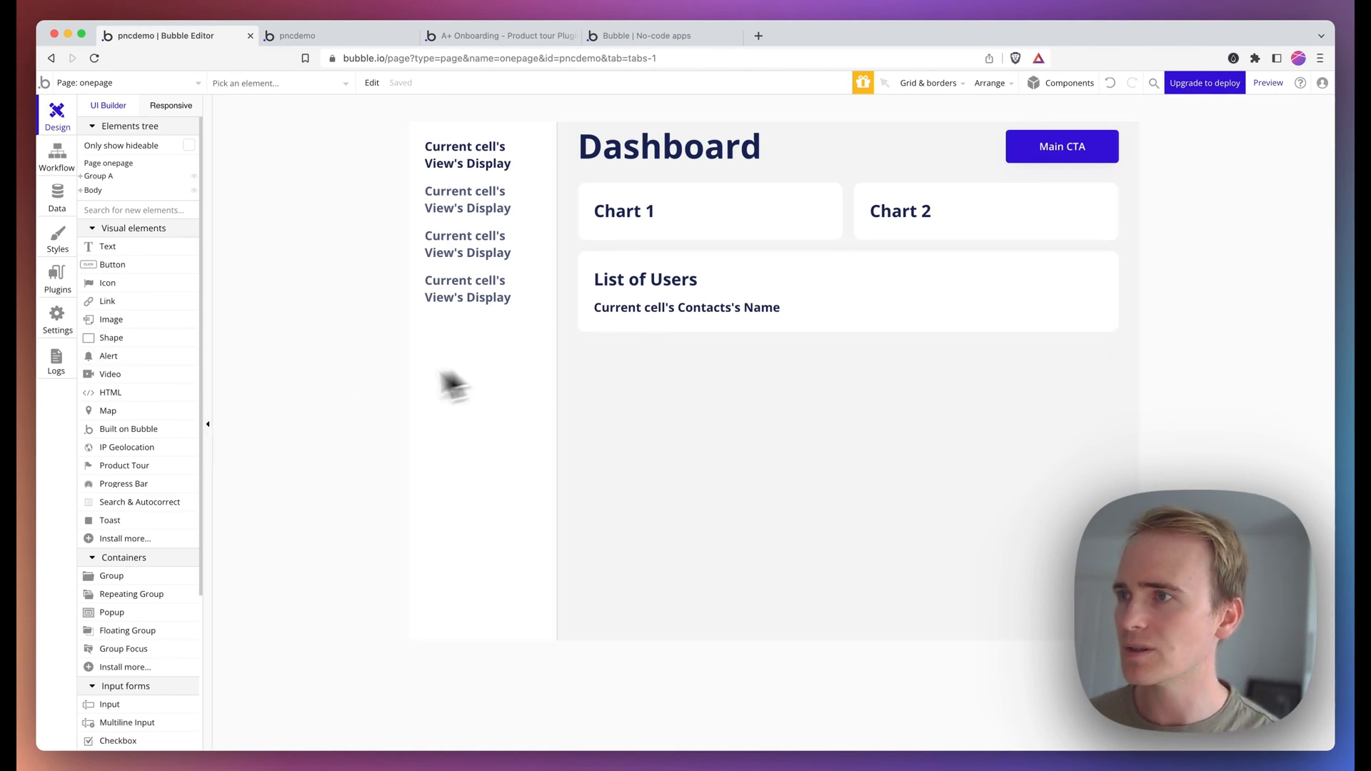
click(704, 391)
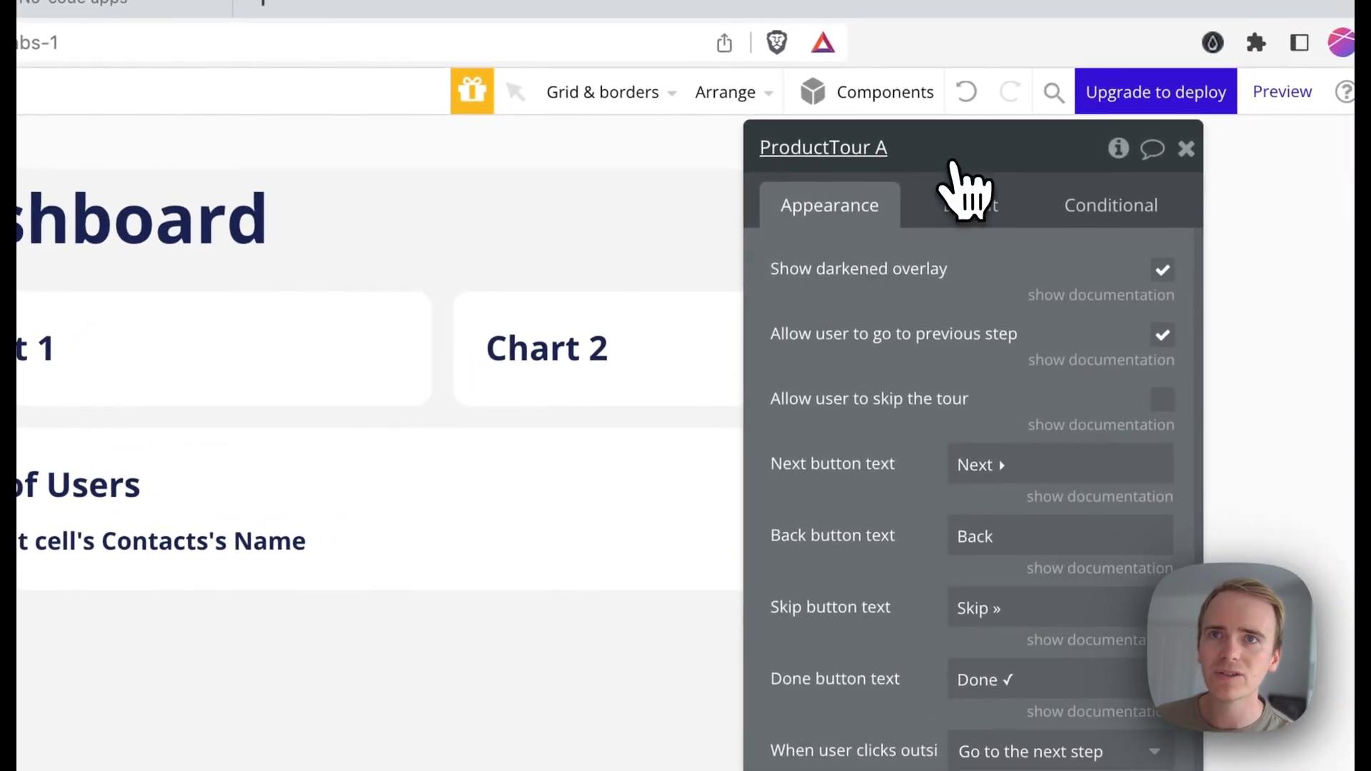
mouse_move(935, 315)
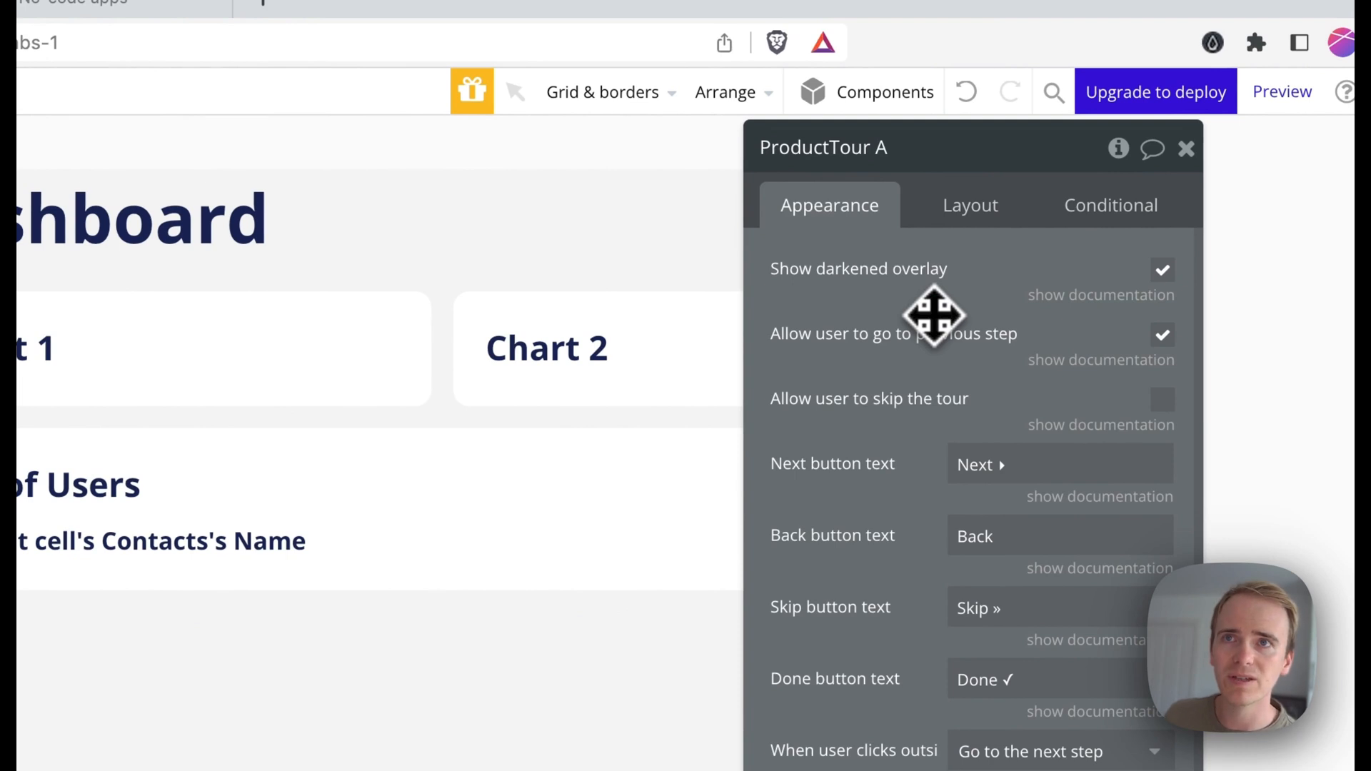
mouse_move(919, 269)
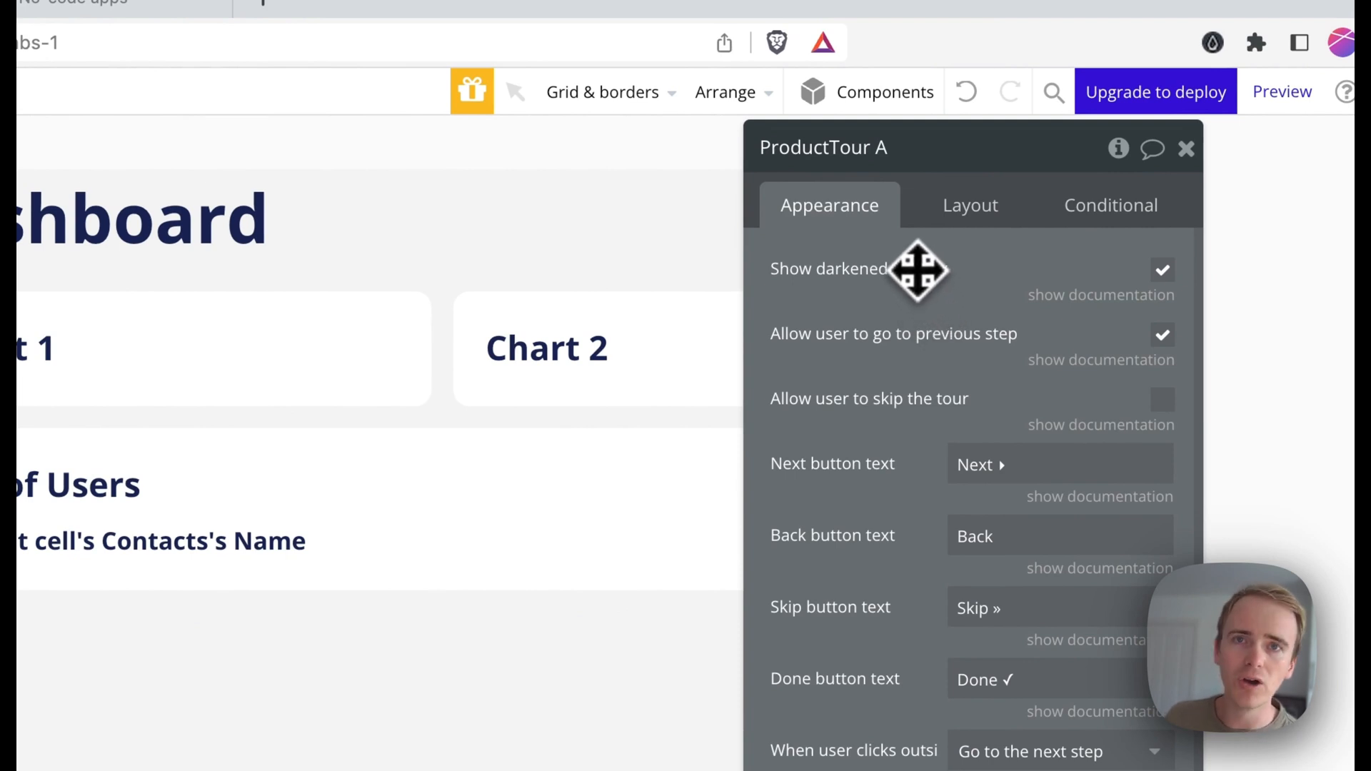
mouse_move(914, 341)
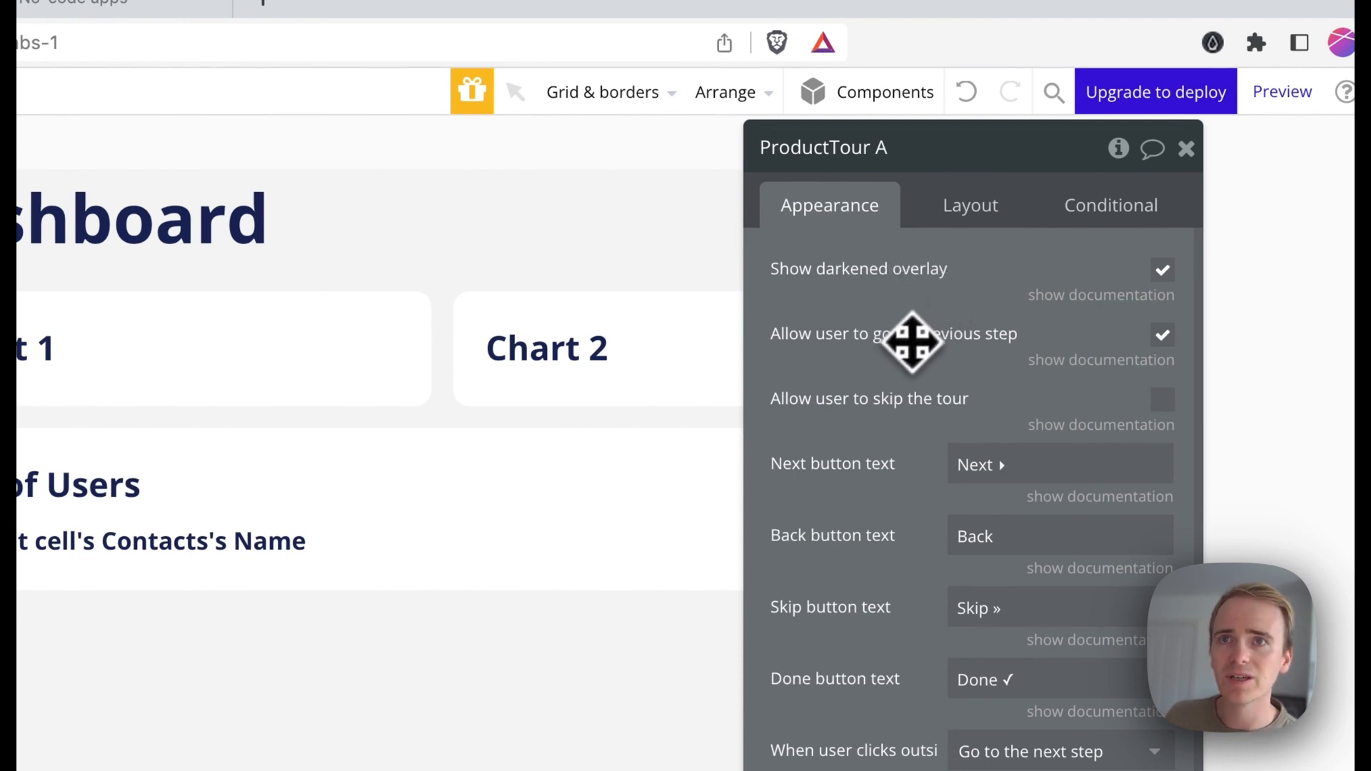
mouse_move(910, 342)
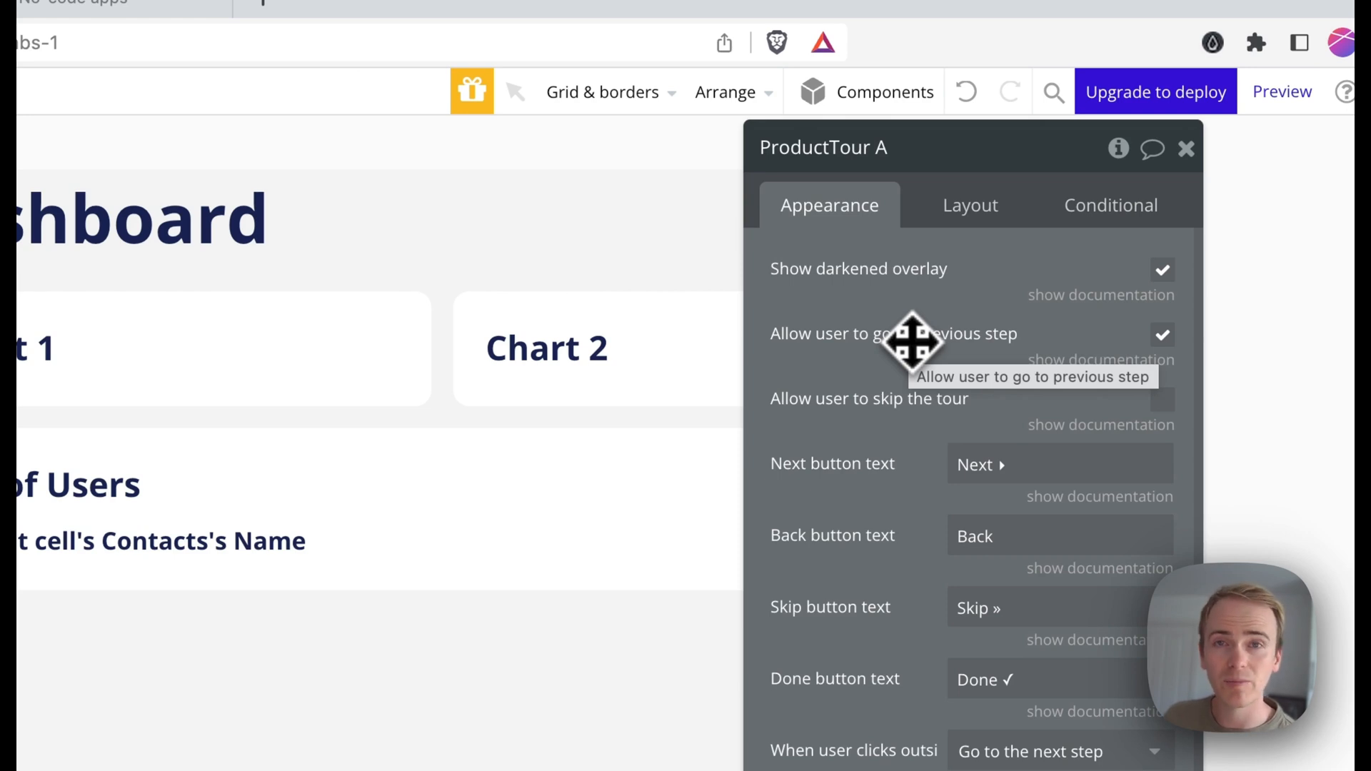
mouse_move(914, 359)
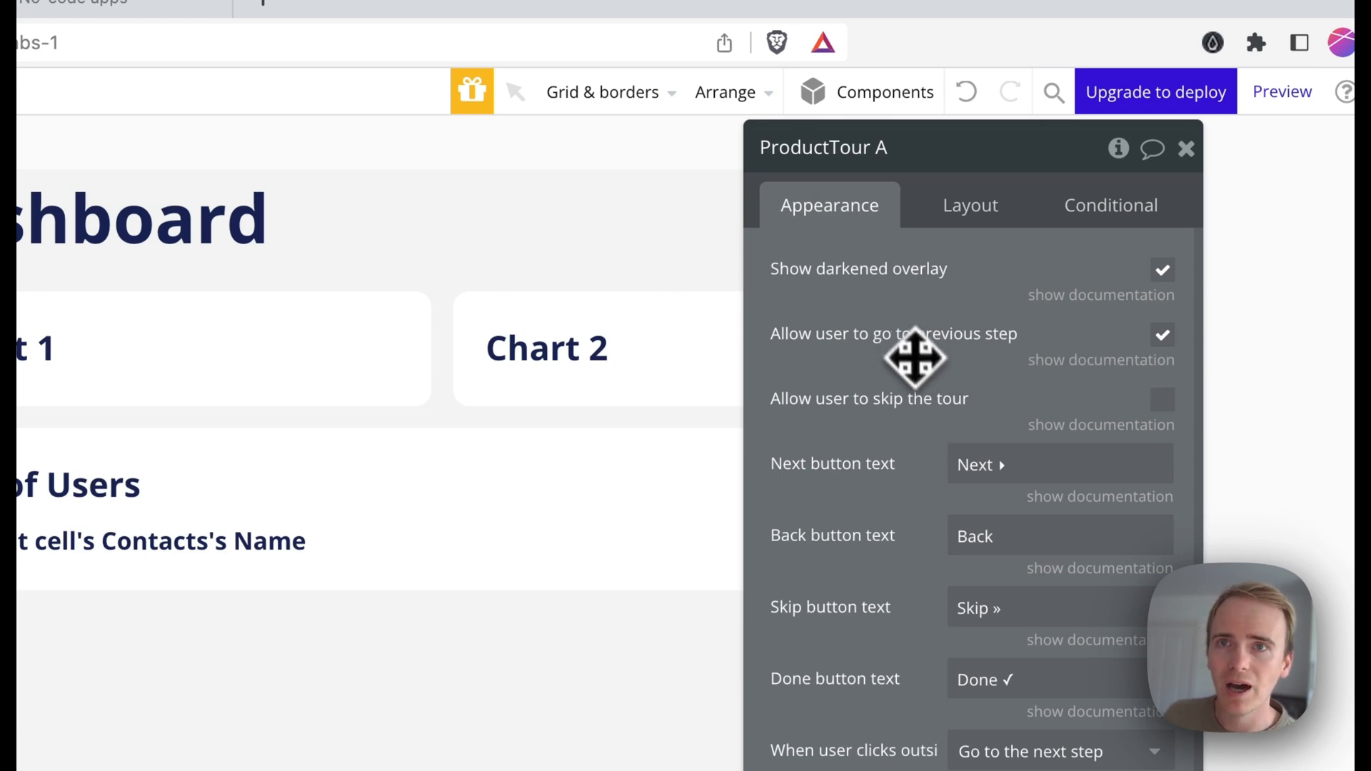
mouse_move(988, 507)
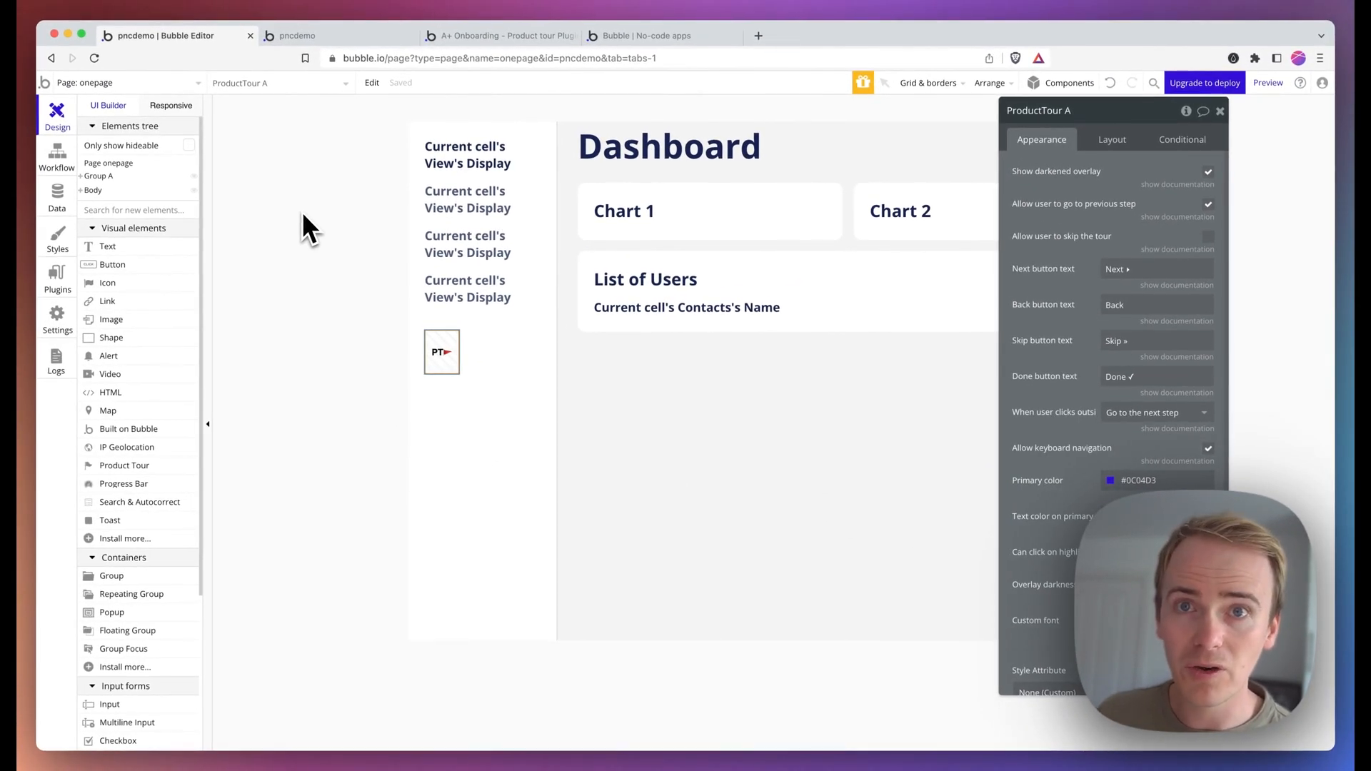
Step: Create a new workflow event triggered when the page is loaded
click(56, 157)
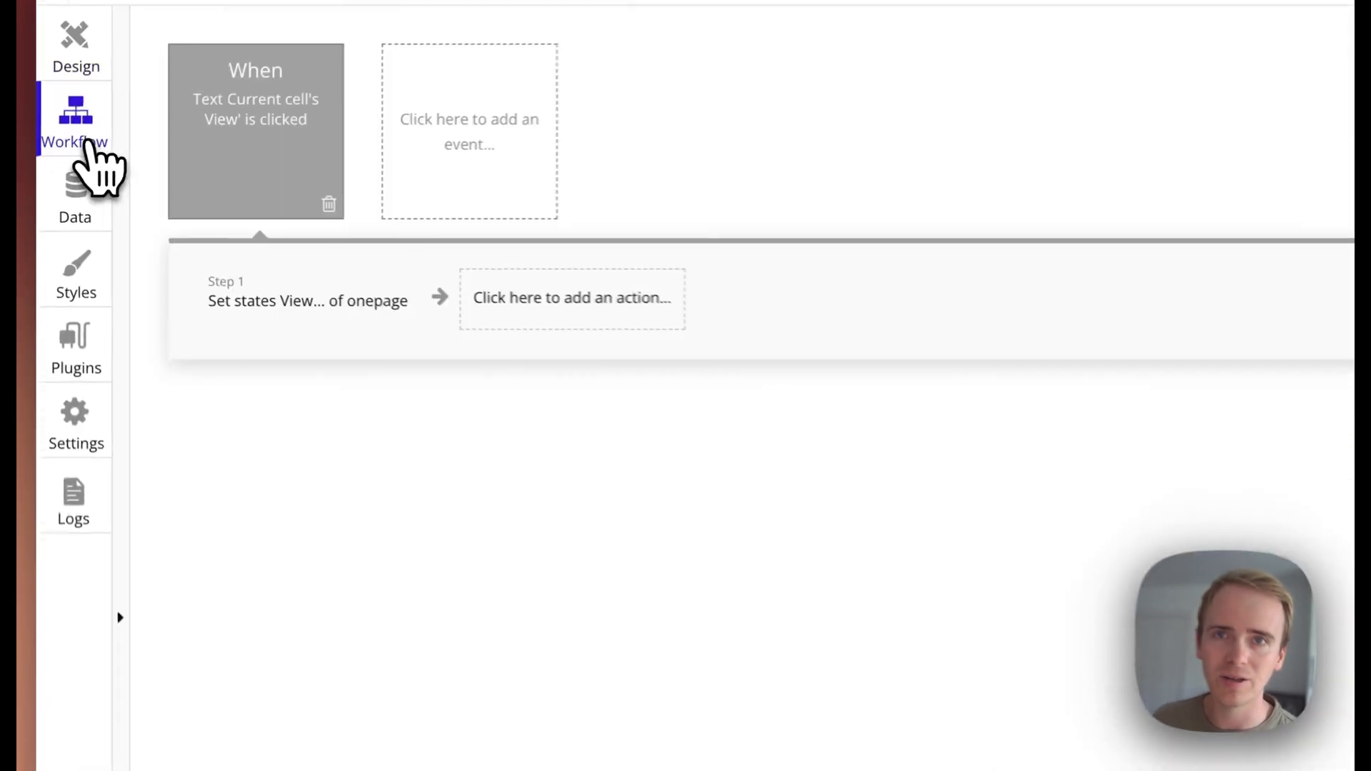
click(469, 131)
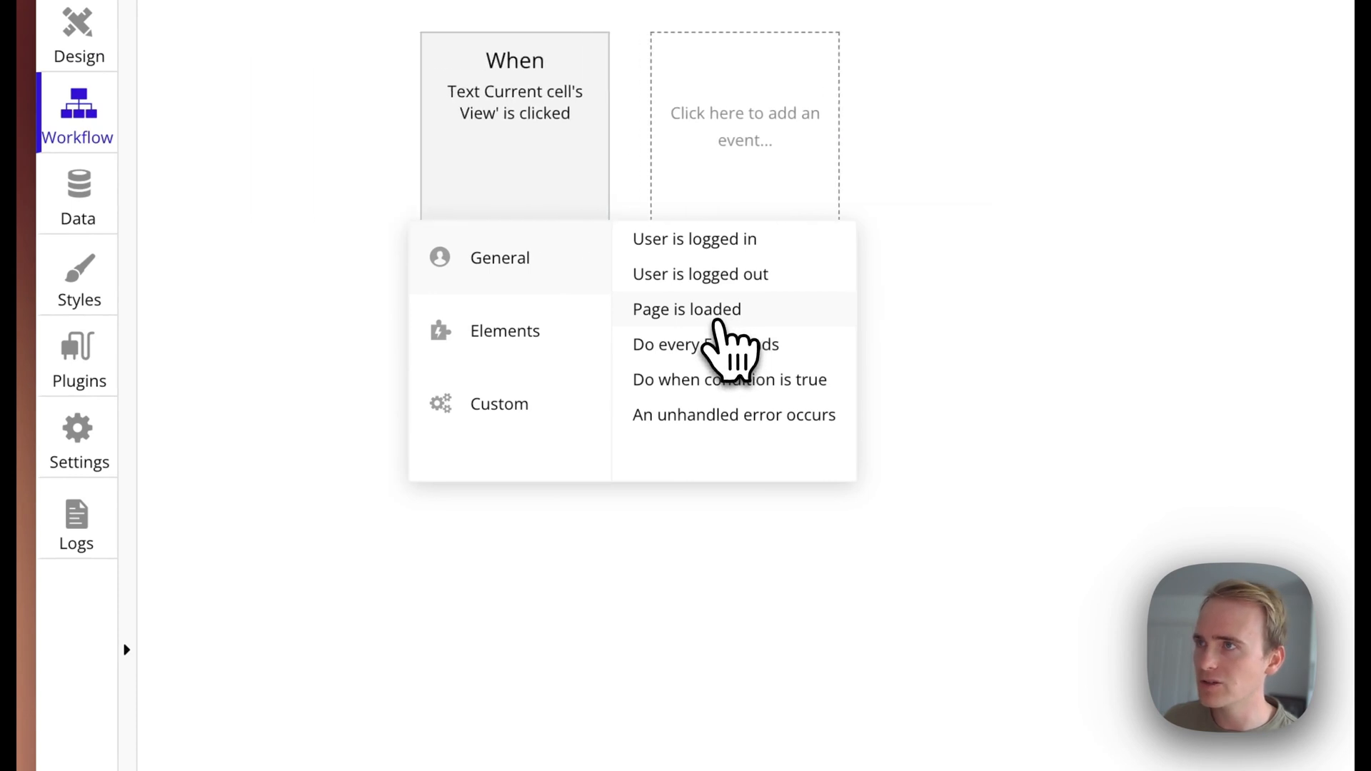
click(687, 308)
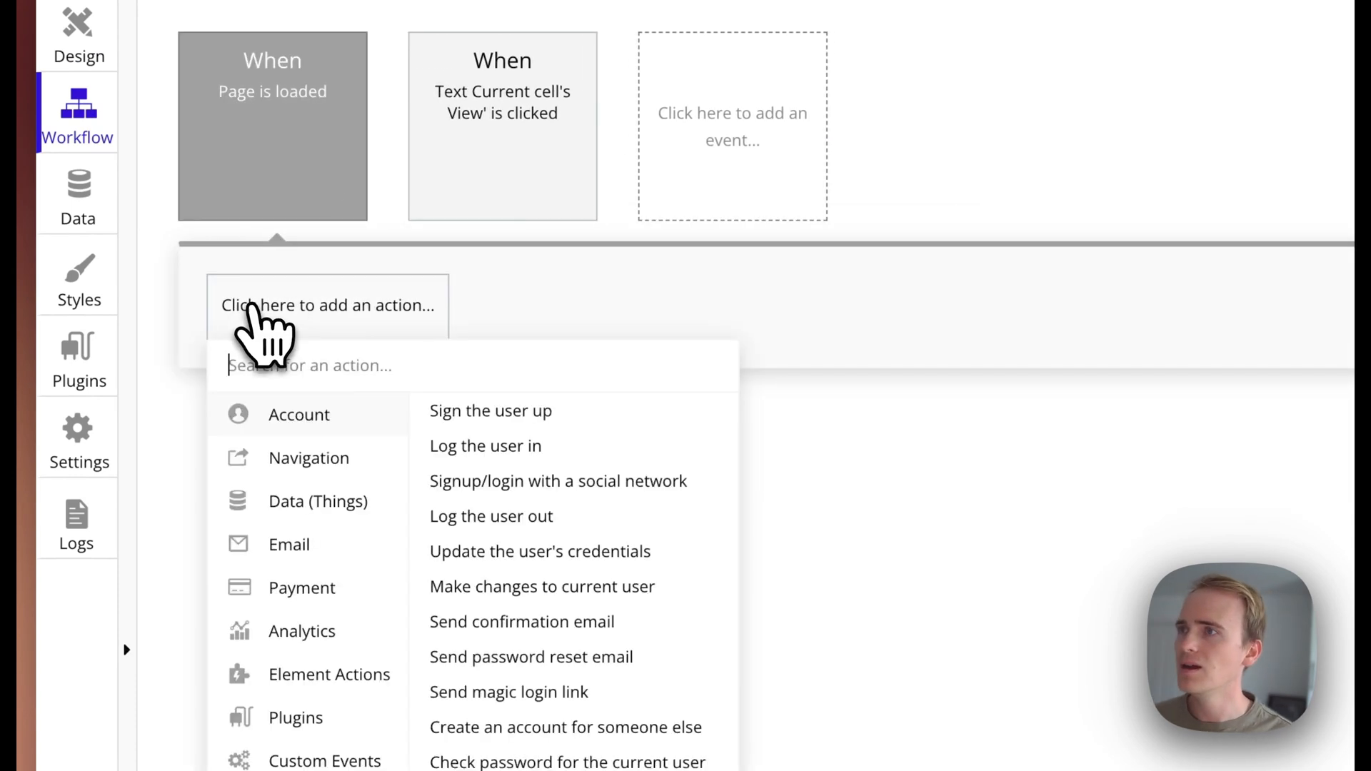
Step: Add an 'Add a step in a Product Tour' action and begin its title Welcome
click(330, 674)
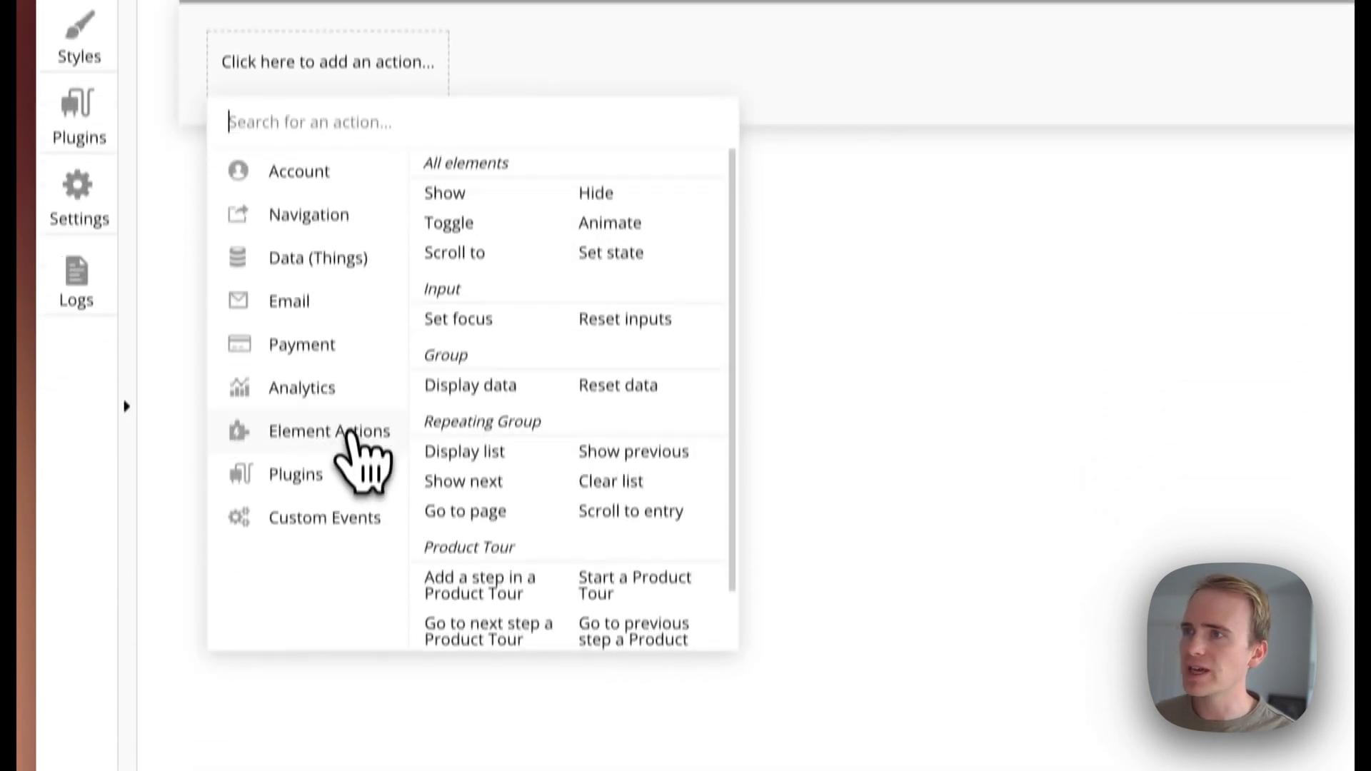
scroll(down, 3)
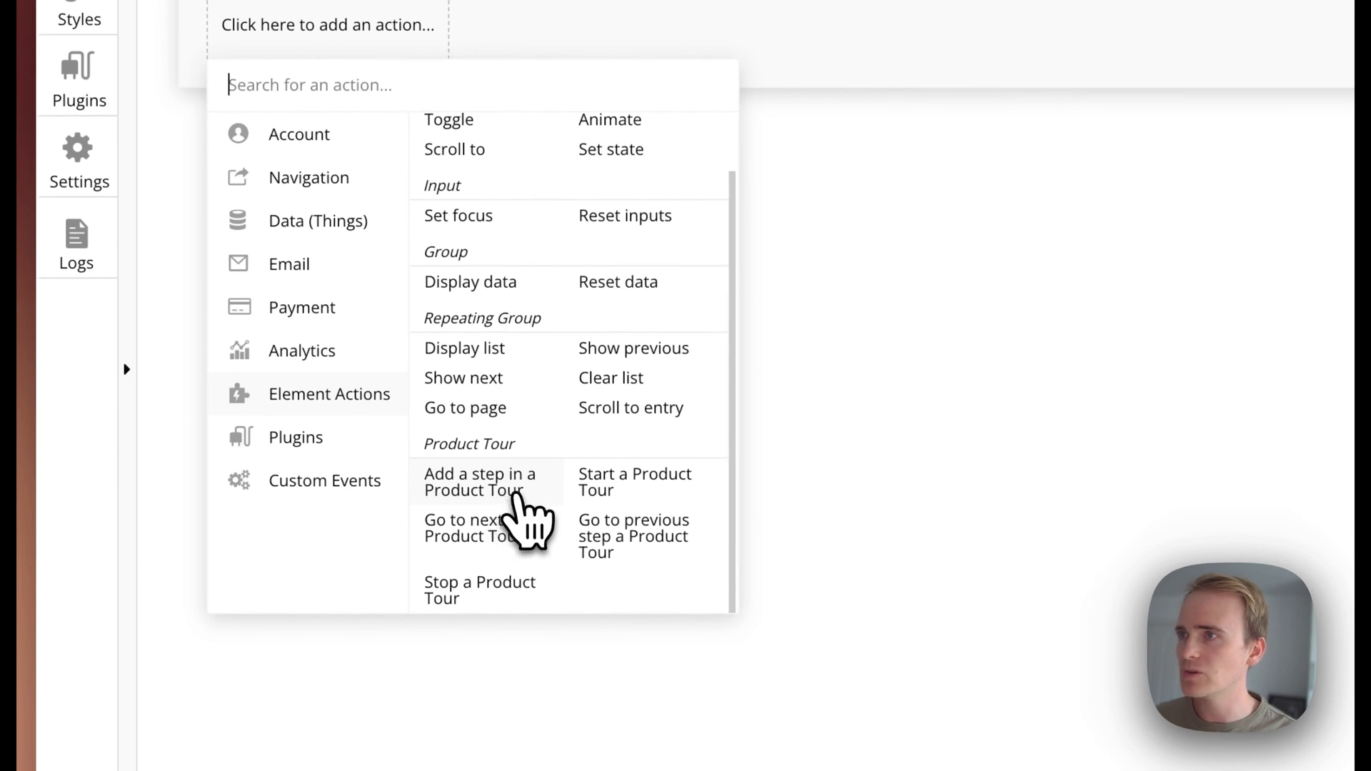
click(478, 481)
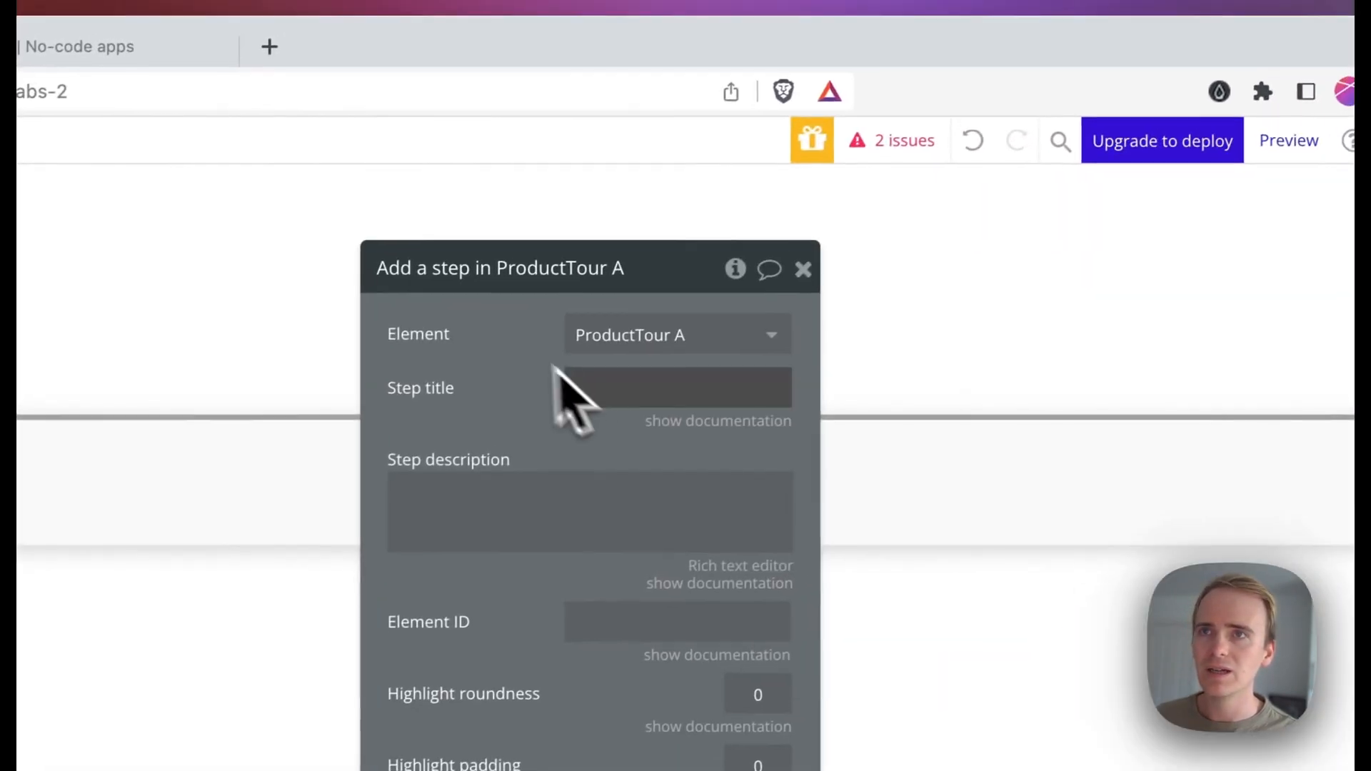
text(Welcome to my app)
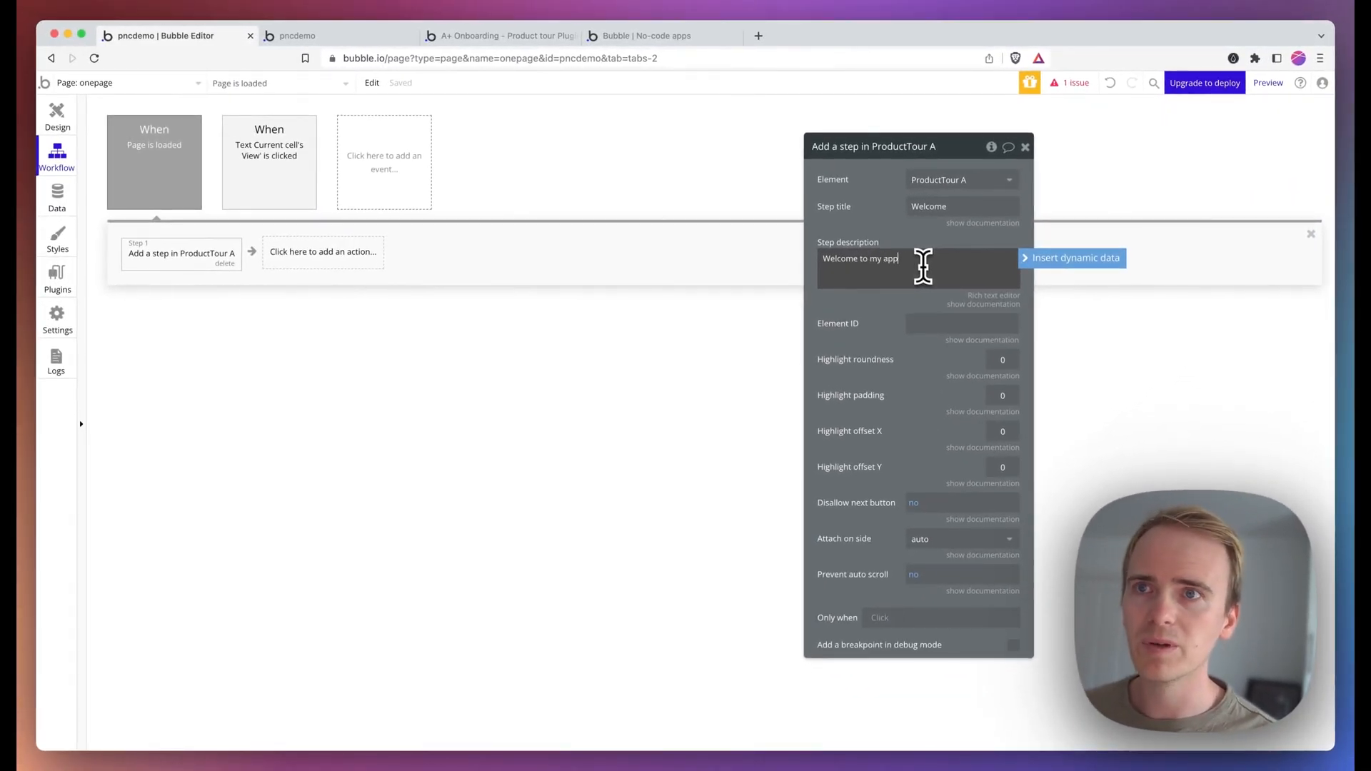
Step: Add a Start a Product Tour action for ProductTour A after the step is added
click(321, 251)
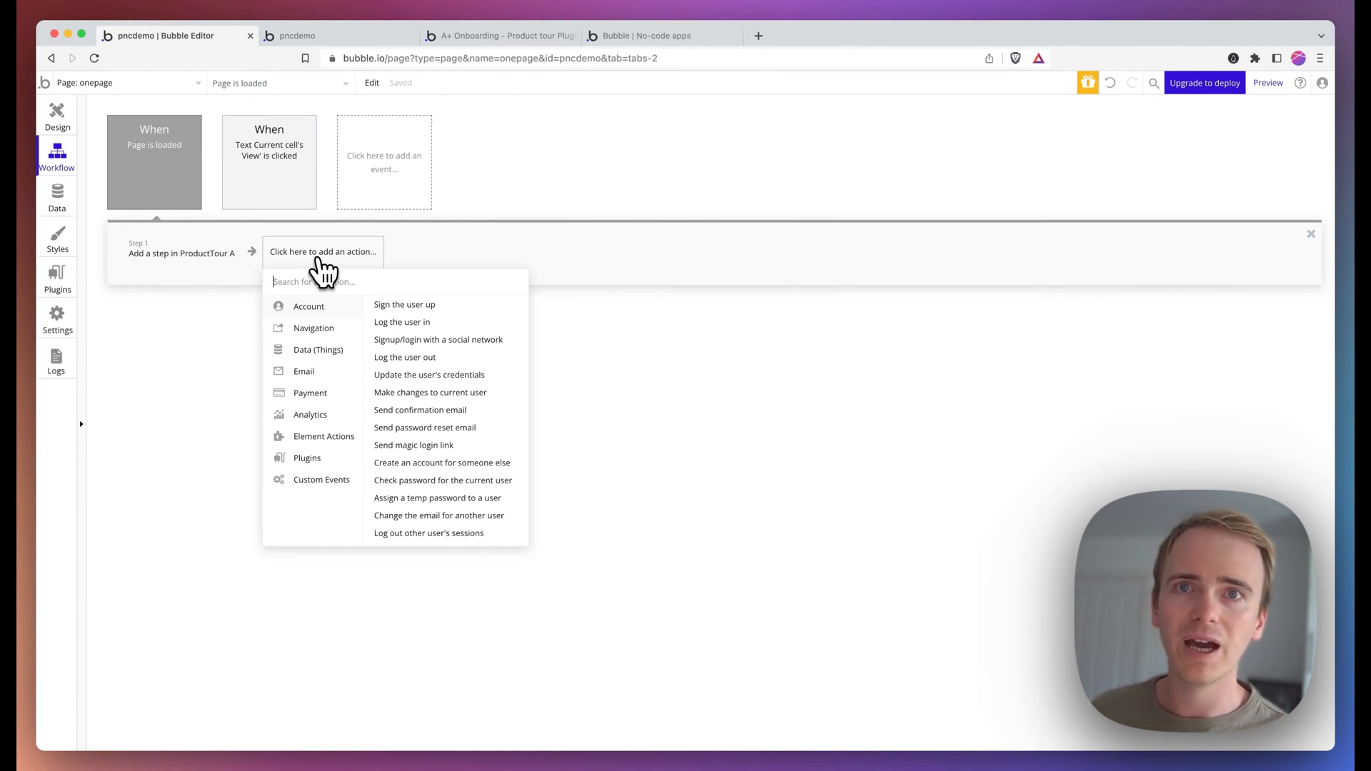
click(324, 437)
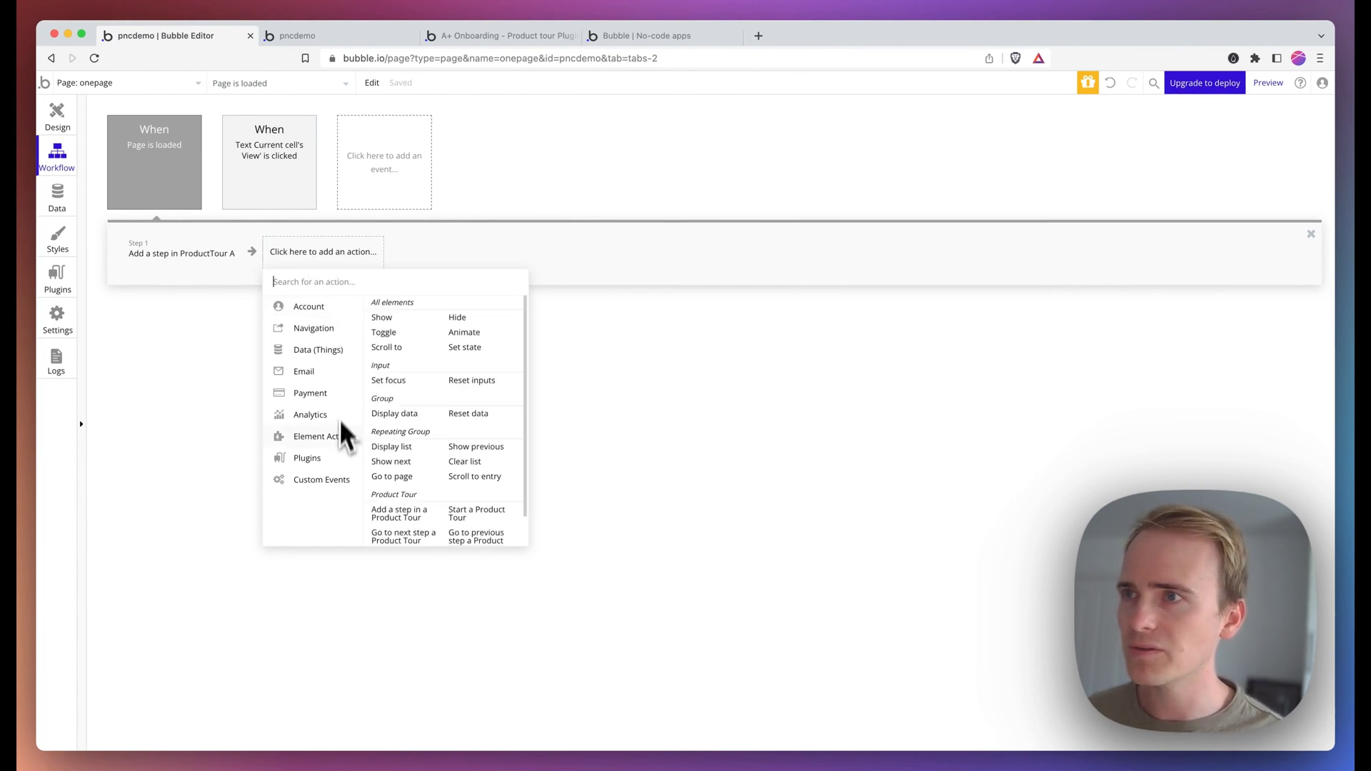
scroll(down, 3)
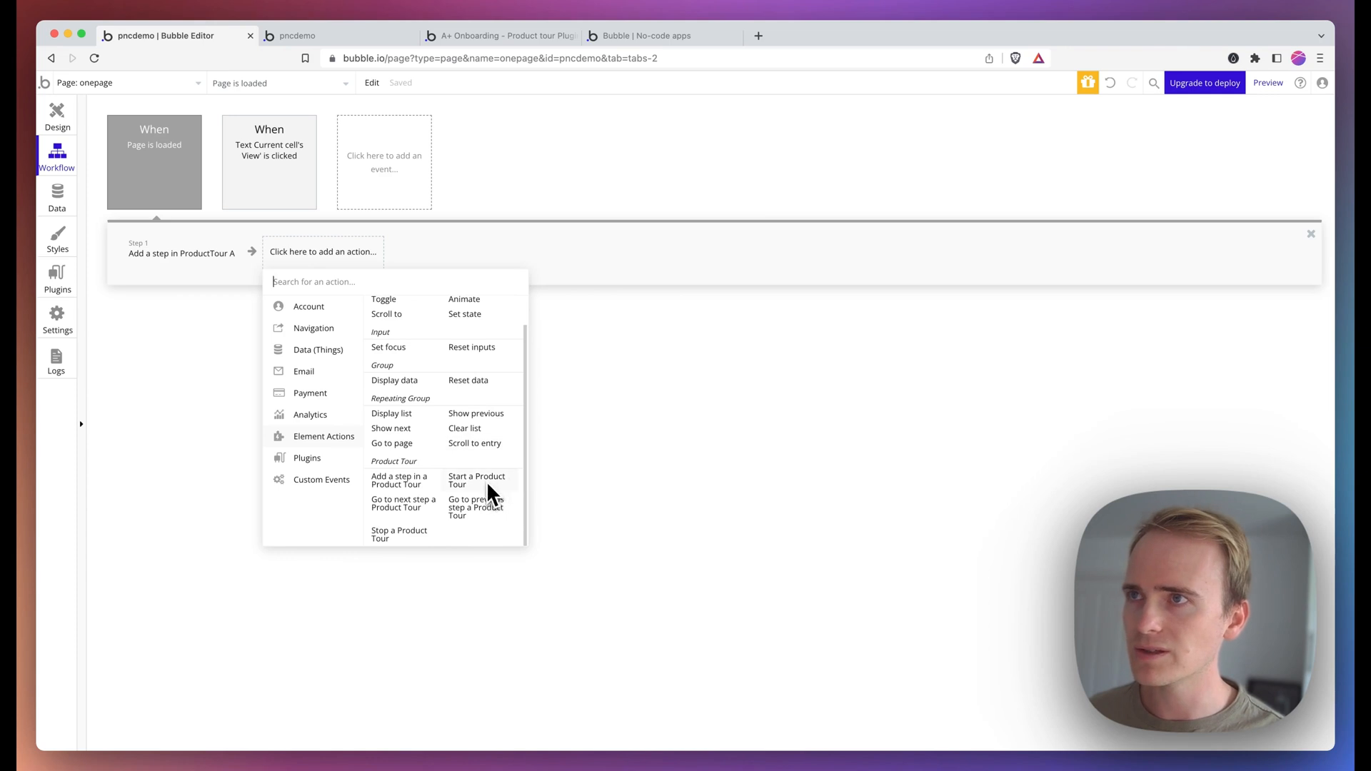
click(337, 36)
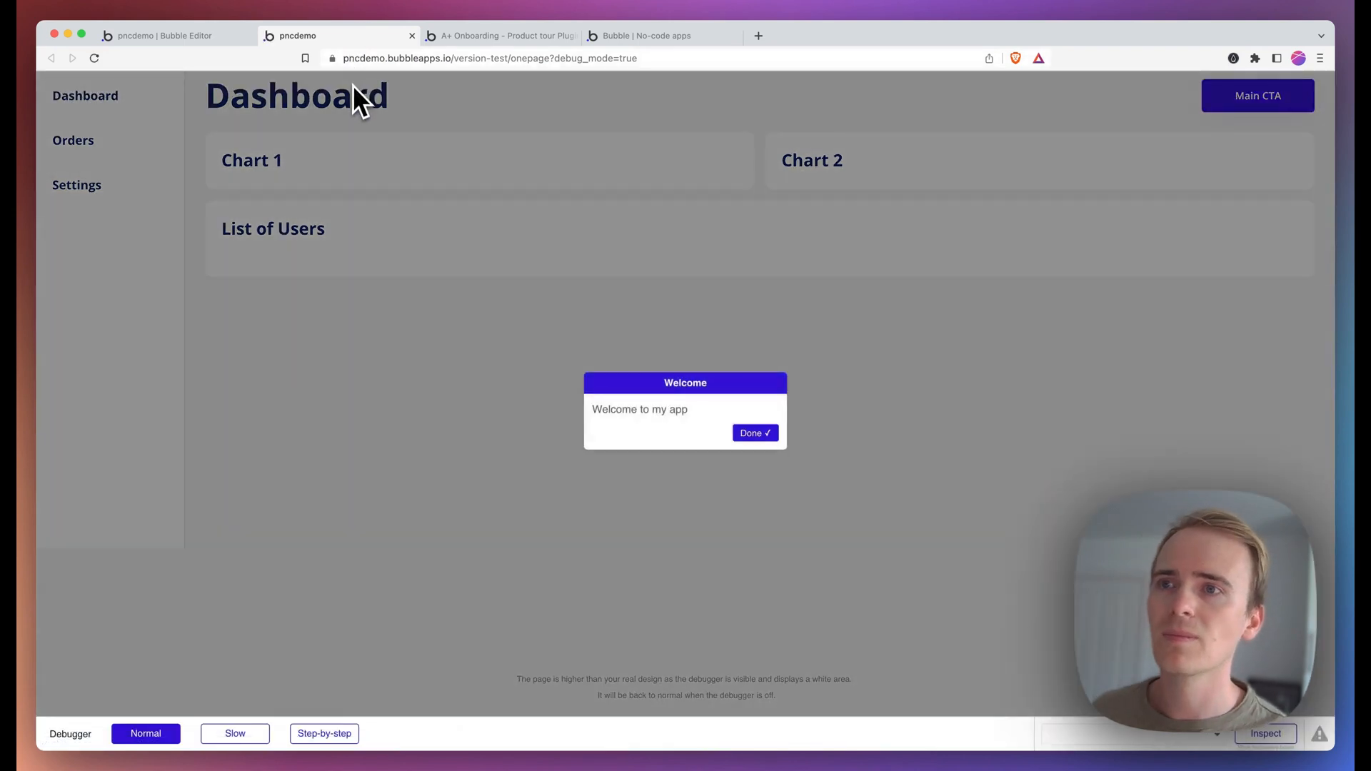
mouse_move(754, 432)
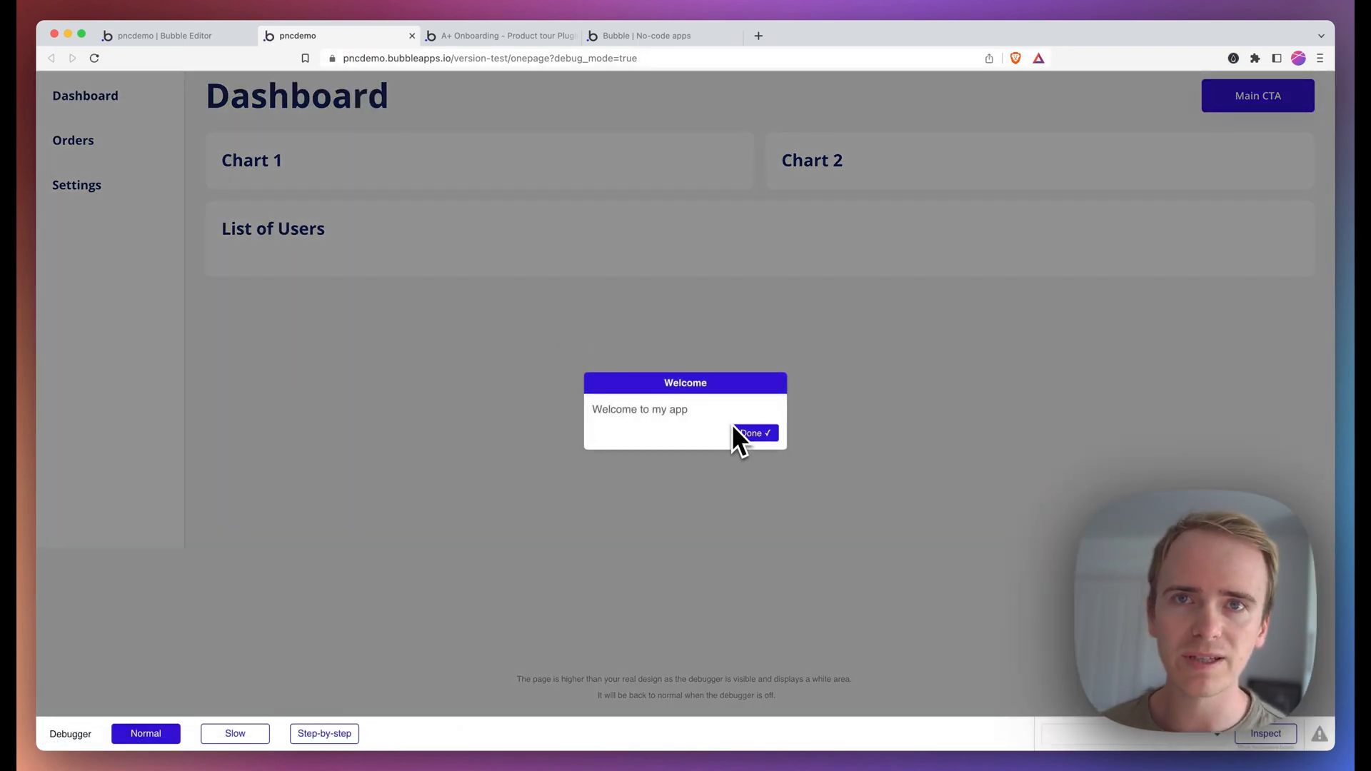
mouse_move(747, 447)
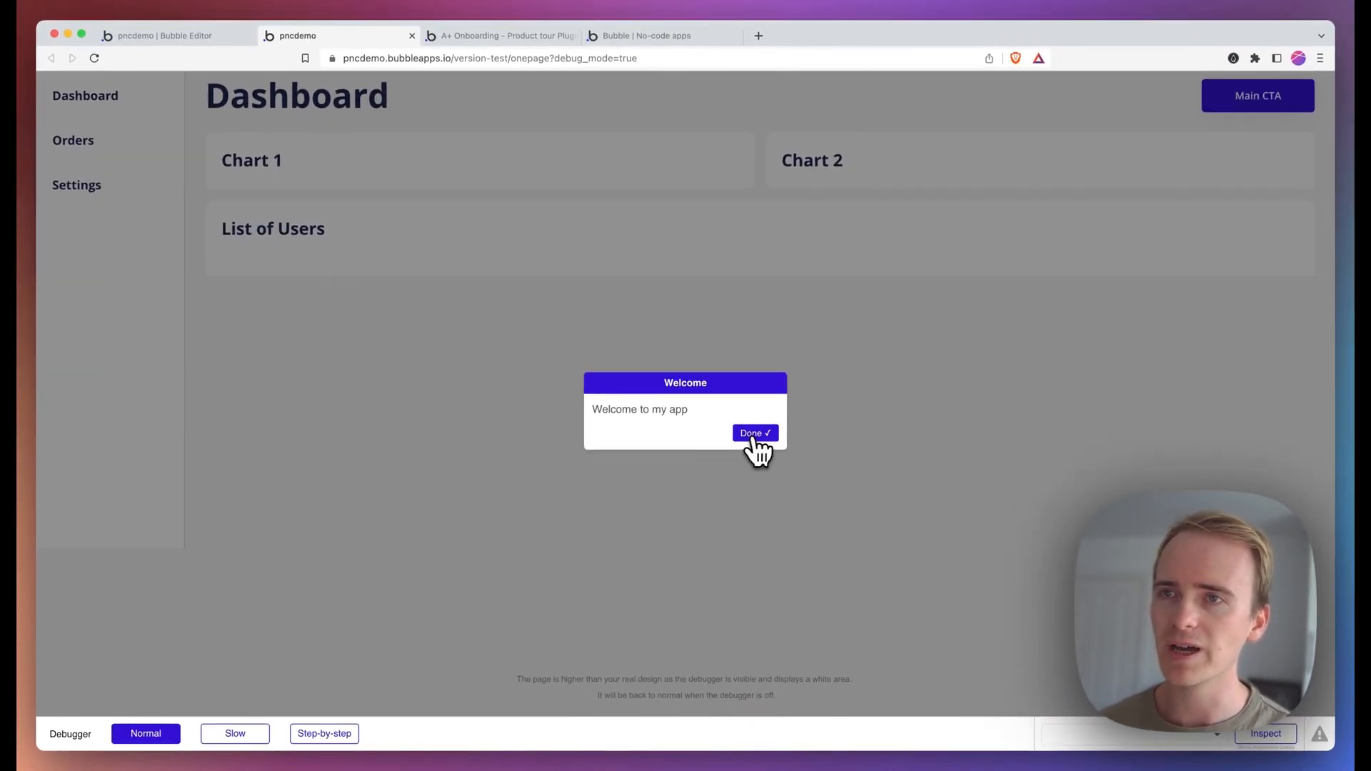
Step: Dismiss the Welcome tour step in preview and return to the editor
click(754, 433)
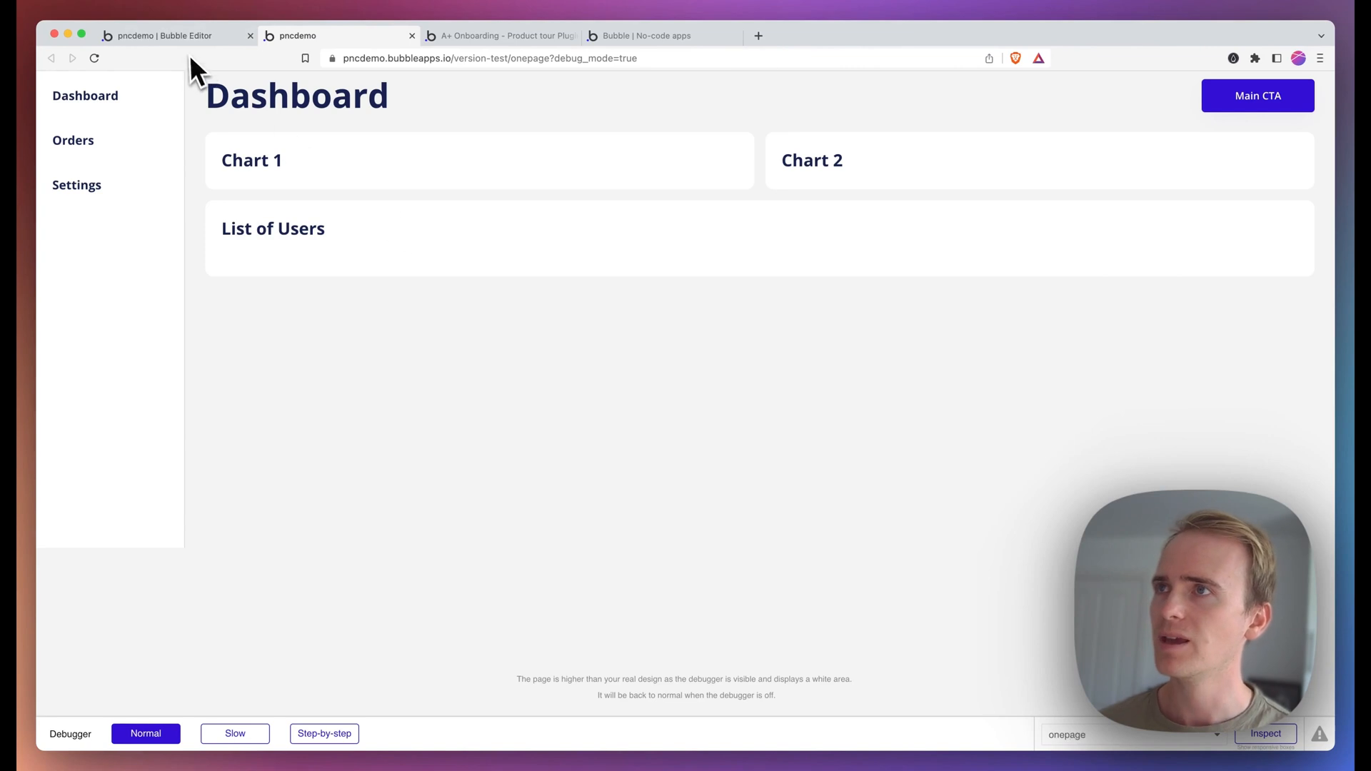
click(166, 36)
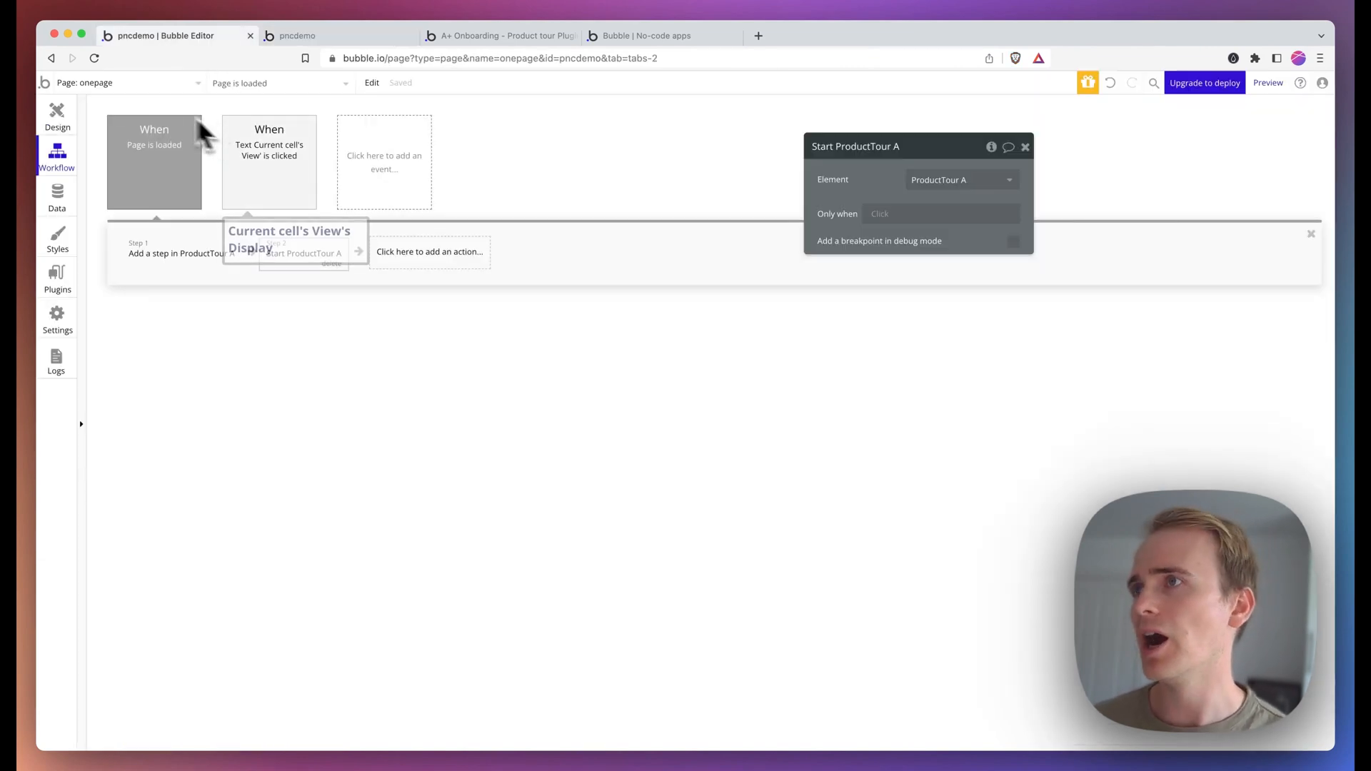
Step: Go back to the design canvas, where Group D, the Chart 1 container, is selected
click(57, 116)
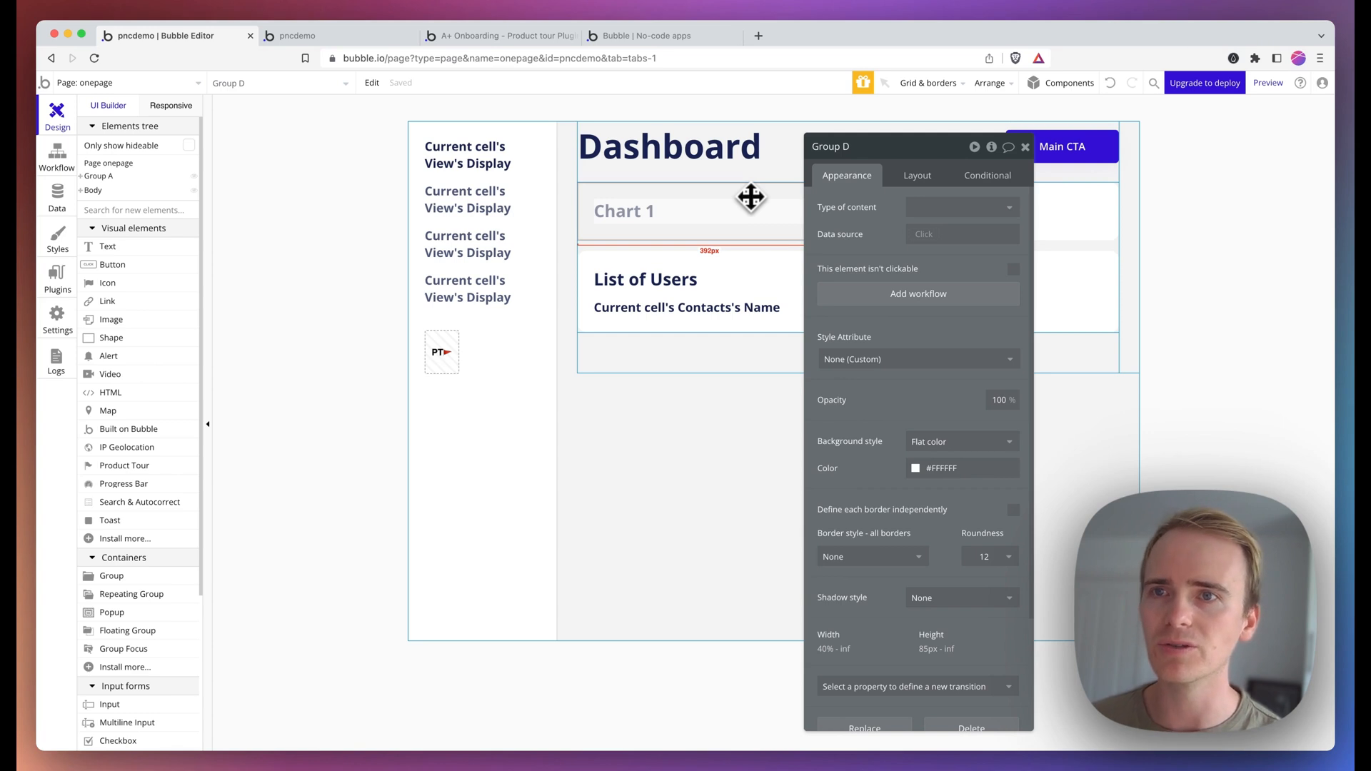
Step: Scroll Group D's Appearance panel down to its ID Attribute, set to step_1
scroll(down, 3)
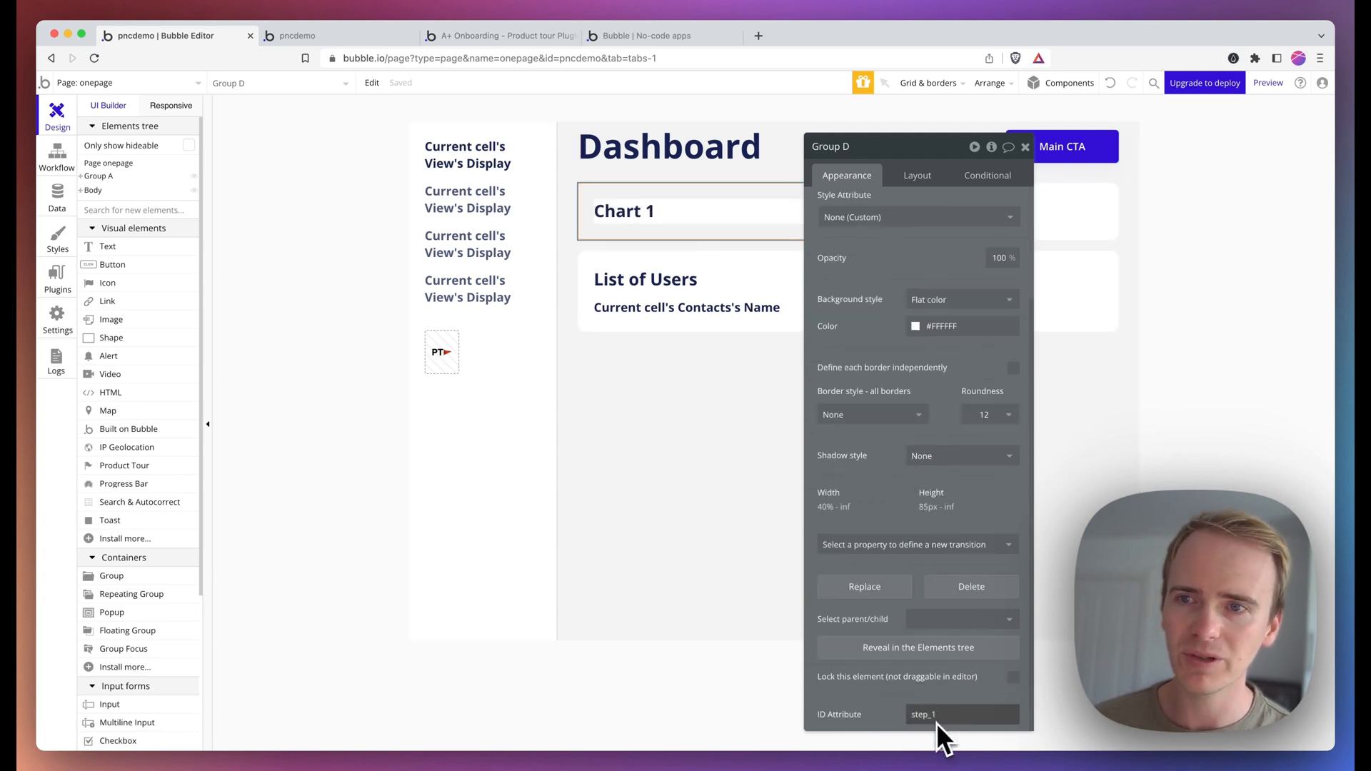
mouse_move(971, 734)
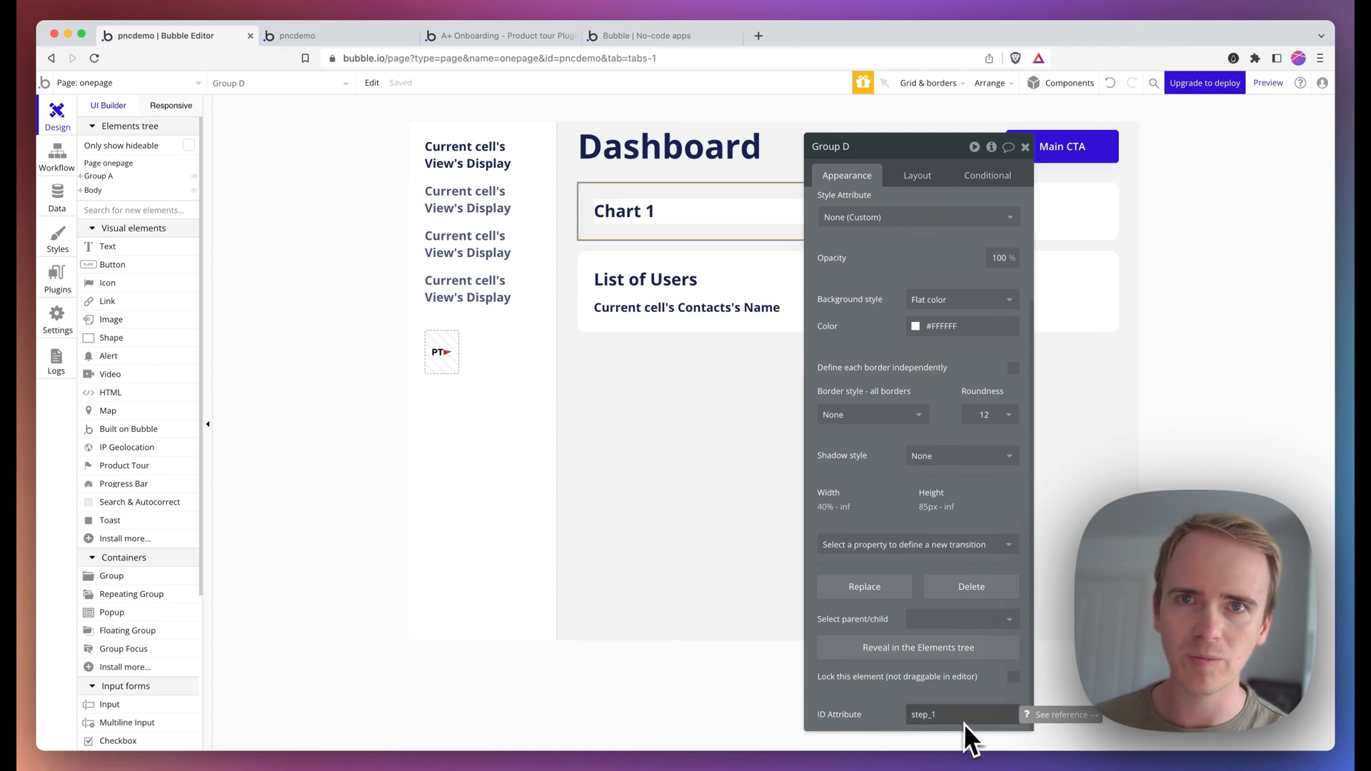
click(56, 319)
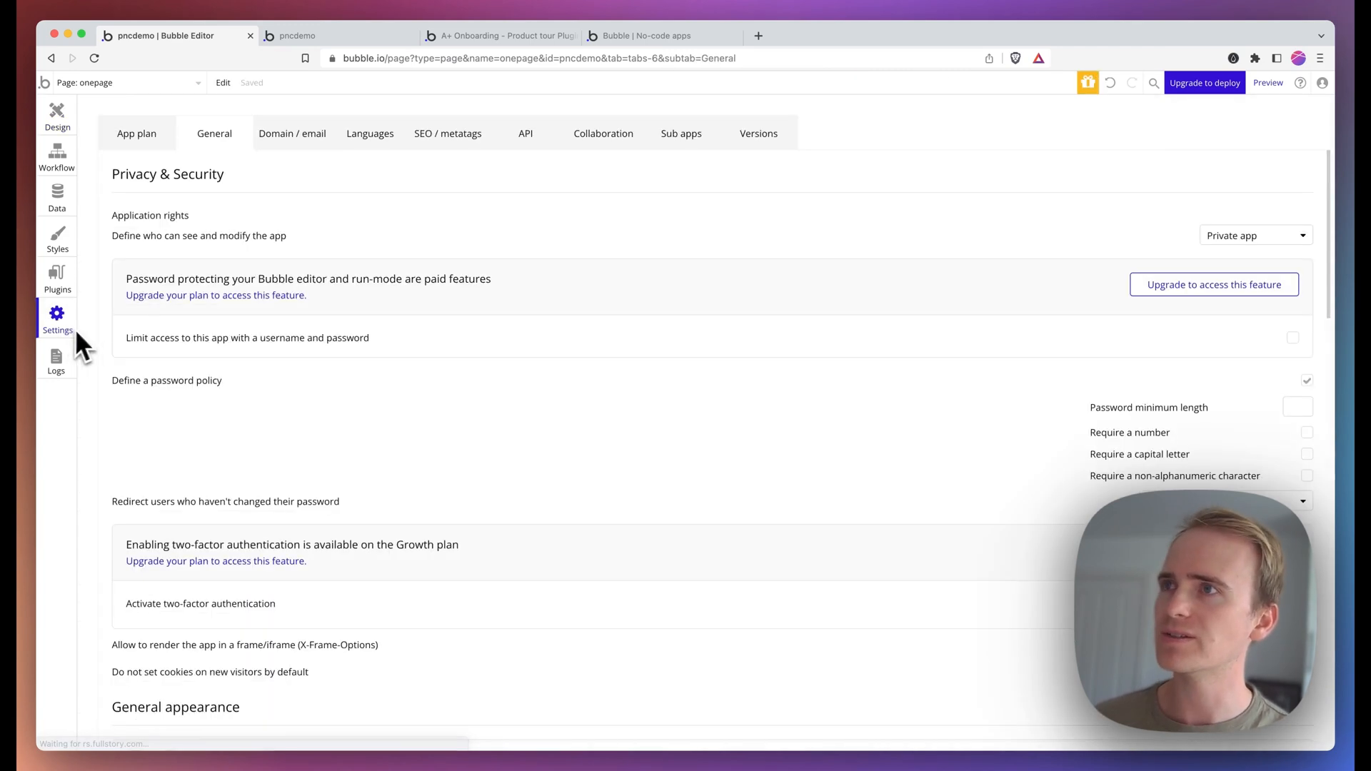
scroll(down, 3)
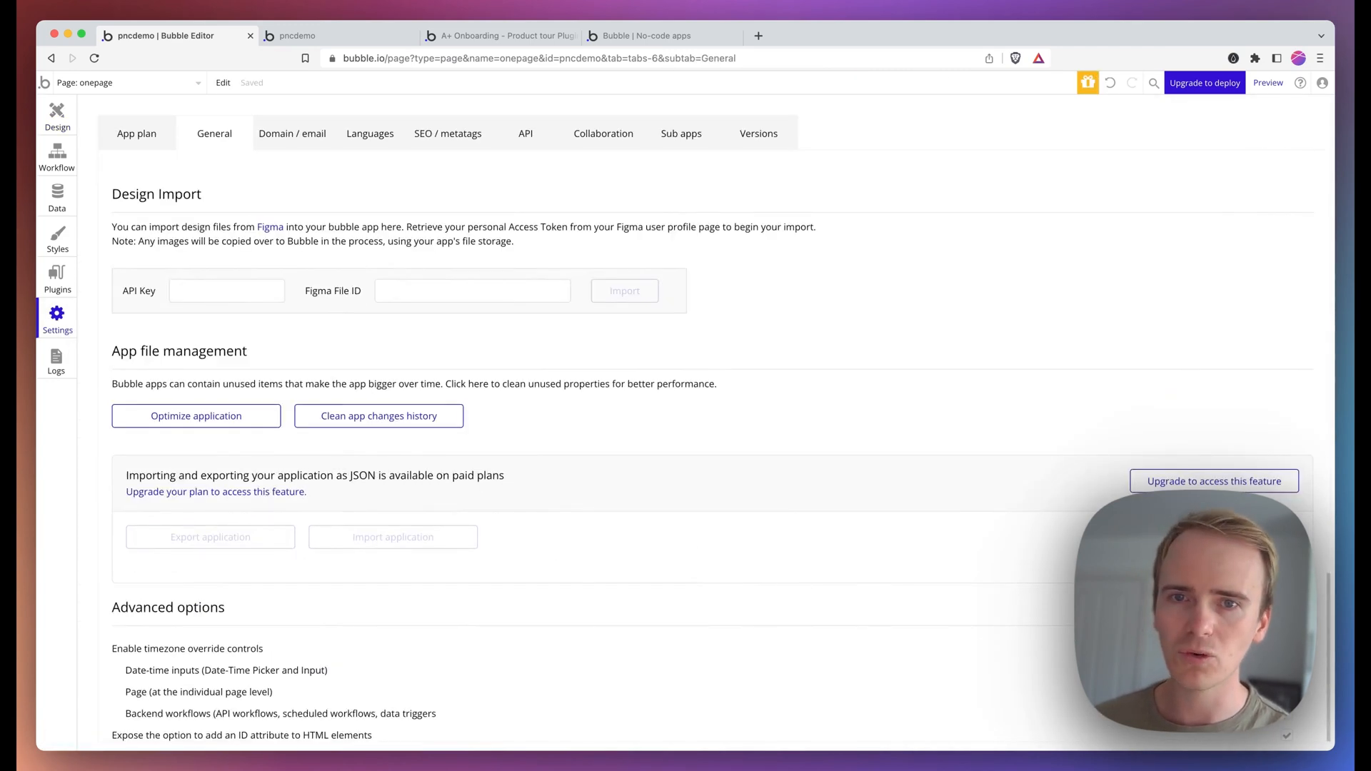
mouse_move(254, 747)
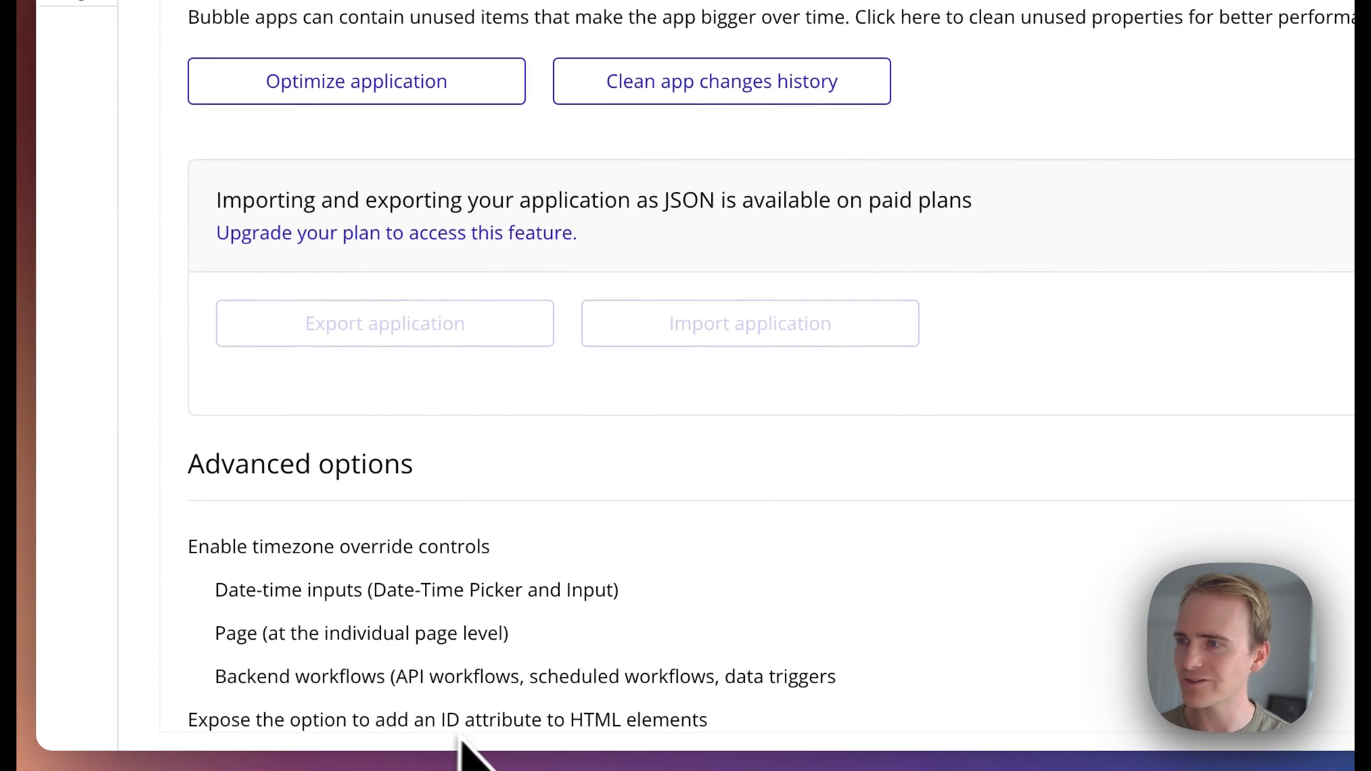
scroll(up, 3)
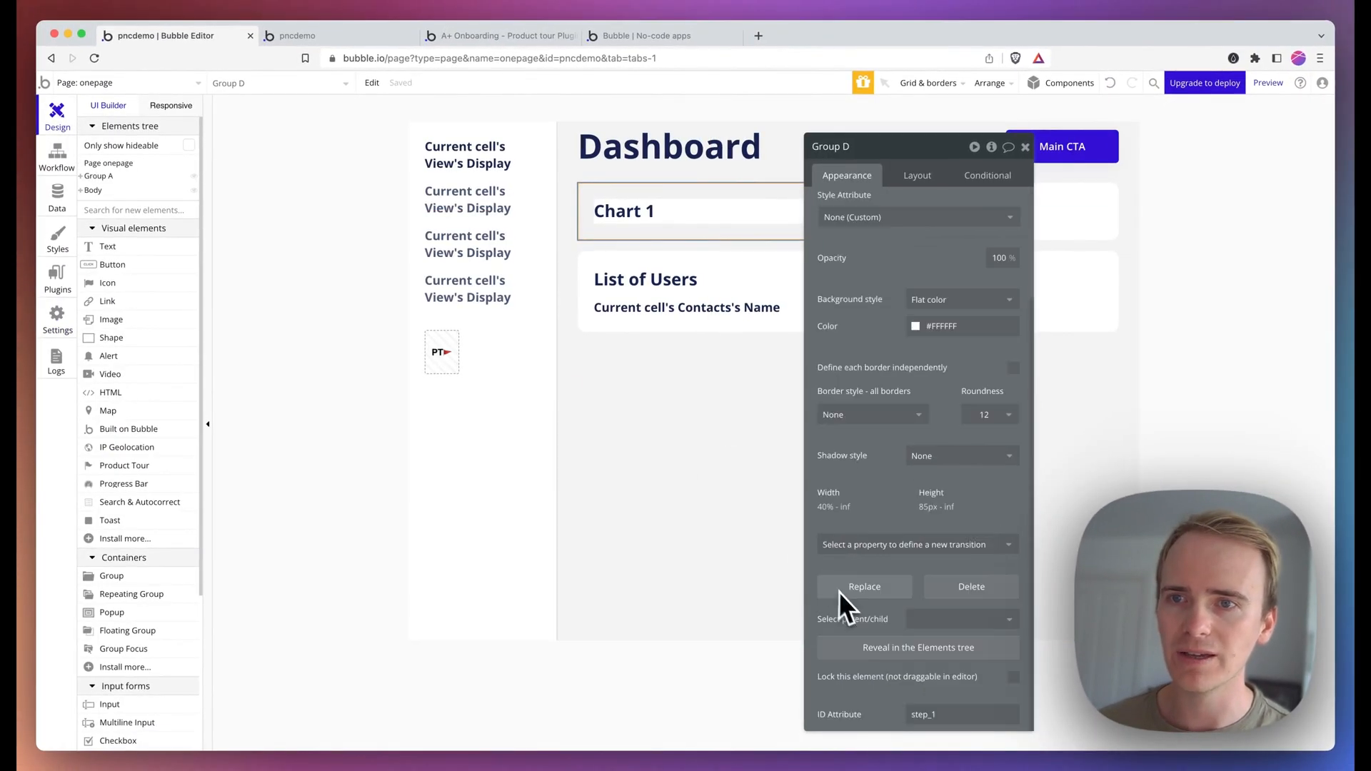
mouse_move(961, 714)
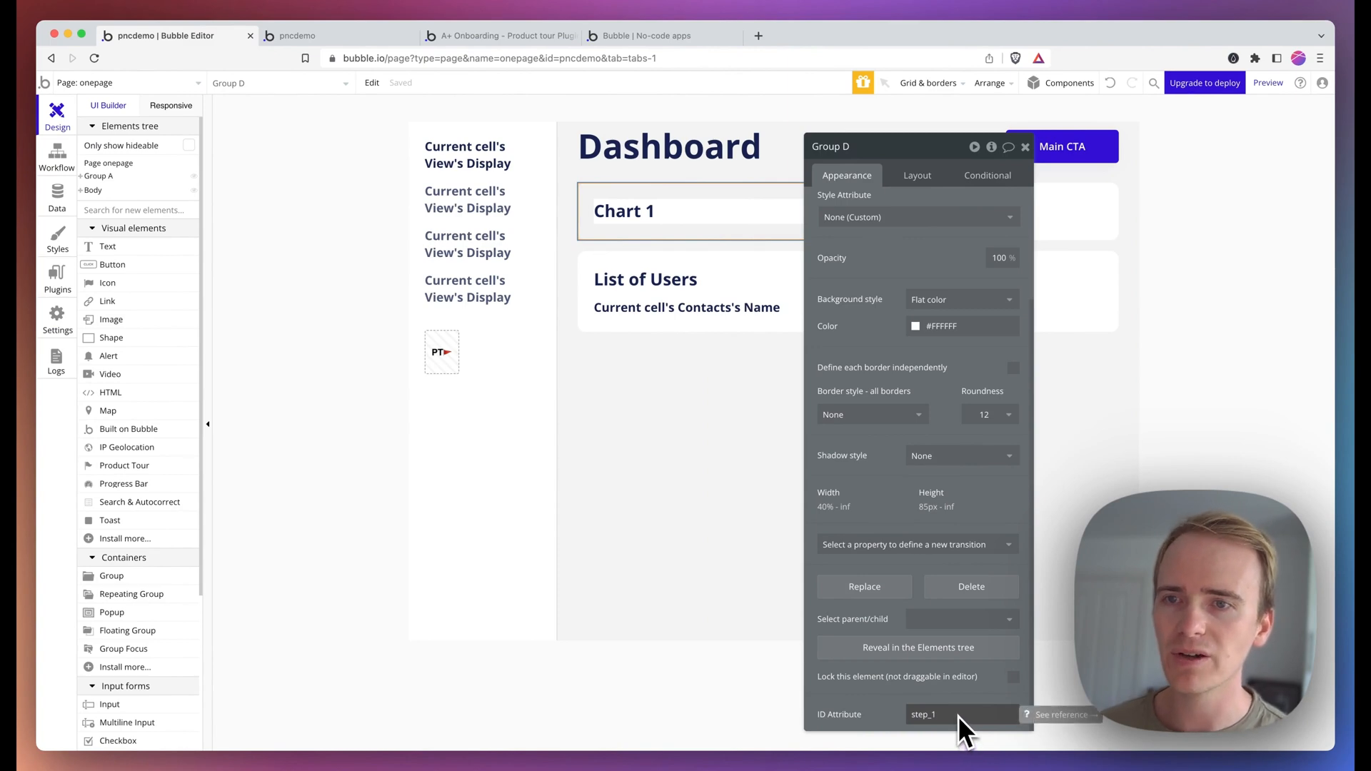
mouse_move(656, 547)
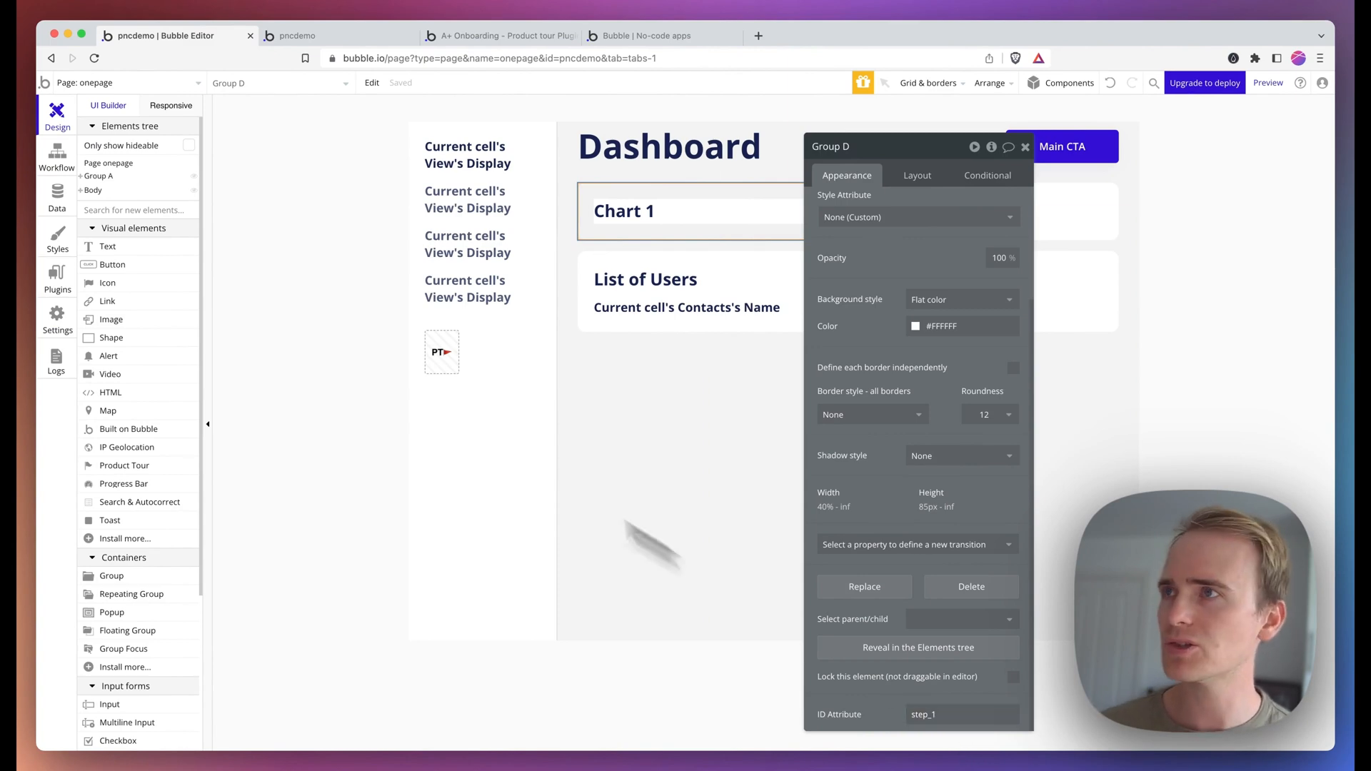
Step: Insert an 'Add a step in a Product Tour' action before Start ProductTour A
click(56, 157)
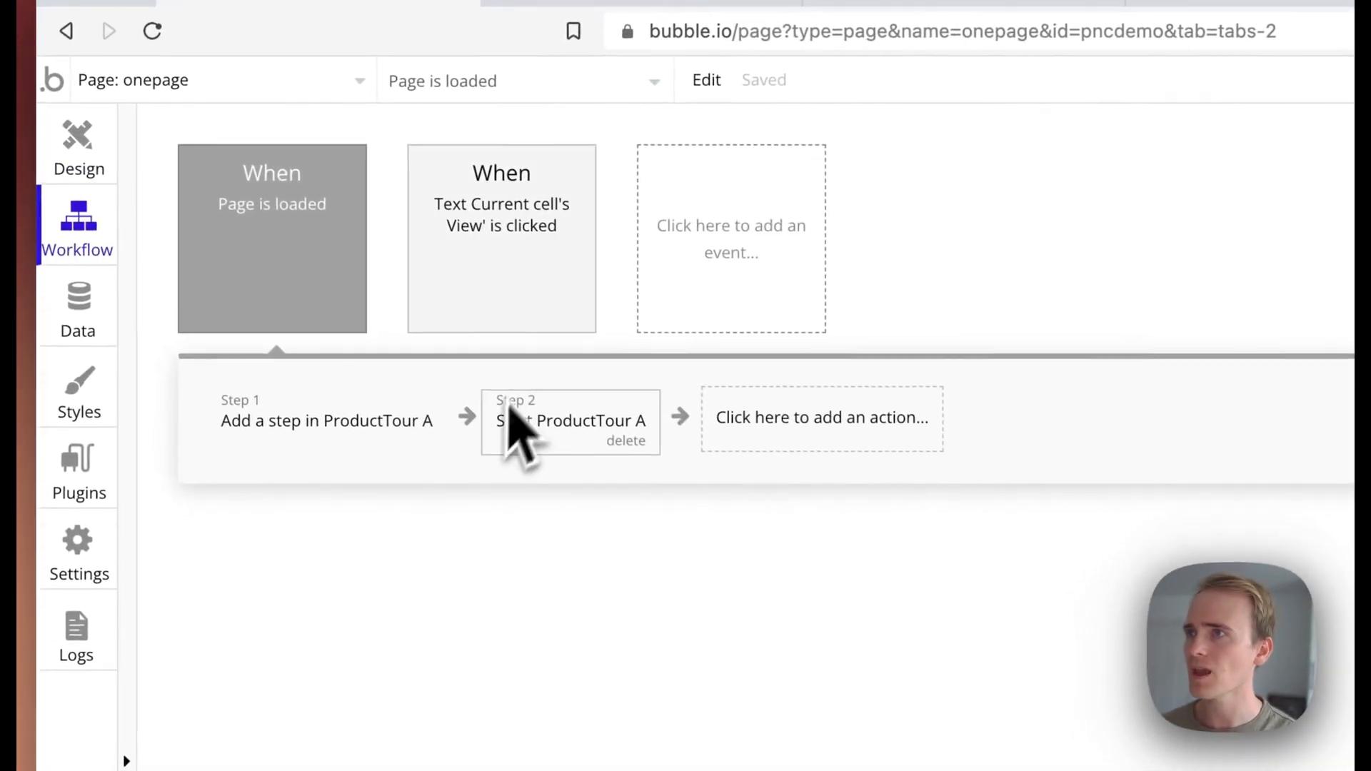
click(569, 417)
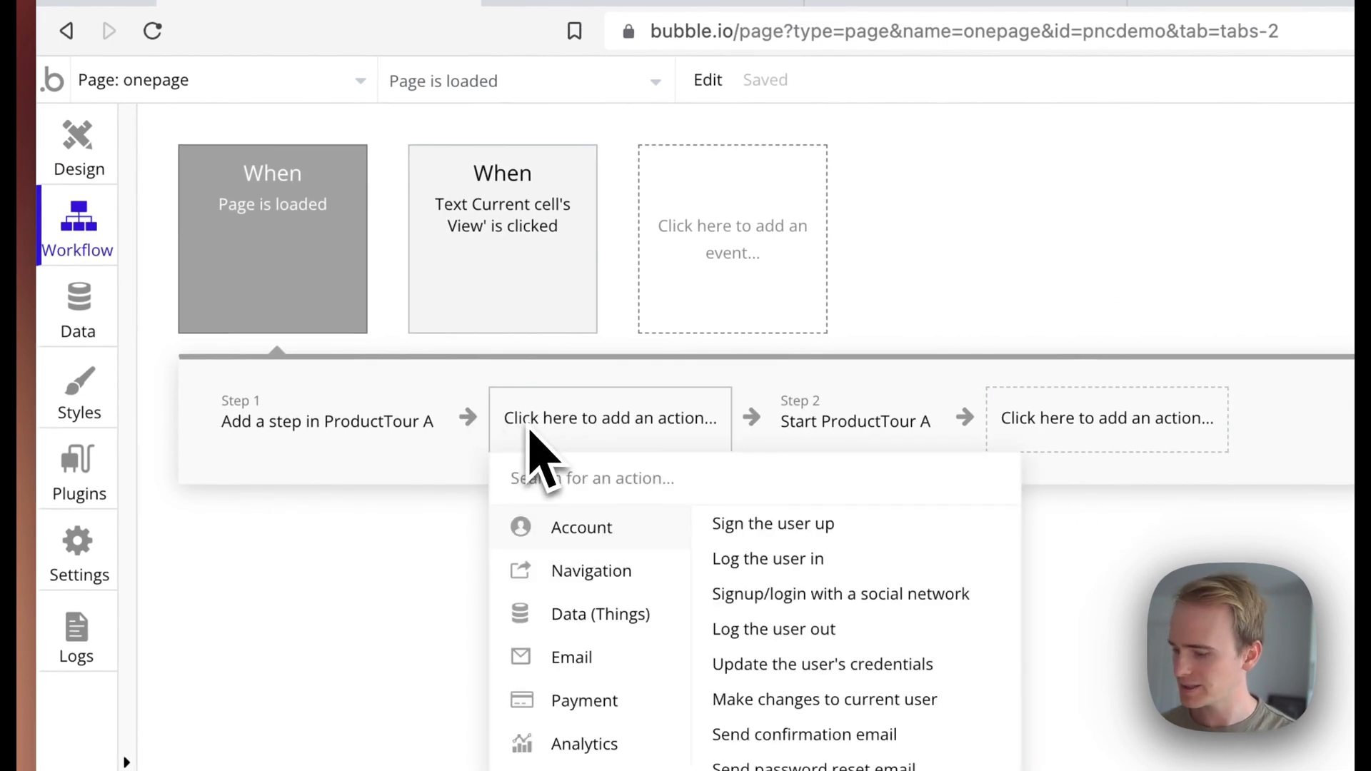
text(step)
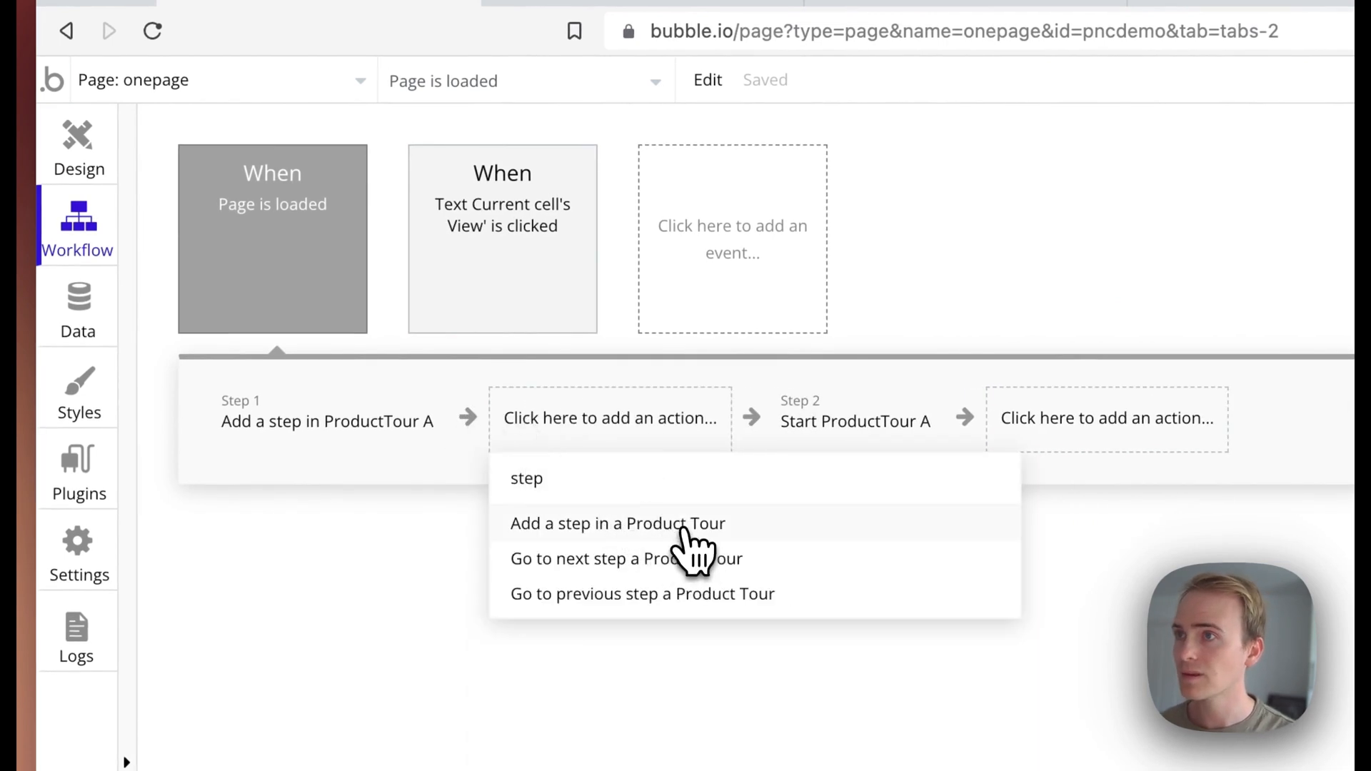
click(619, 522)
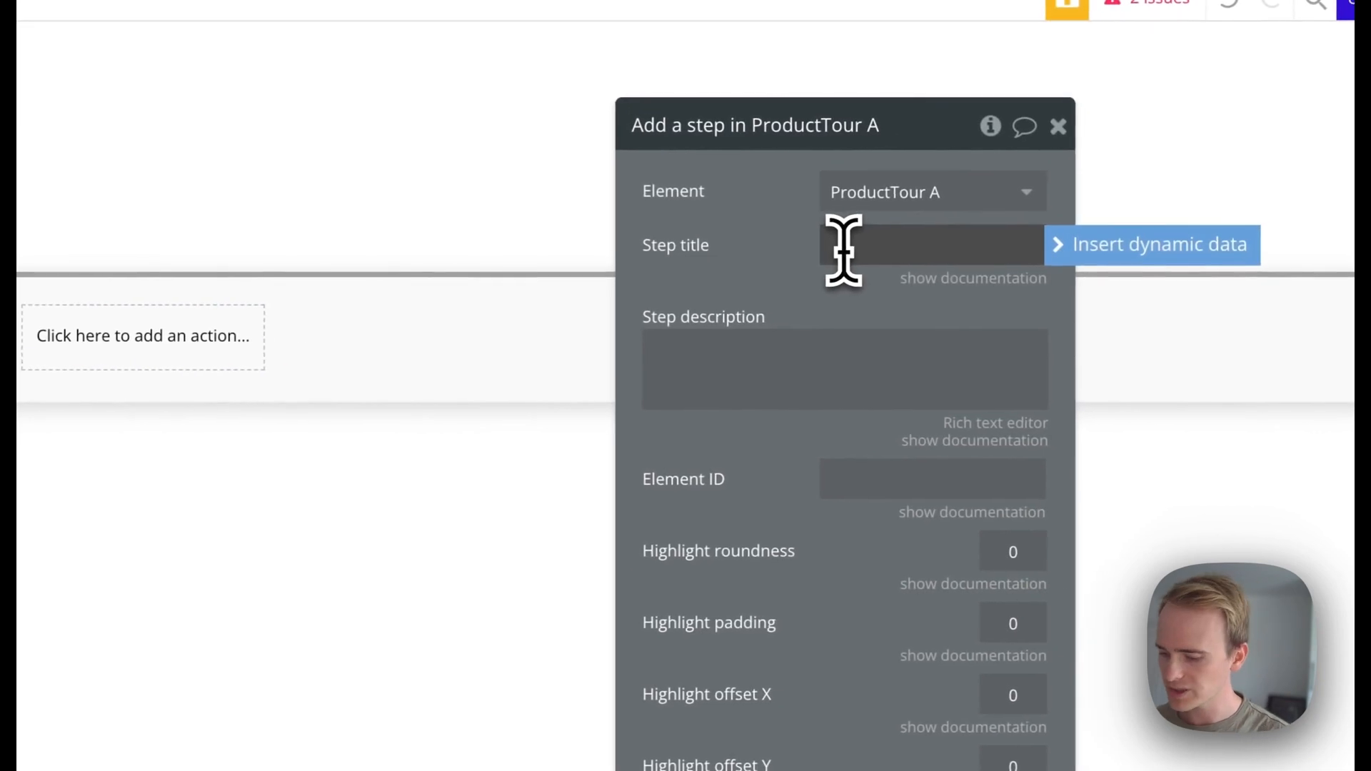
Step: Title the step Step 1, describe it Check out this chart, targeting element step_1
text(Step 1)
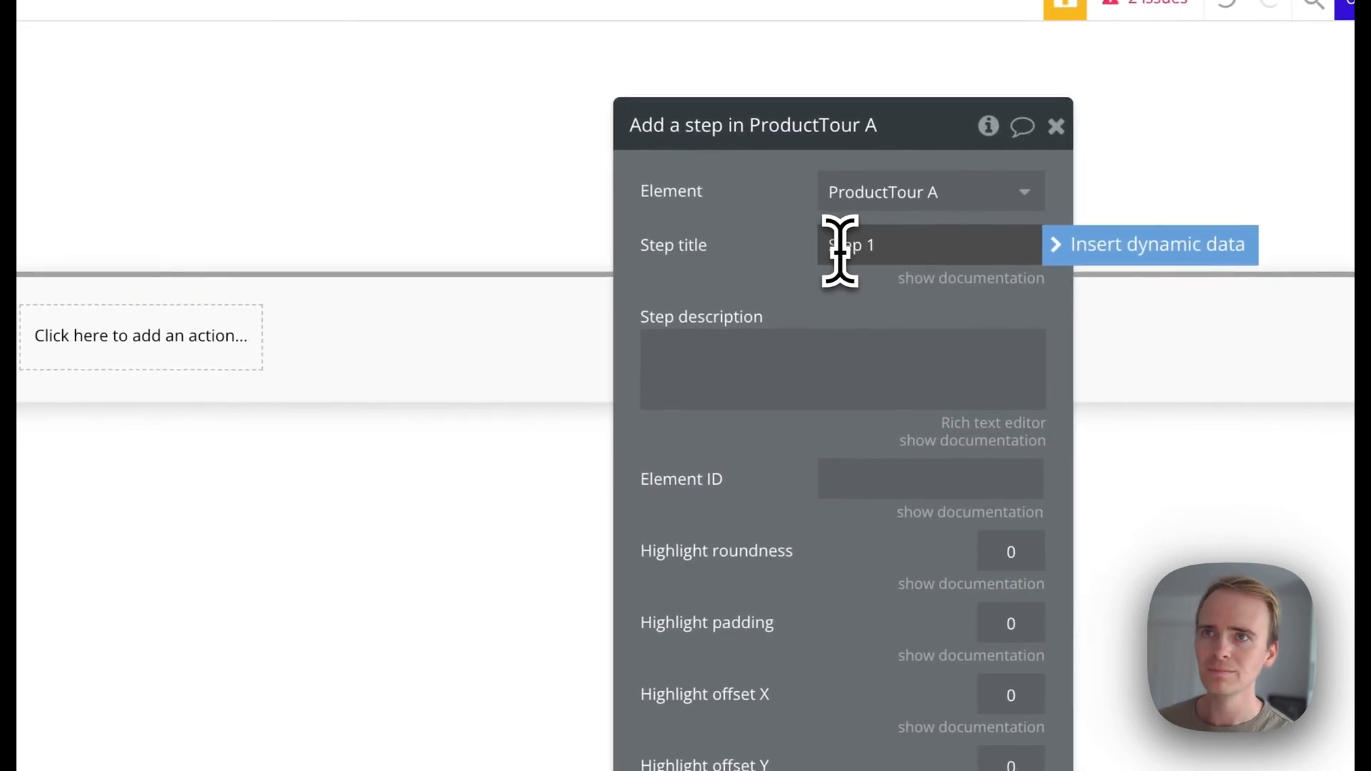
click(842, 368)
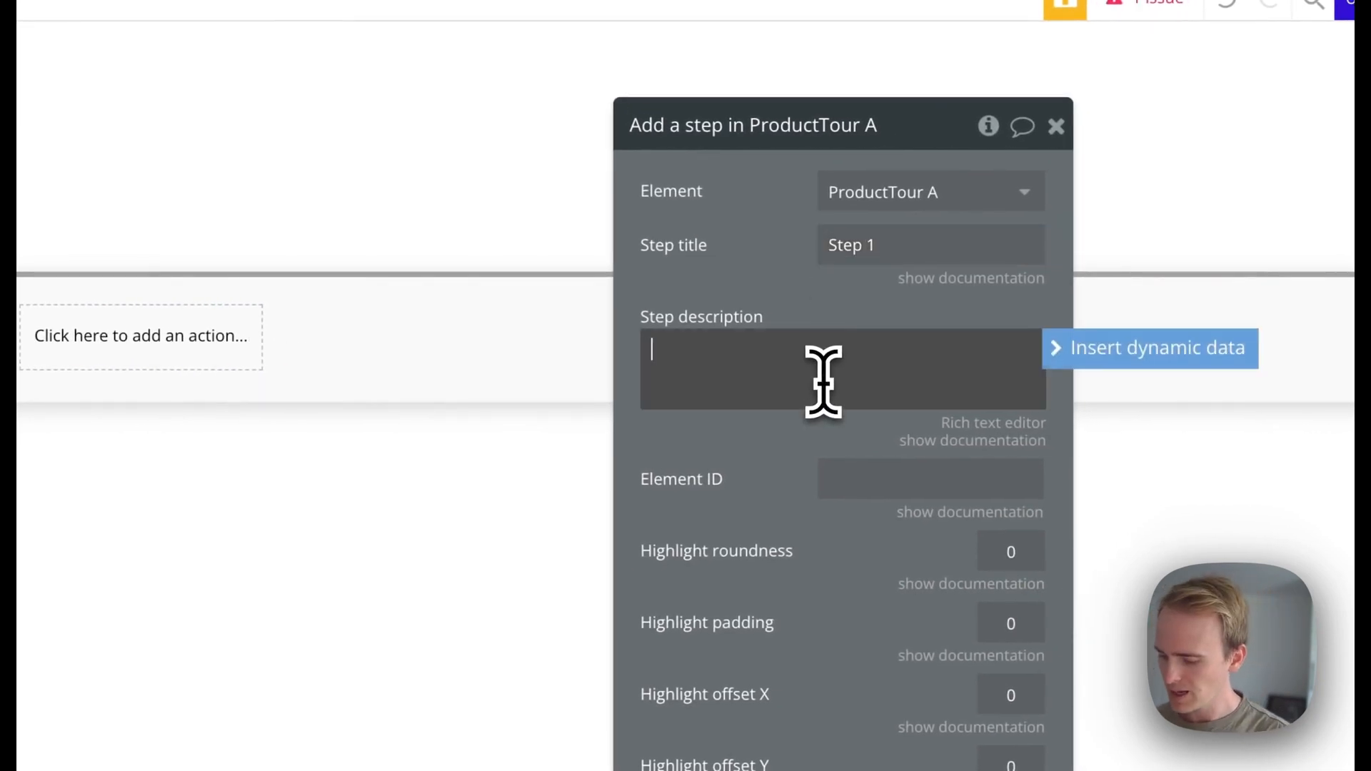
text(Check out this)
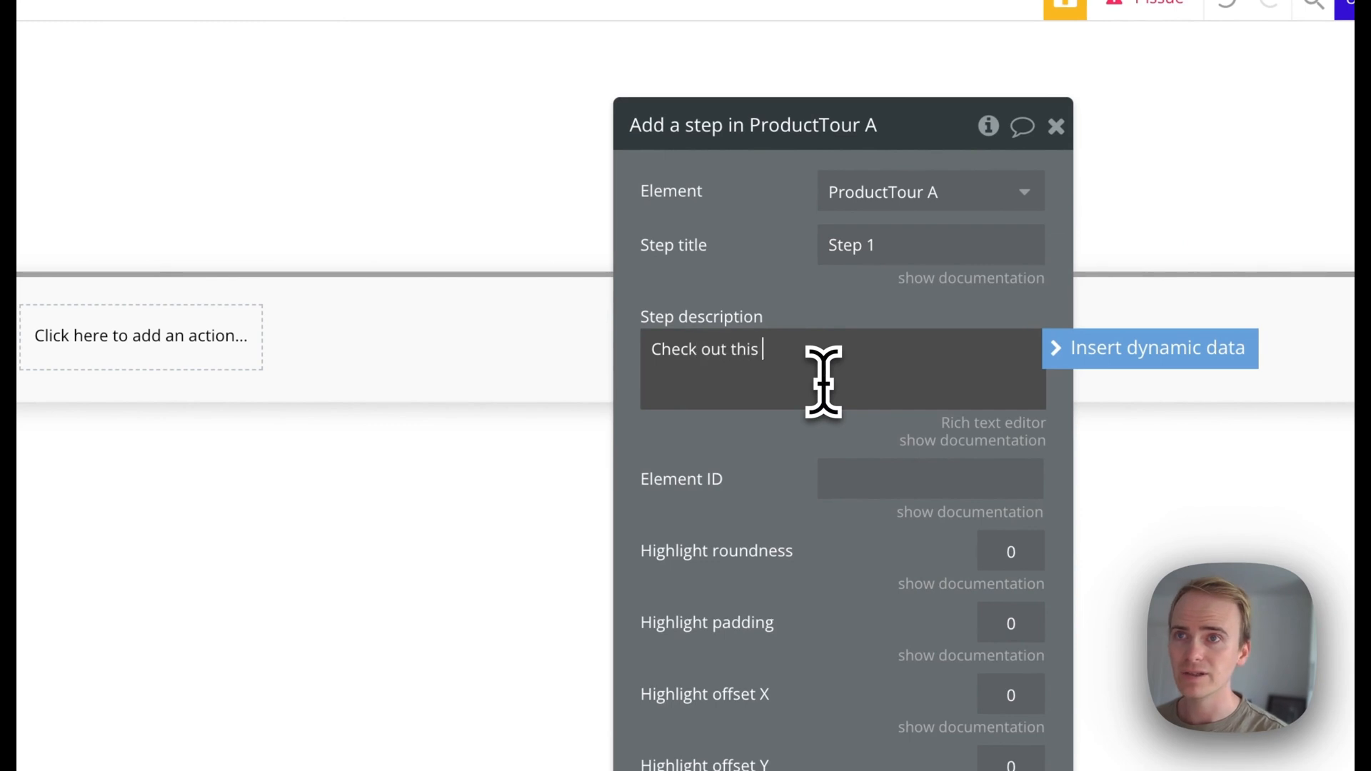
text(chart)
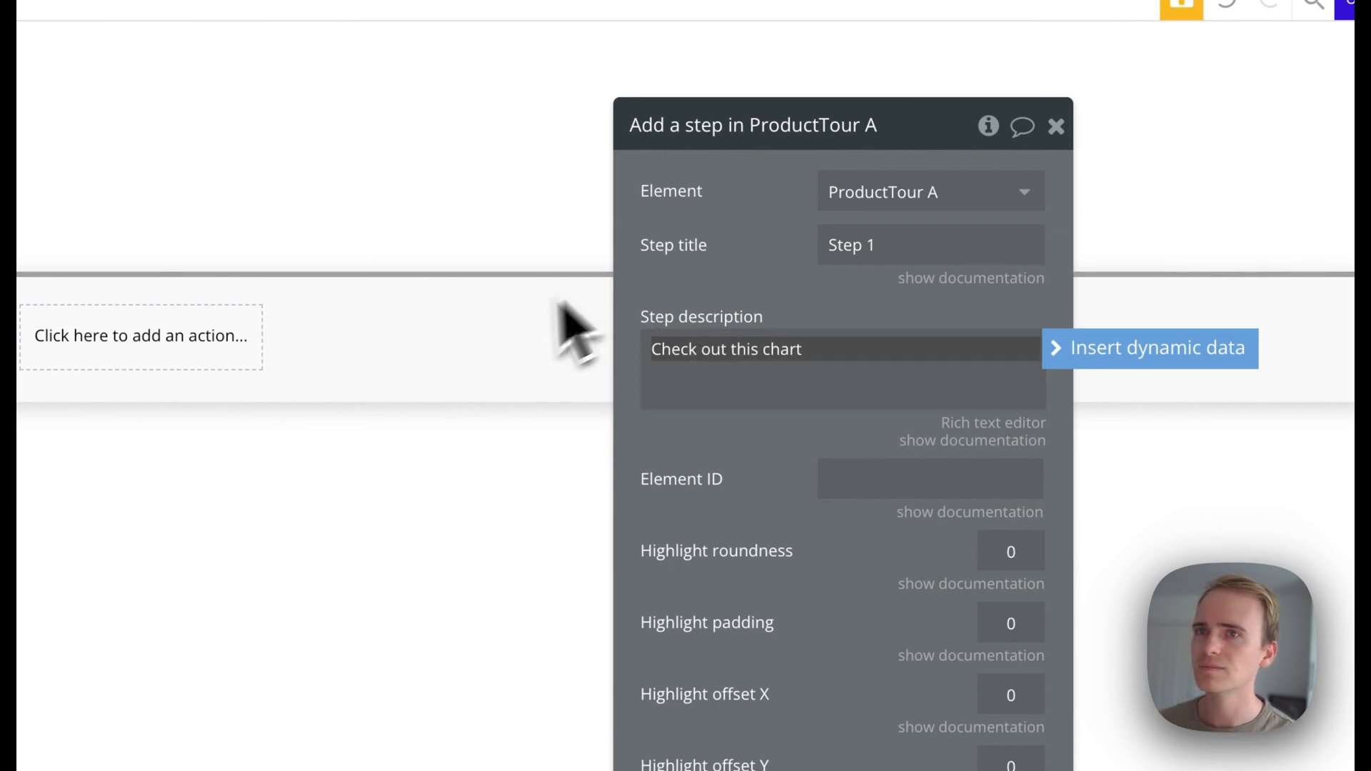
mouse_move(891, 478)
text(step_1)
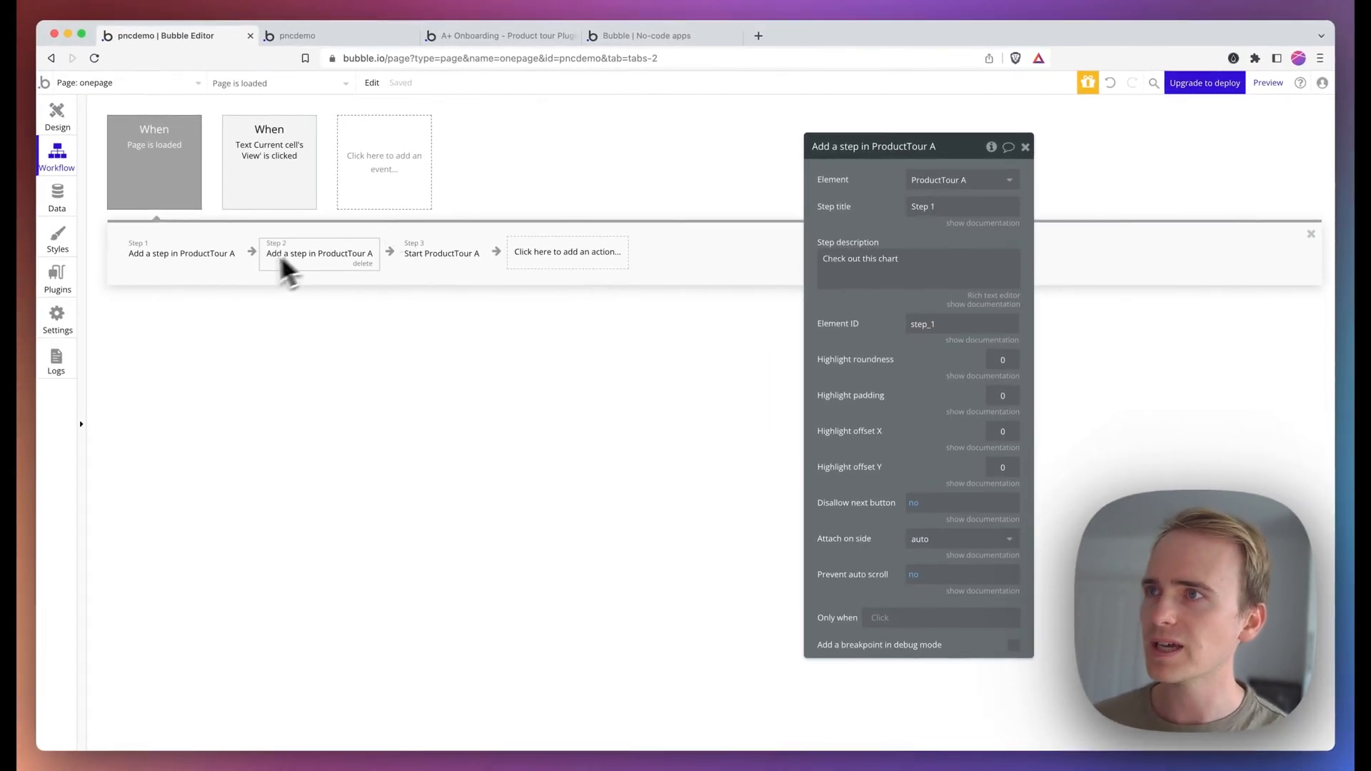
click(181, 254)
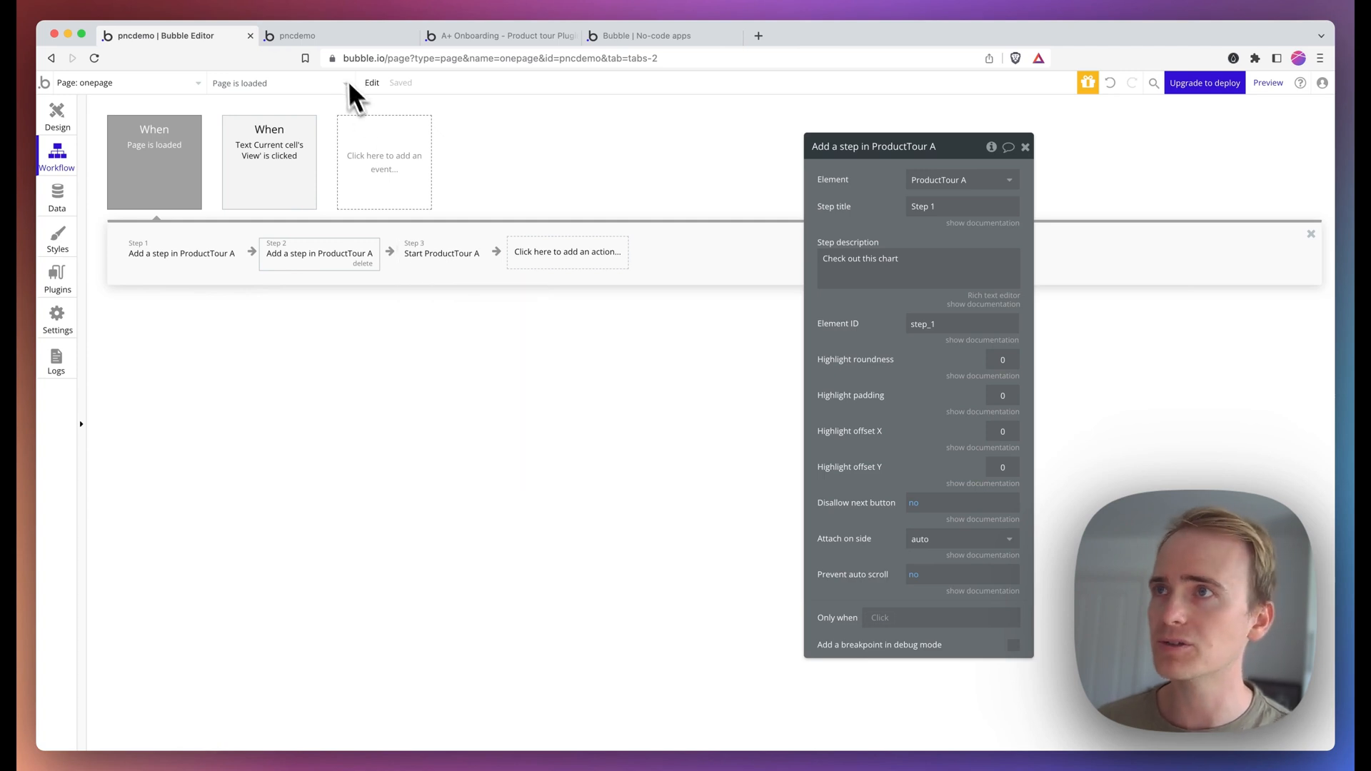
Step: Reload the pncdemo preview and run the tour: Welcome, then Step 1 'Check out this chart' on Chart 1
click(297, 35)
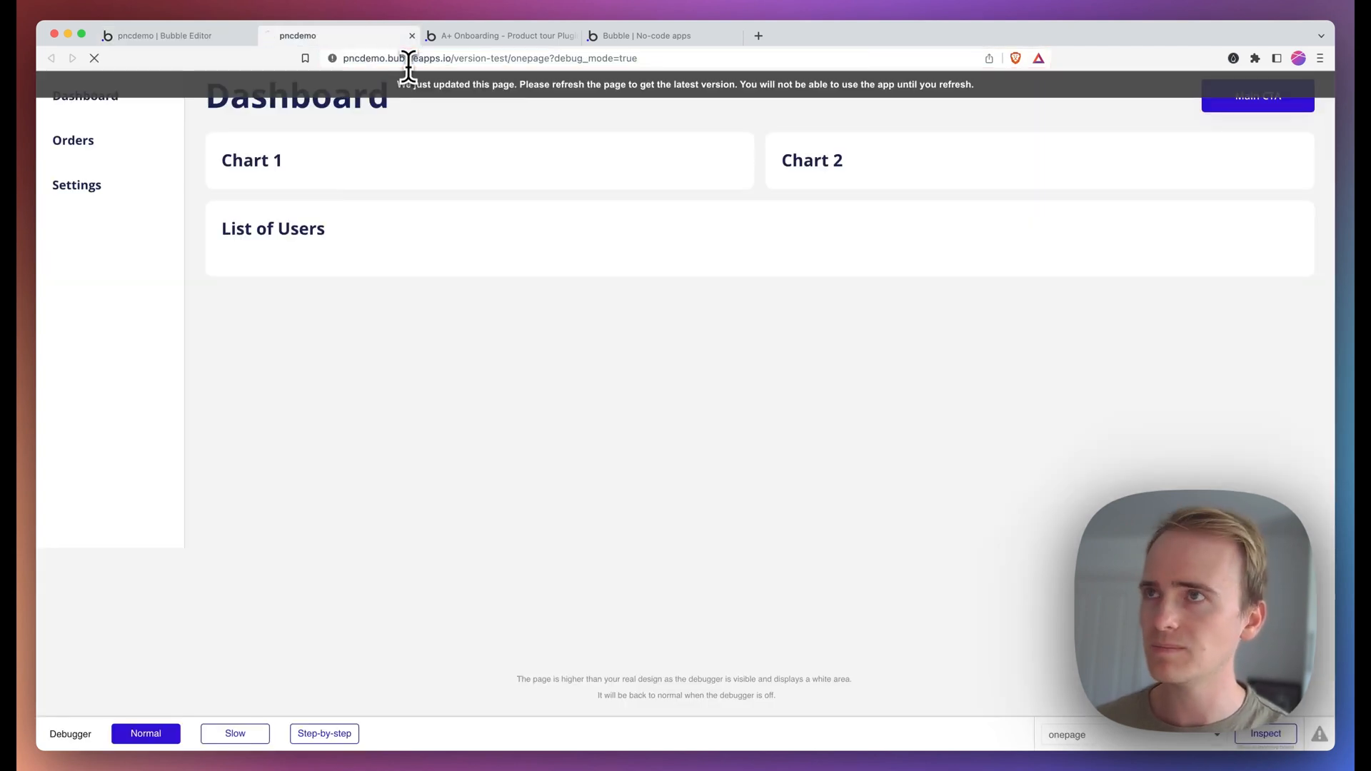
click(94, 58)
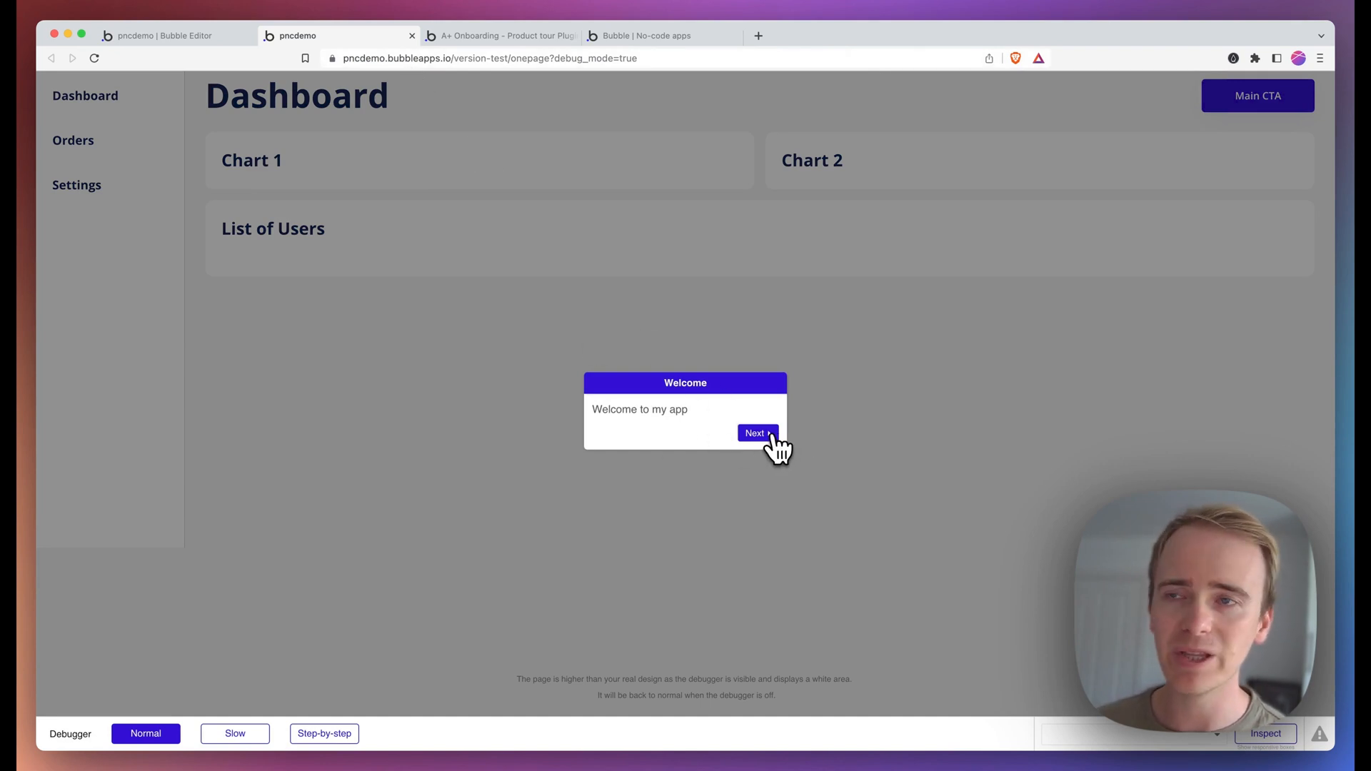
click(756, 433)
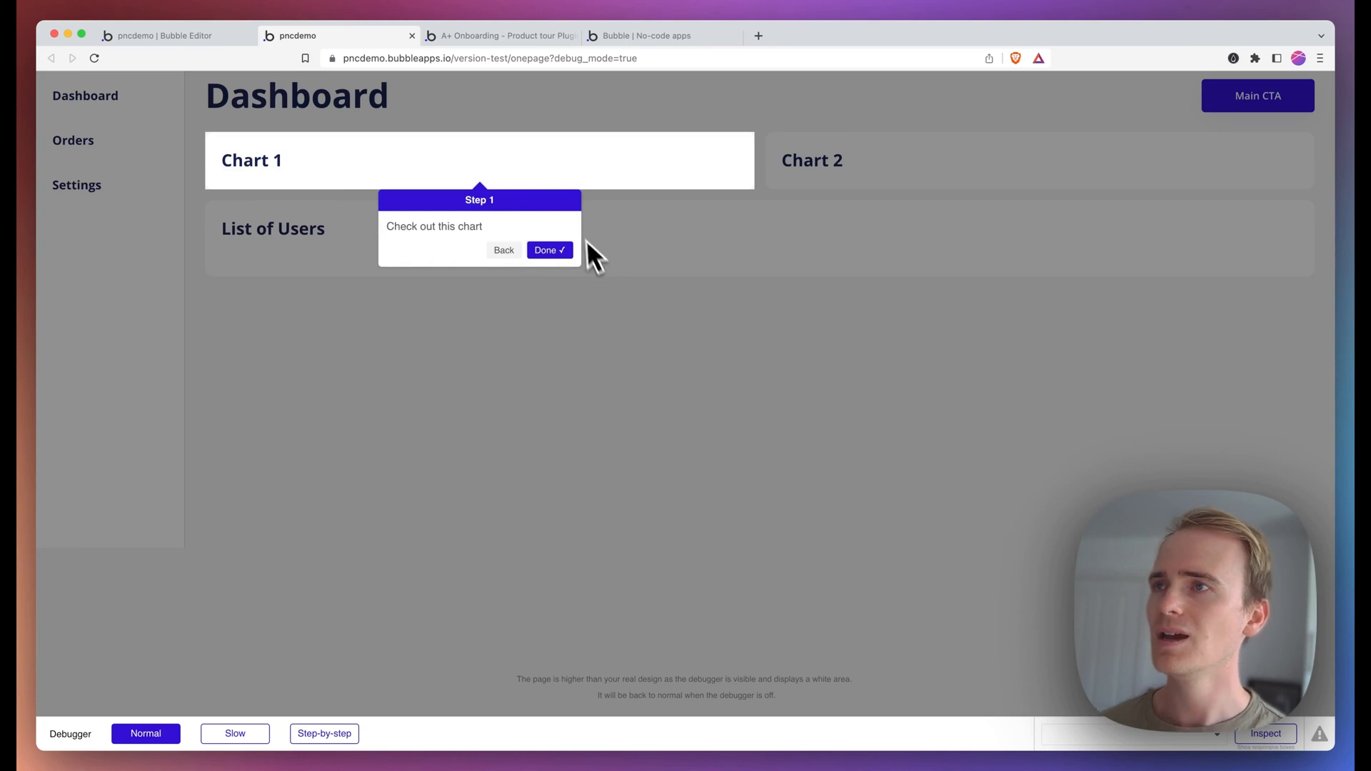
mouse_move(468, 184)
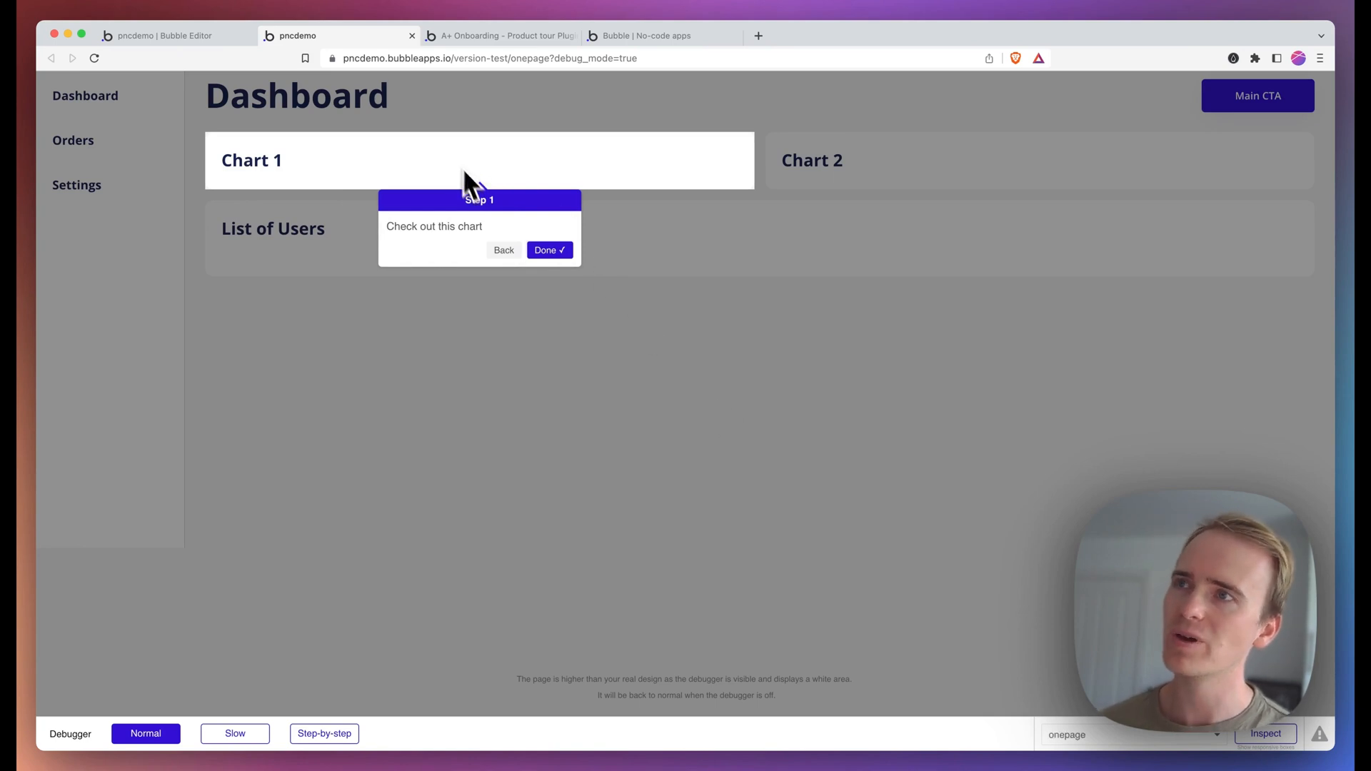
mouse_move(404, 165)
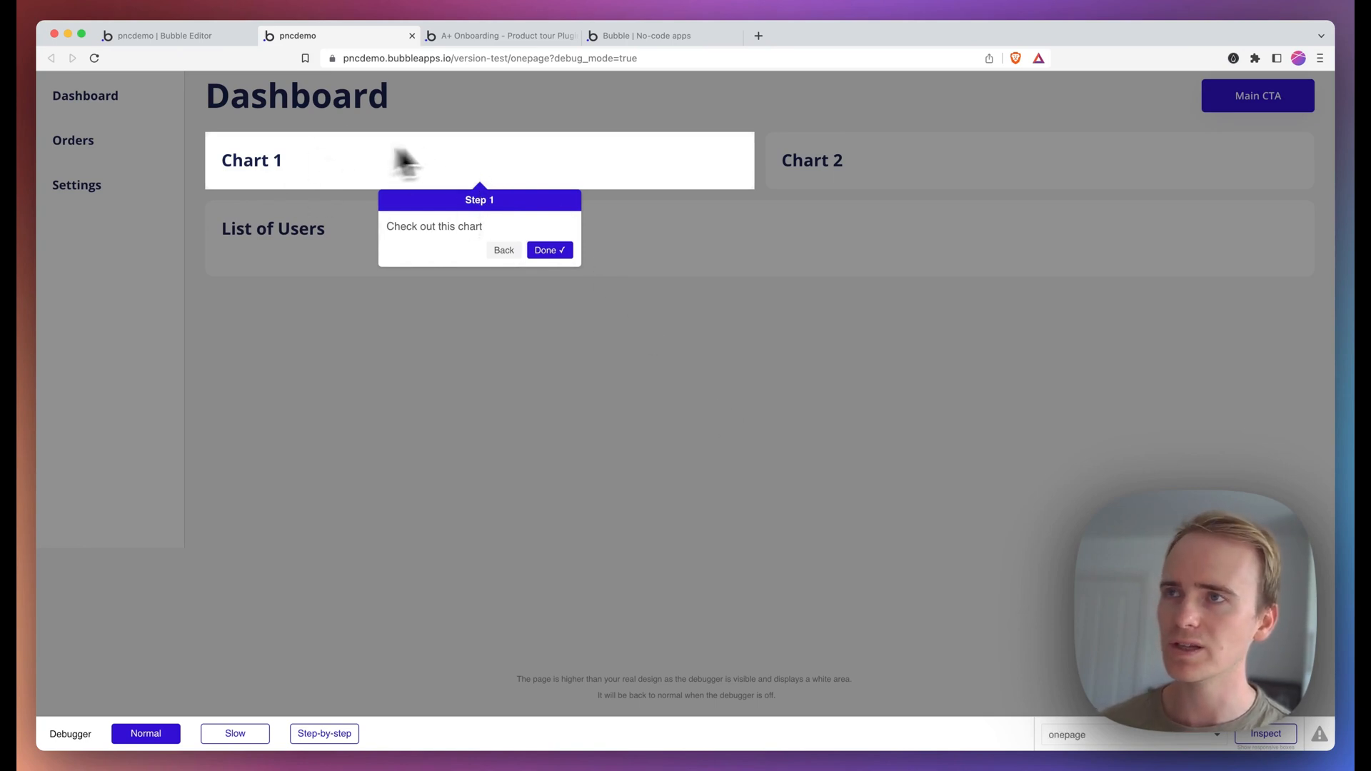
click(549, 252)
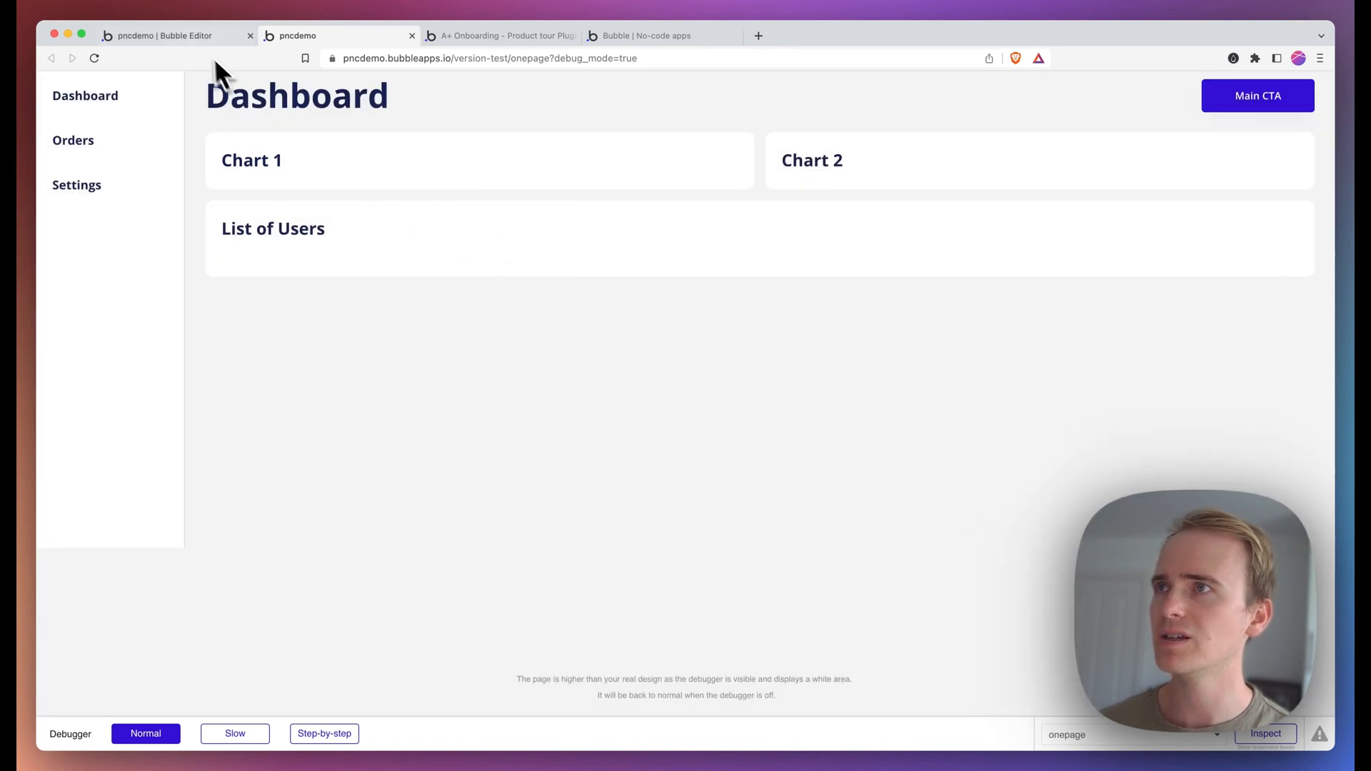
Step: Return to the page-load workflow's Step 1 tour action targeting element step_1
click(170, 36)
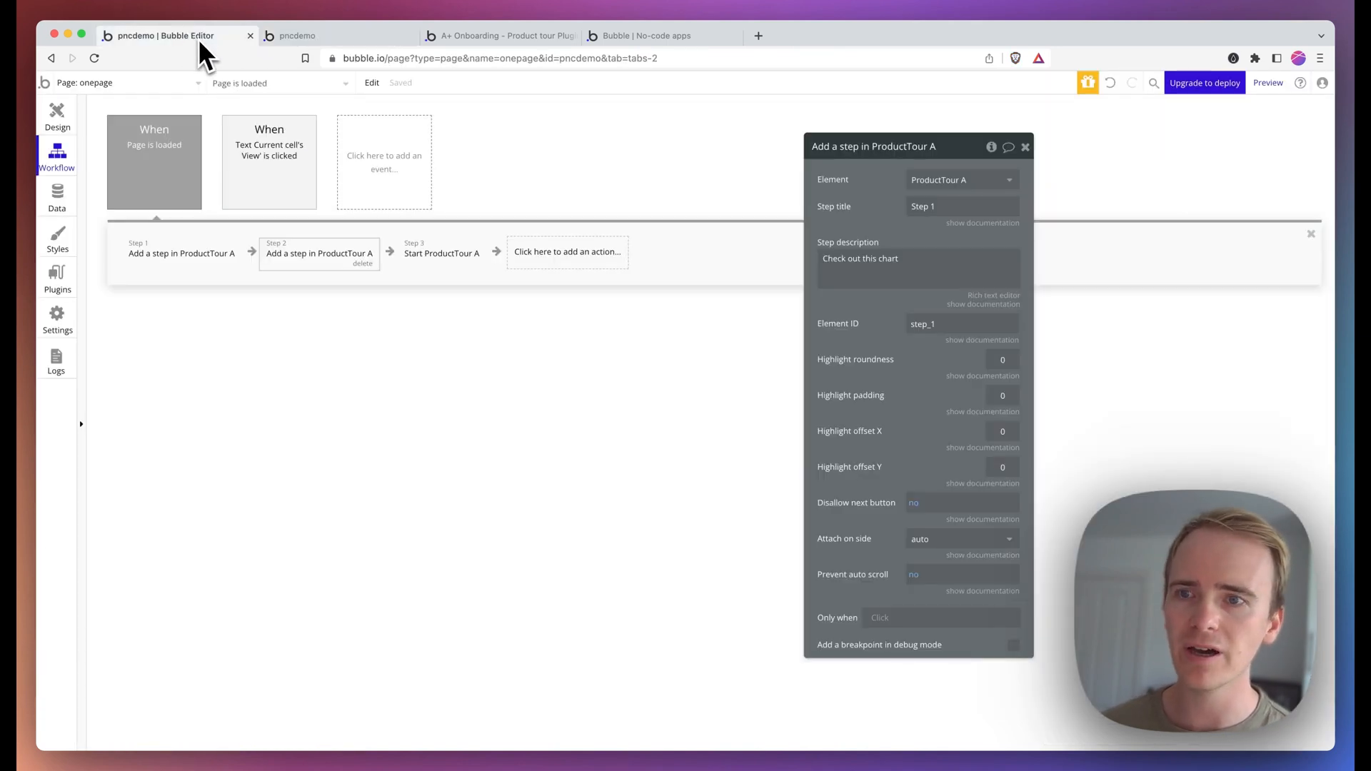
mouse_move(977, 418)
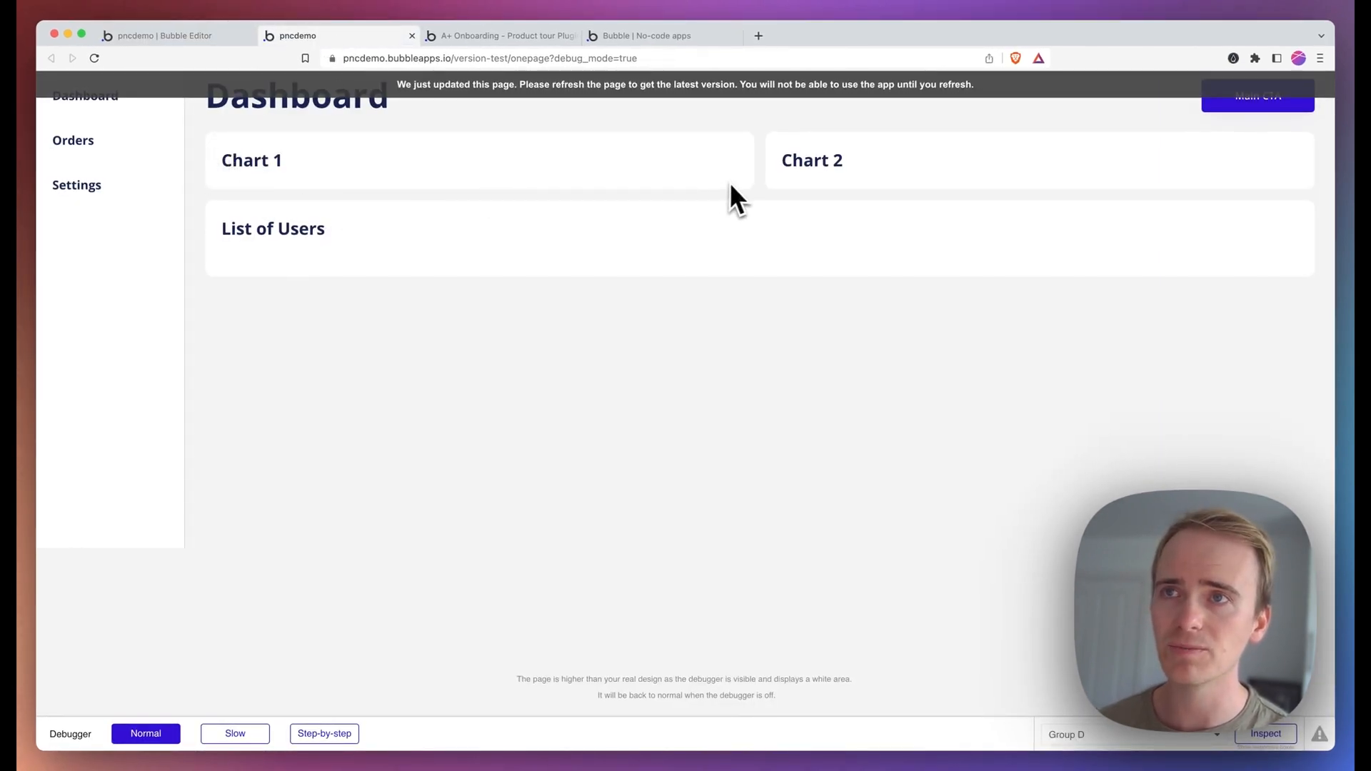
Step: Reload the preview and advance the tour from Welcome to Step 1 on Chart 1
click(487, 59)
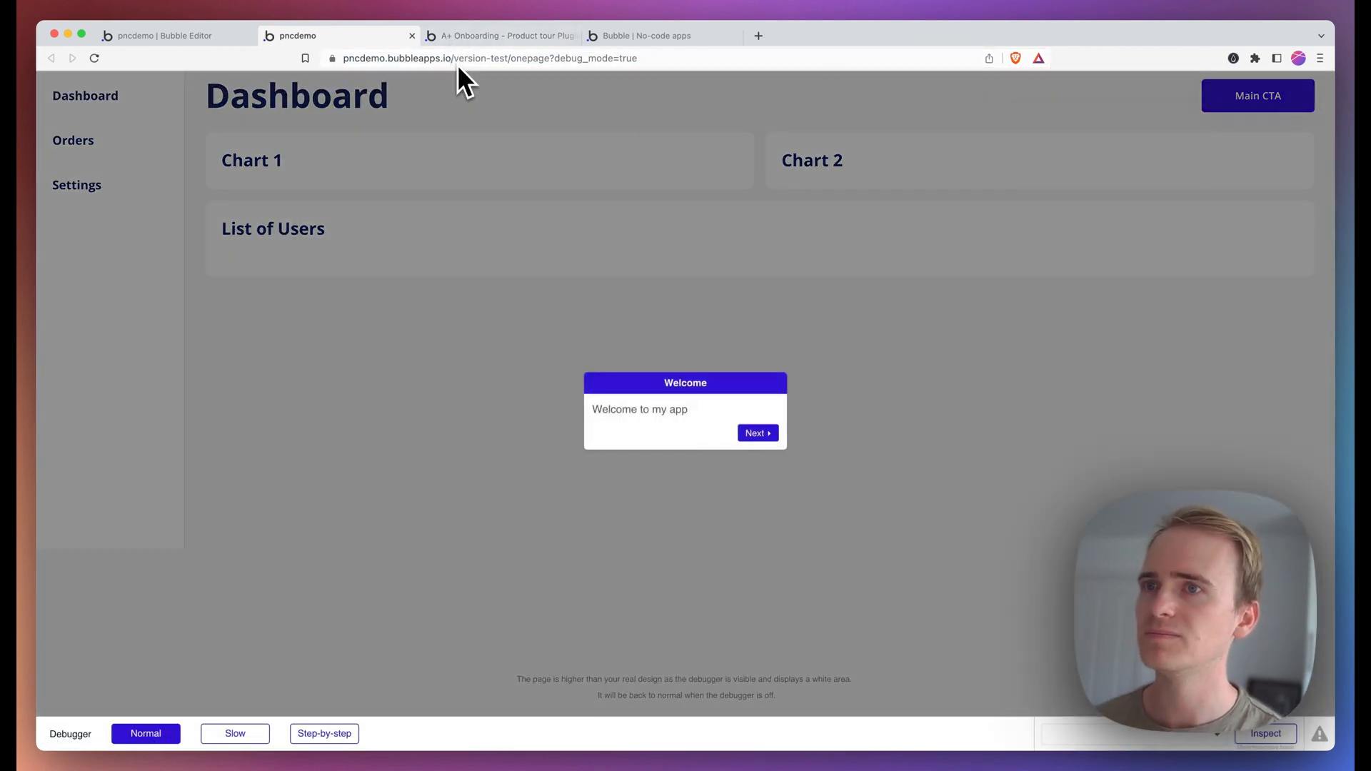
click(757, 433)
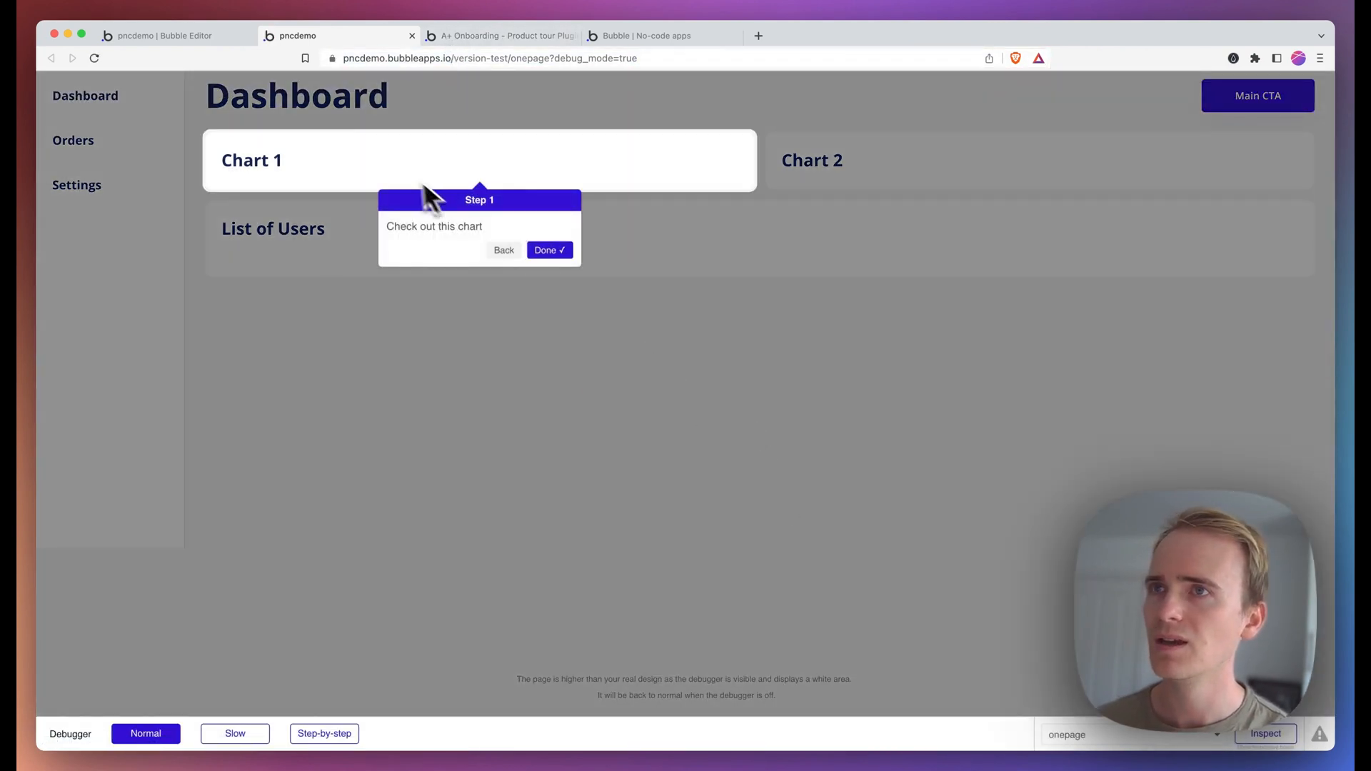
mouse_move(765, 150)
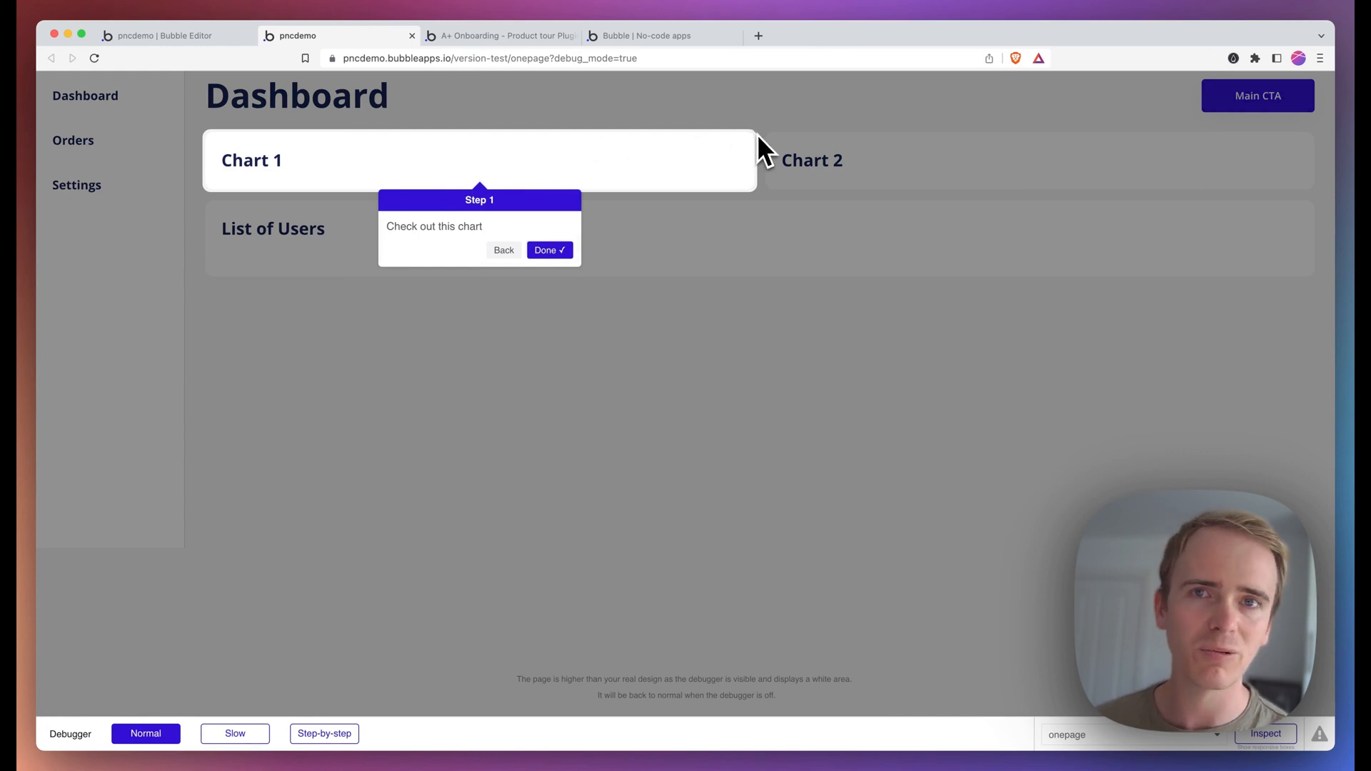
mouse_move(763, 180)
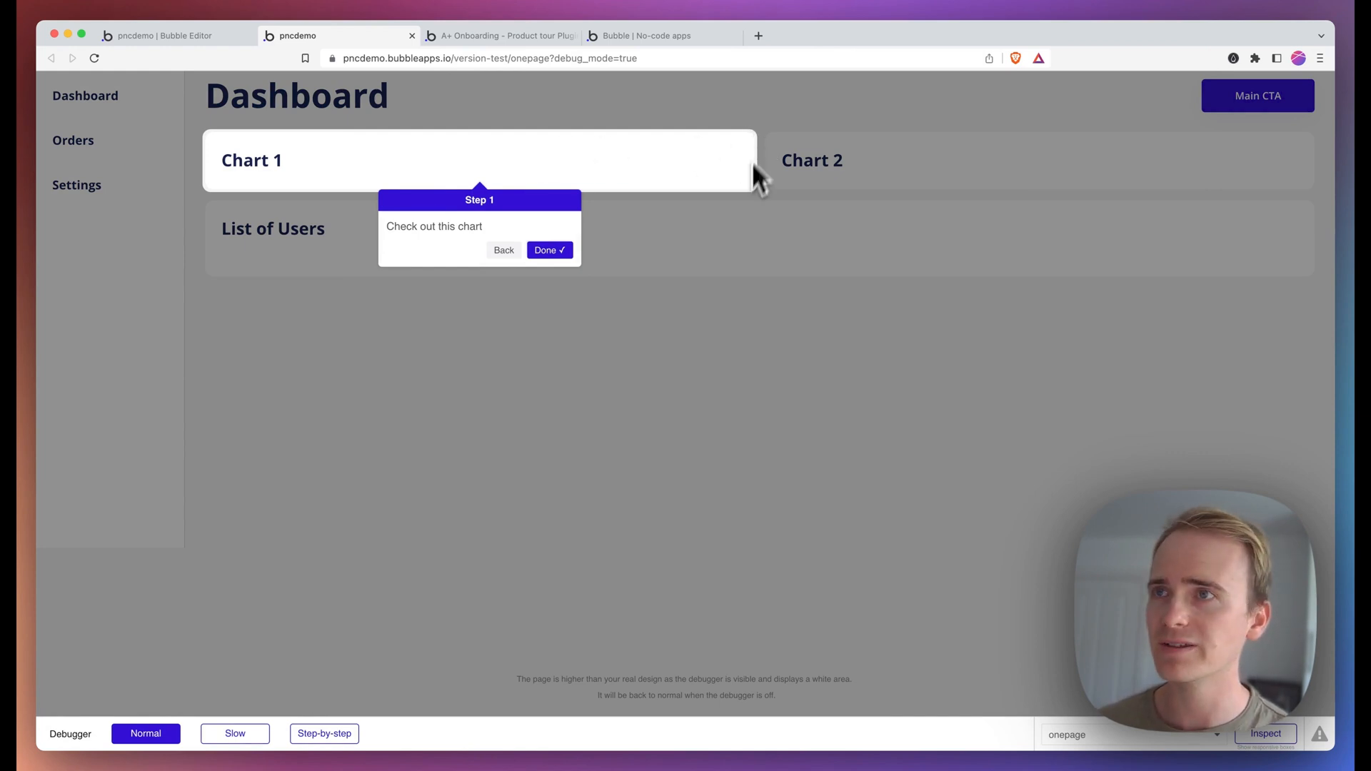
Step: Copy the tour step action as 'Step 2' with Element ID step_2, the Chart 2 group's ID
click(162, 36)
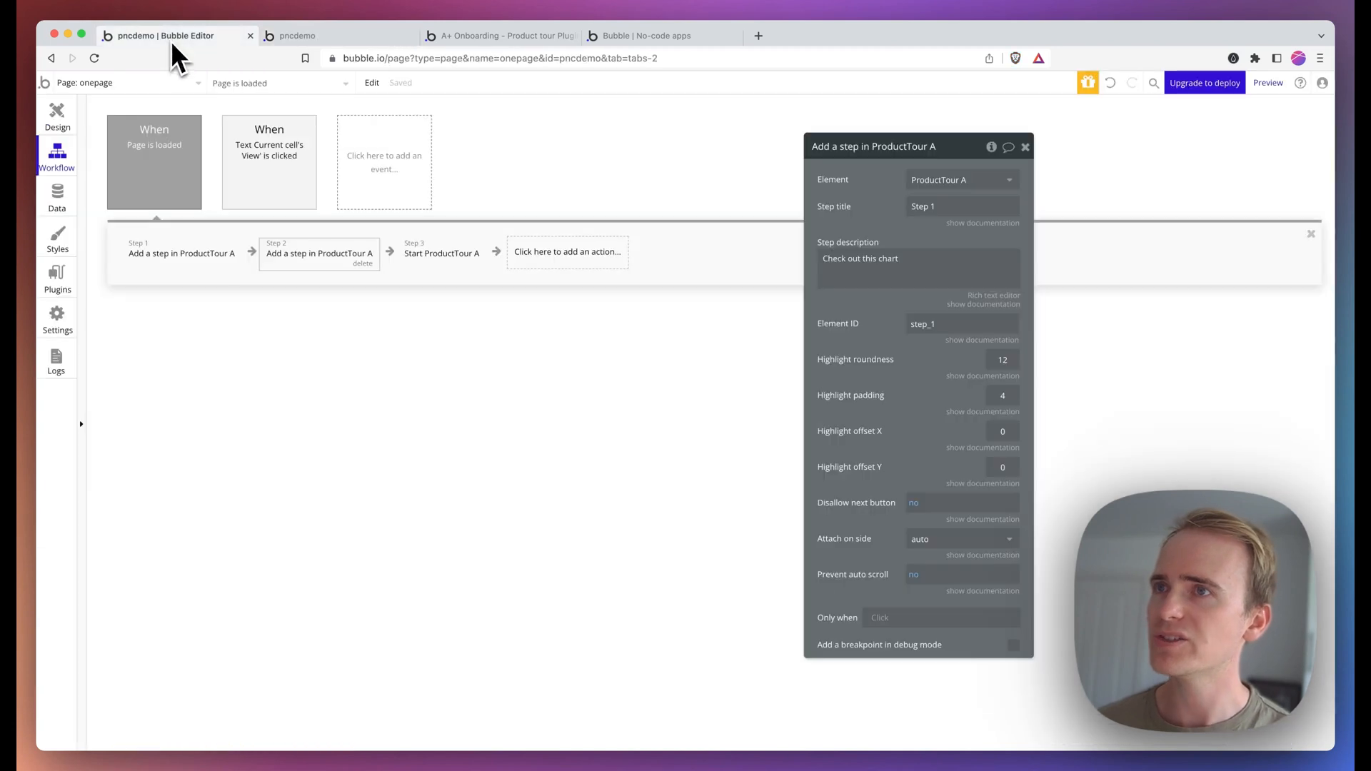
mouse_move(341, 297)
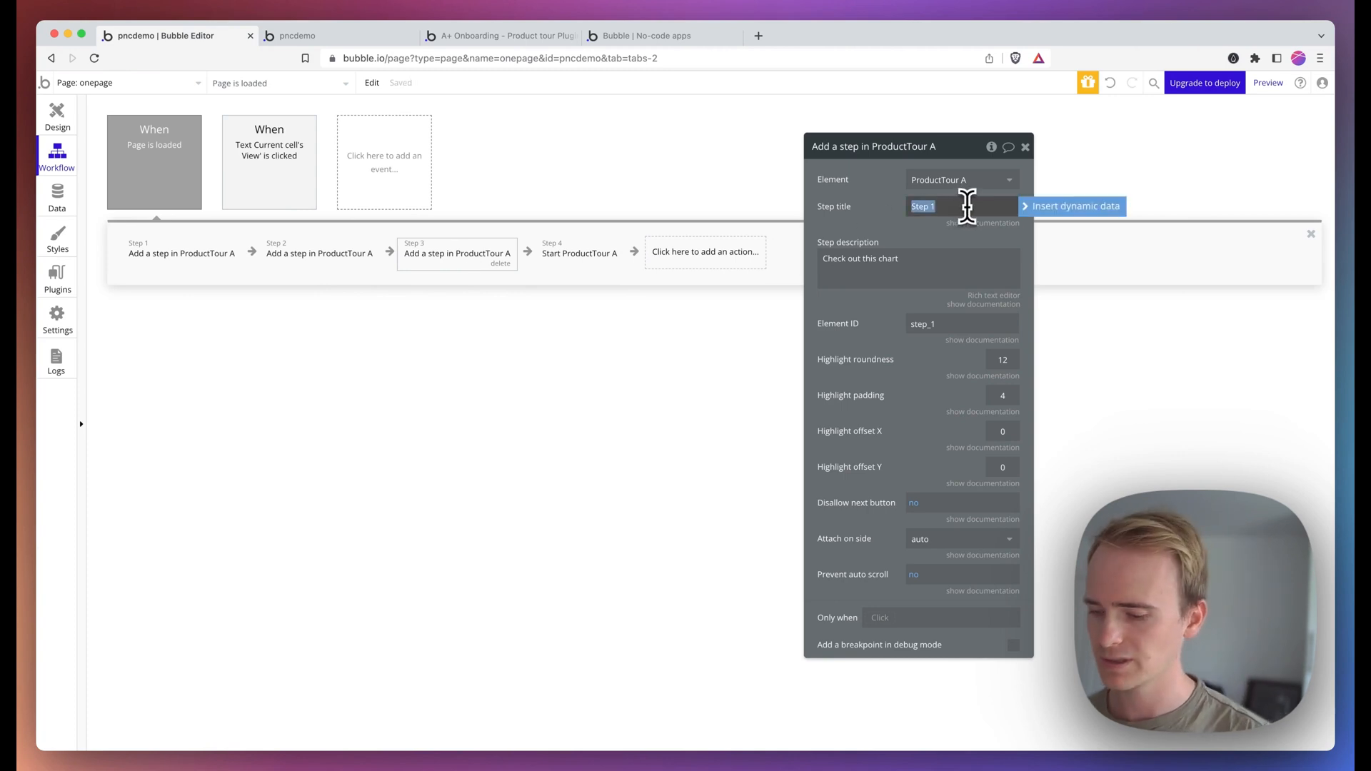
text(Step 2)
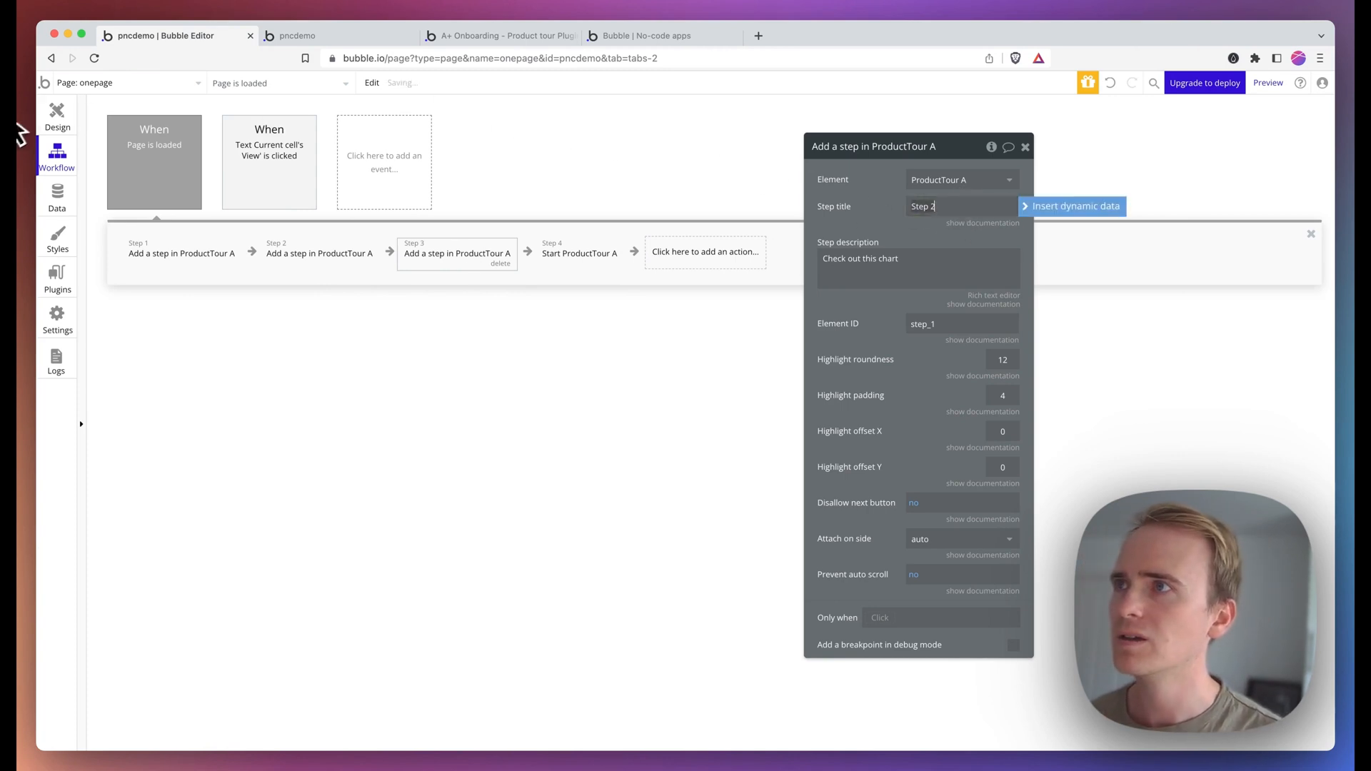
click(57, 115)
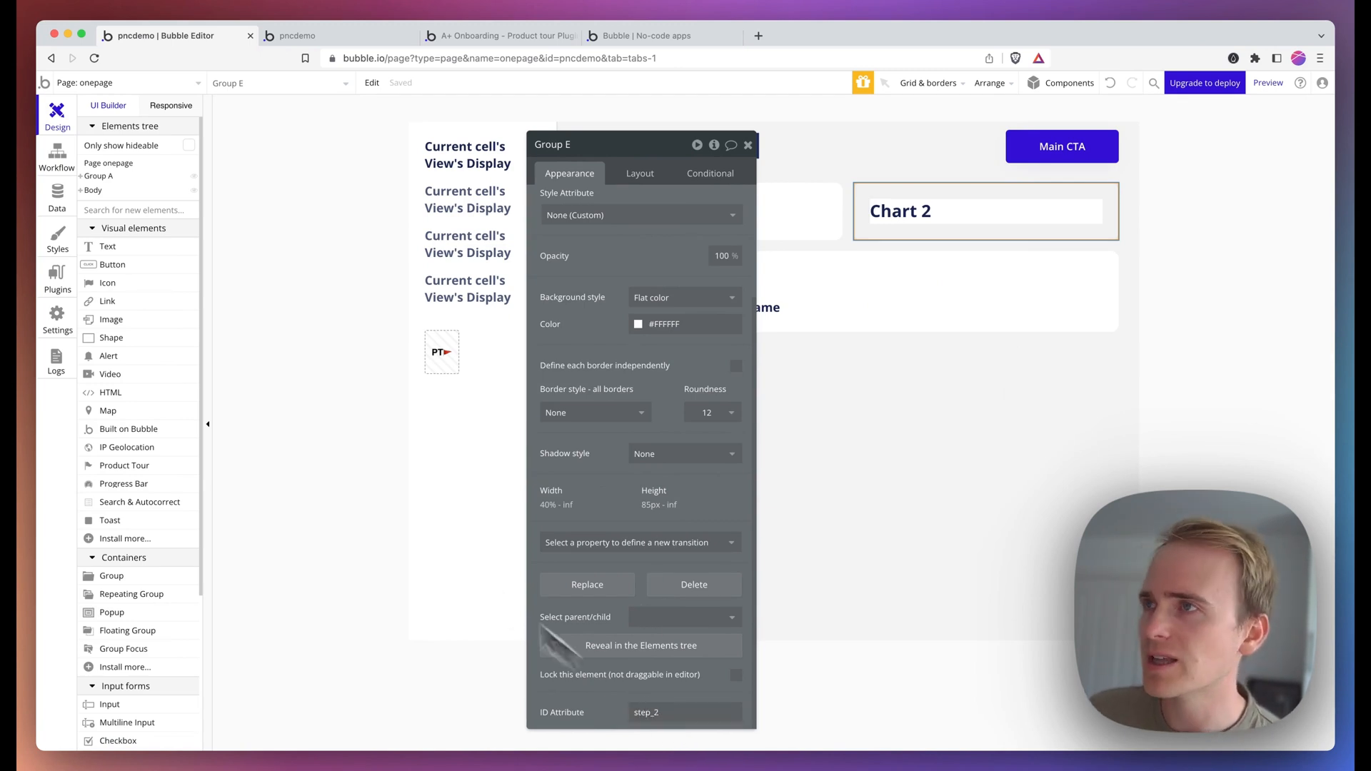
click(57, 157)
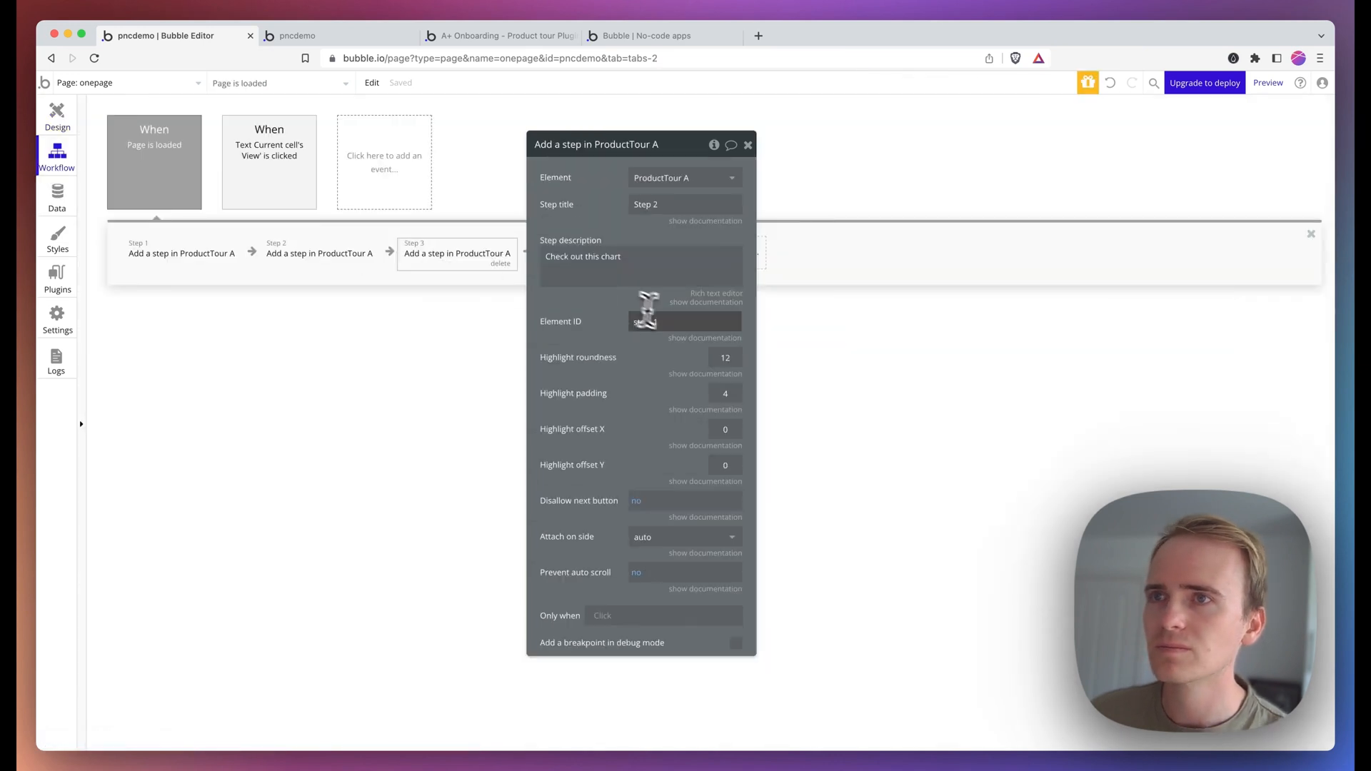
text(step)
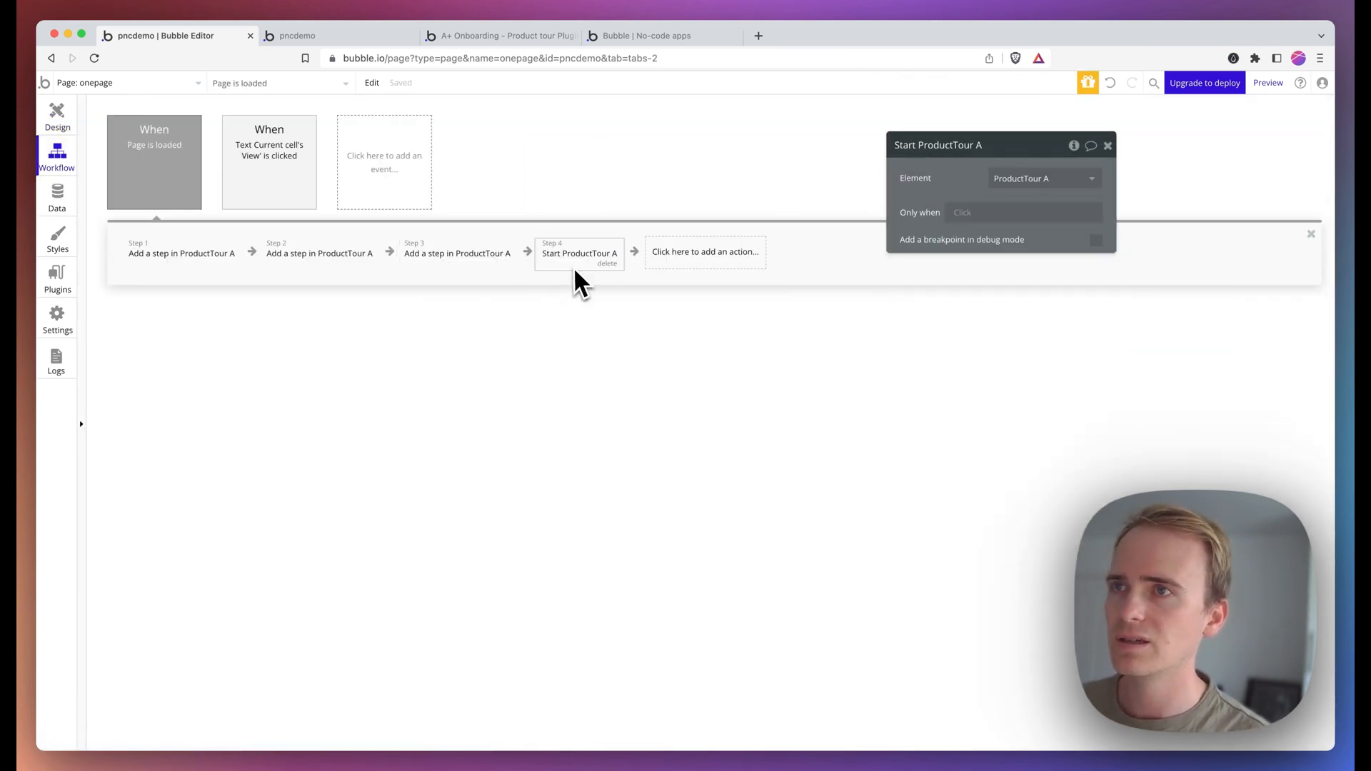
click(297, 36)
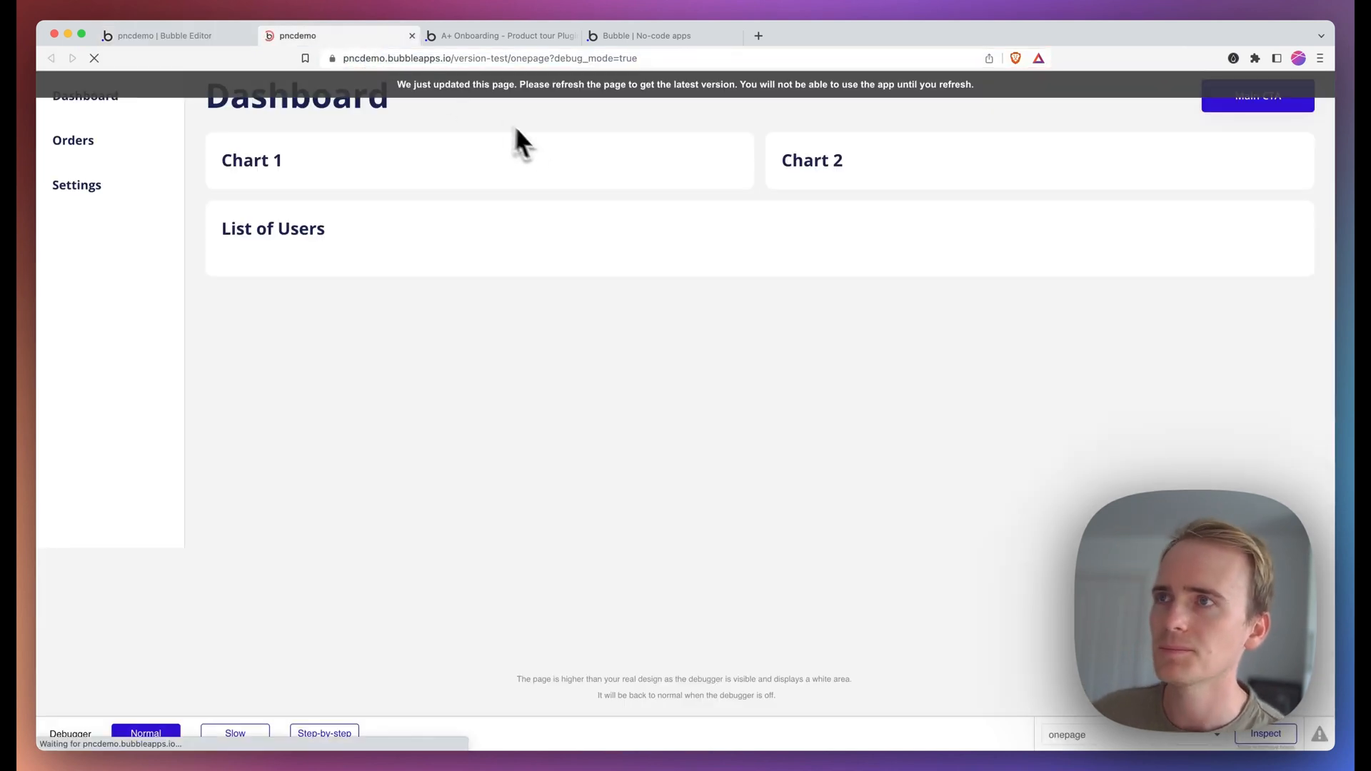
Step: Reload and run the tour through Step 2 on Chart 2, then switch the app to the Orders view
click(95, 59)
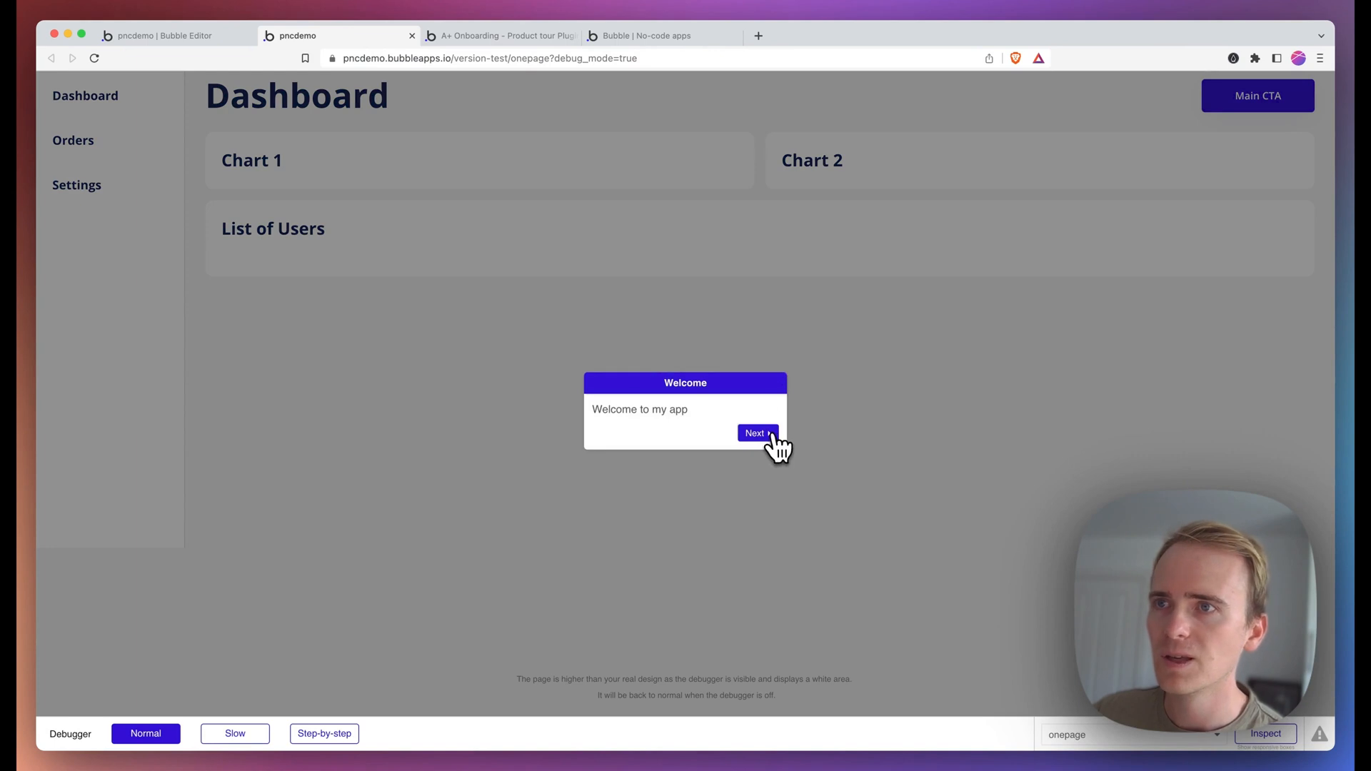
click(755, 432)
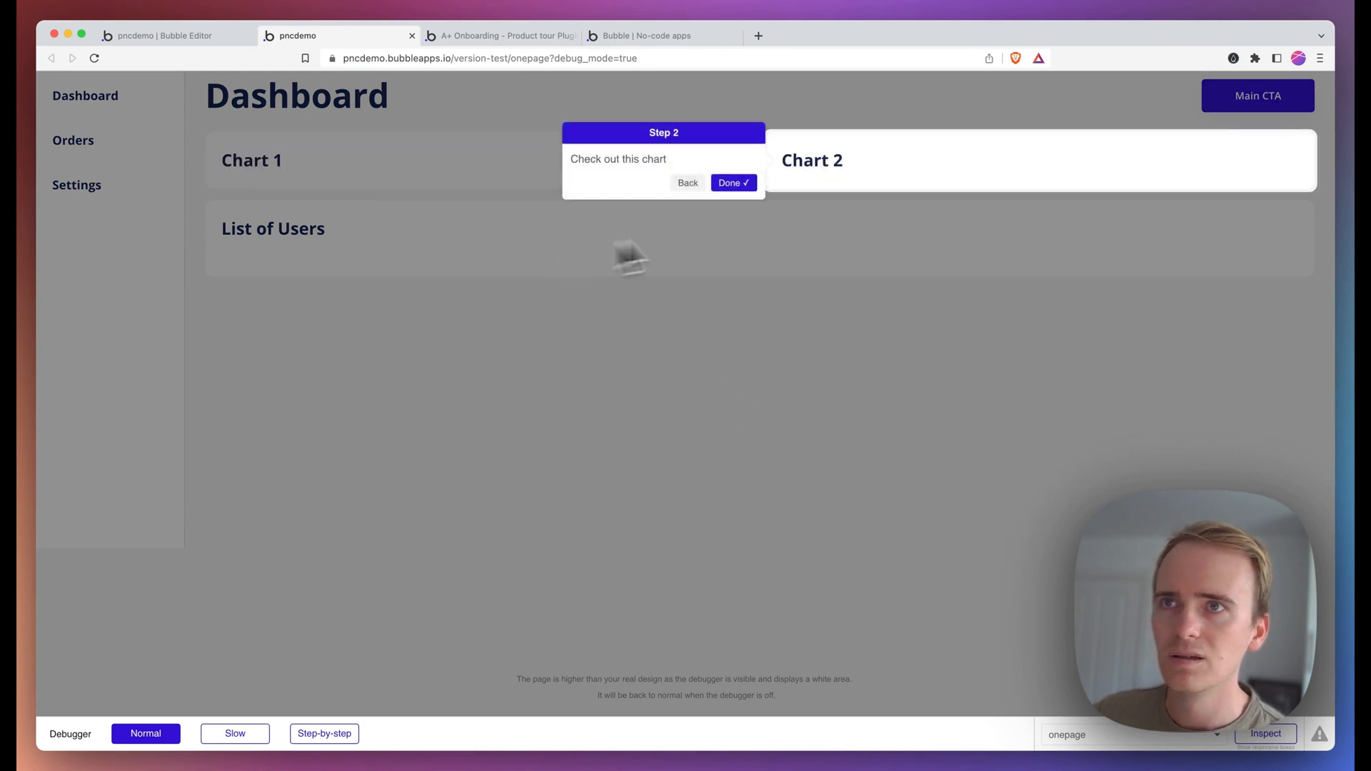
click(733, 183)
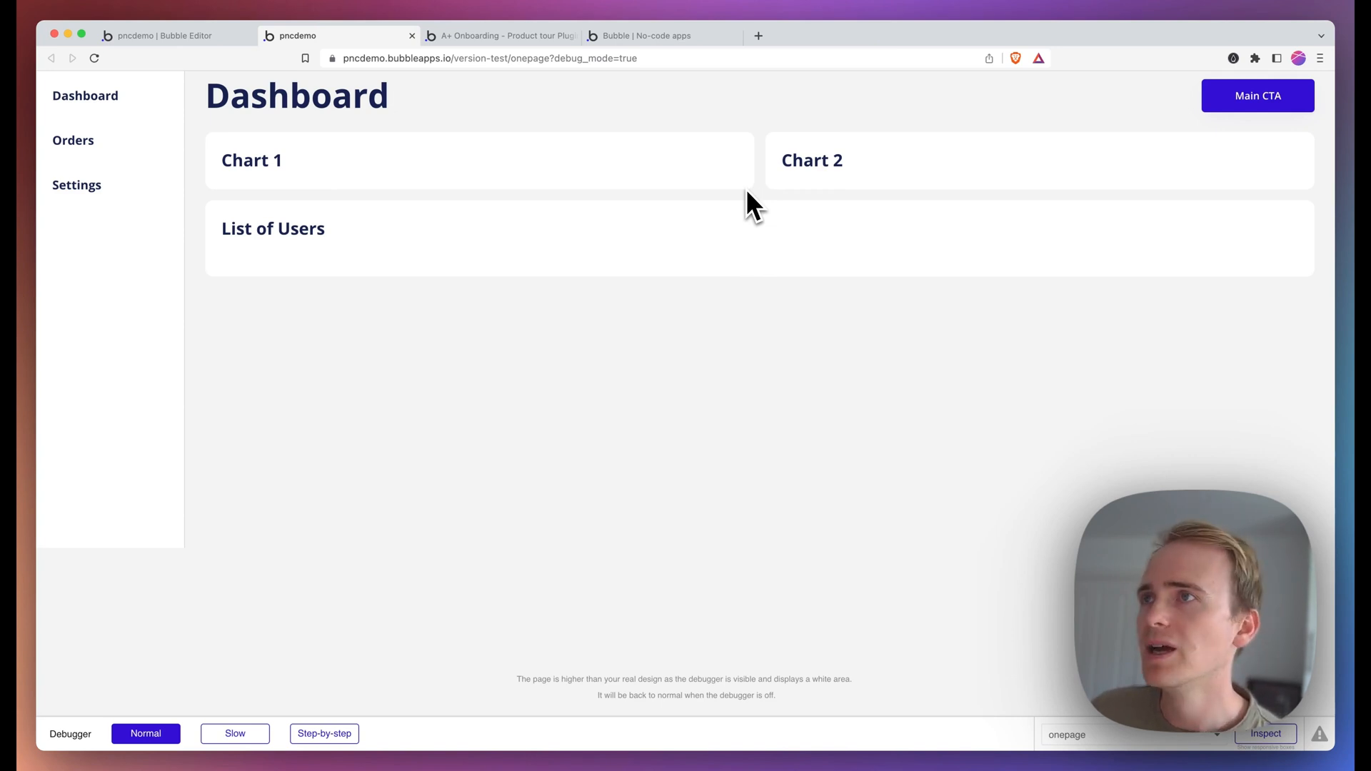
mouse_move(251, 66)
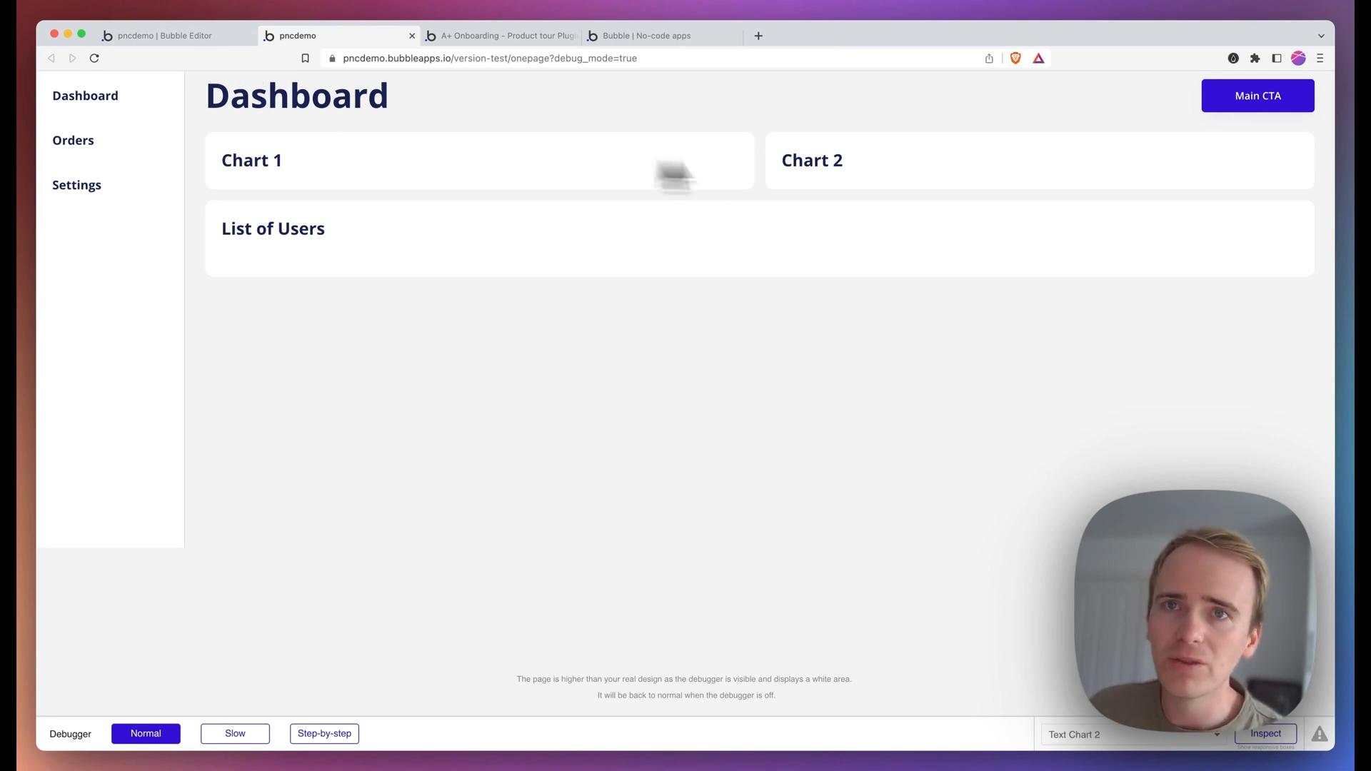
click(71, 140)
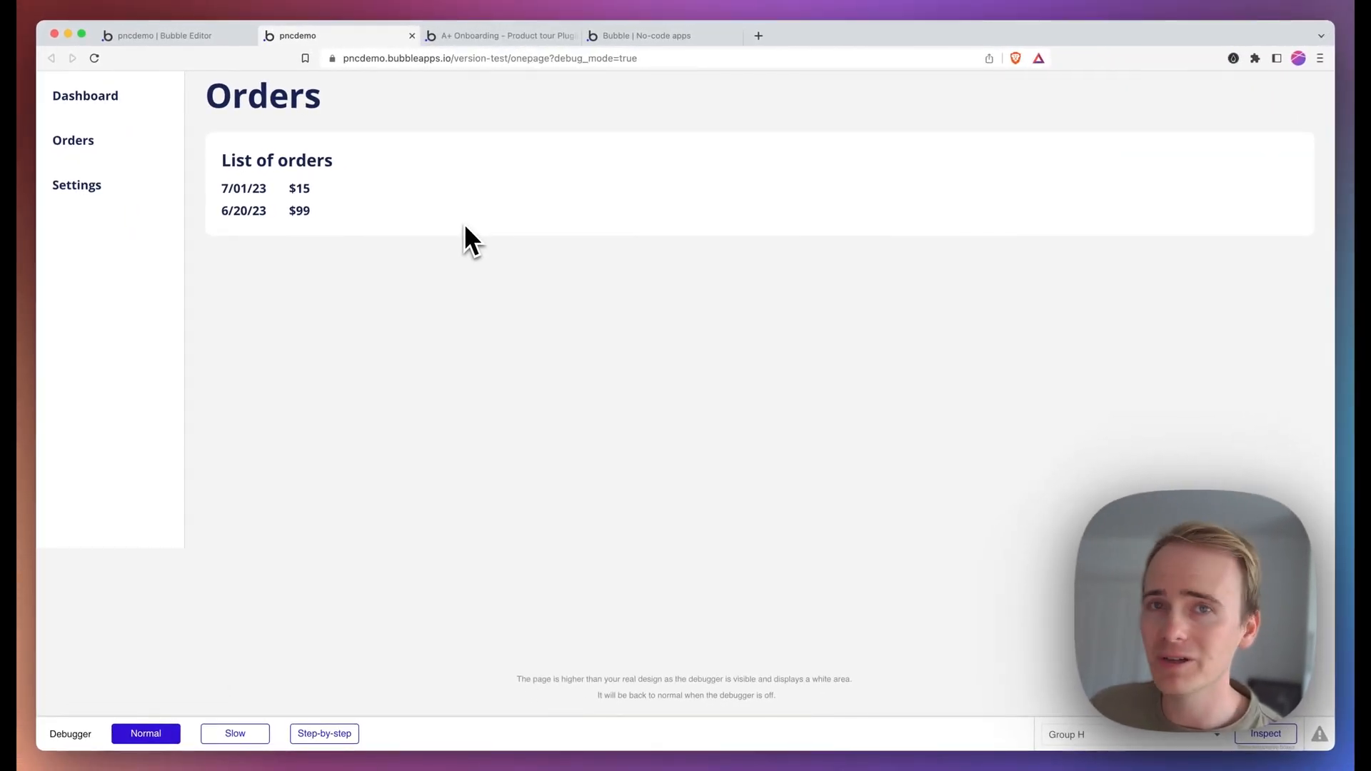
click(170, 34)
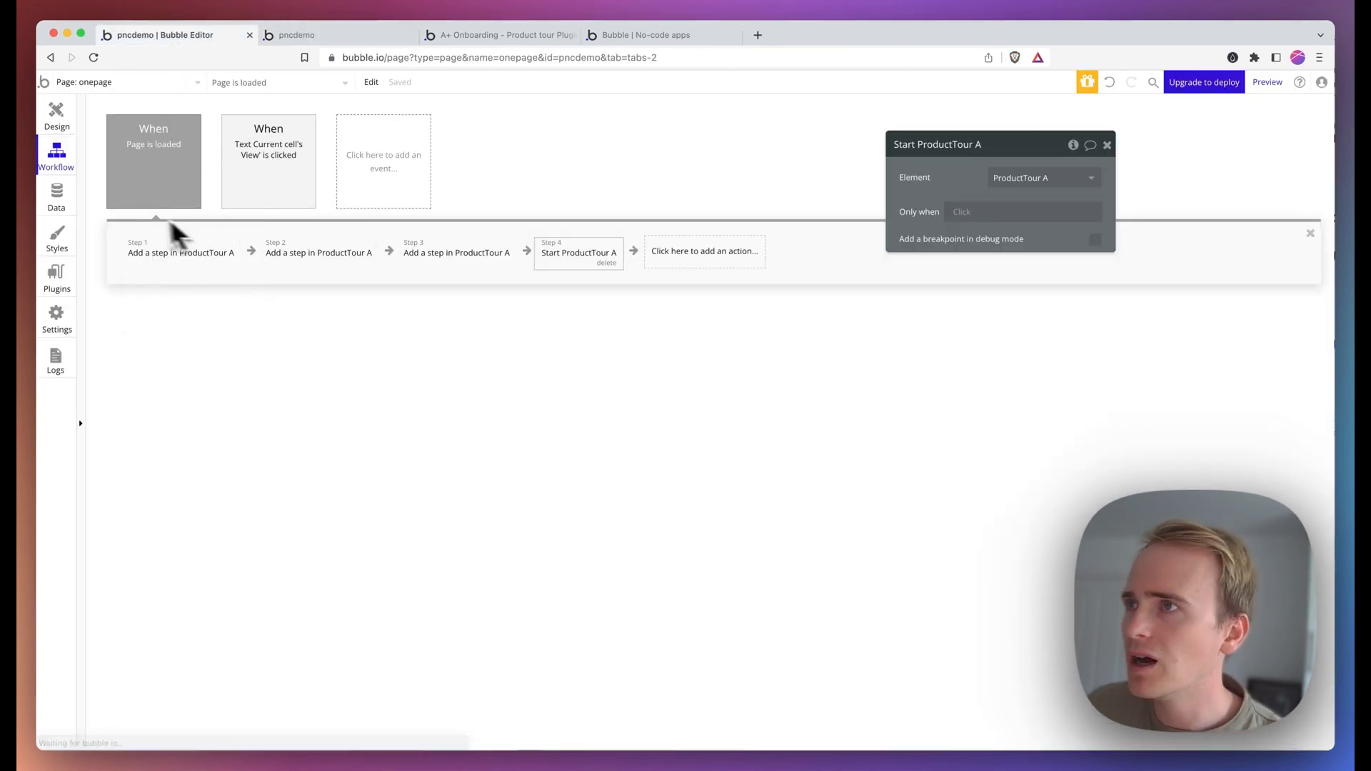
Step: Give the Orders list group ID step_3 and add tour step 'Step 3', 'Look at these orders', targeting it
click(56, 115)
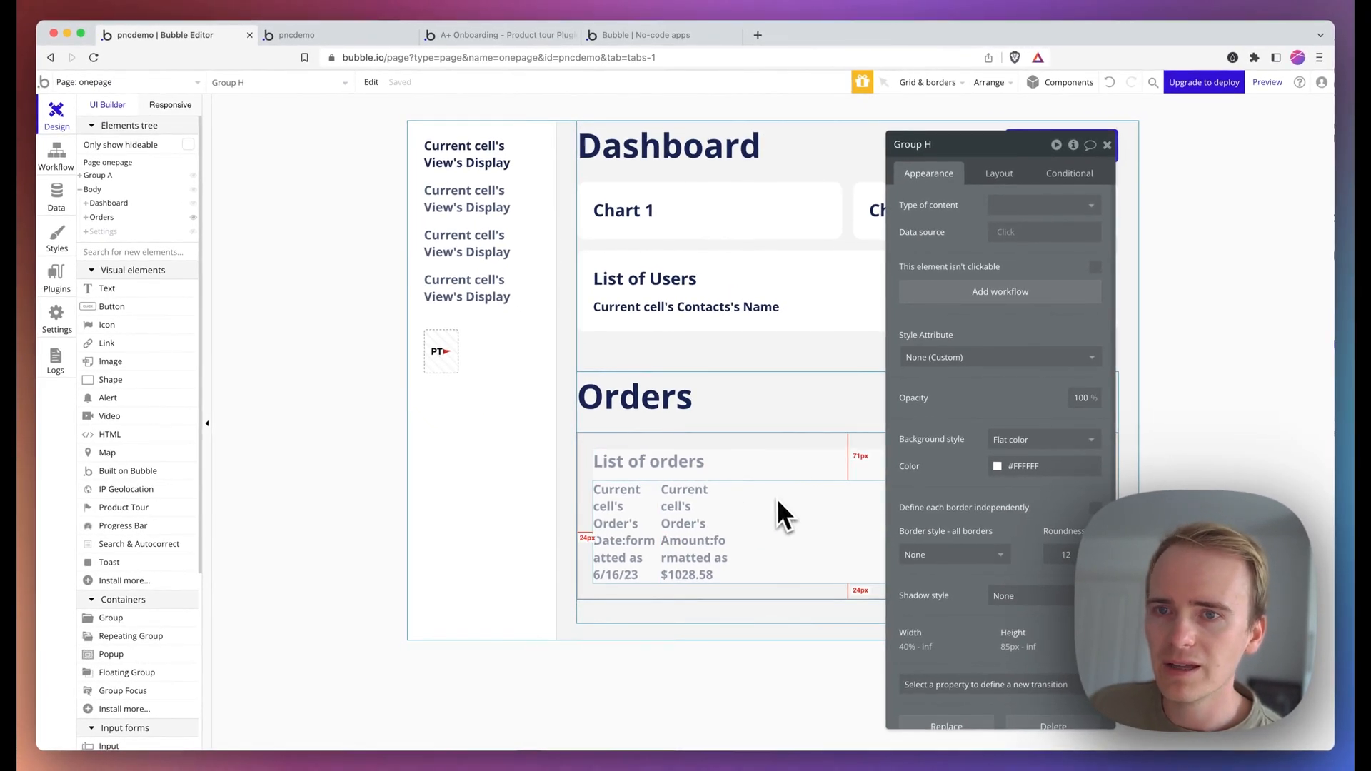
scroll(down, 3)
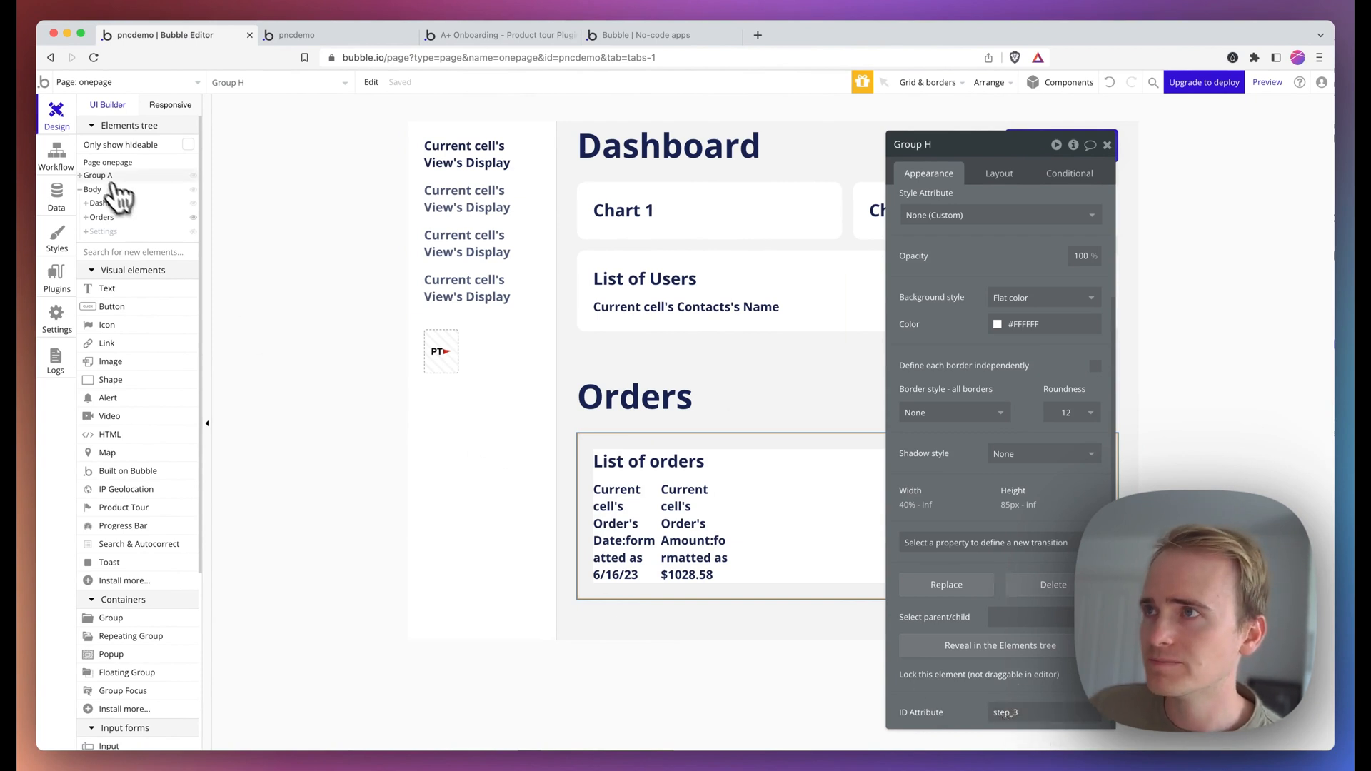
click(56, 155)
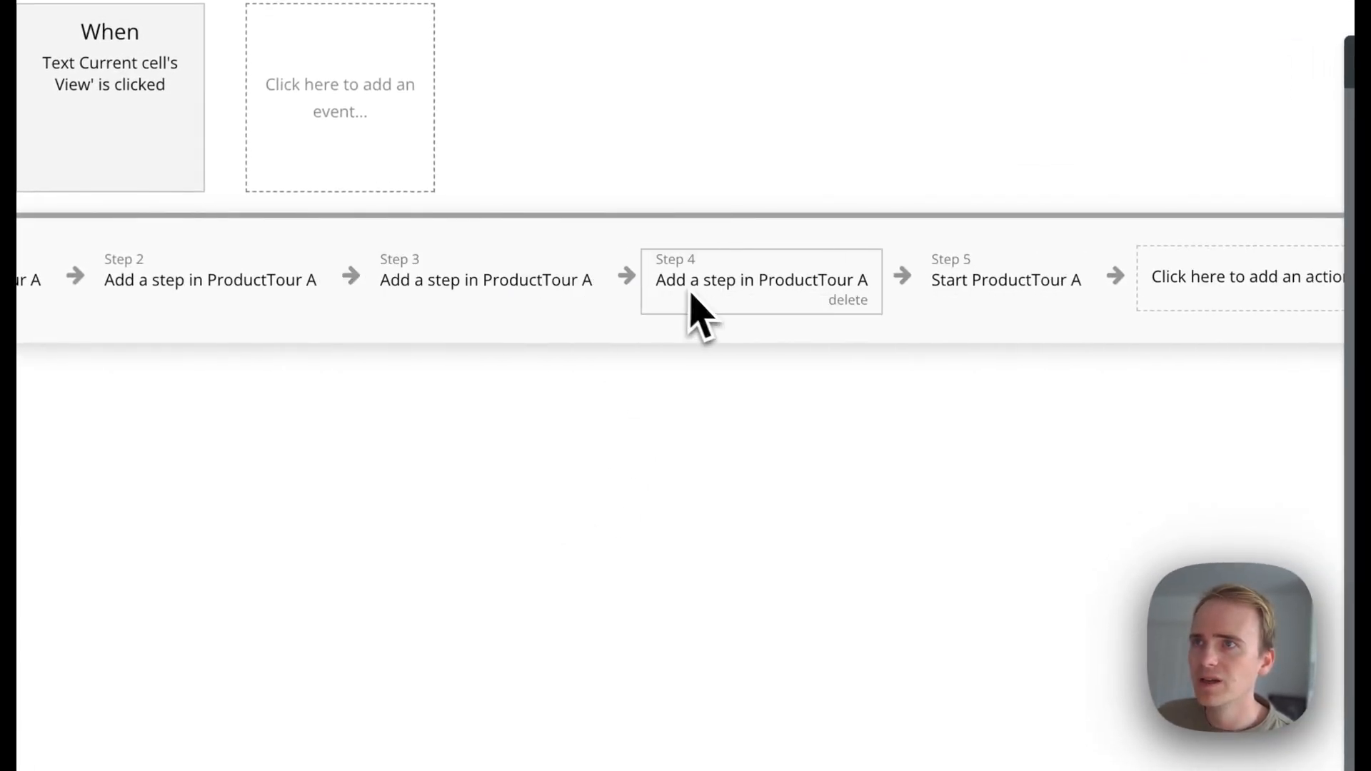
click(760, 279)
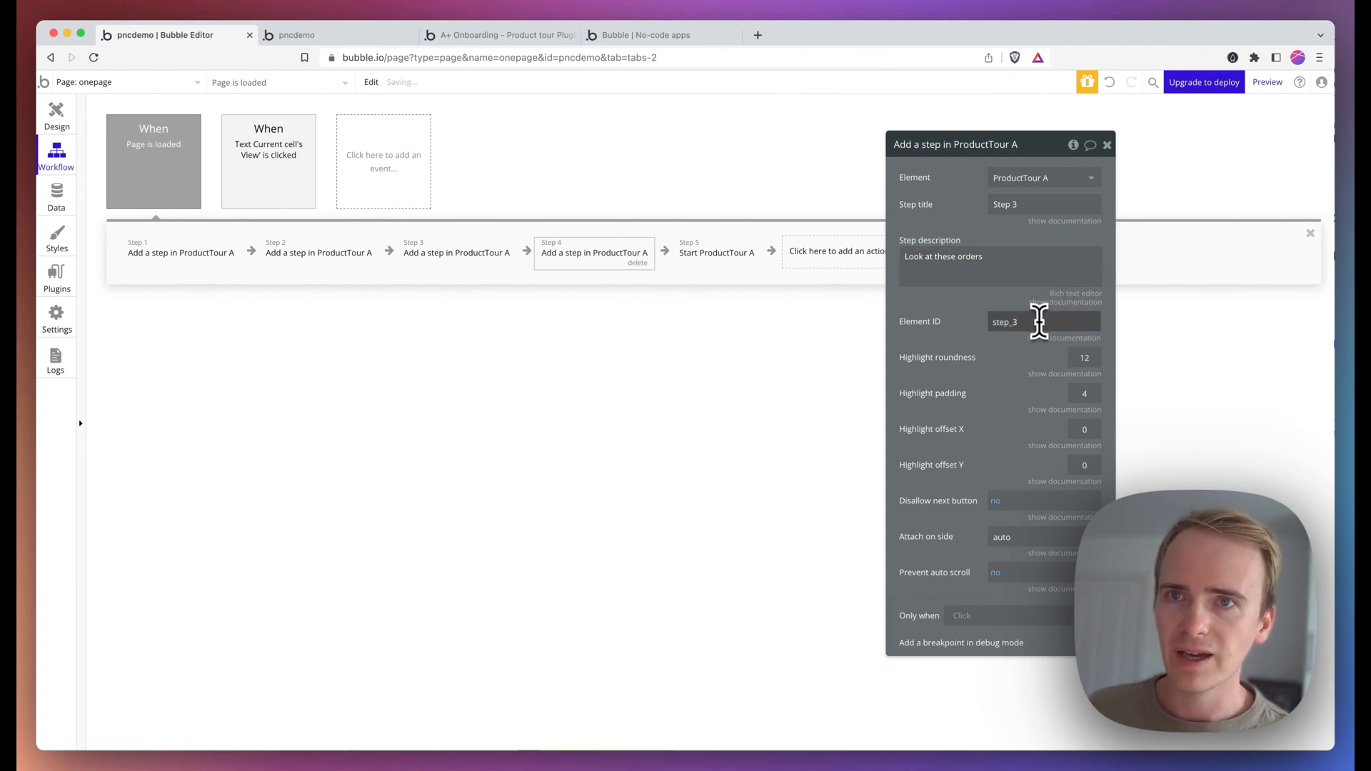
click(297, 35)
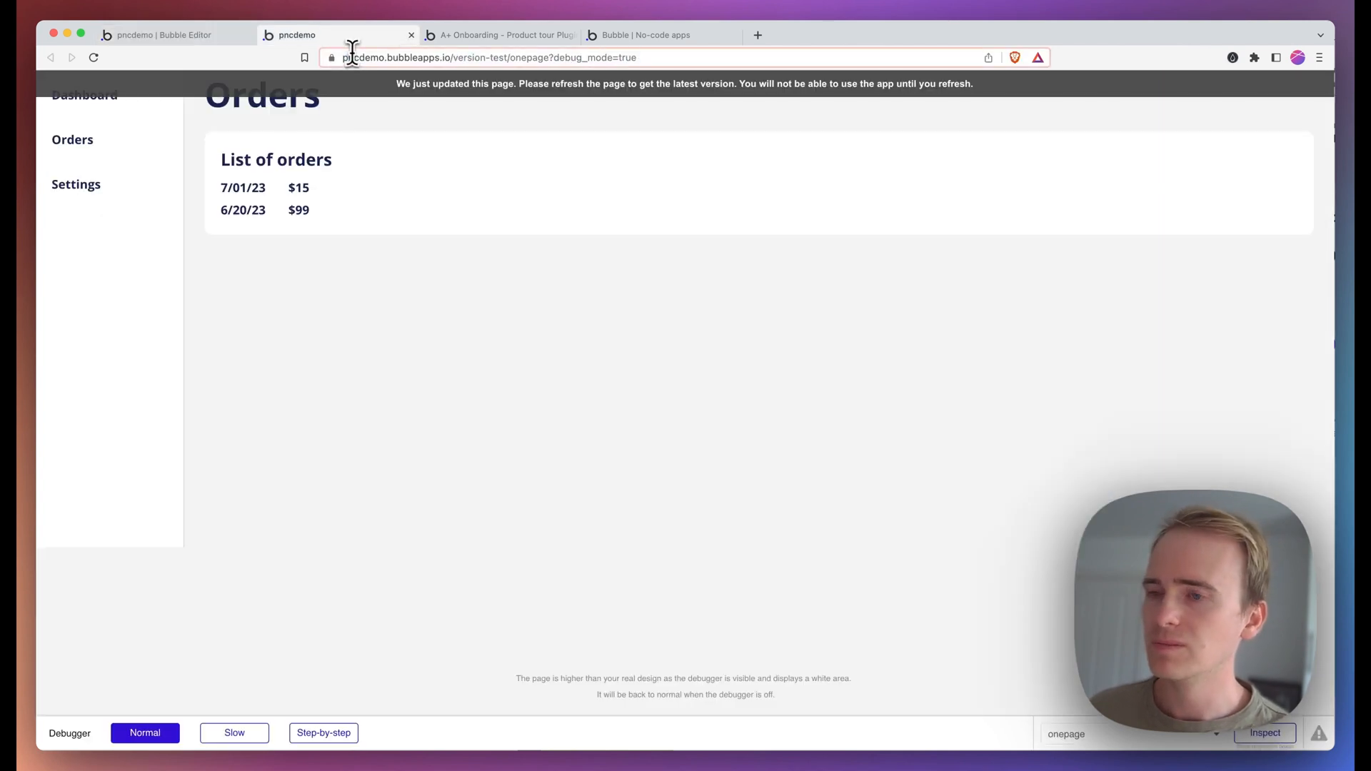
Step: Reload and run the tour to Step 3 'Look at these orders', which appears unanchored over the Dashboard
click(84, 95)
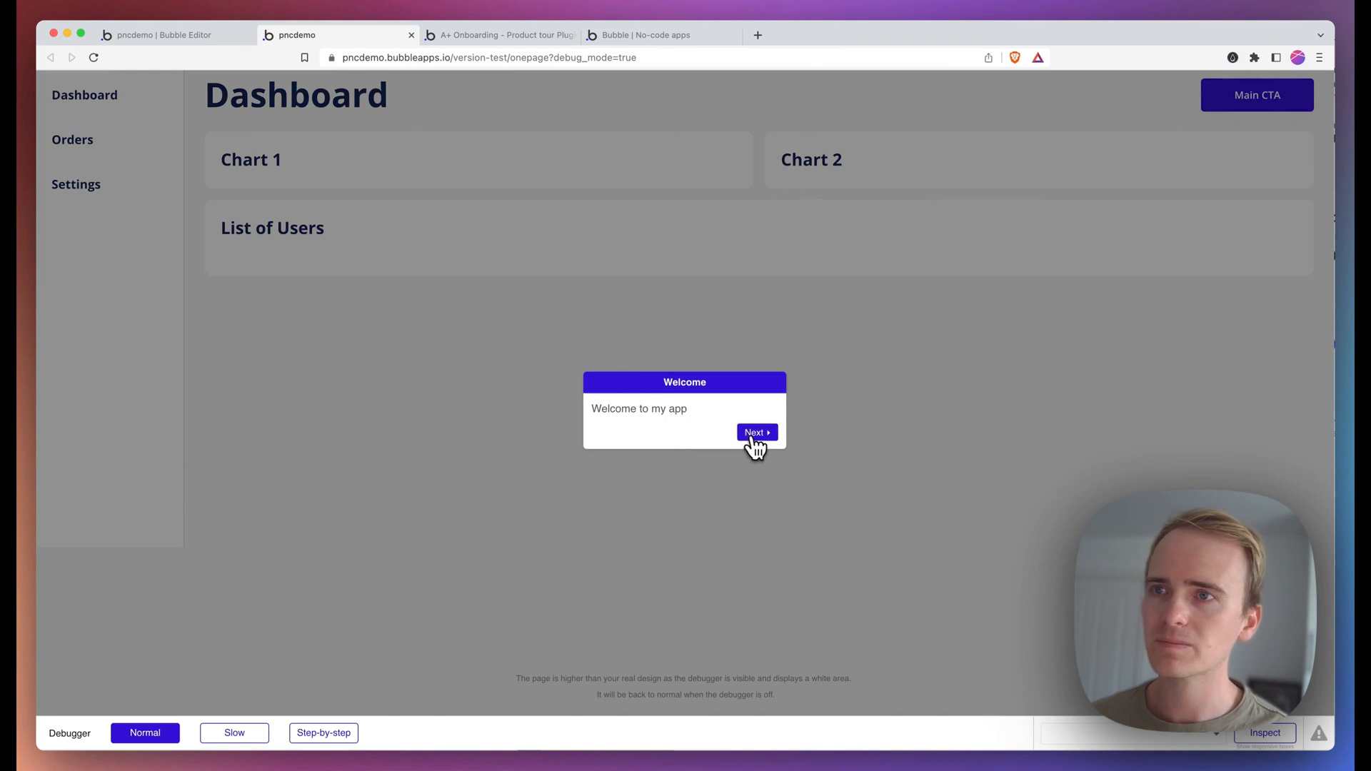
click(754, 432)
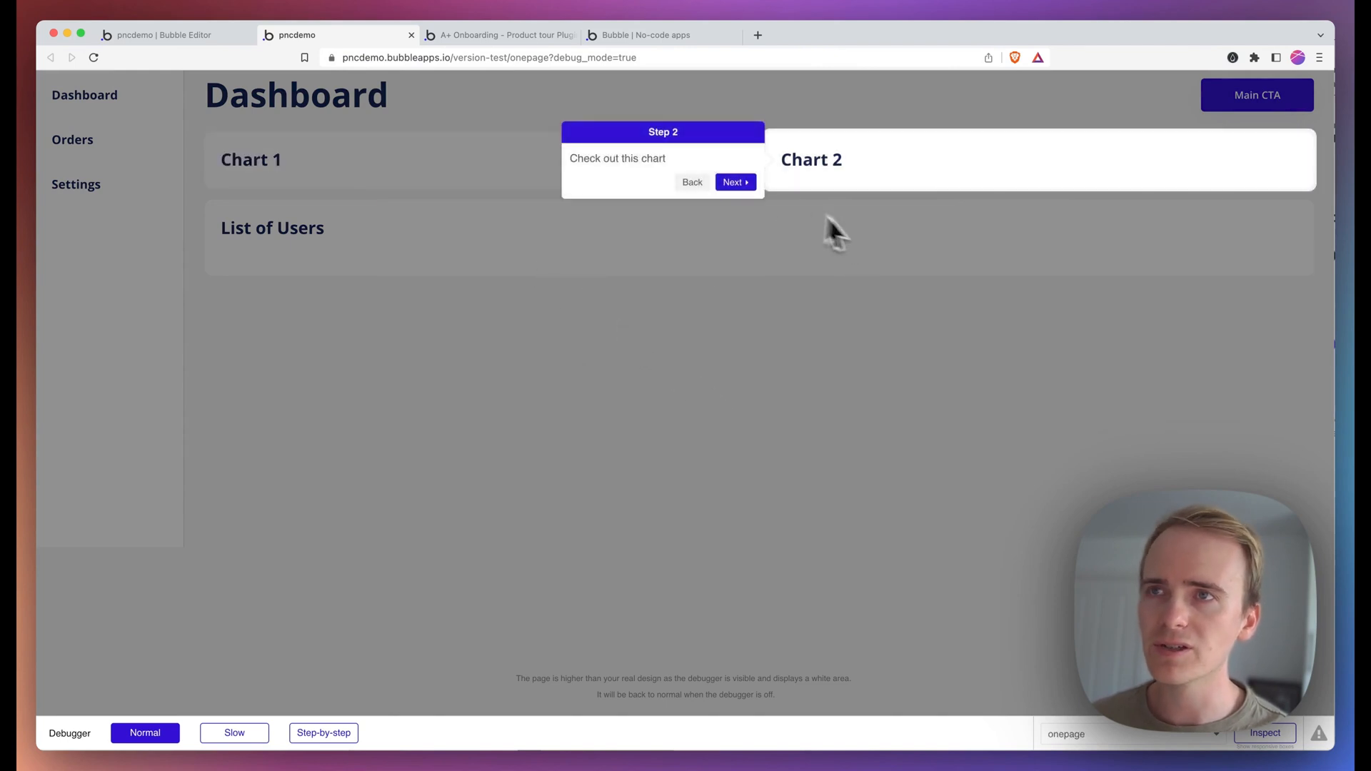
click(732, 181)
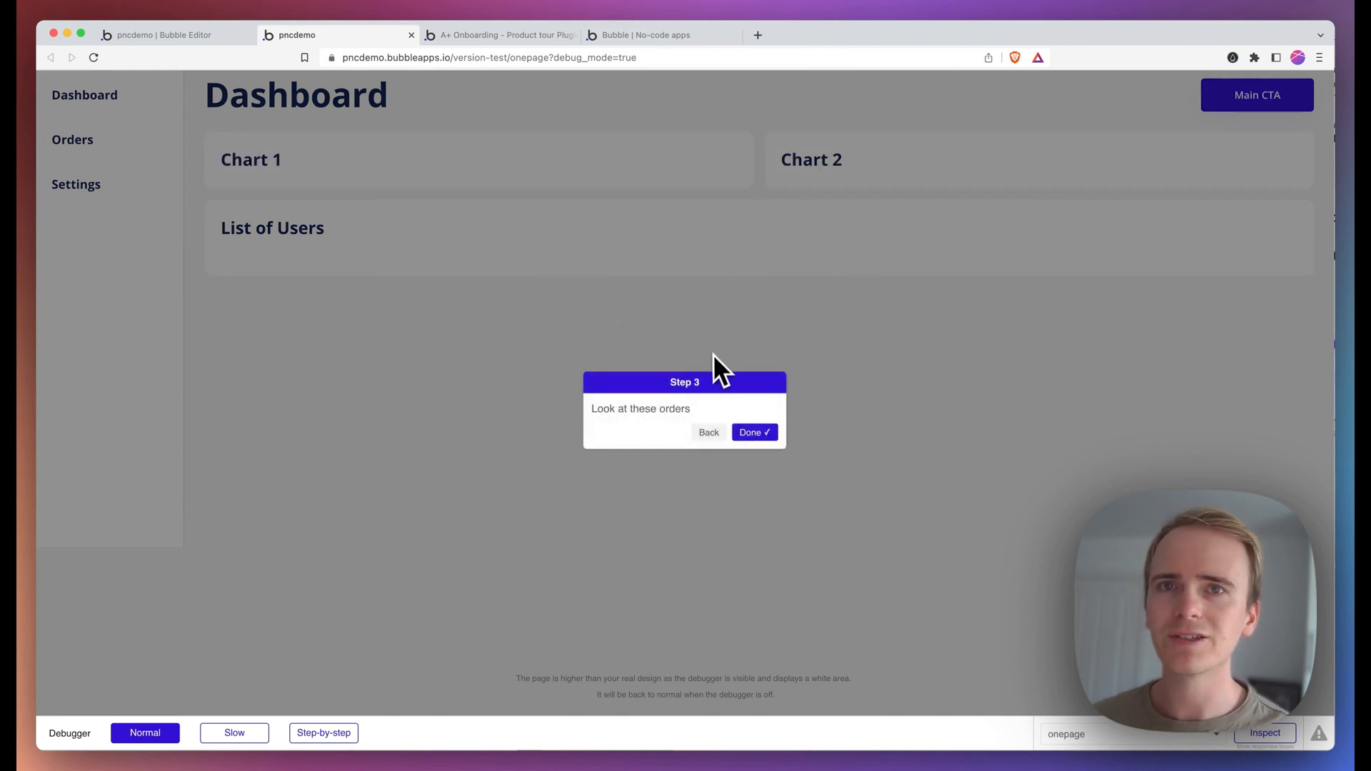
mouse_move(733, 357)
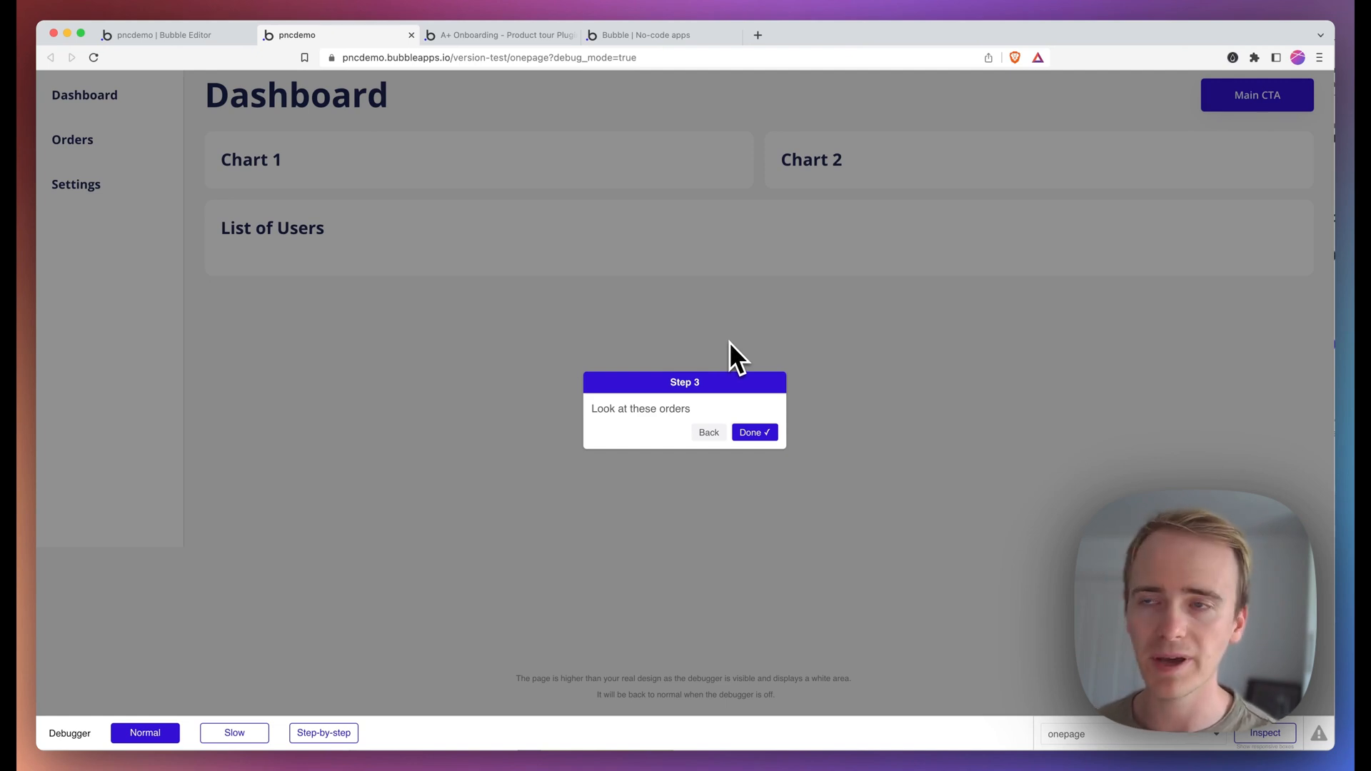
mouse_move(61, 174)
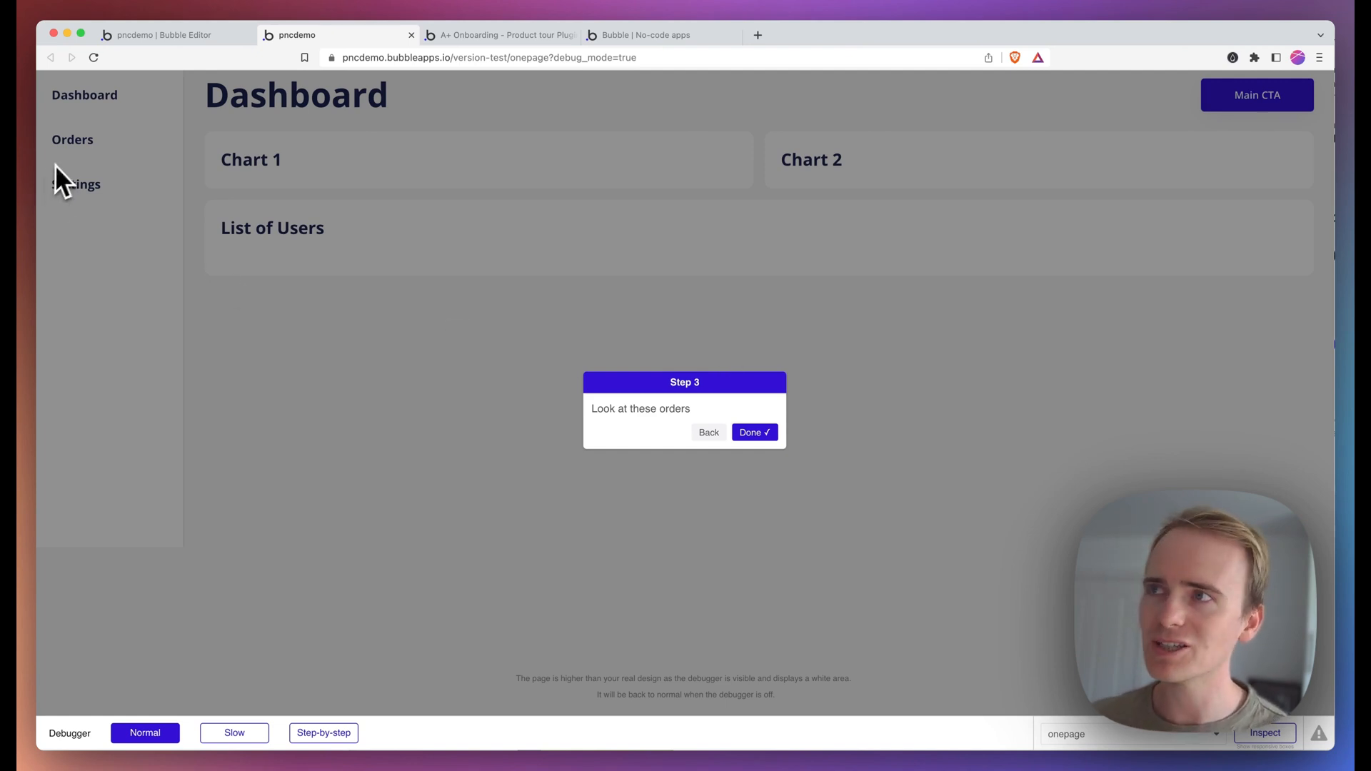
mouse_move(79, 161)
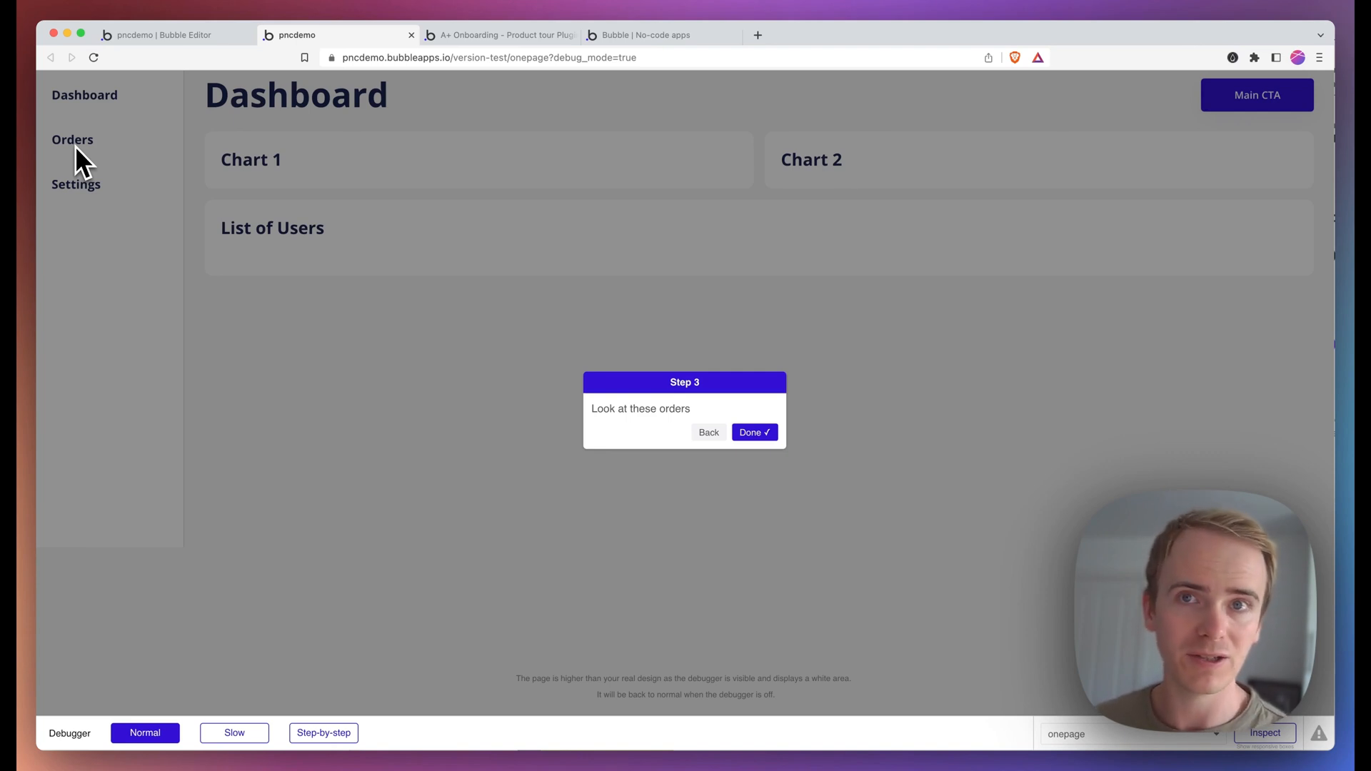
mouse_move(677, 468)
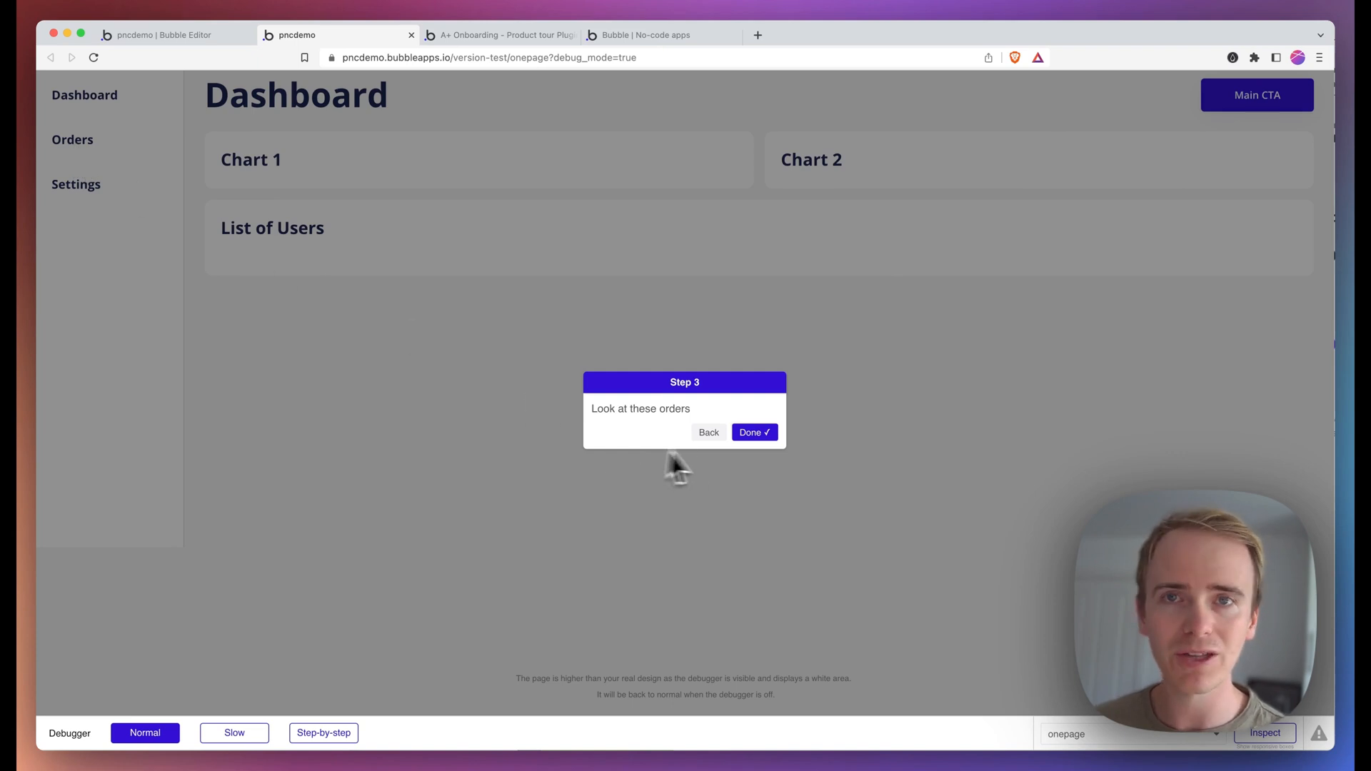
click(752, 431)
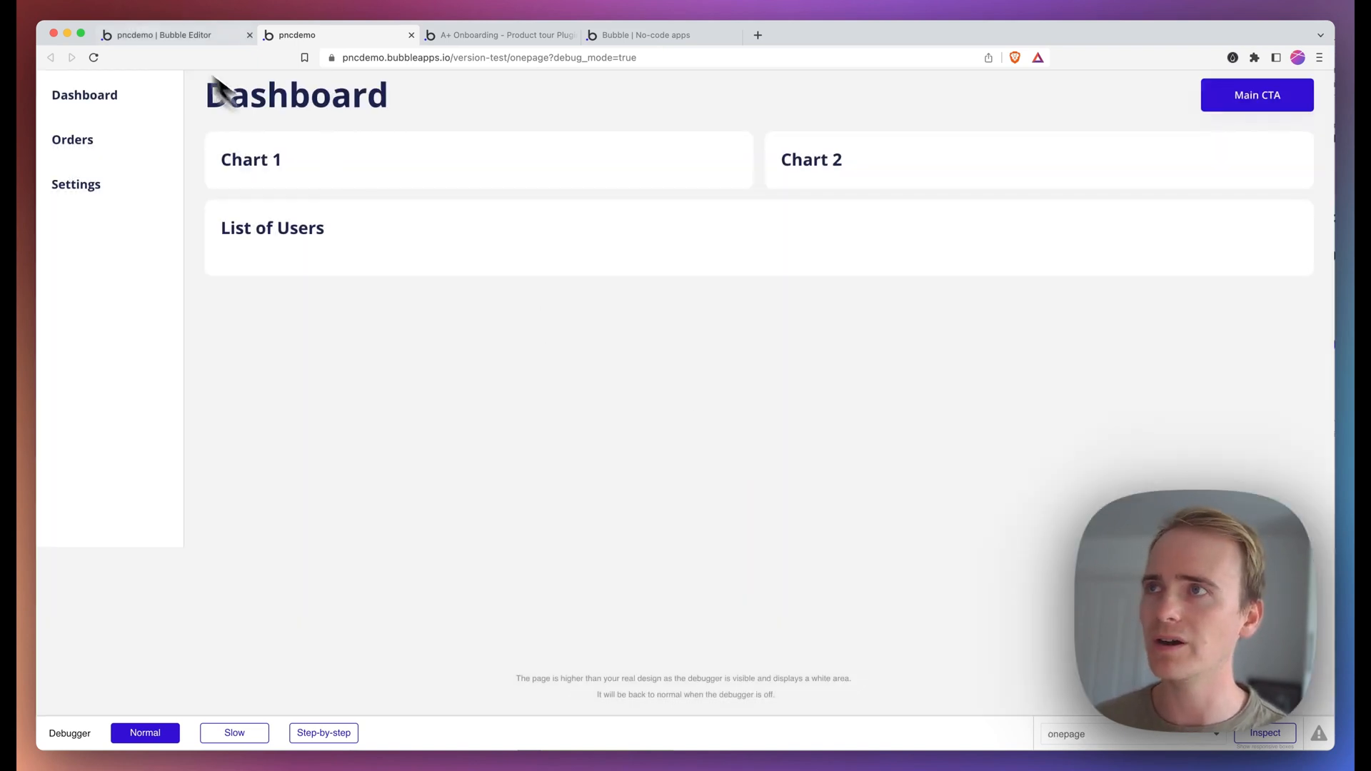
Step: Add an 'A Product Tour goes to a step' event with an Only-when condition on This ProductTour
click(161, 34)
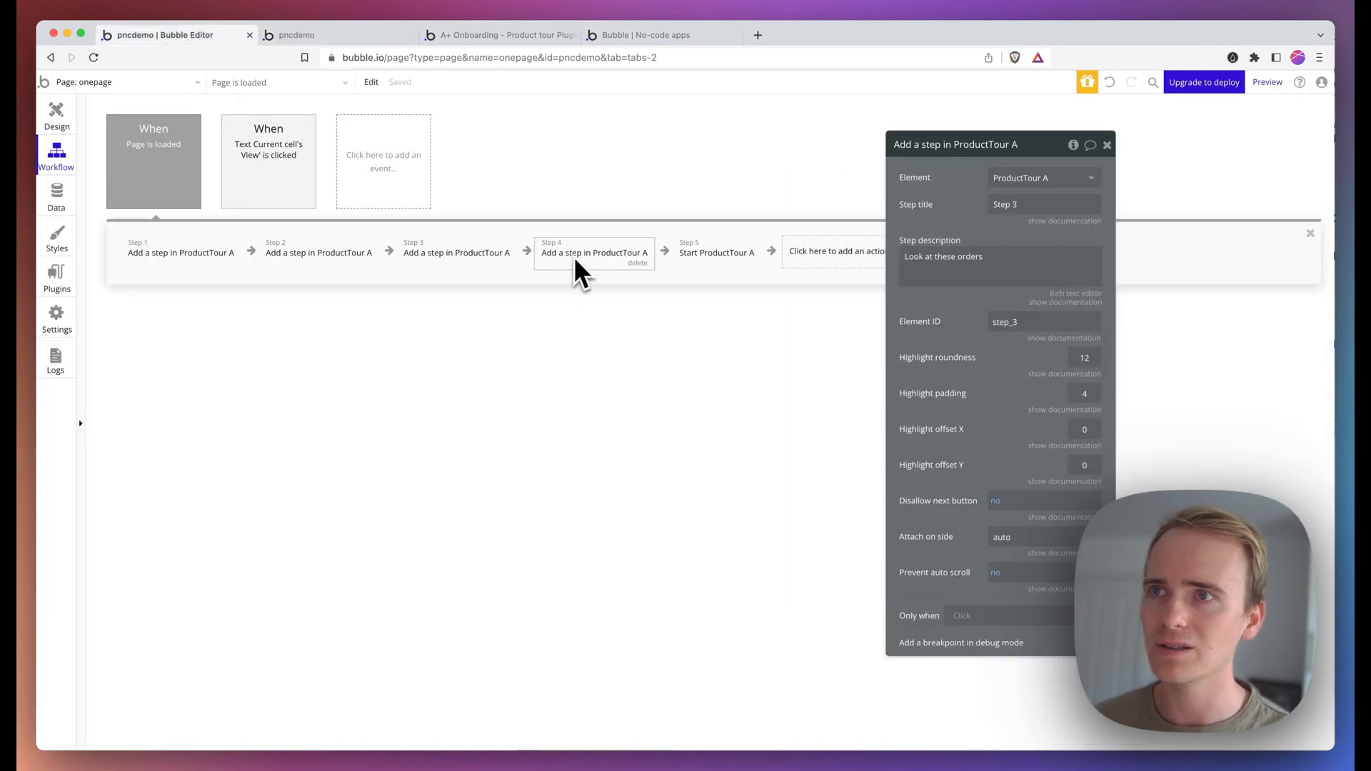
mouse_move(605, 269)
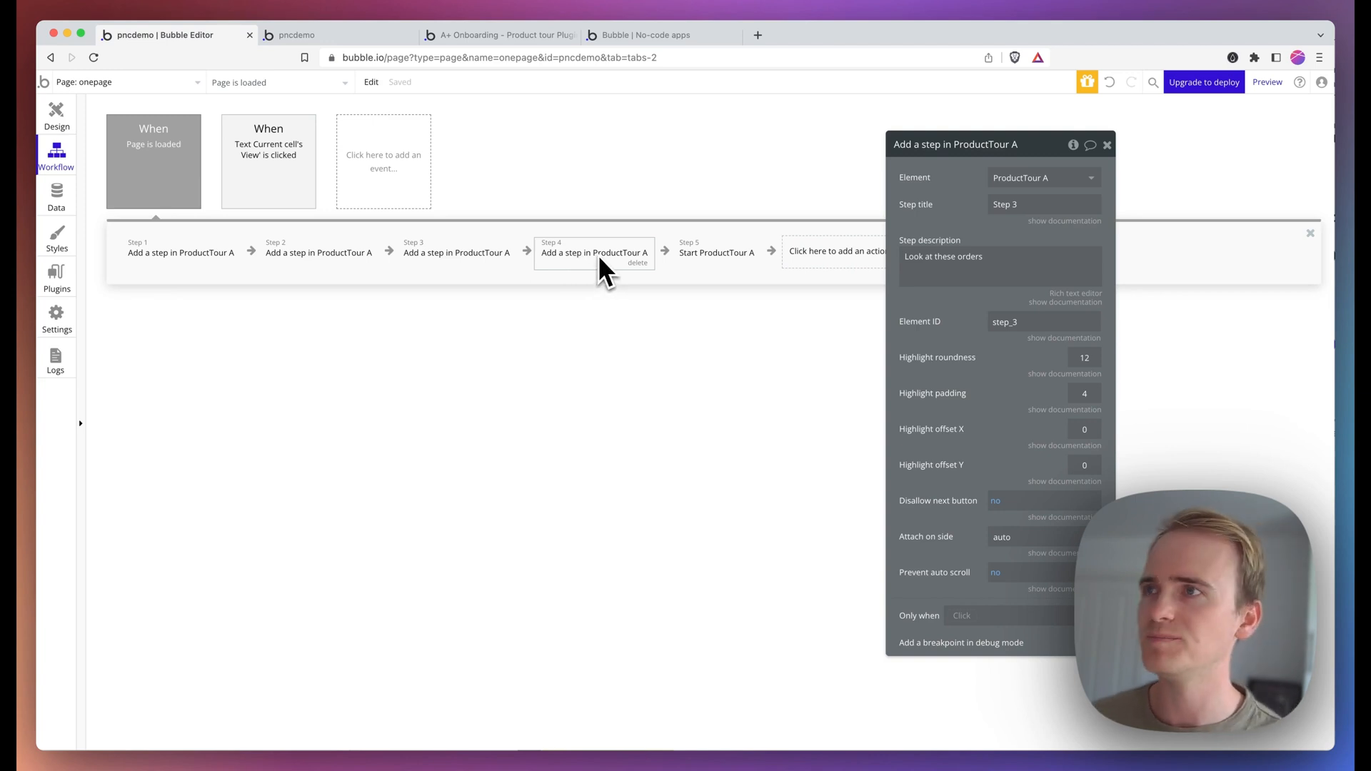
click(383, 161)
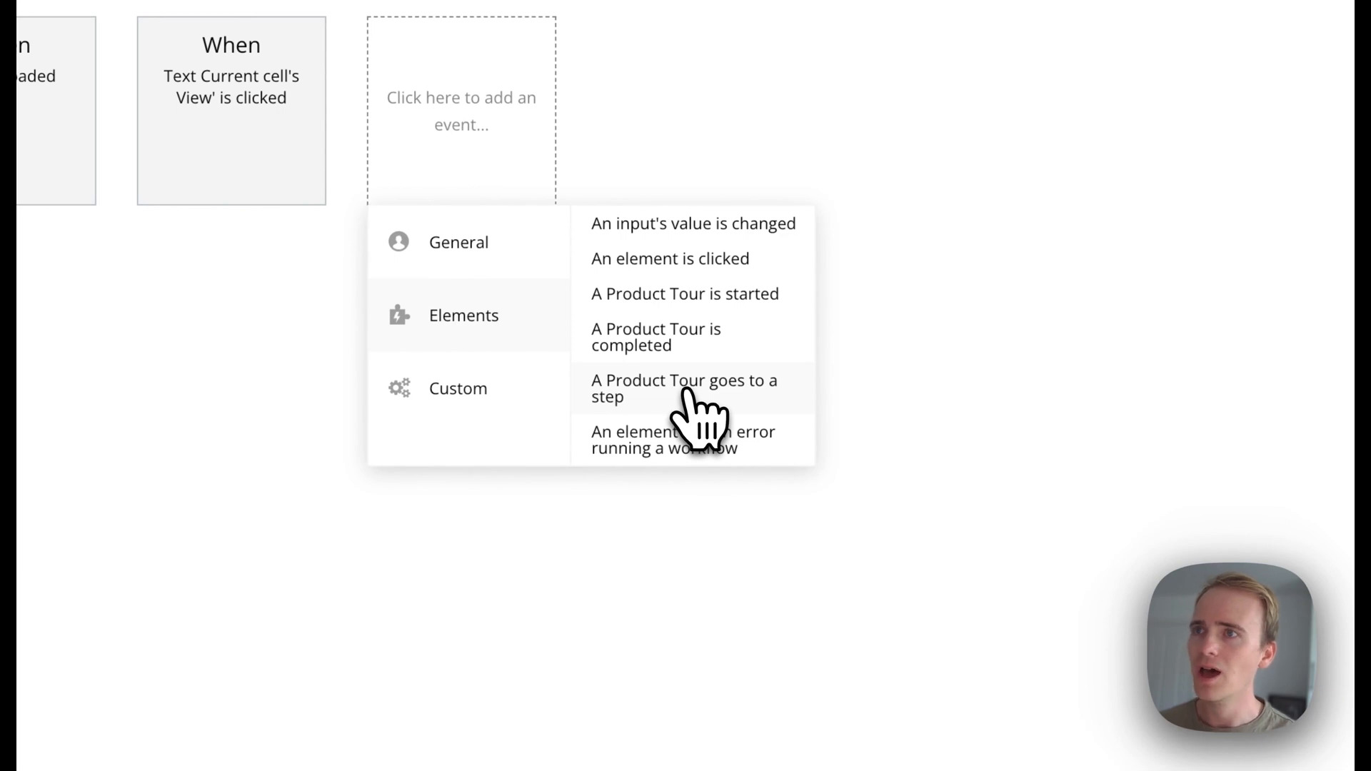
click(684, 387)
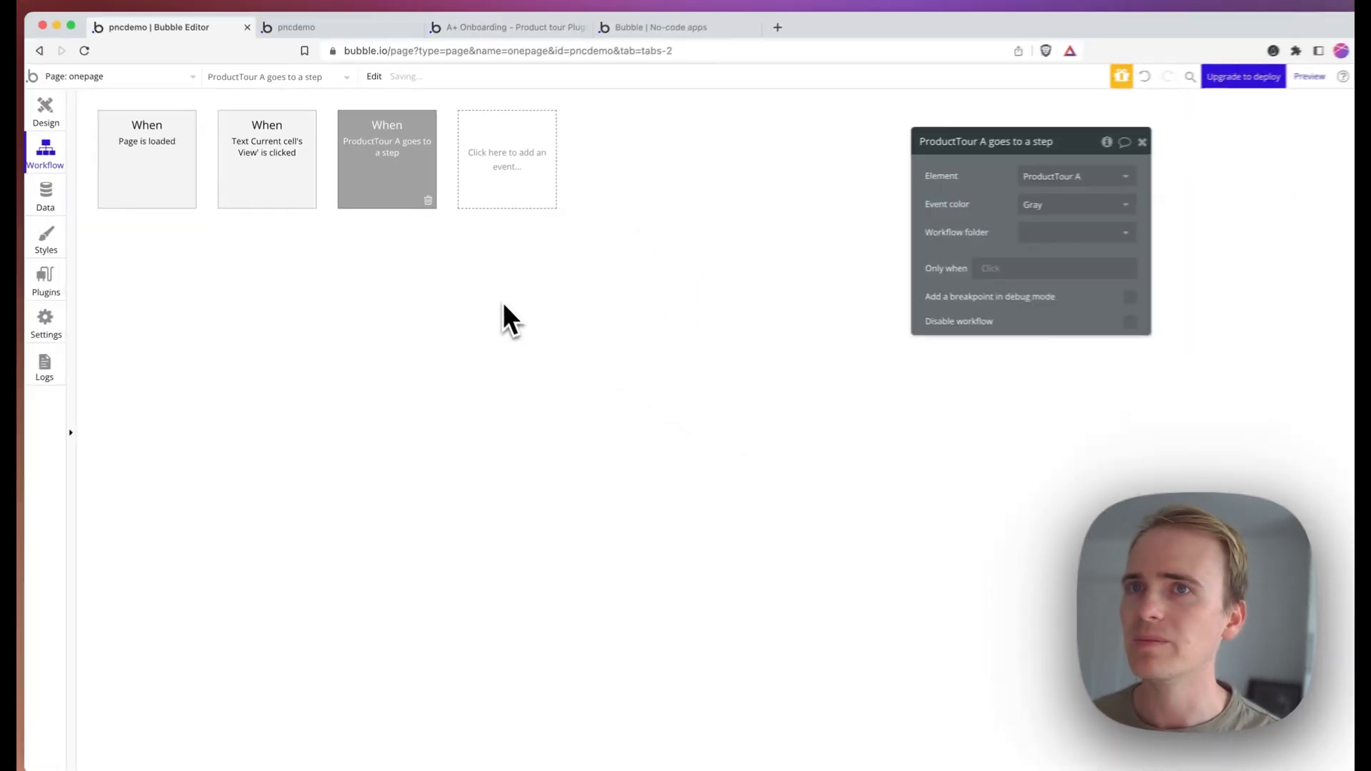
click(1050, 267)
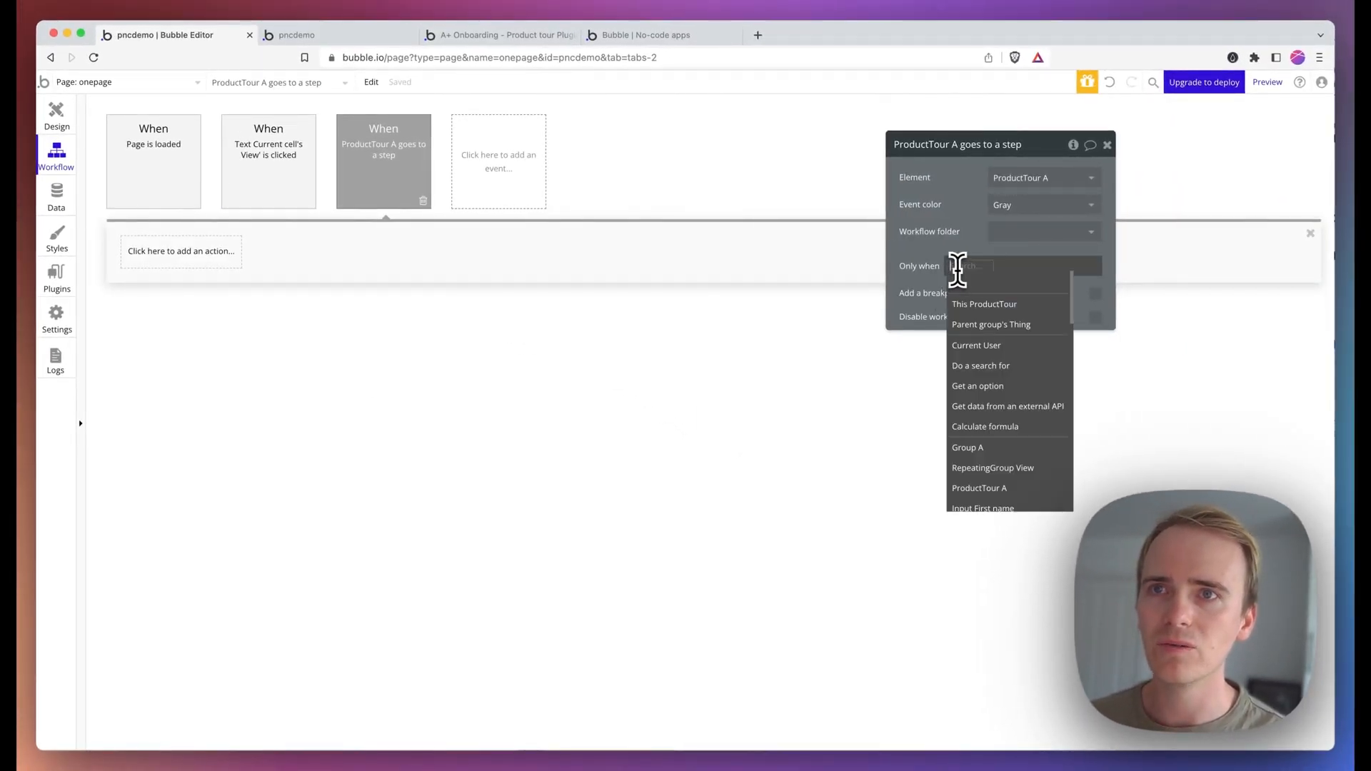
click(983, 303)
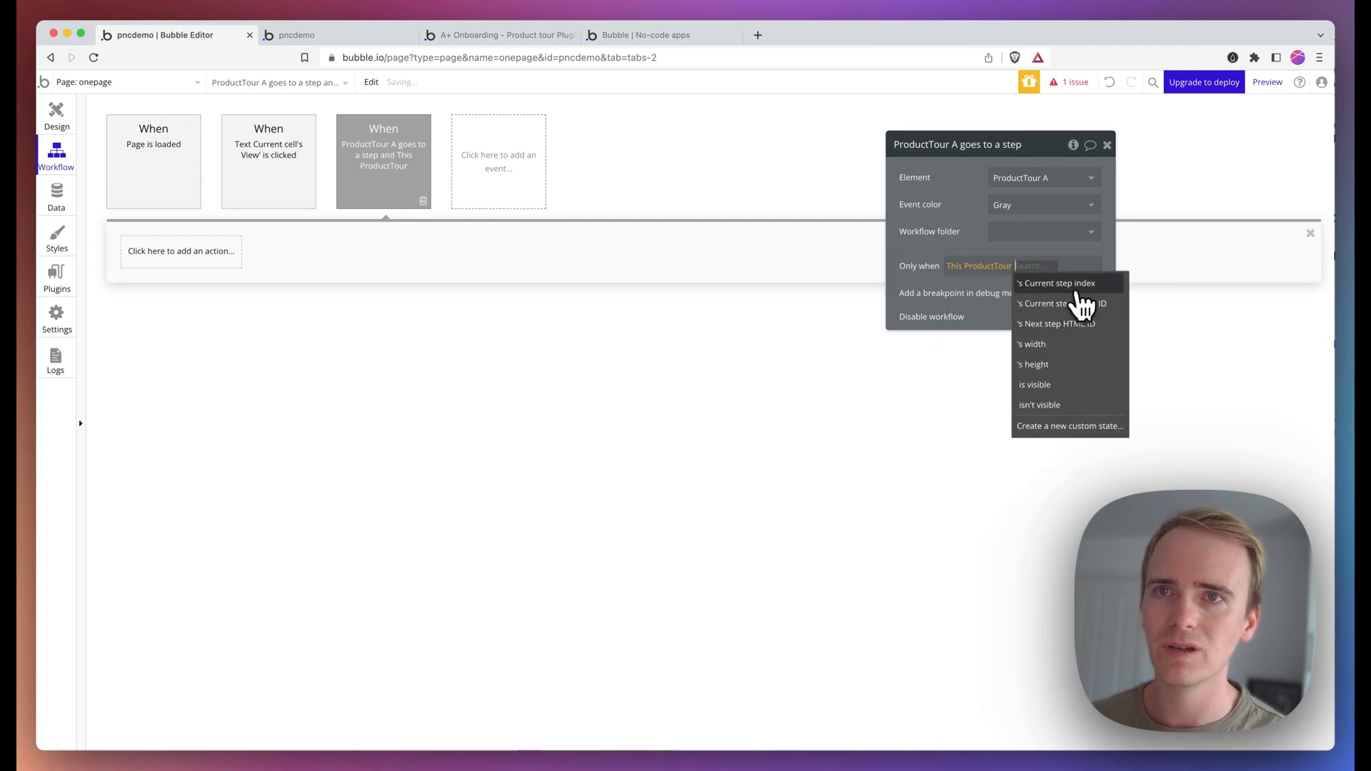
Step: Check the tour steps in the page-load workflow, then require Current step index is 4
click(153, 160)
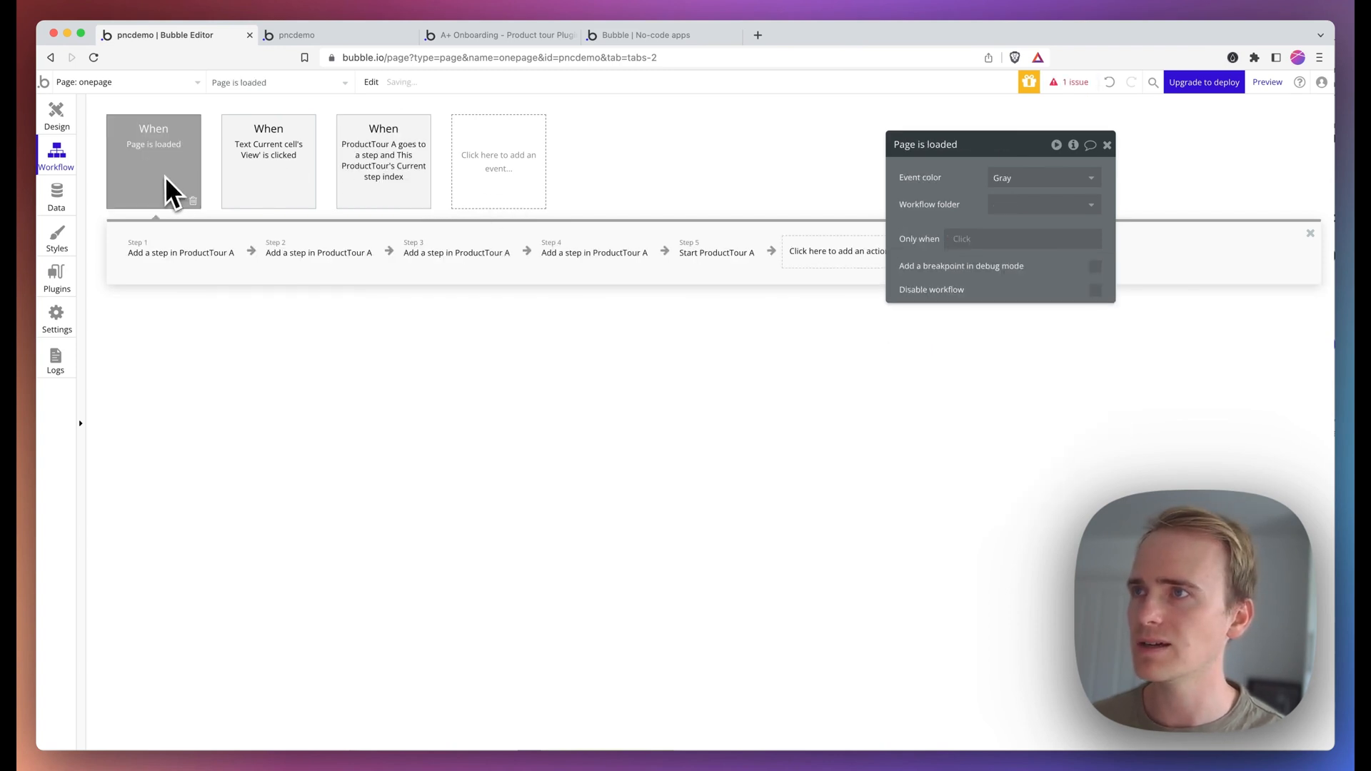
click(457, 253)
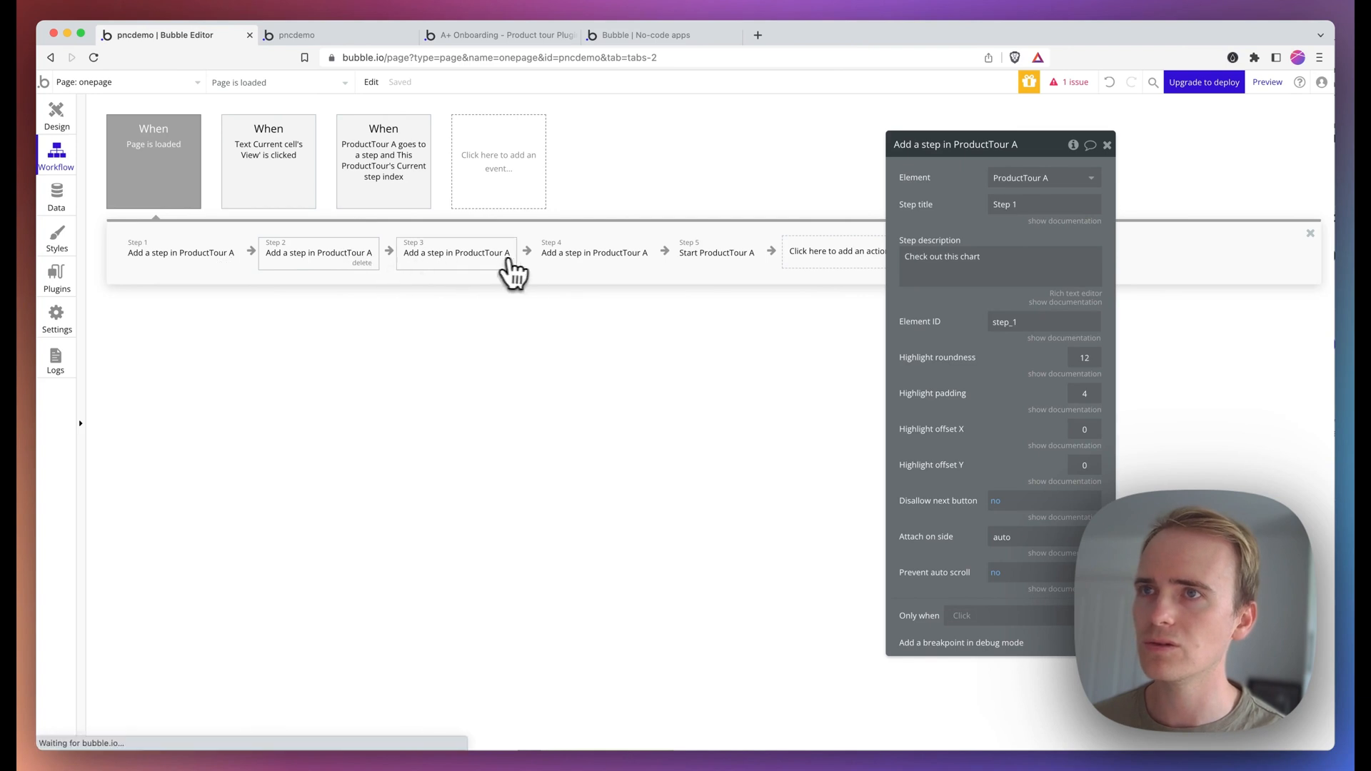
click(593, 252)
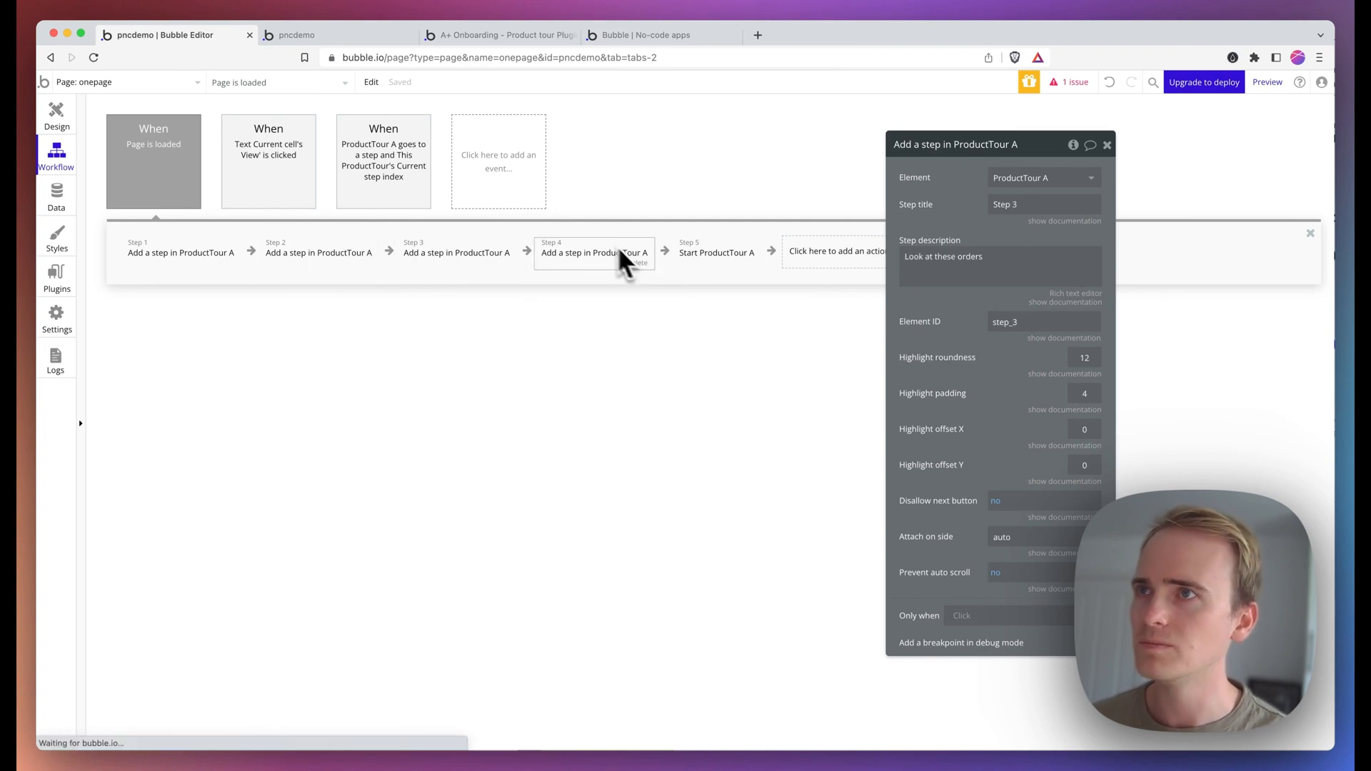
click(382, 162)
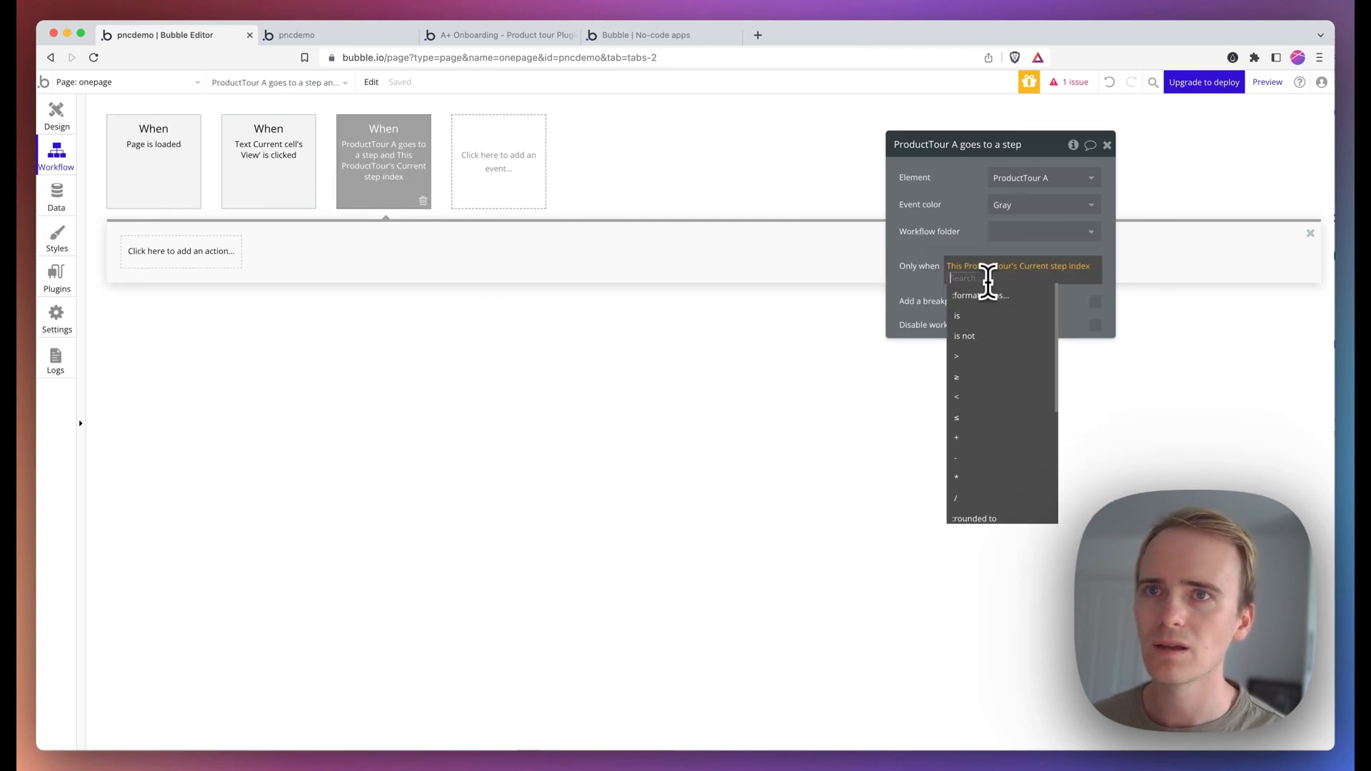
click(957, 314)
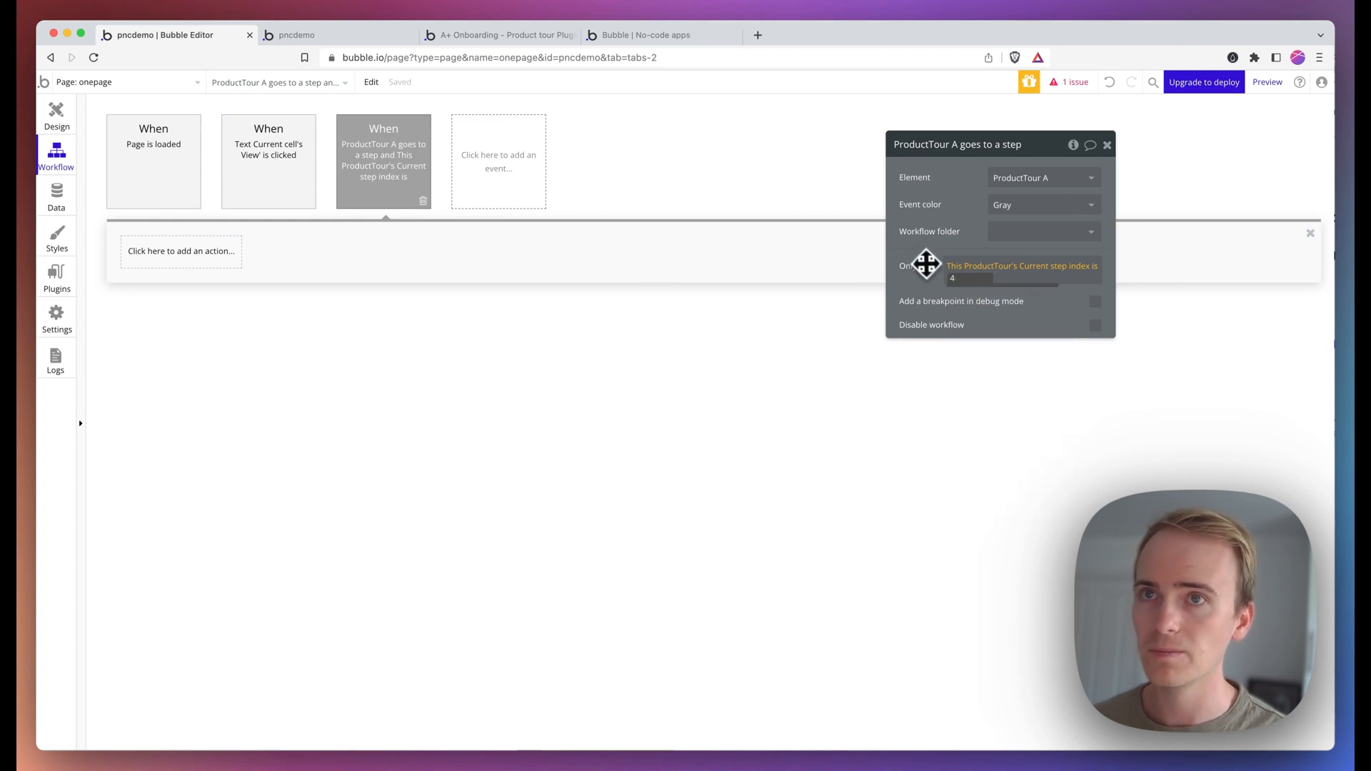
click(181, 252)
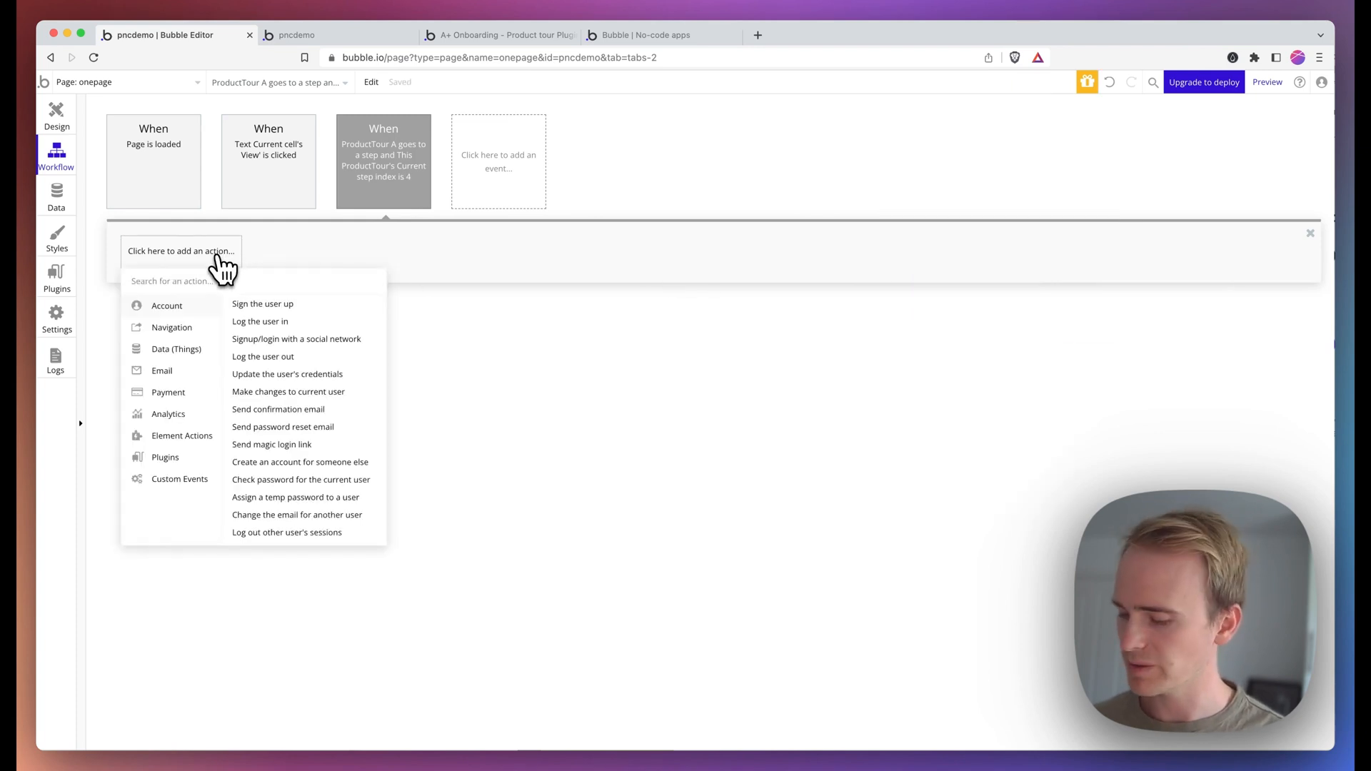
Step: Review how the menu text's click workflow switches the page View state
click(269, 161)
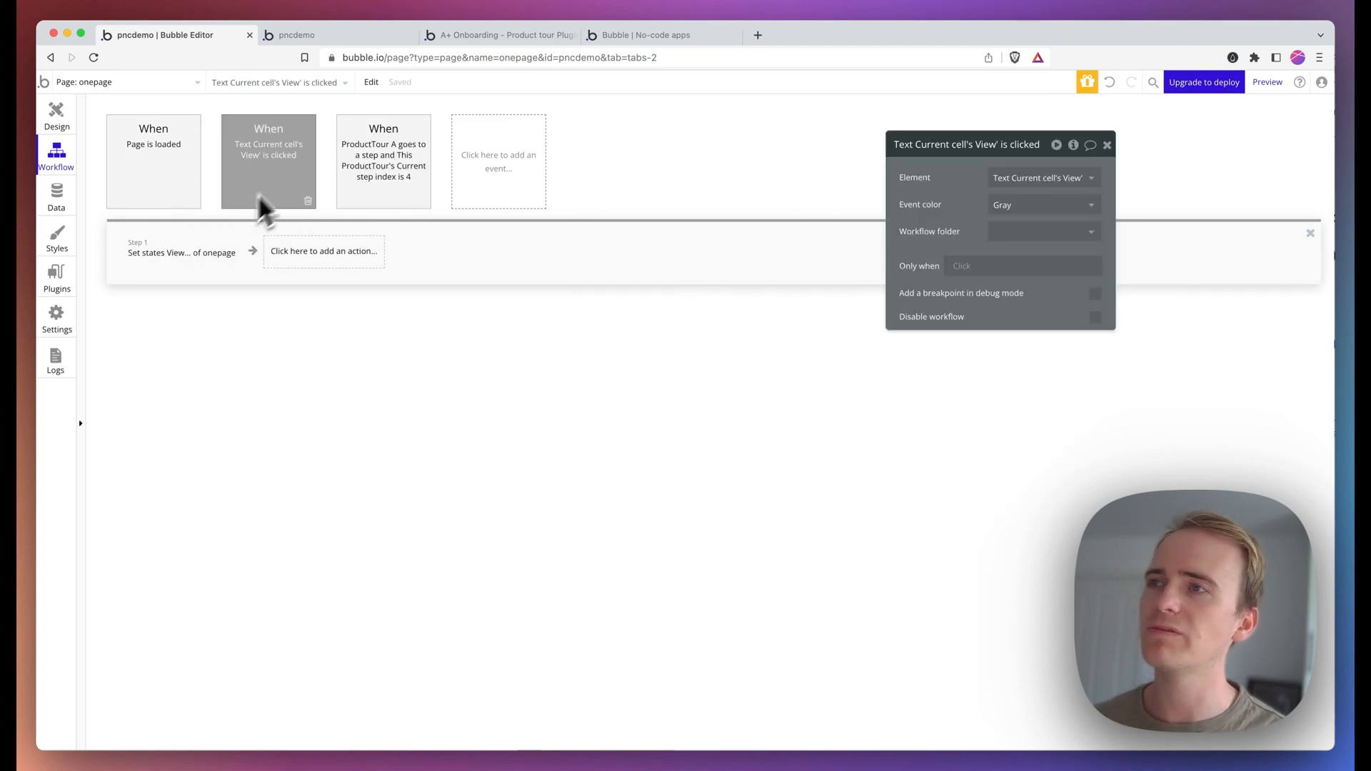
mouse_move(45, 91)
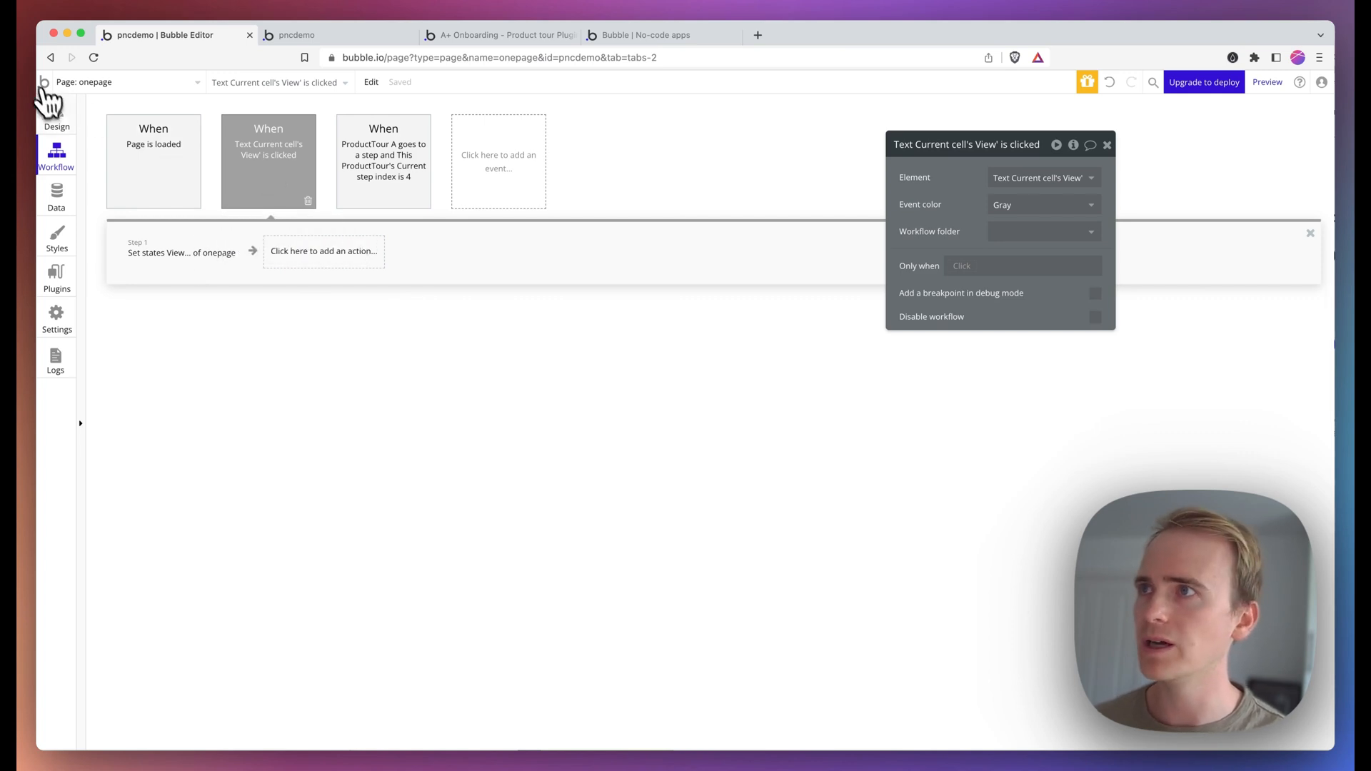
click(55, 114)
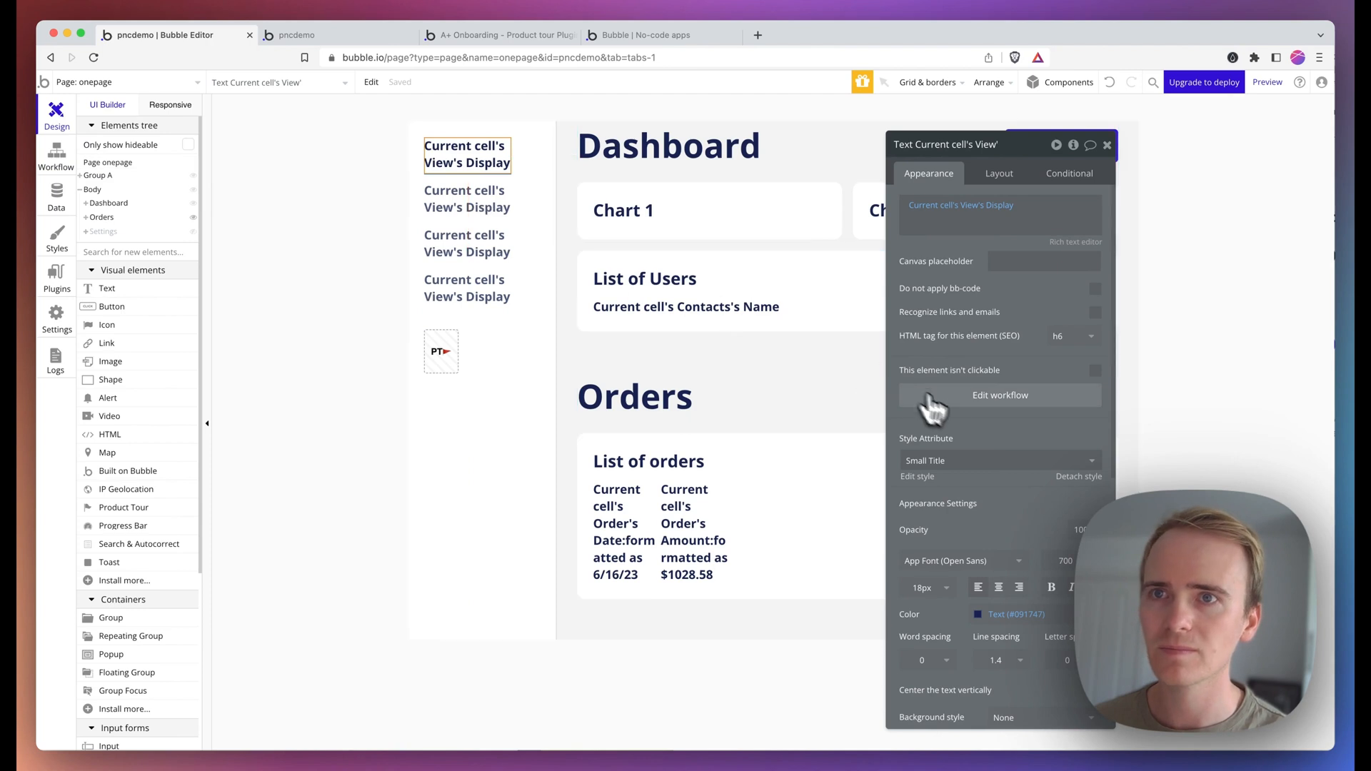
click(1000, 394)
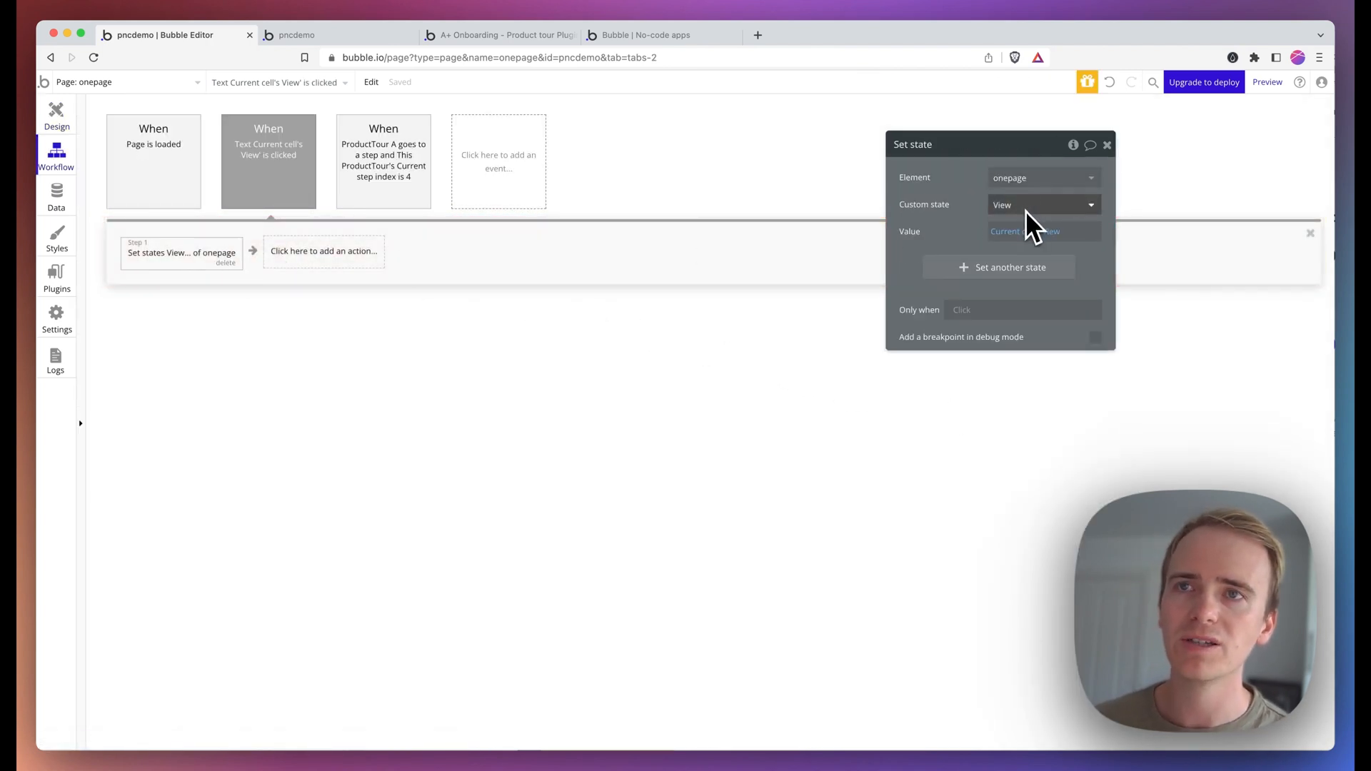
mouse_move(1042, 204)
text(set)
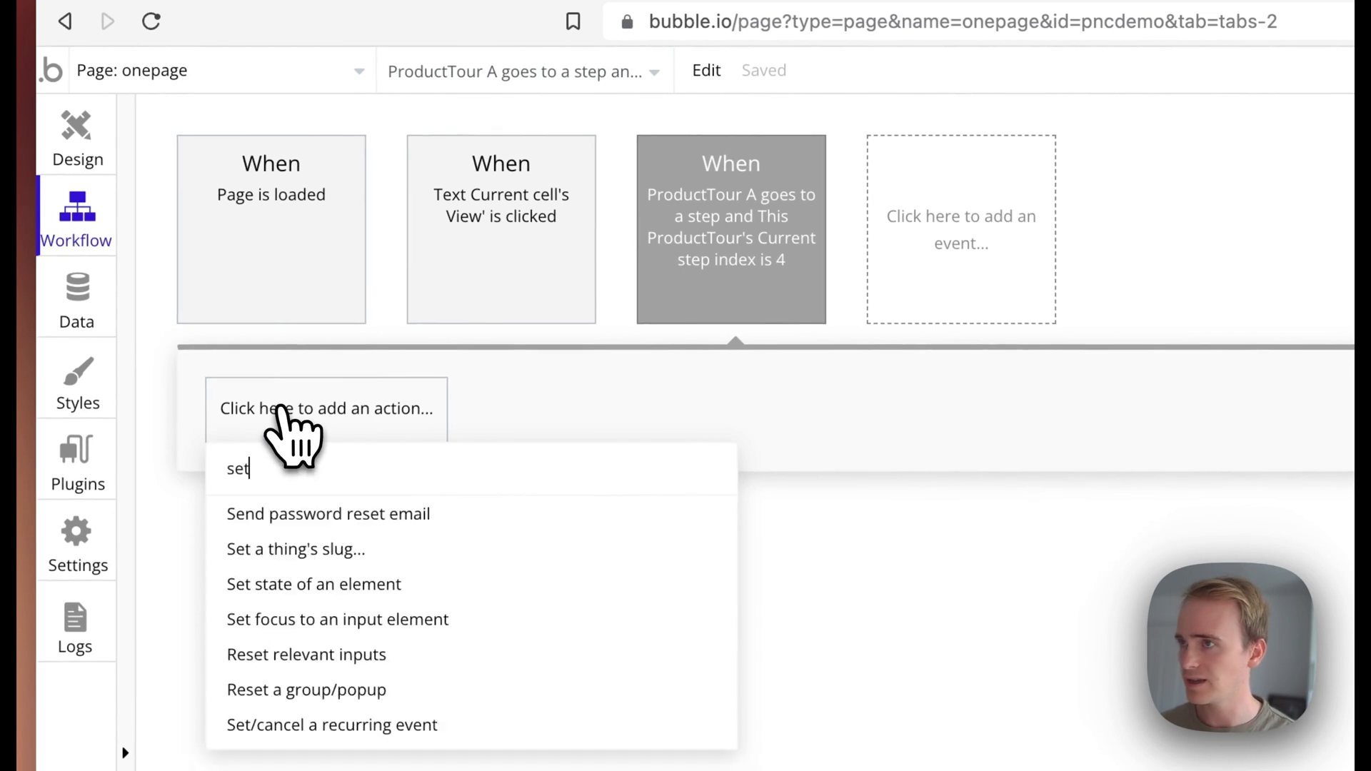
Step: Add a Set state action on onepage setting custom state View to Orders
click(313, 584)
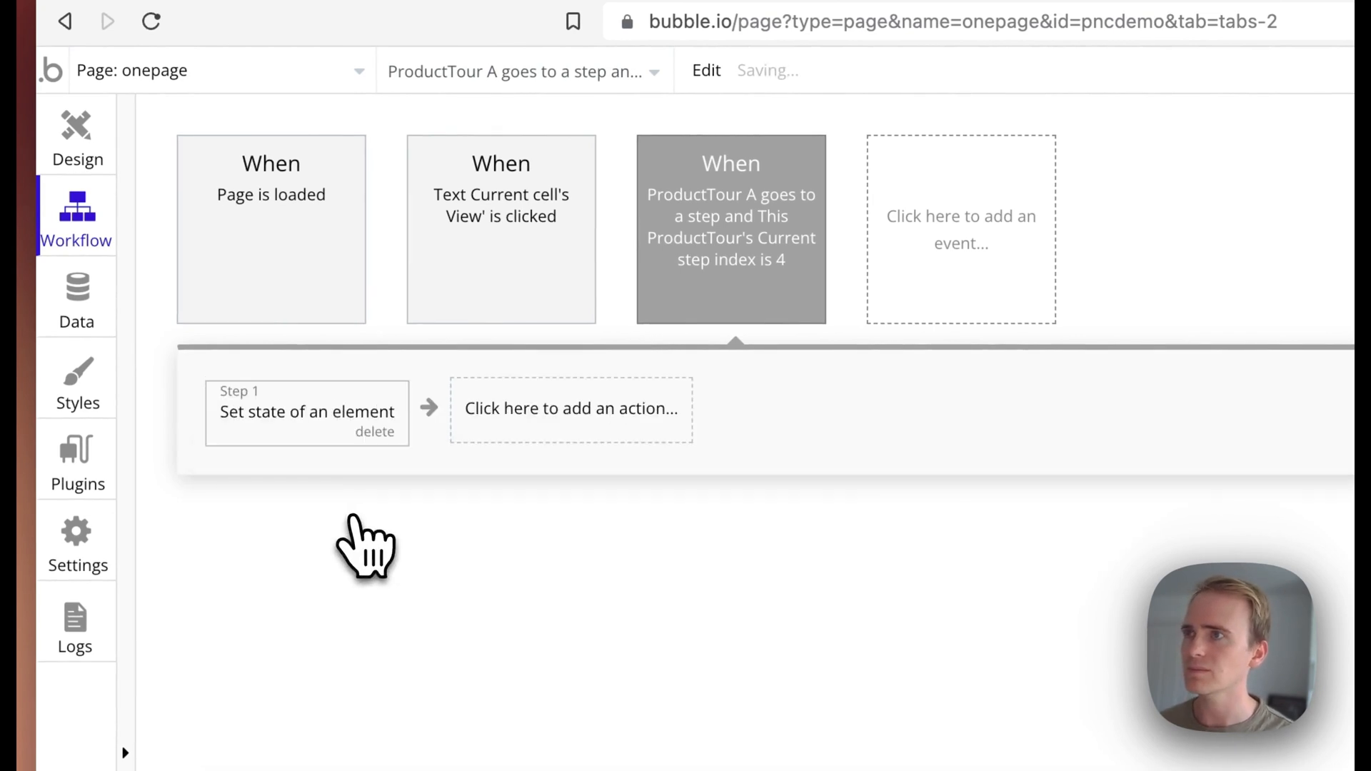
click(305, 411)
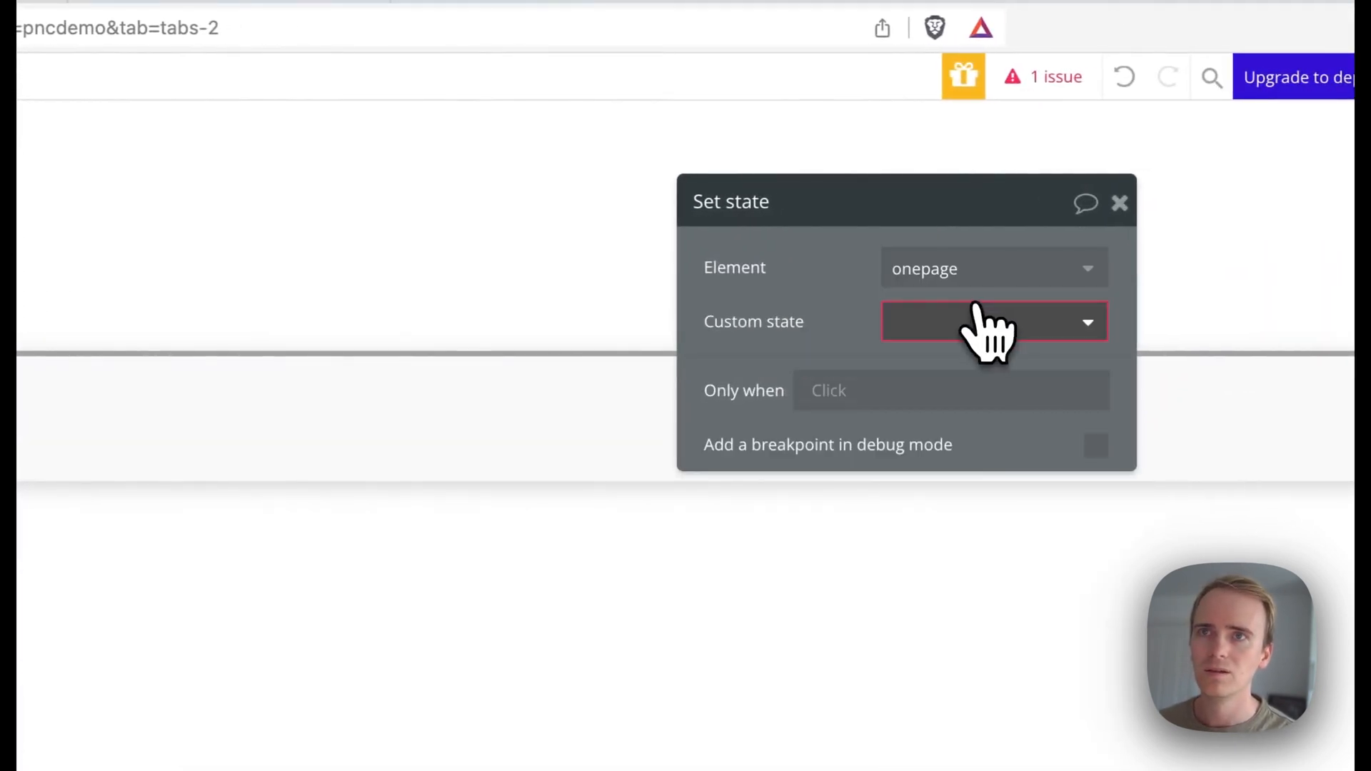
click(992, 321)
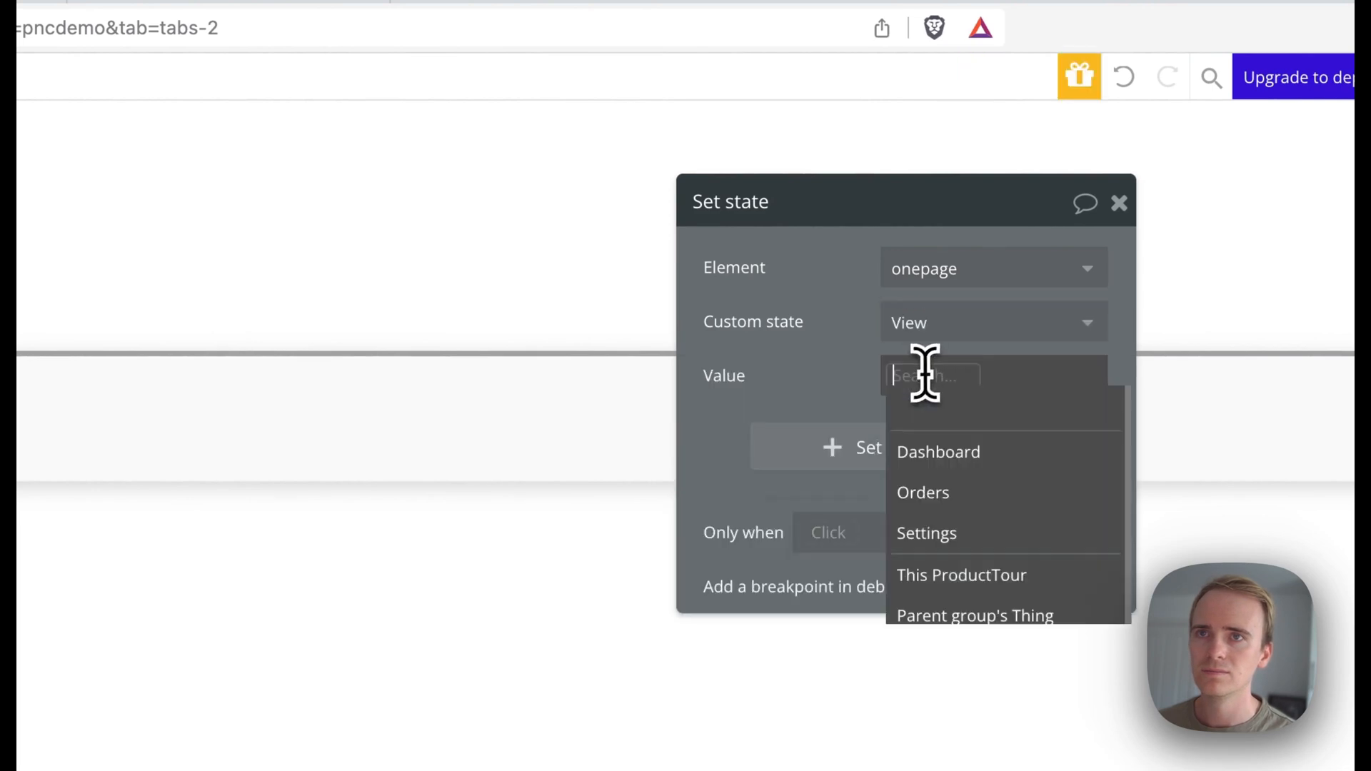
click(923, 493)
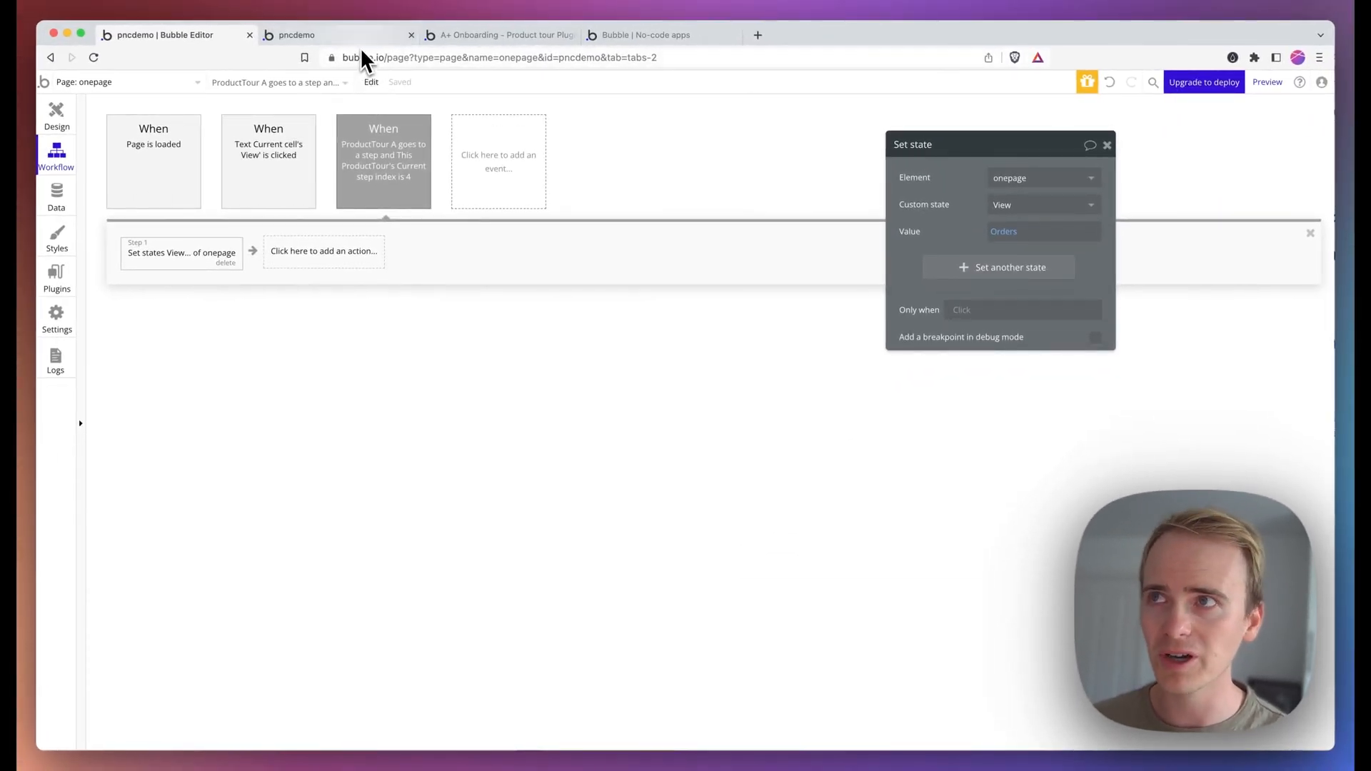
Step: Run the tour in the preview until Step 3 'Look at these orders' shows over the Orders list
click(297, 34)
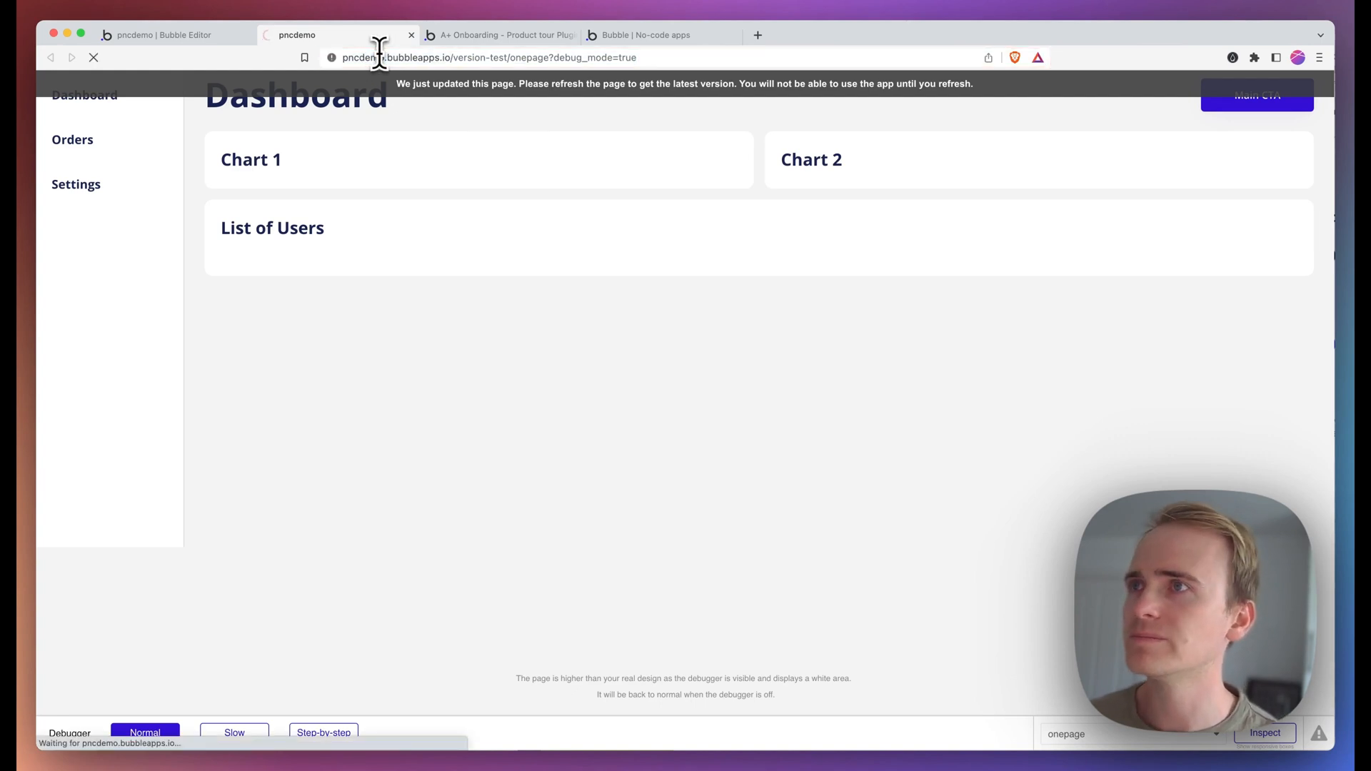
mouse_move(383, 69)
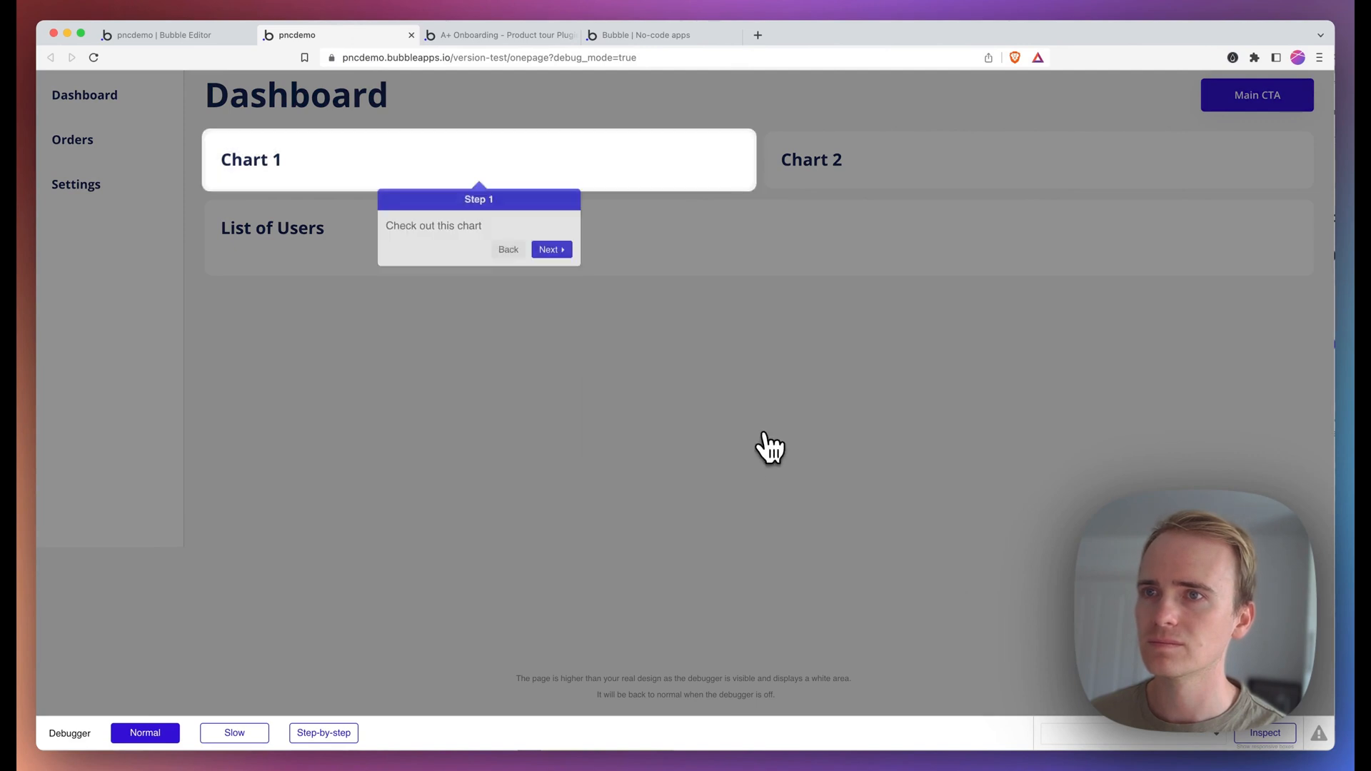
click(550, 249)
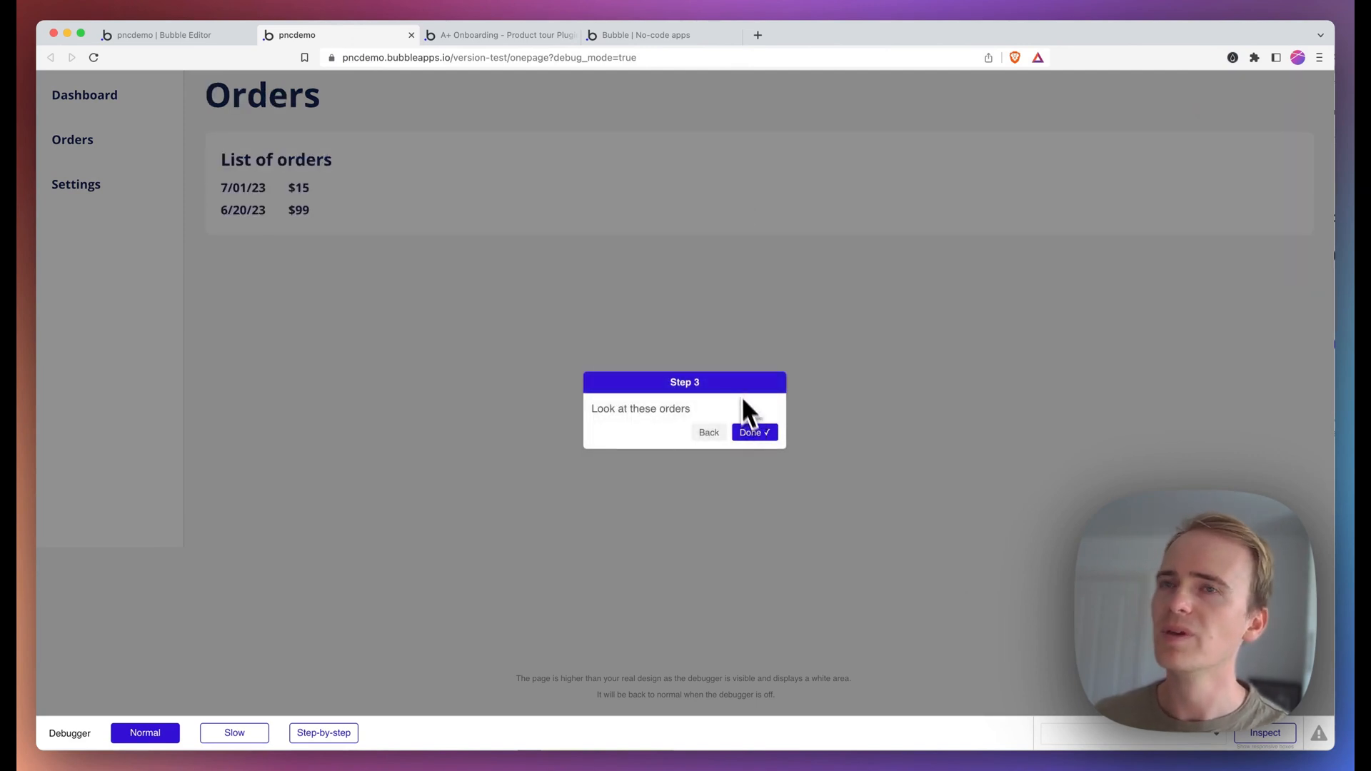
mouse_move(730, 342)
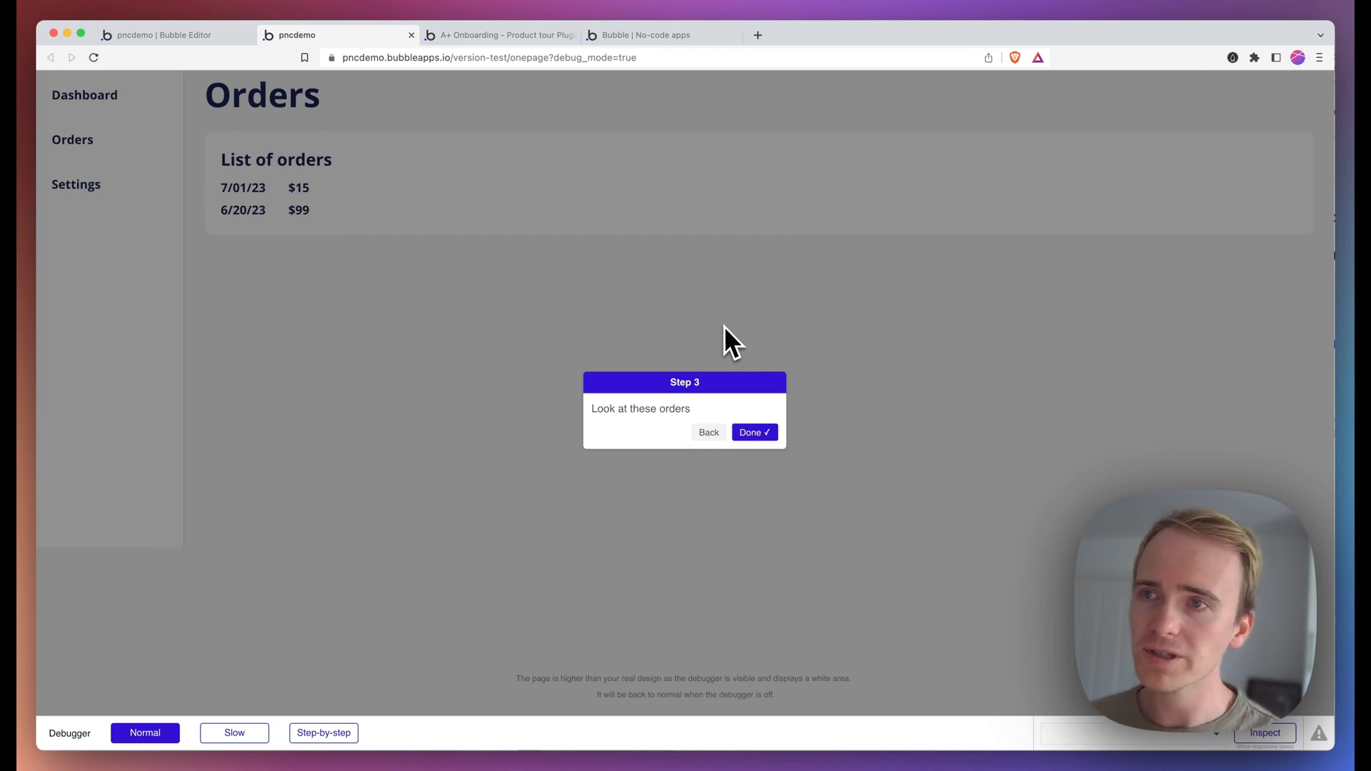
mouse_move(690, 423)
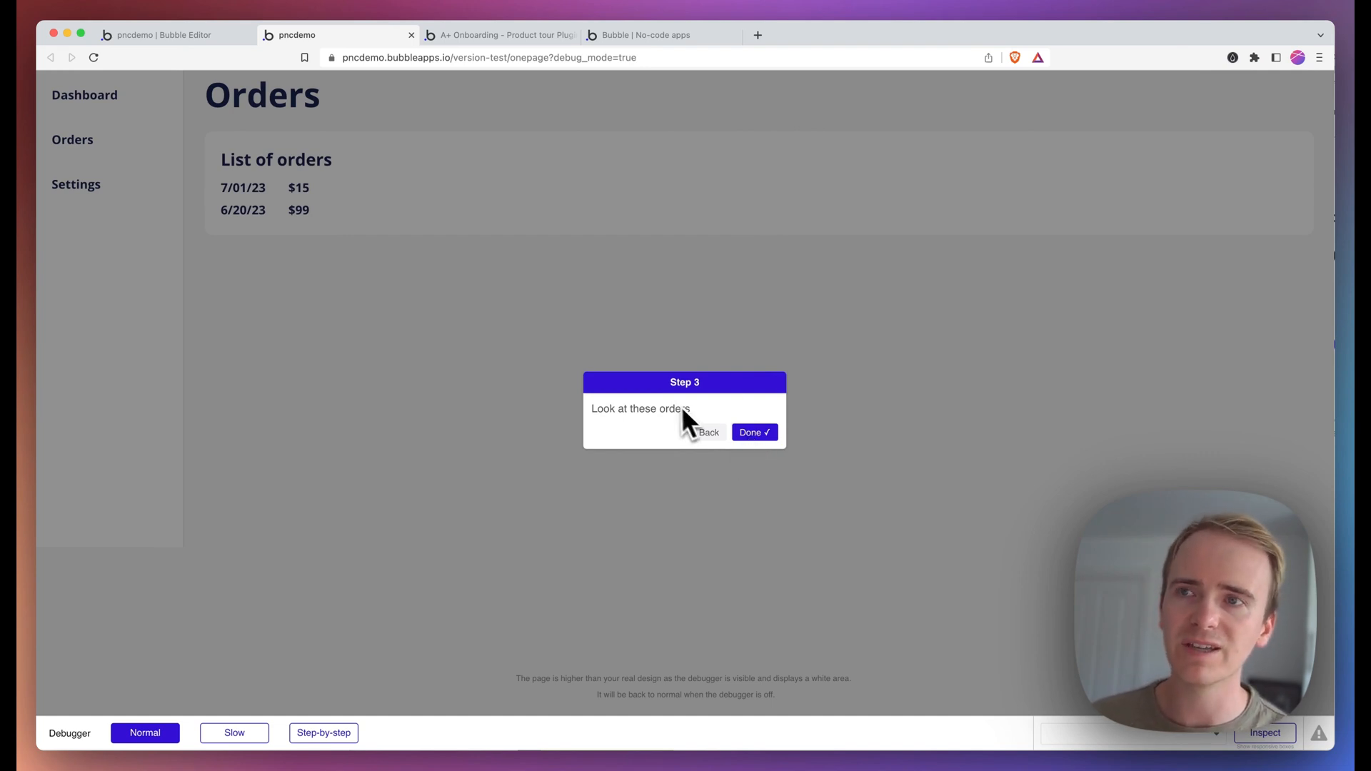
mouse_move(634, 372)
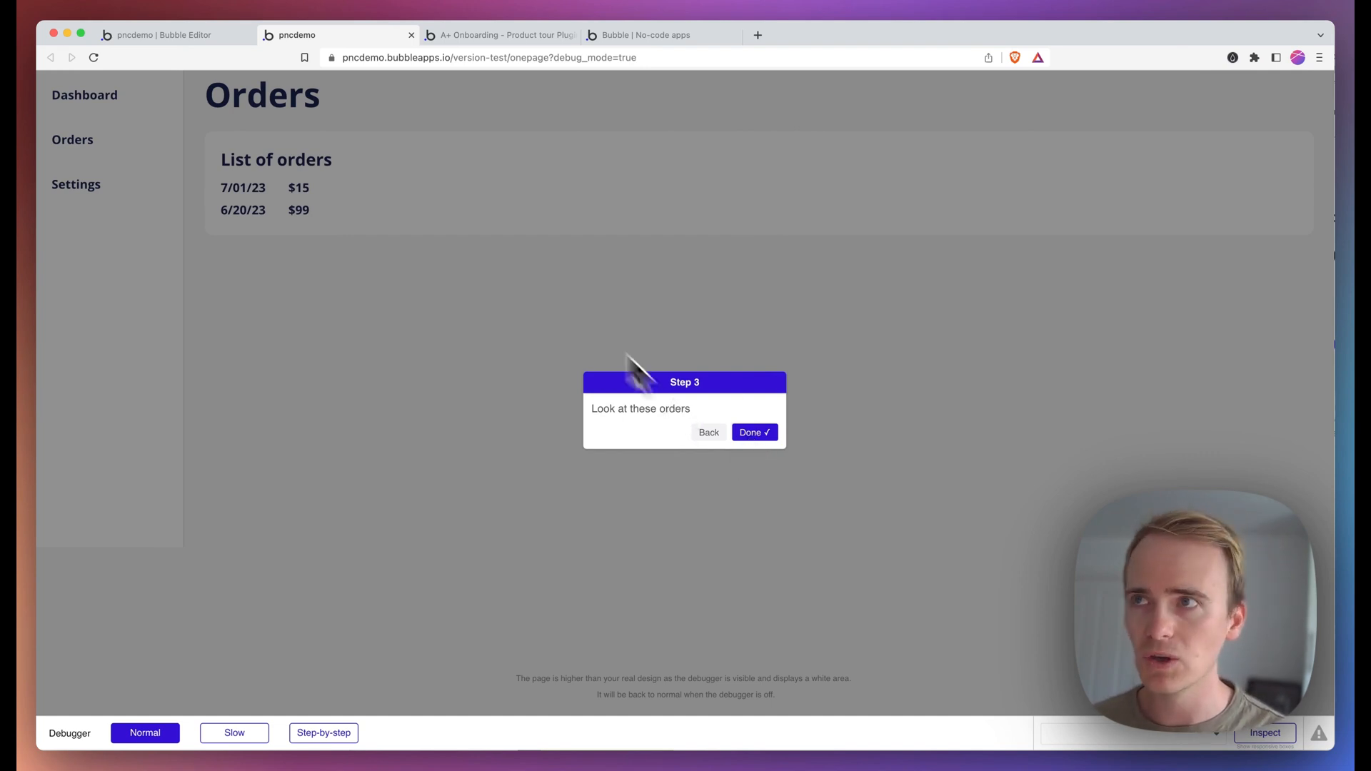
mouse_move(779, 479)
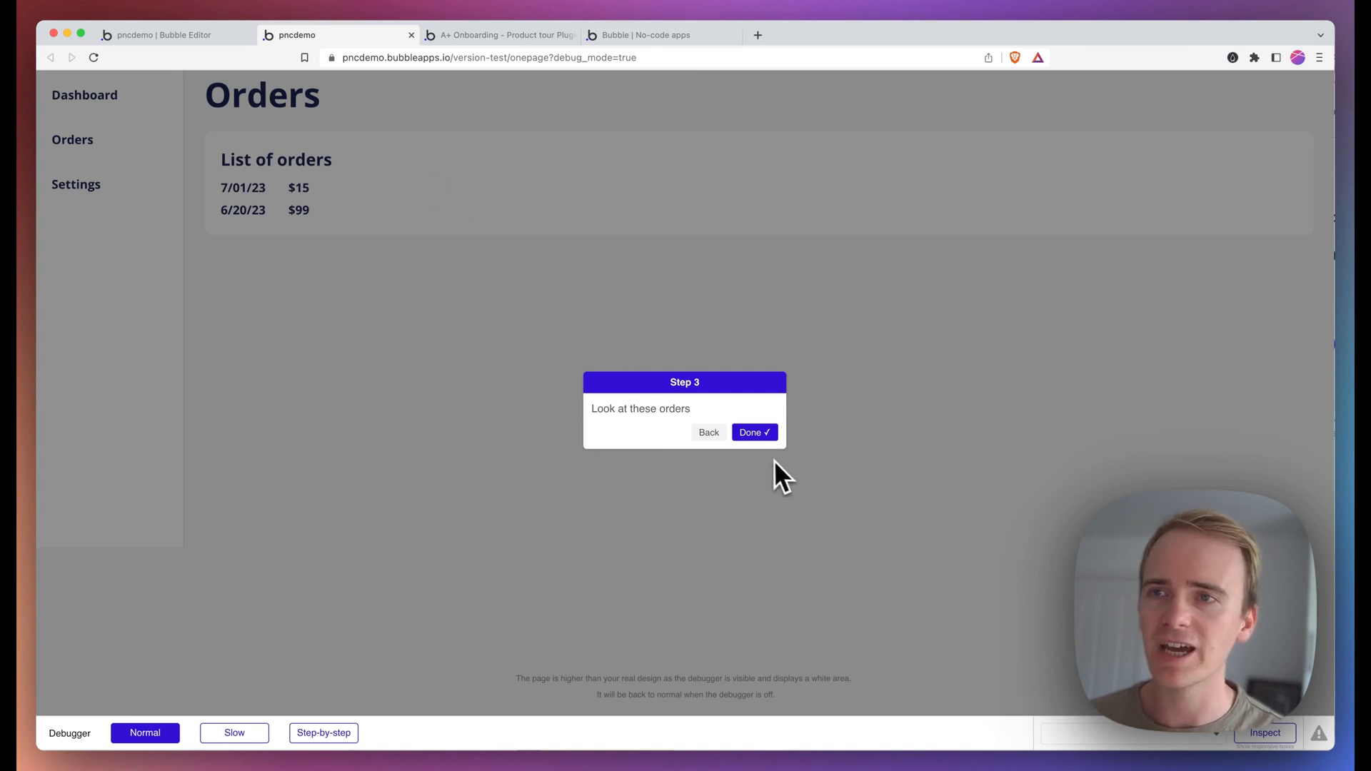
Step: Duplicate the orders tour step in the Page is loaded workflow and retitle the first copy PAUSE with no description or Element ID
click(166, 35)
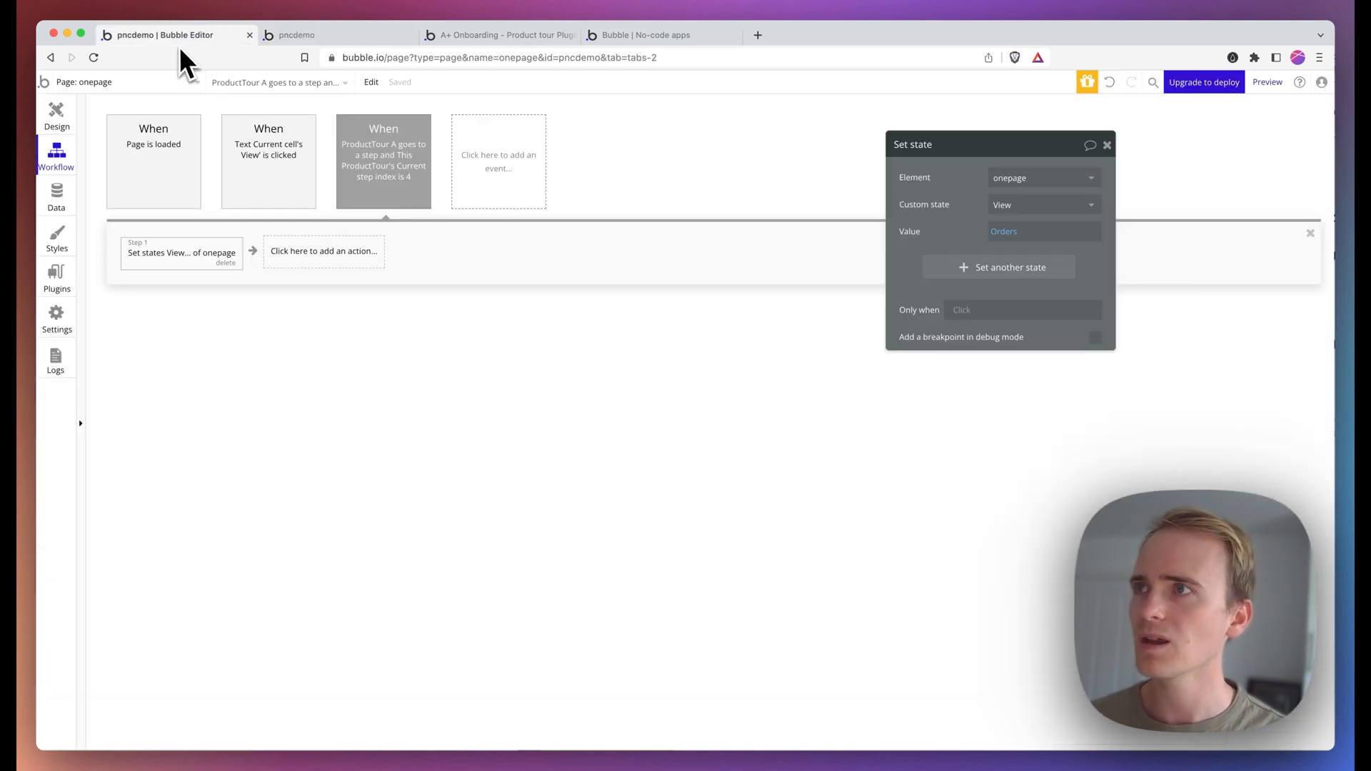
mouse_move(190, 182)
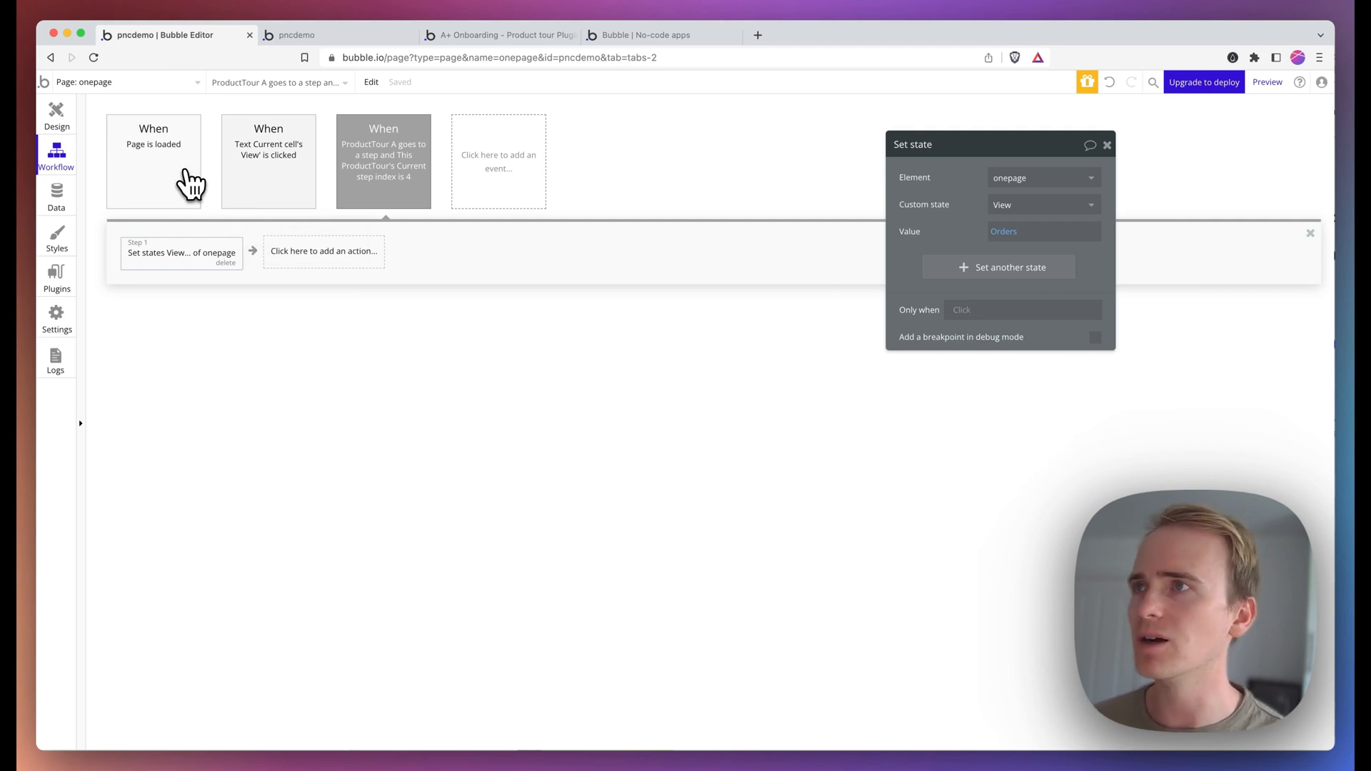
click(153, 160)
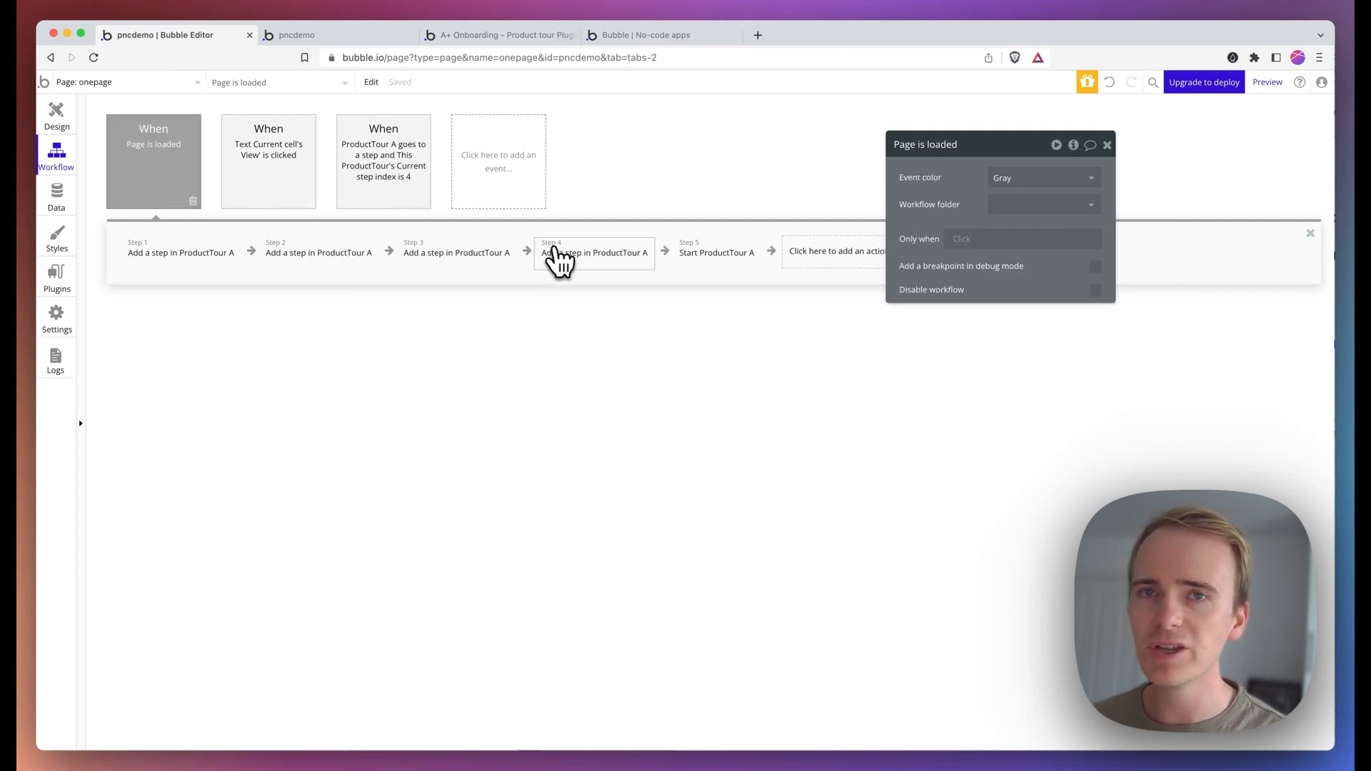
click(594, 251)
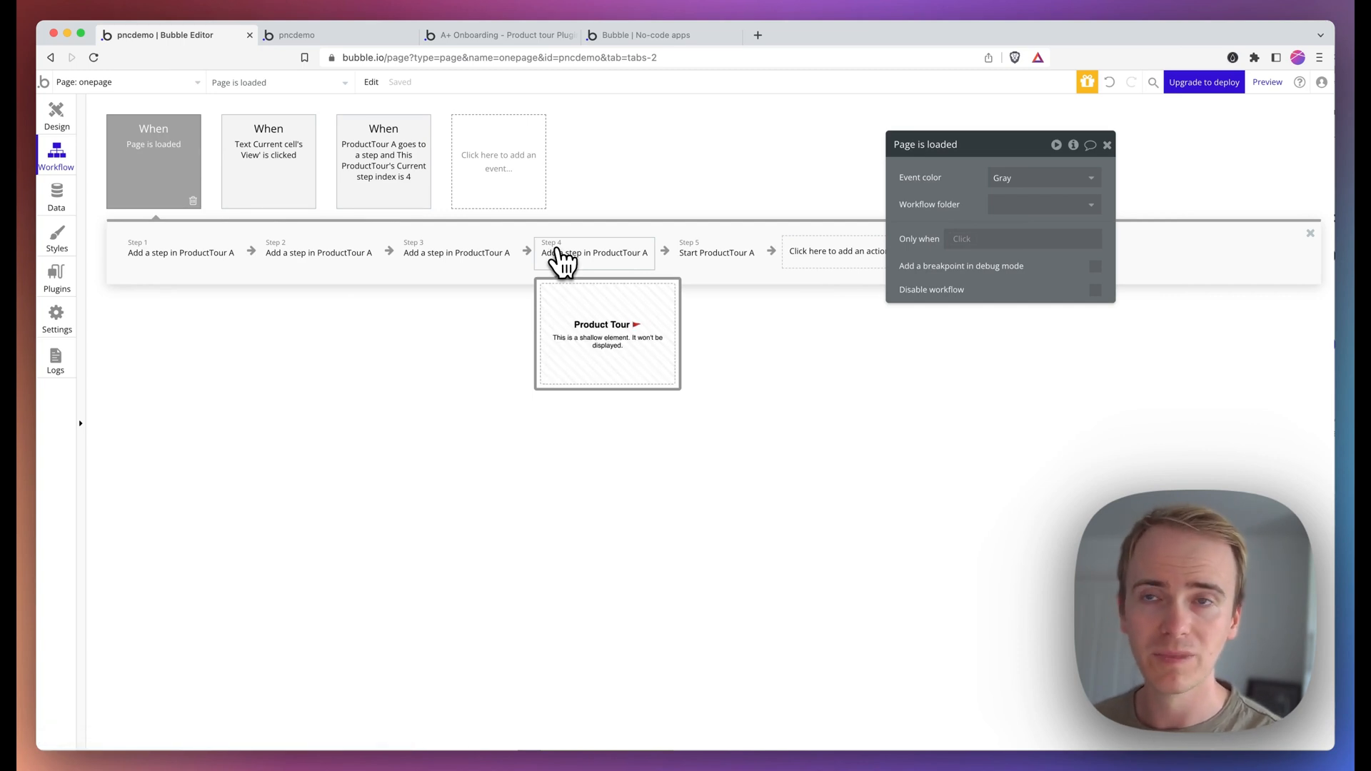
click(594, 252)
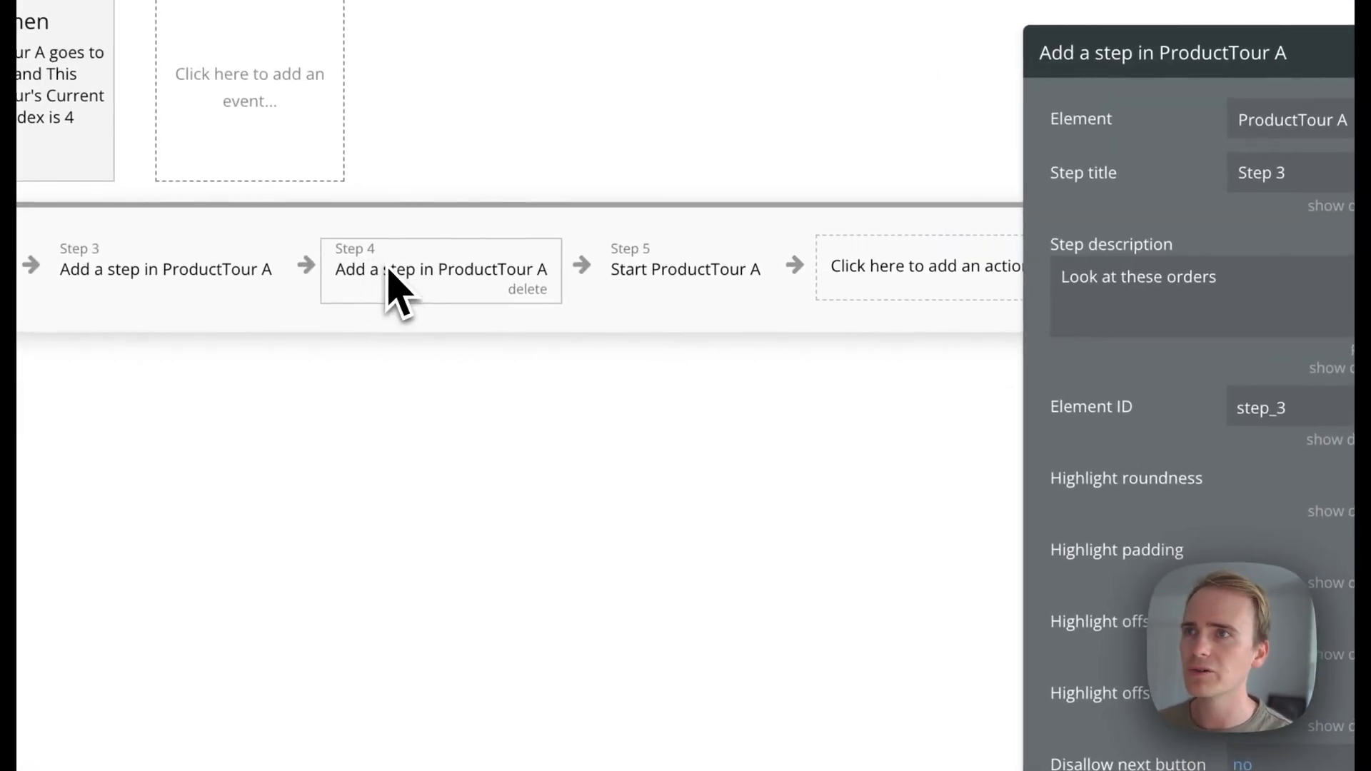
mouse_move(458, 337)
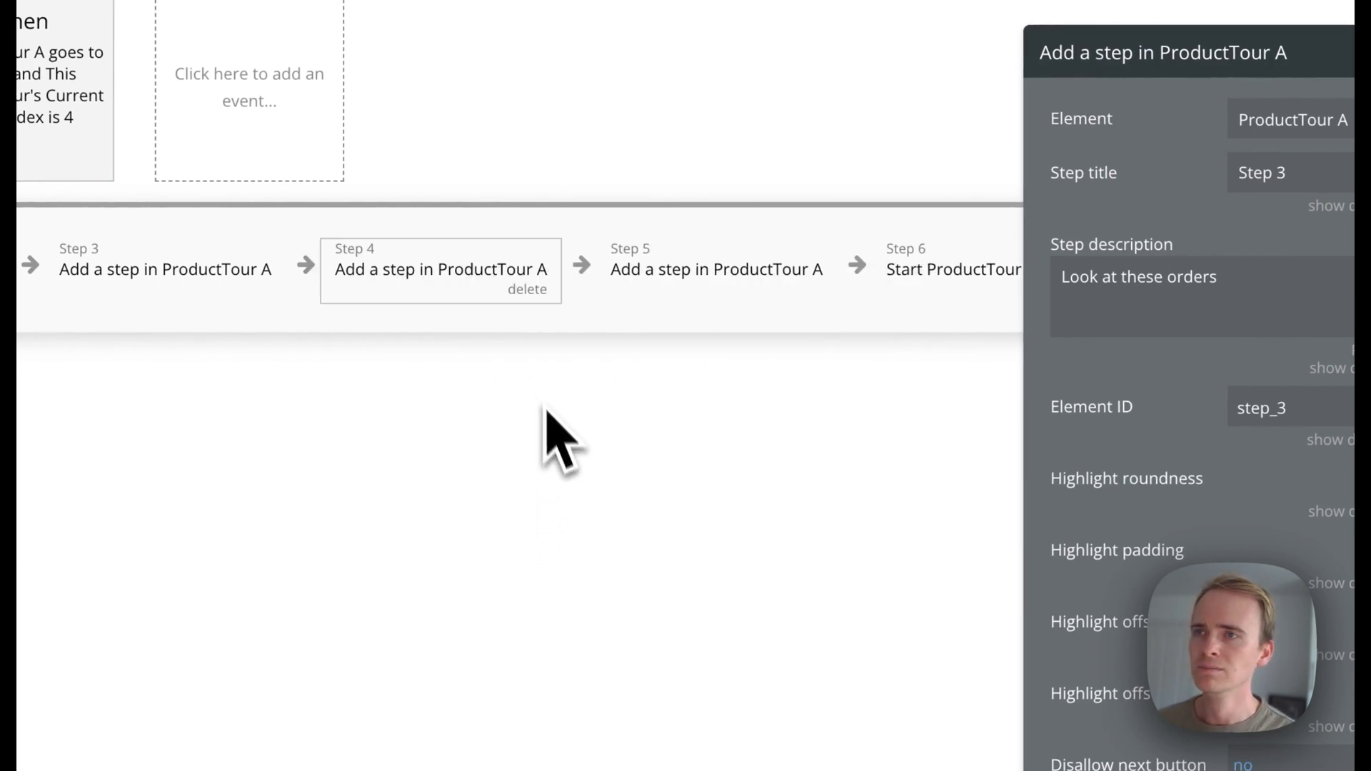
mouse_move(482, 341)
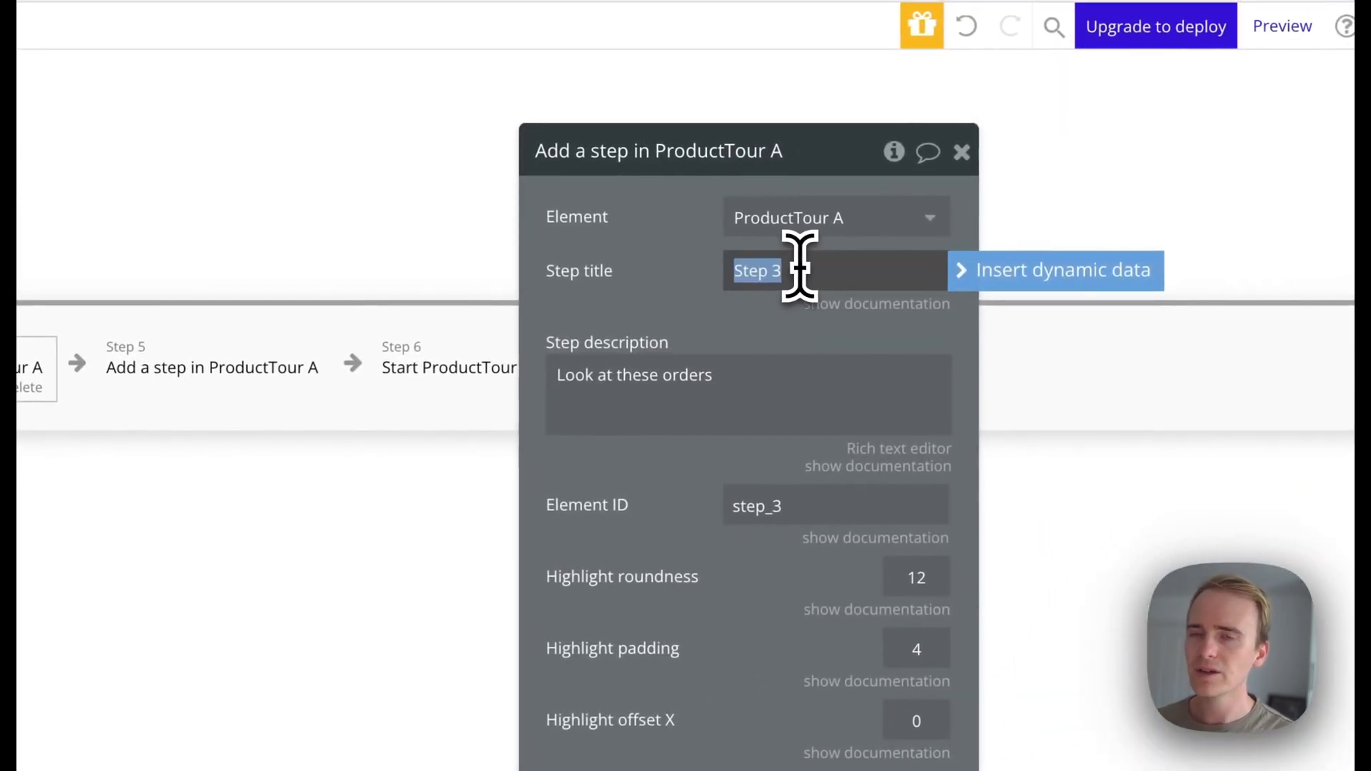
text(PAUSE)
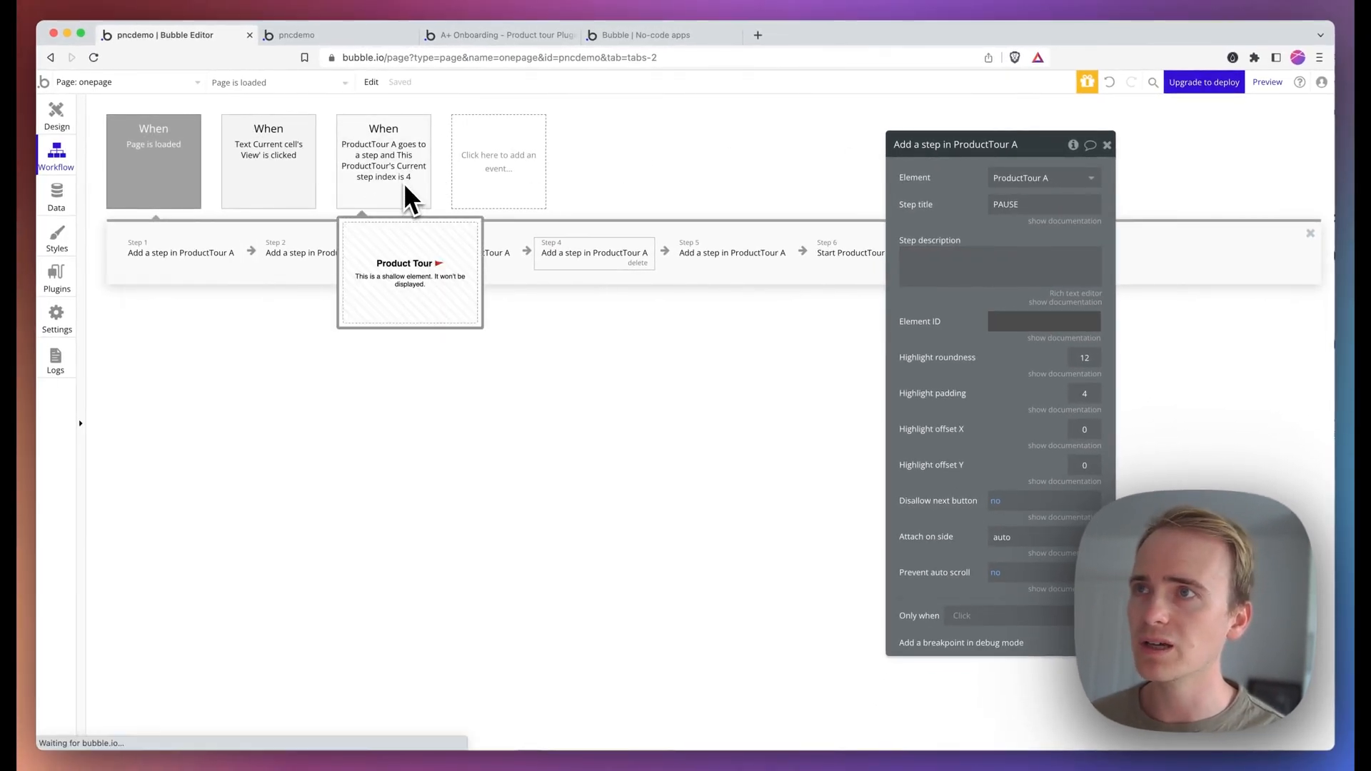
click(317, 253)
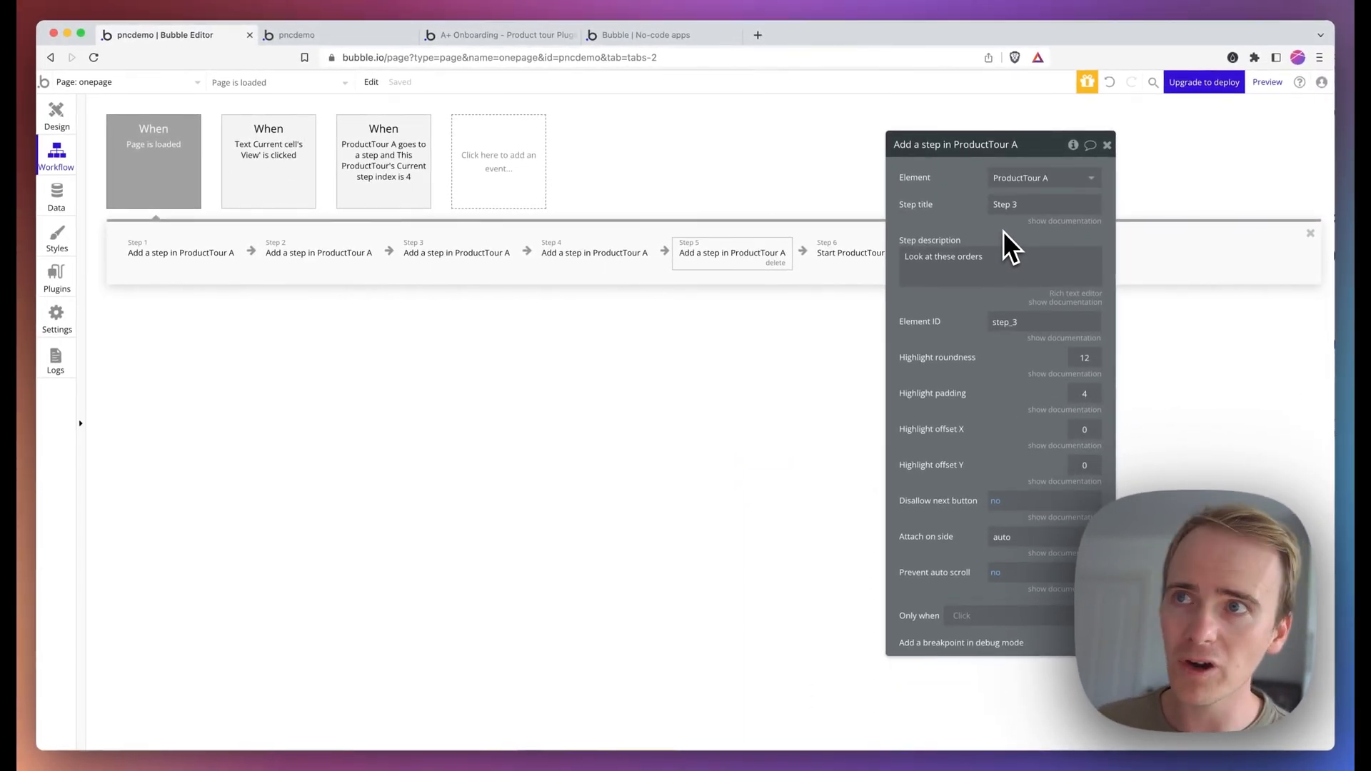
Step: Add a 'Go to next step' action for ProductTour A to the step-index-4 workflow after the view switch
click(383, 162)
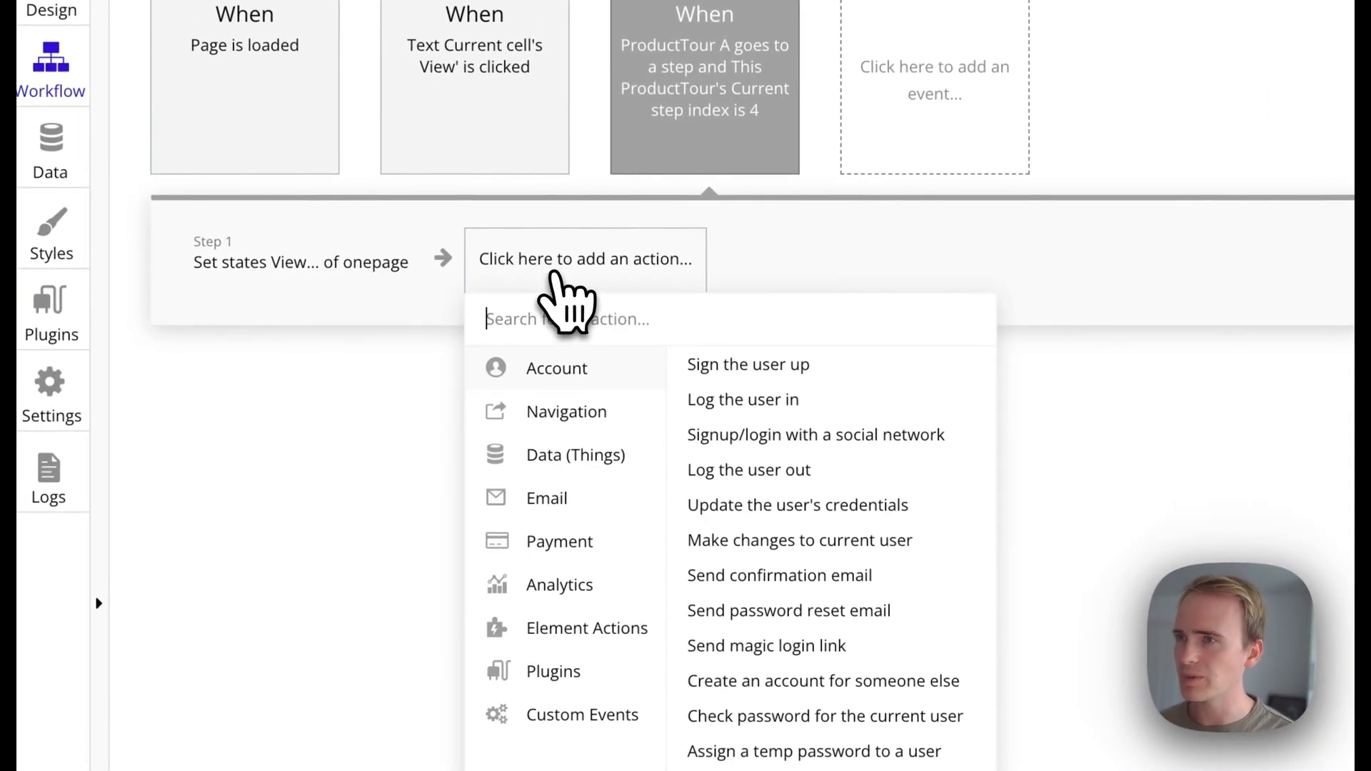
click(587, 628)
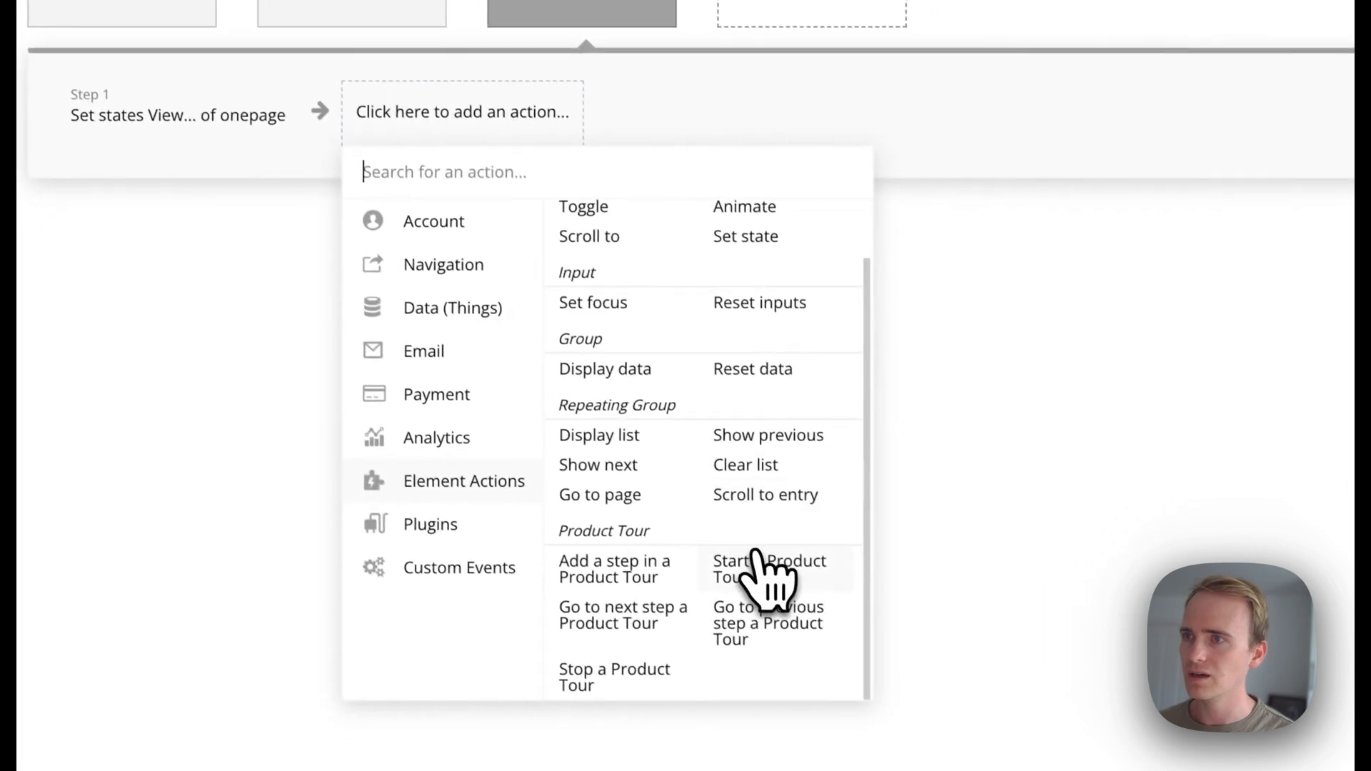
click(623, 614)
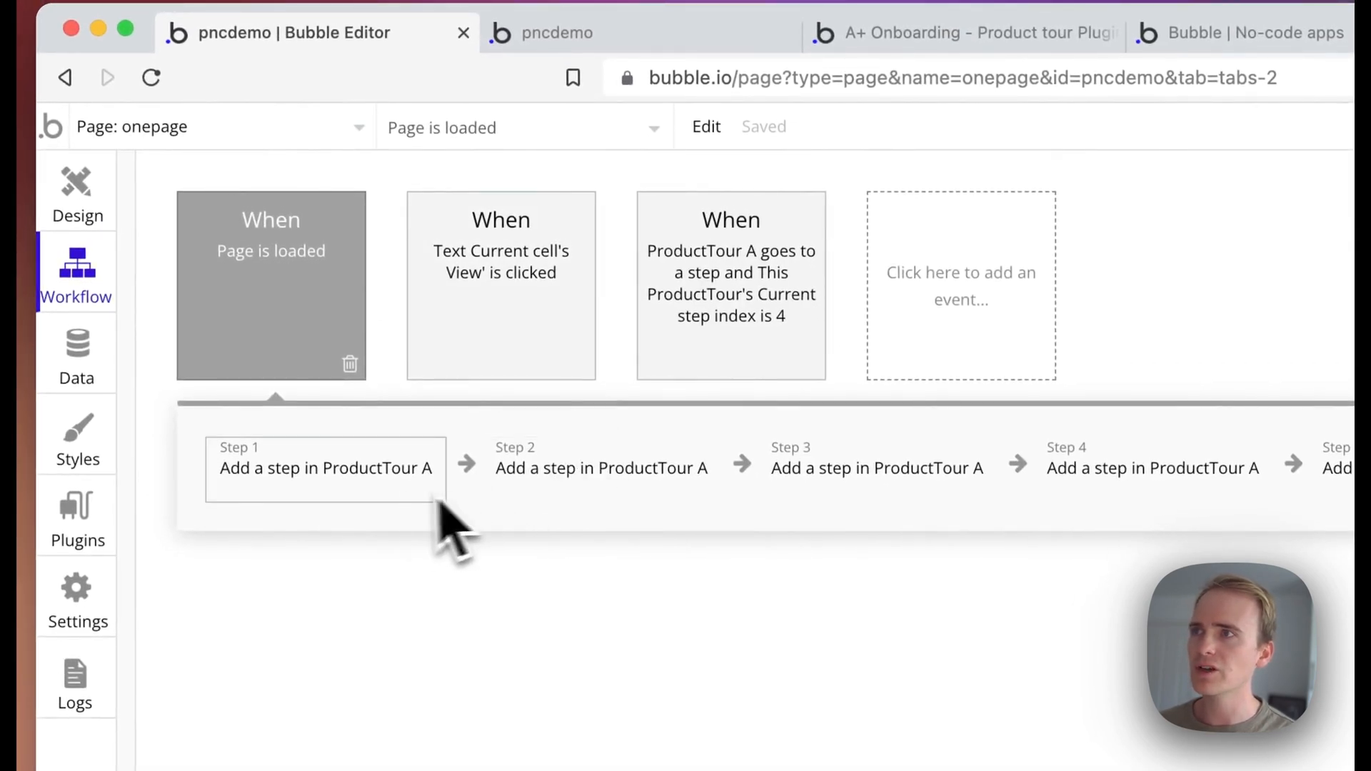
Step: Review the page-load tour's third step and return to the pncdemo preview
click(874, 469)
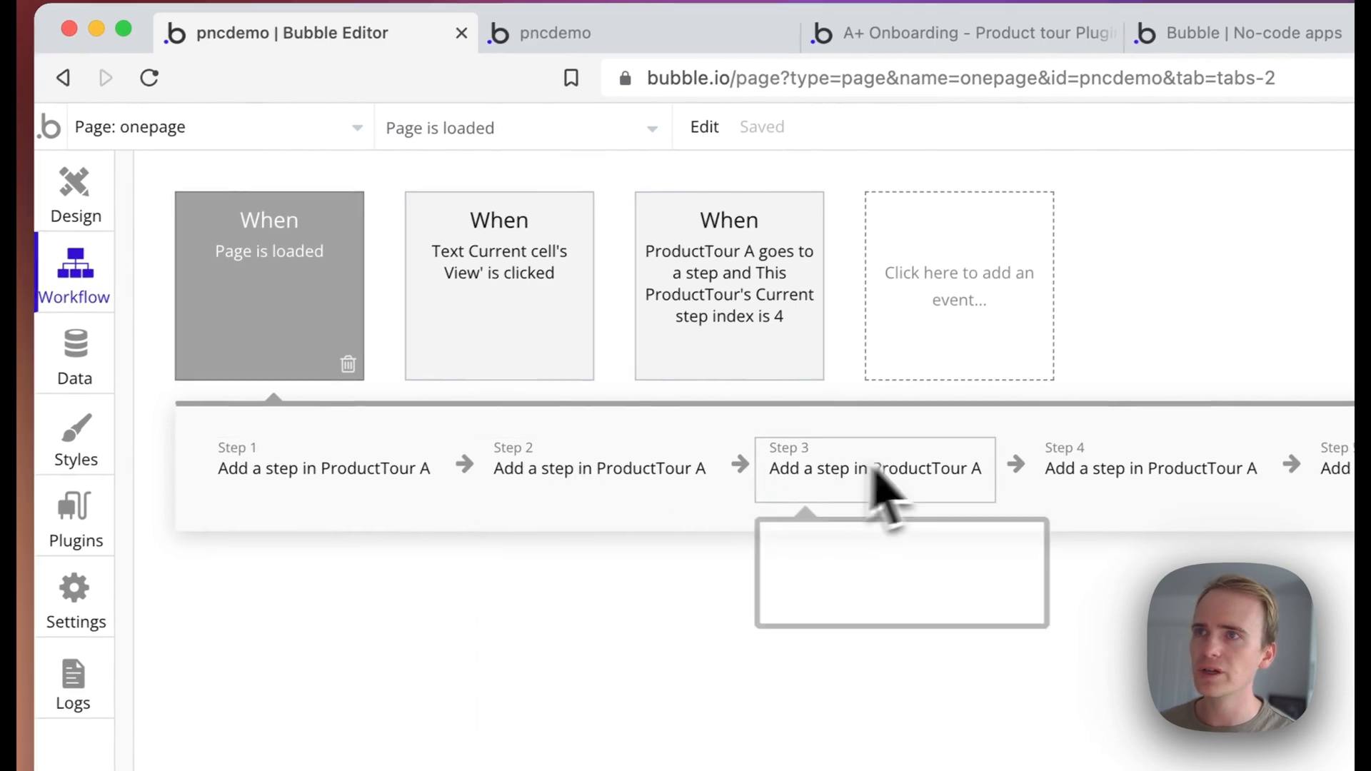
click(730, 285)
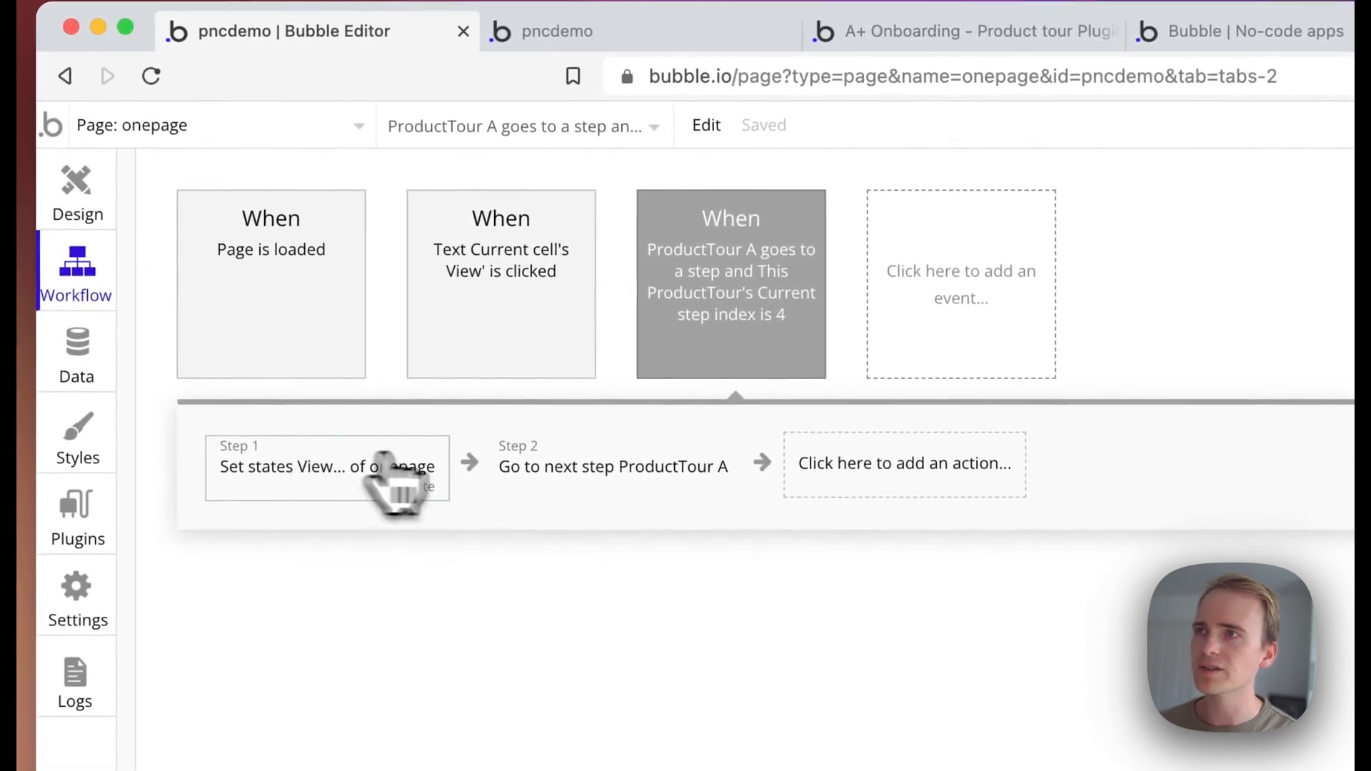
click(271, 283)
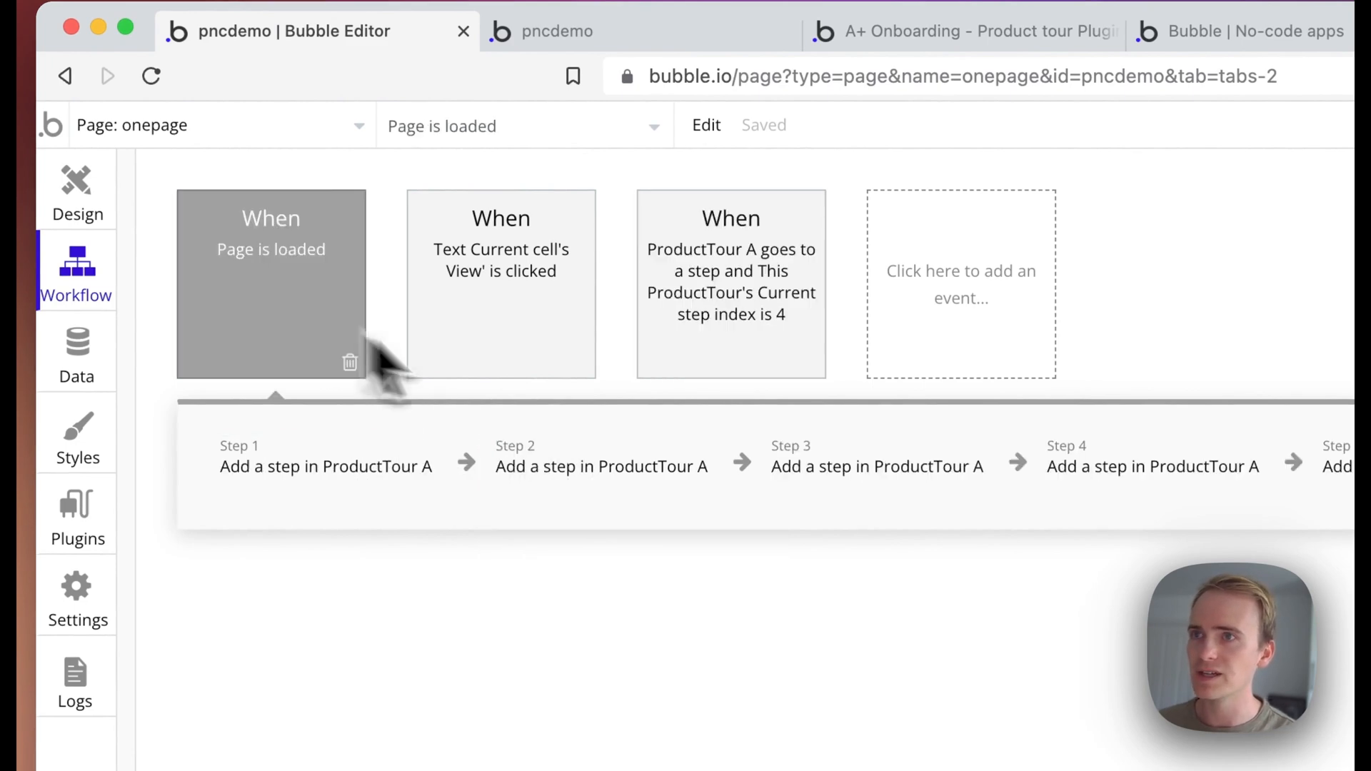
click(287, 31)
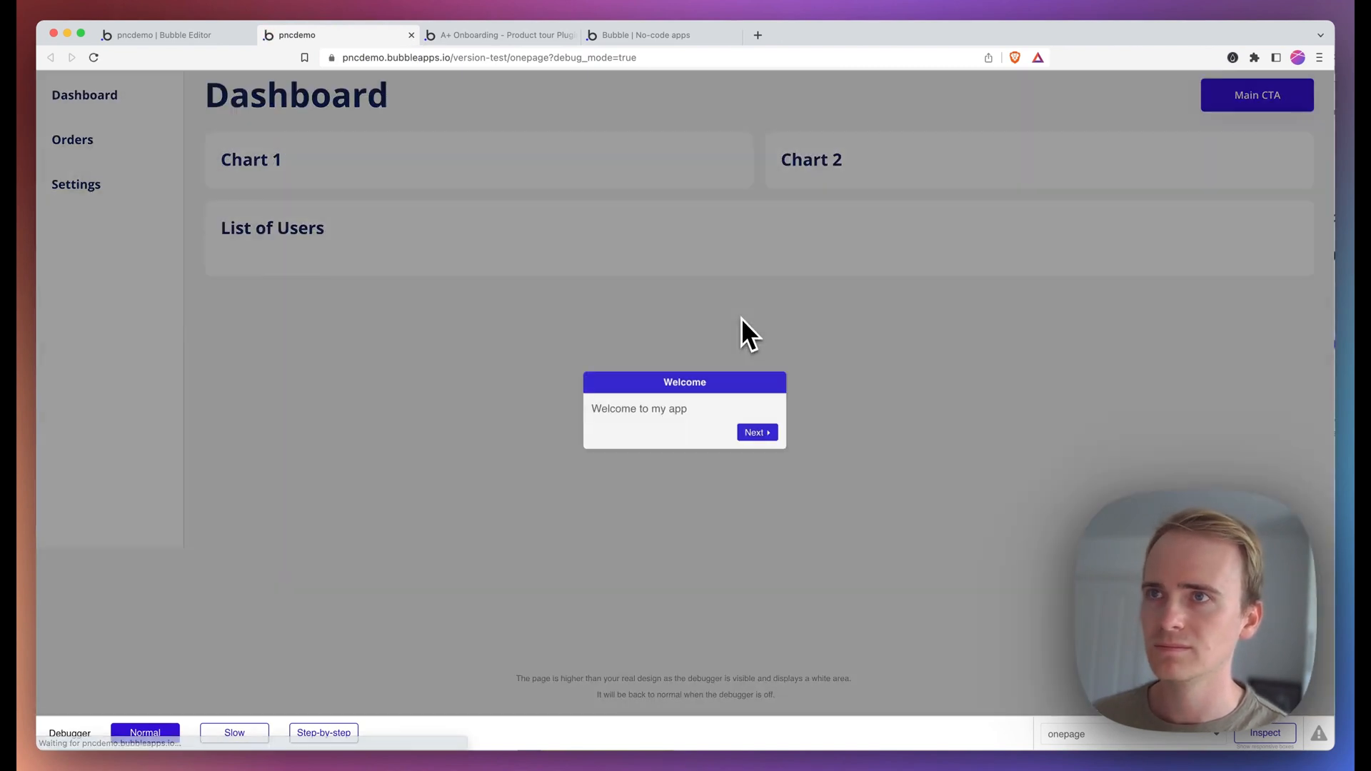
Step: Play the tour from Welcome through Step 1 to Step 3 over the Orders list and finish with Done
click(756, 431)
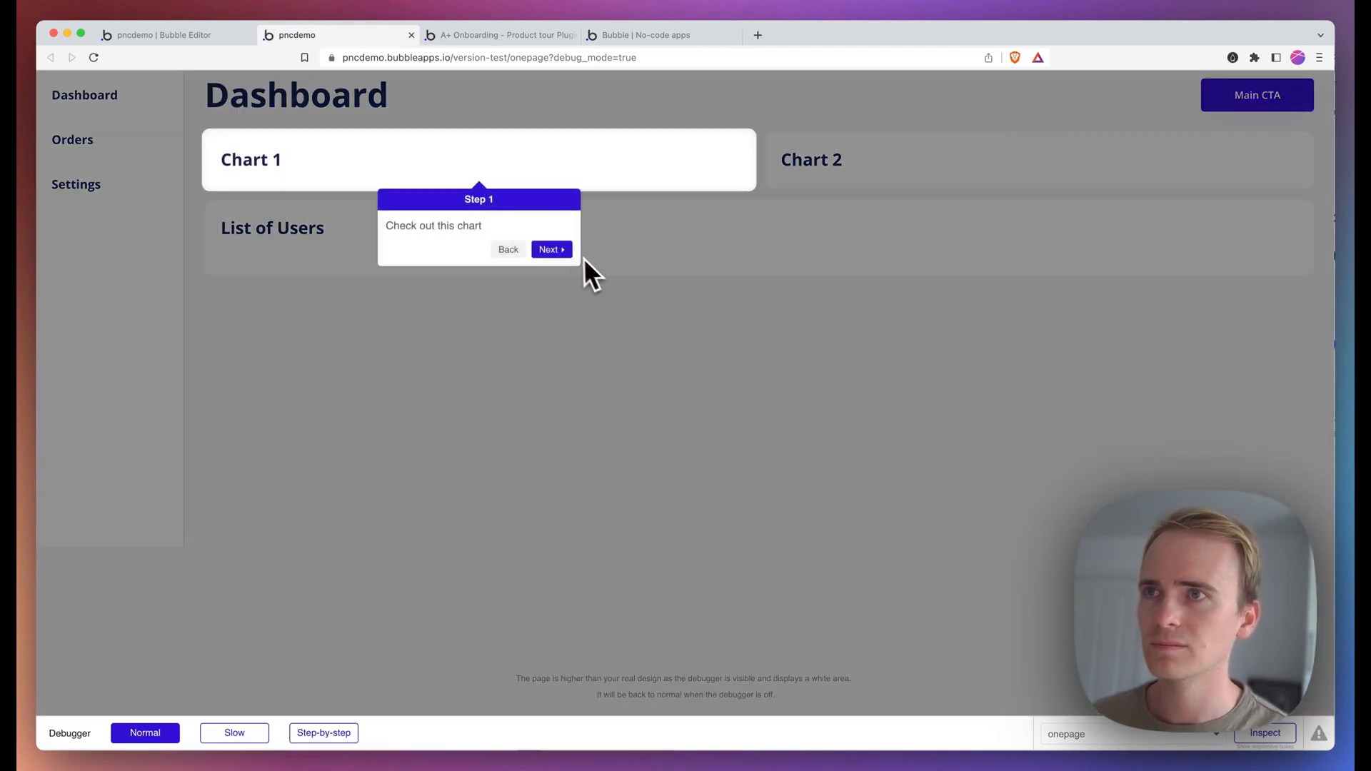
click(551, 248)
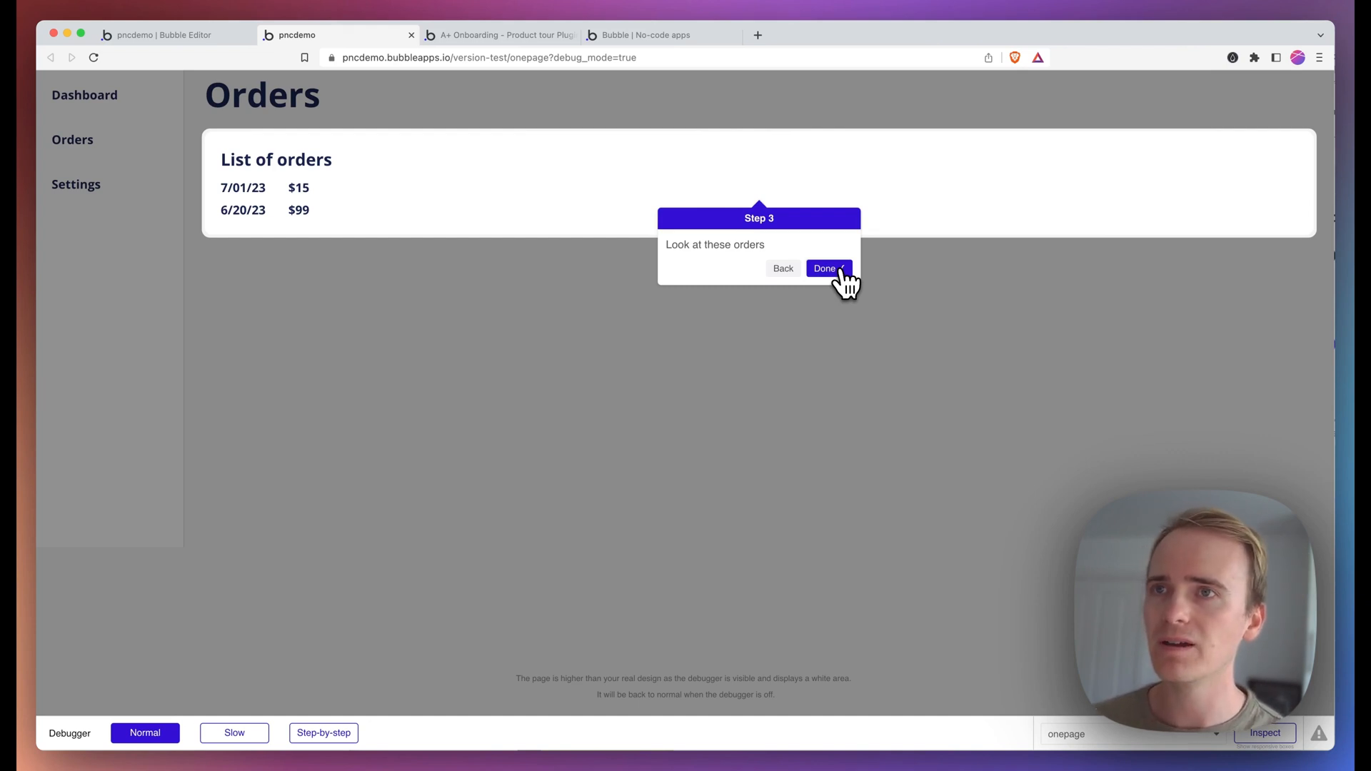
click(822, 268)
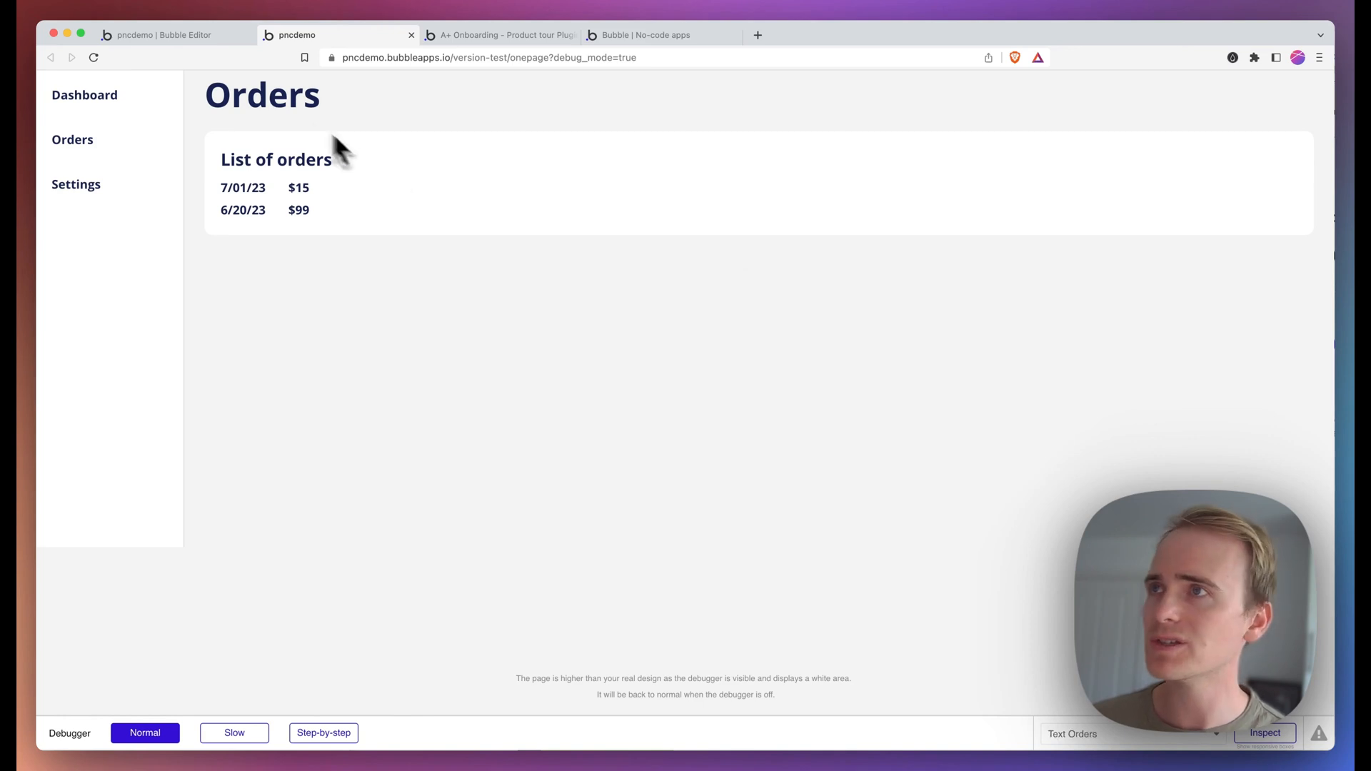
Step: Style ProductTour A with primary color #8AD204, 20% overlay darkness and 'Nothing happens' on outside clicks, then return to preview
click(166, 34)
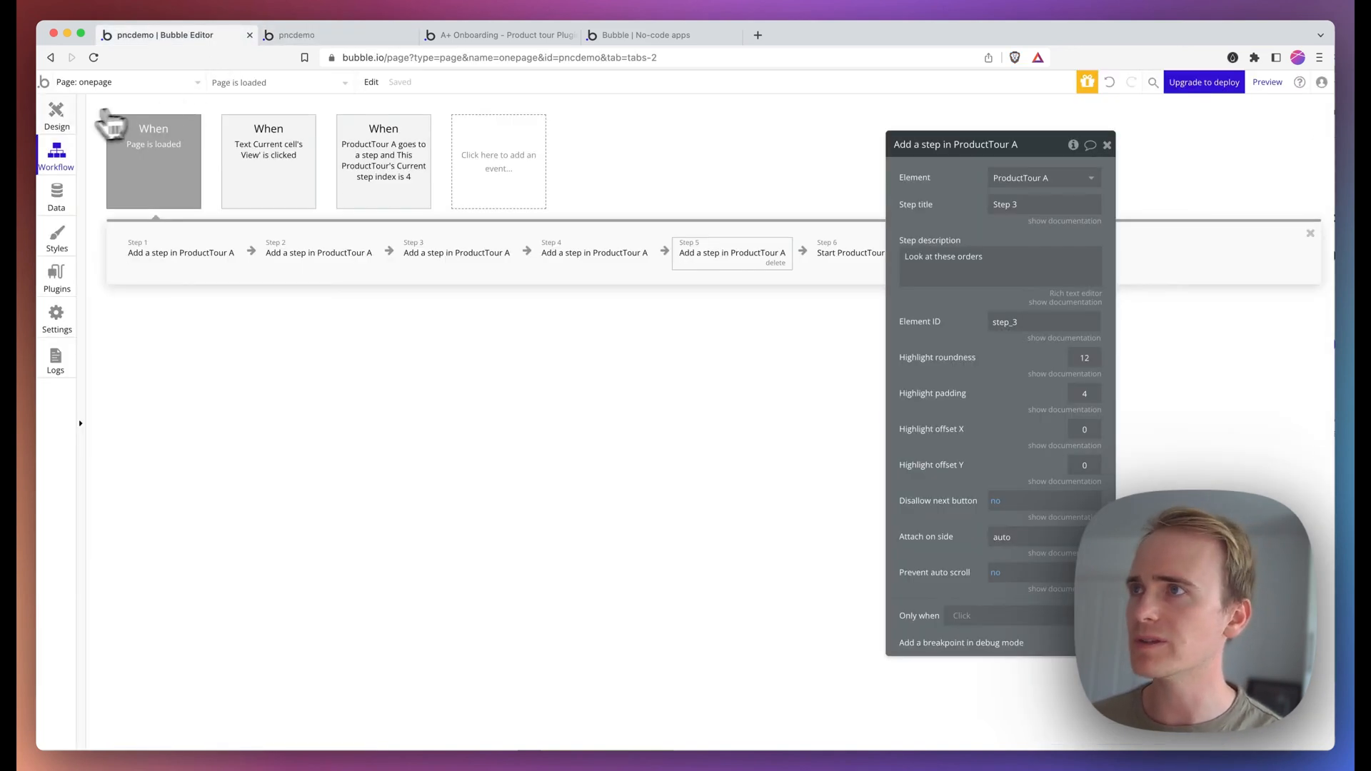
click(56, 114)
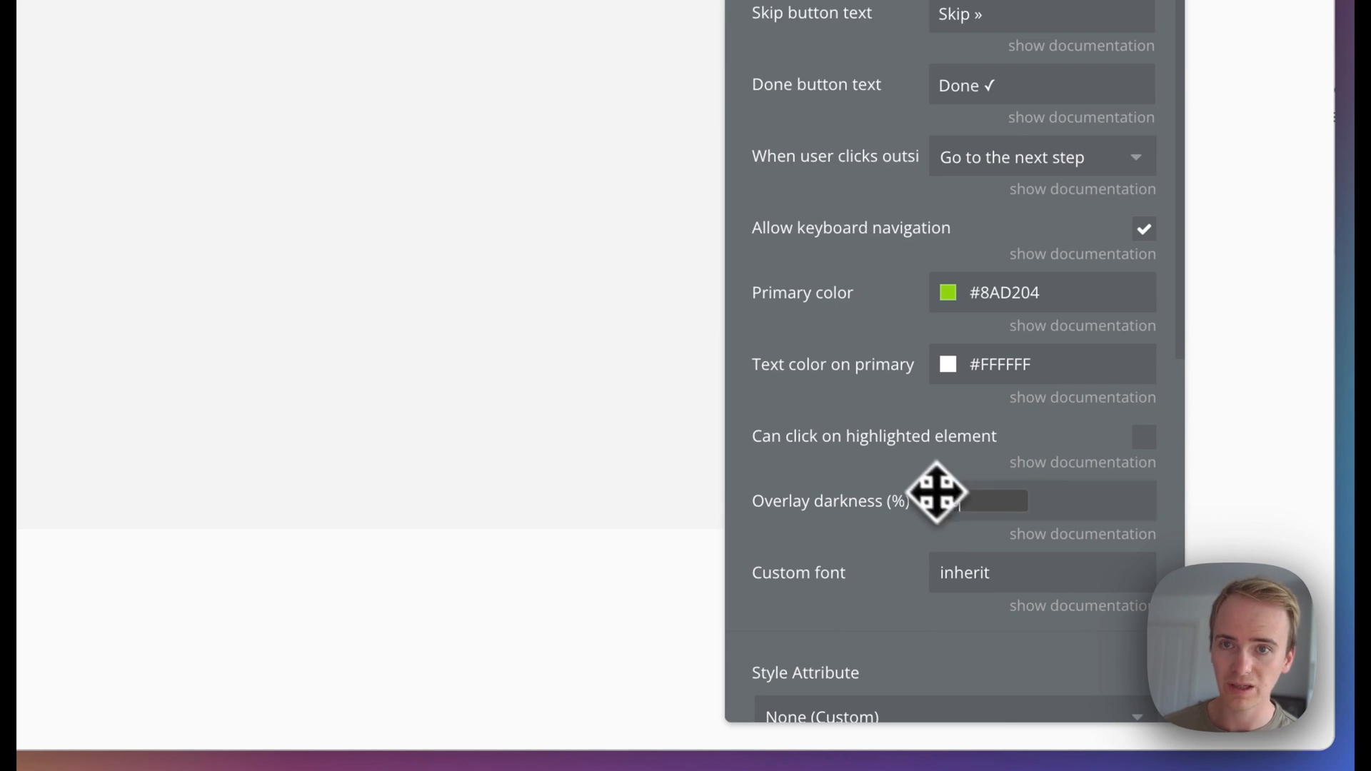
mouse_move(948, 363)
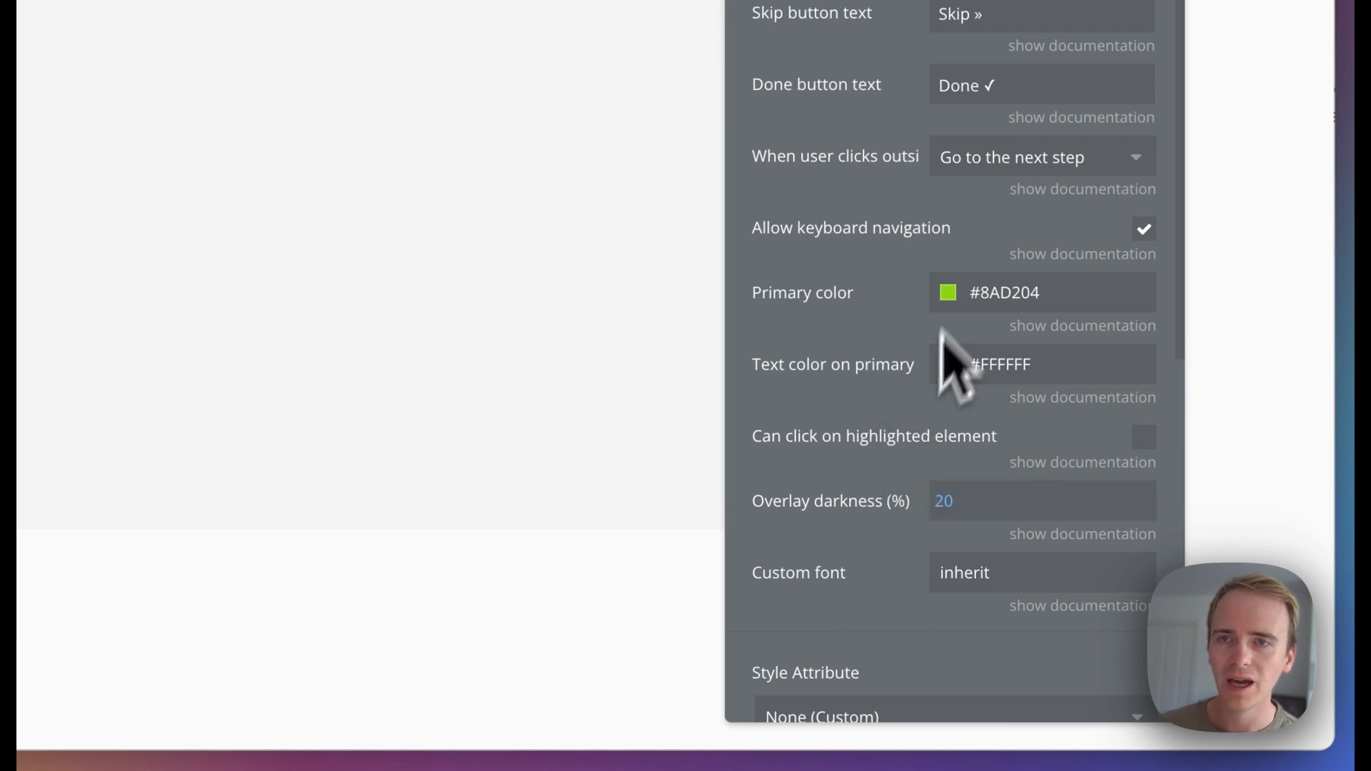
mouse_move(883, 161)
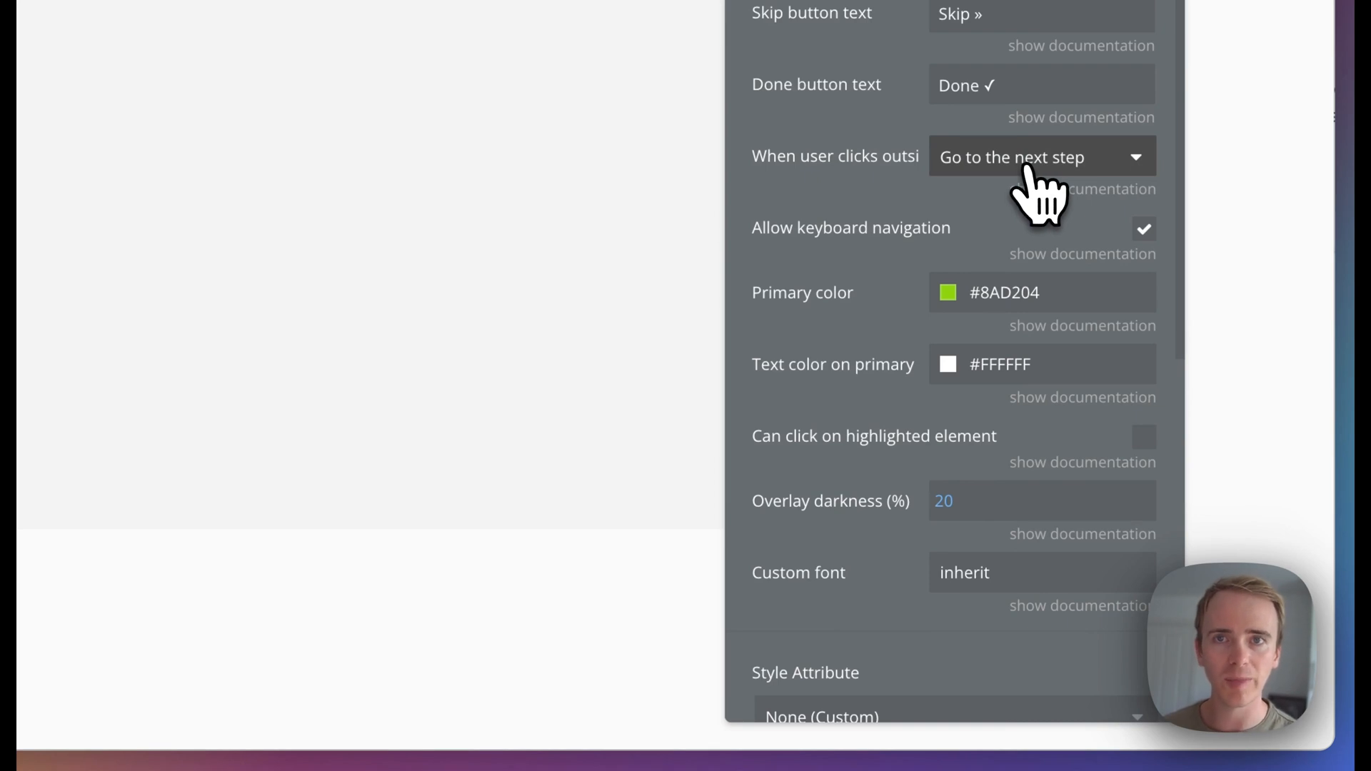
click(1041, 157)
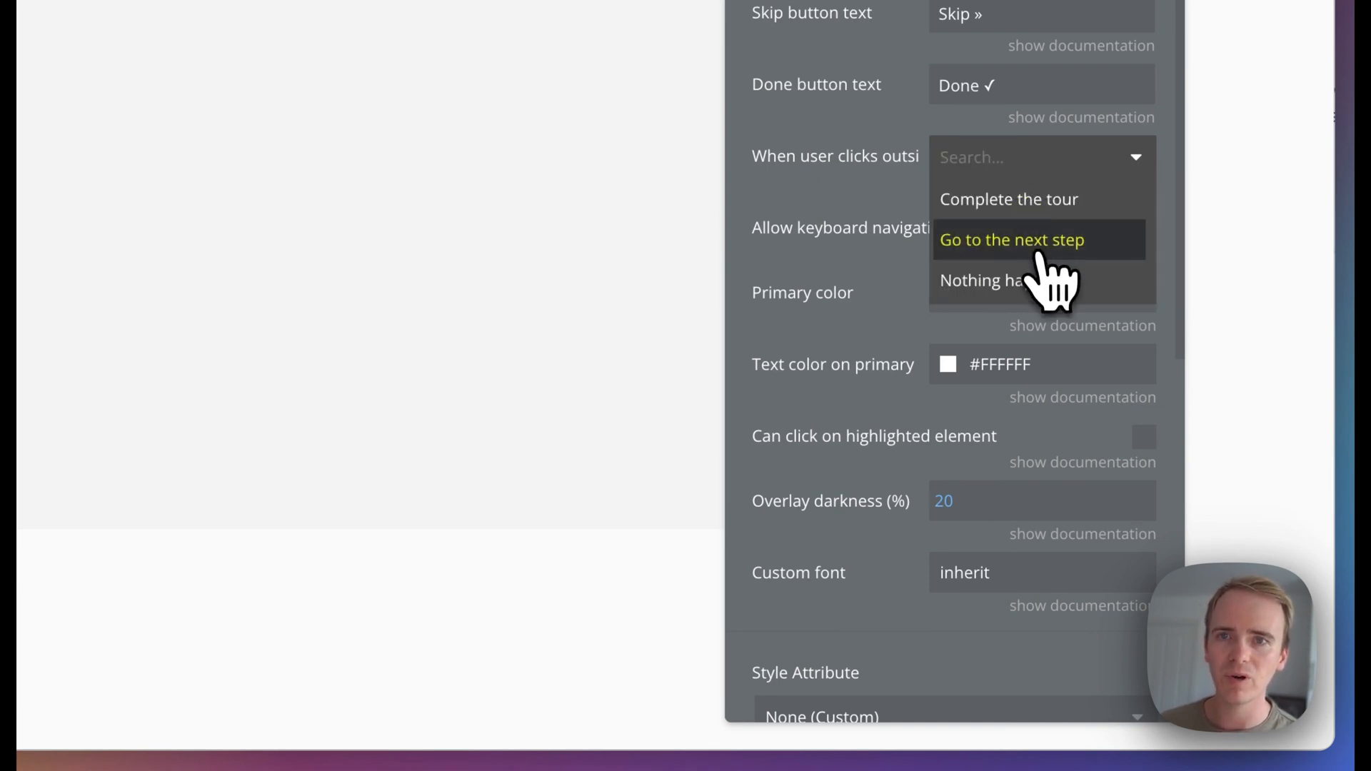
click(989, 280)
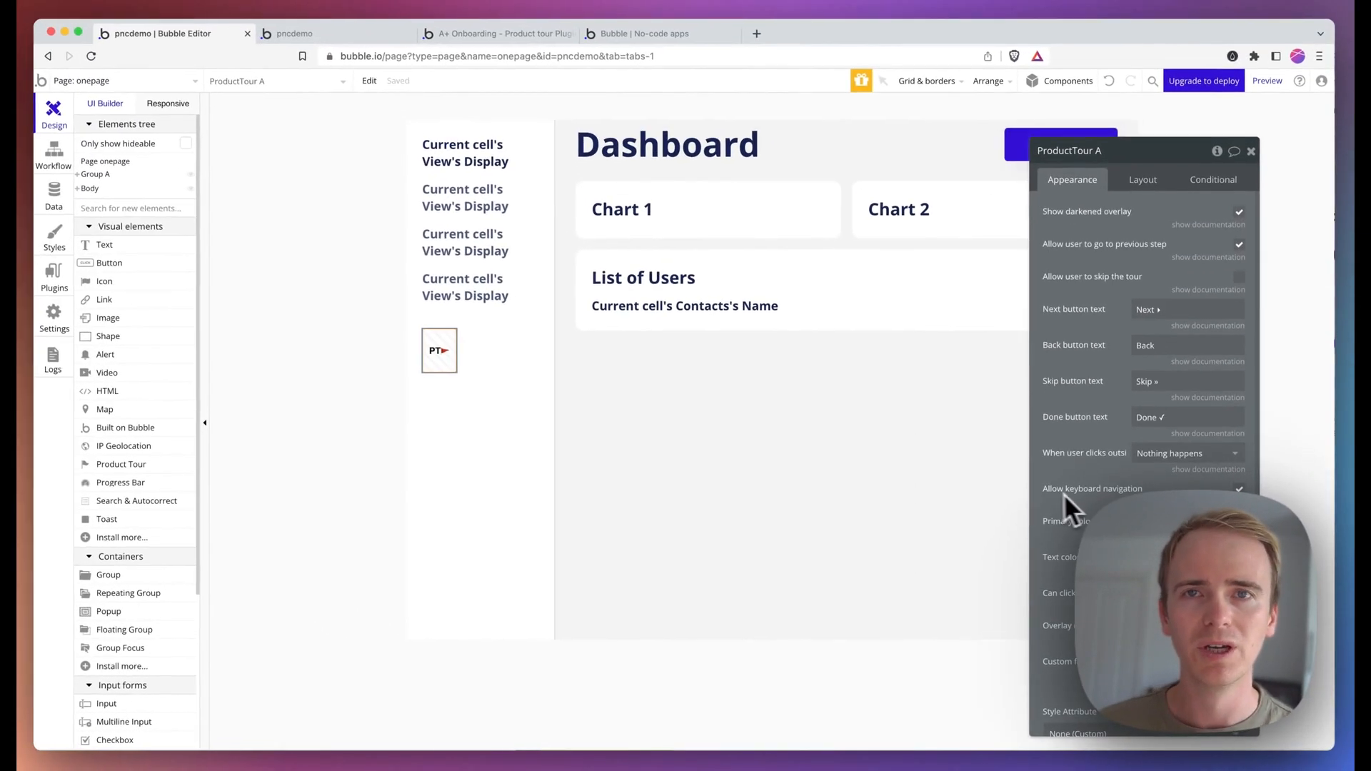
mouse_move(1132, 284)
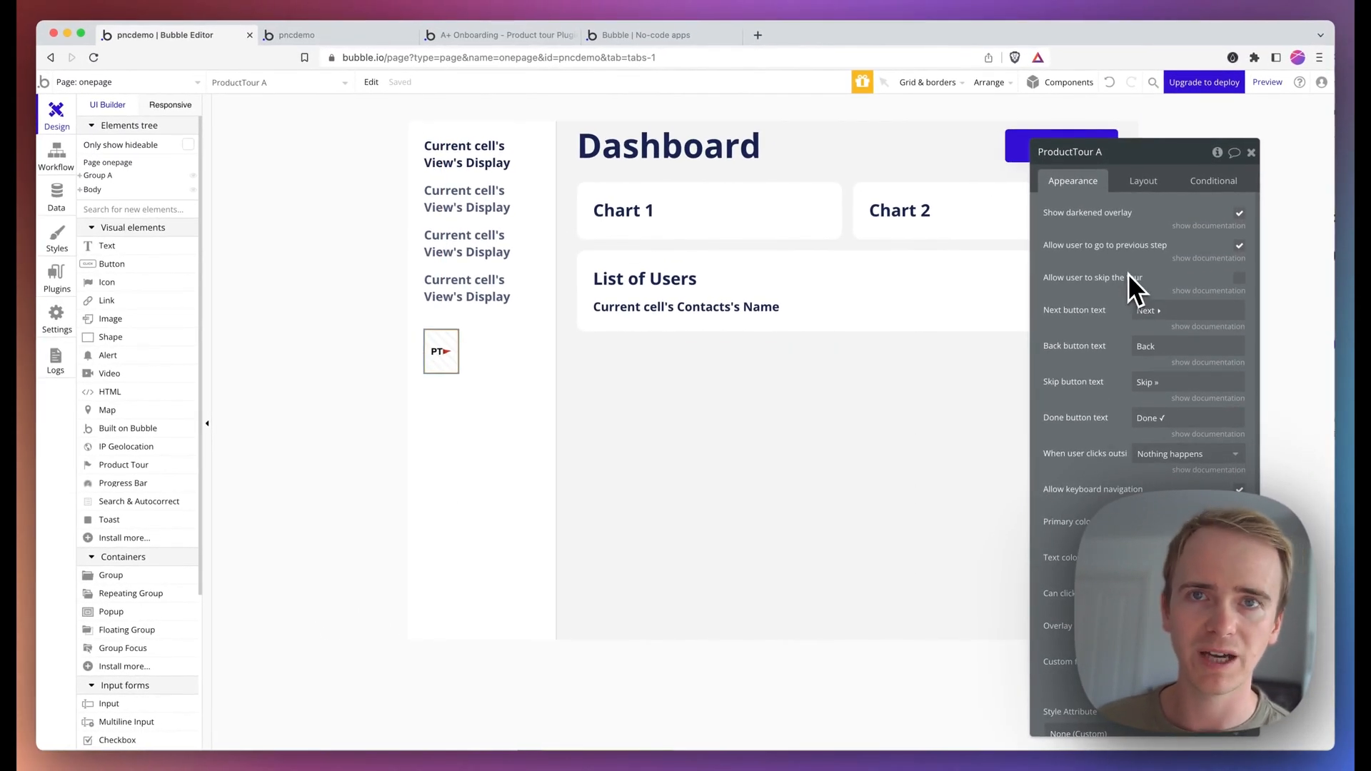
mouse_move(572, 132)
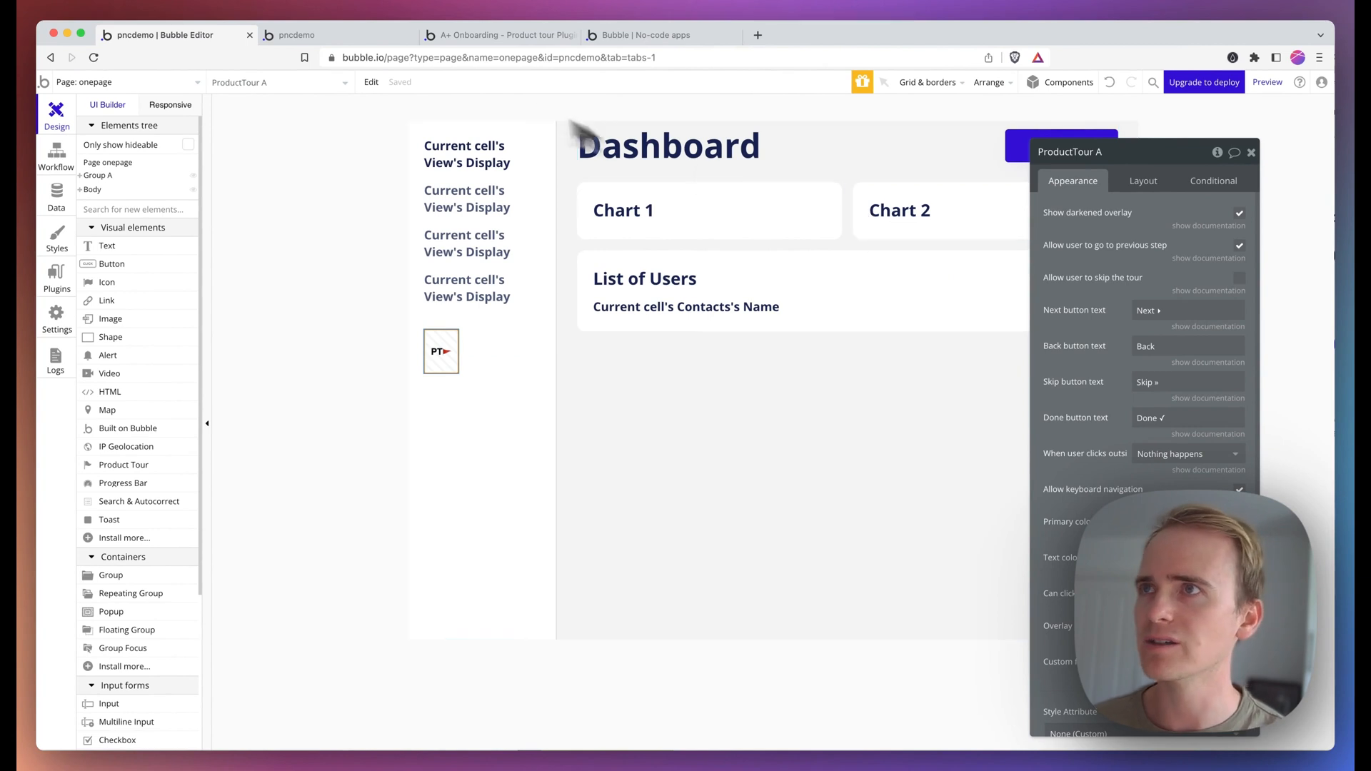
click(332, 34)
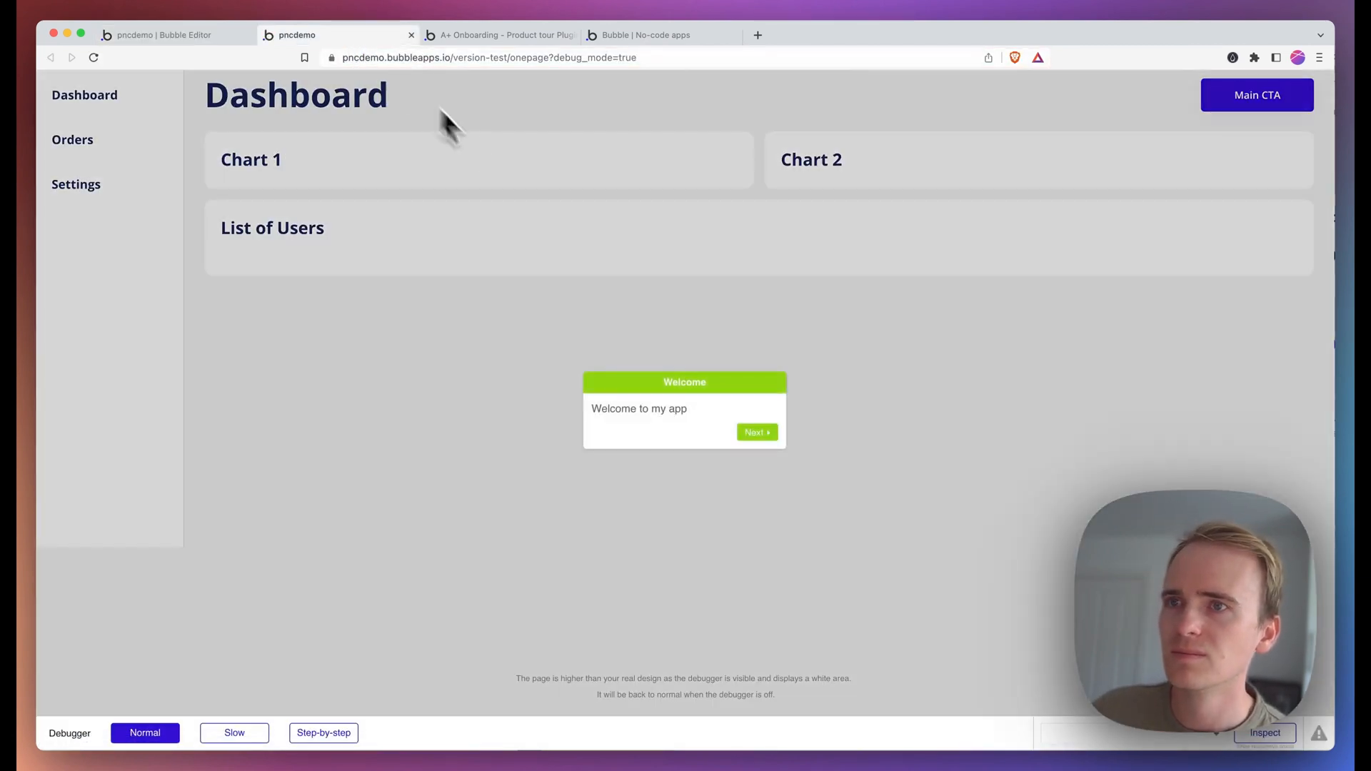
mouse_move(712, 437)
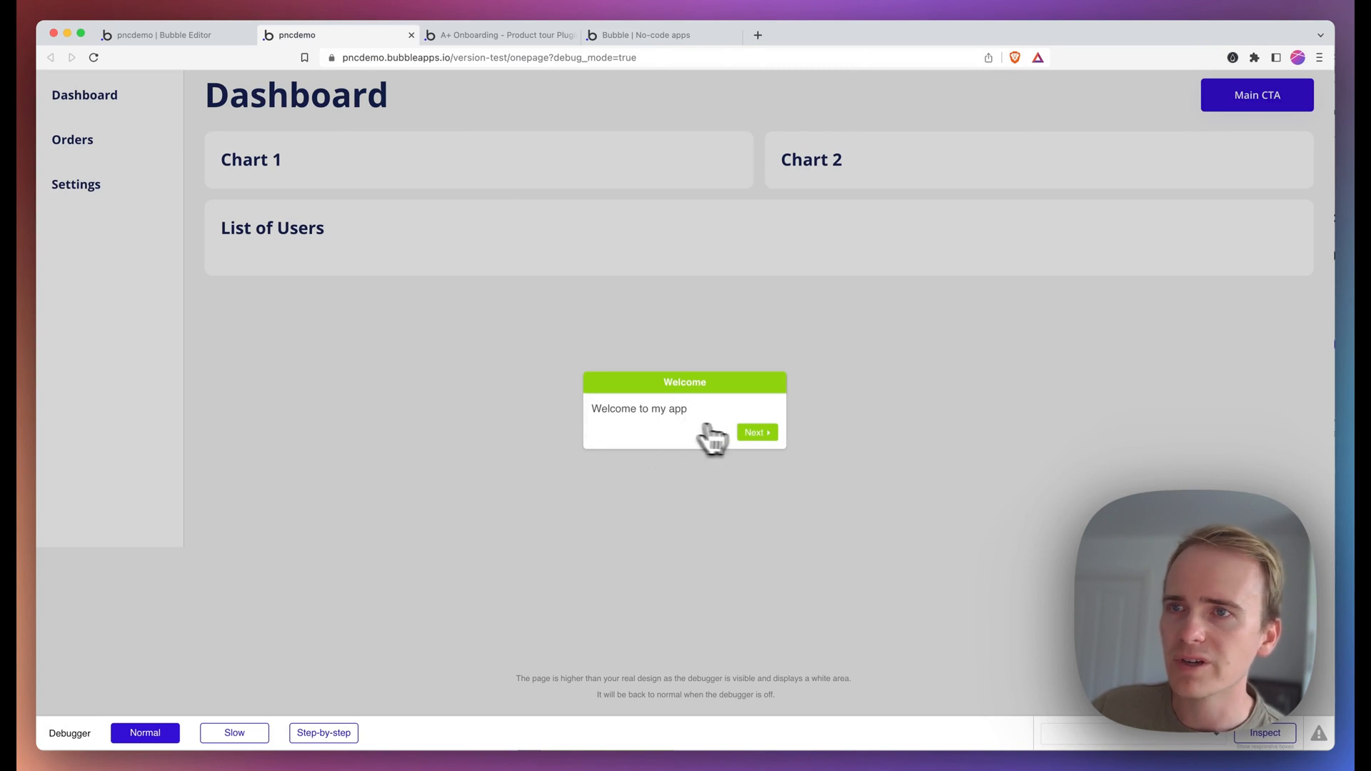
Step: Run the green tour through Welcome, Step 1 and Step 2, finish on Step 3, and bring up the A+ Onboarding plugin page
click(755, 431)
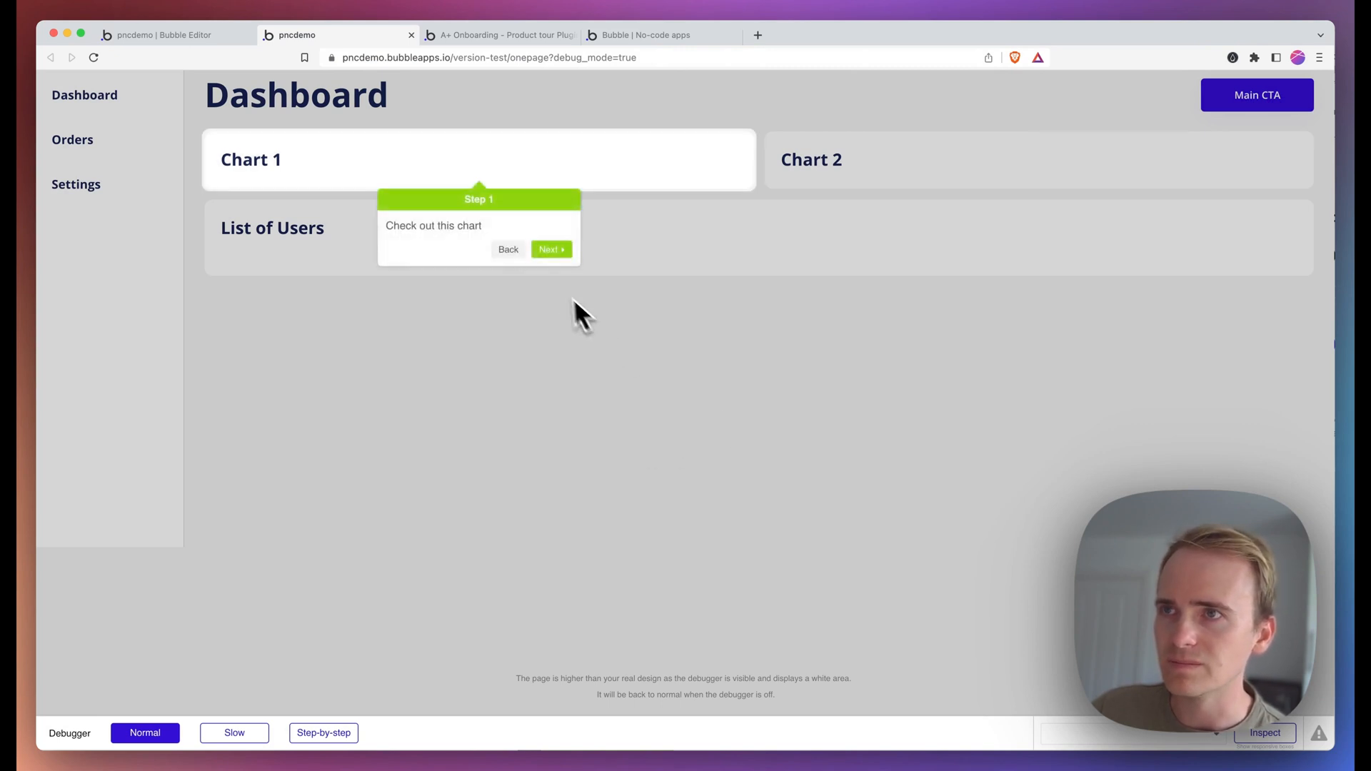
mouse_move(317, 380)
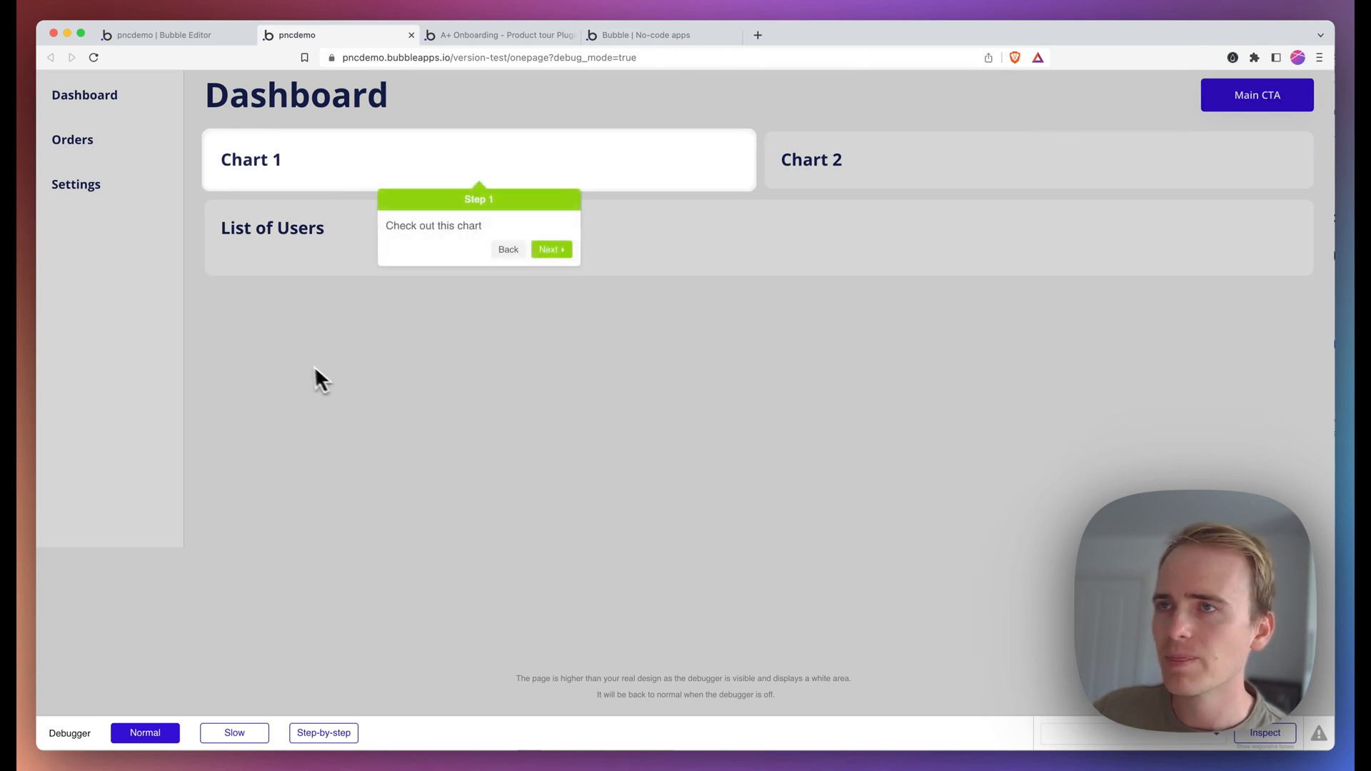
click(551, 248)
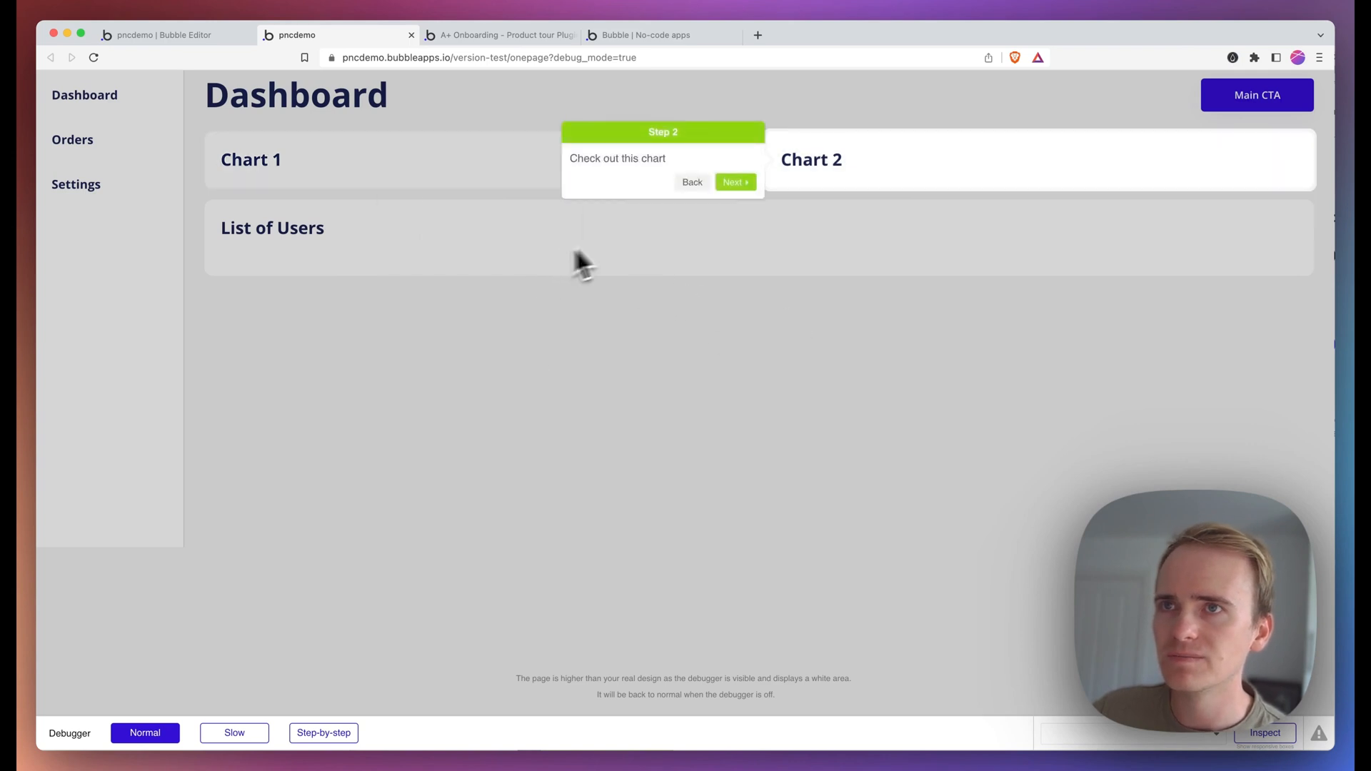
click(734, 182)
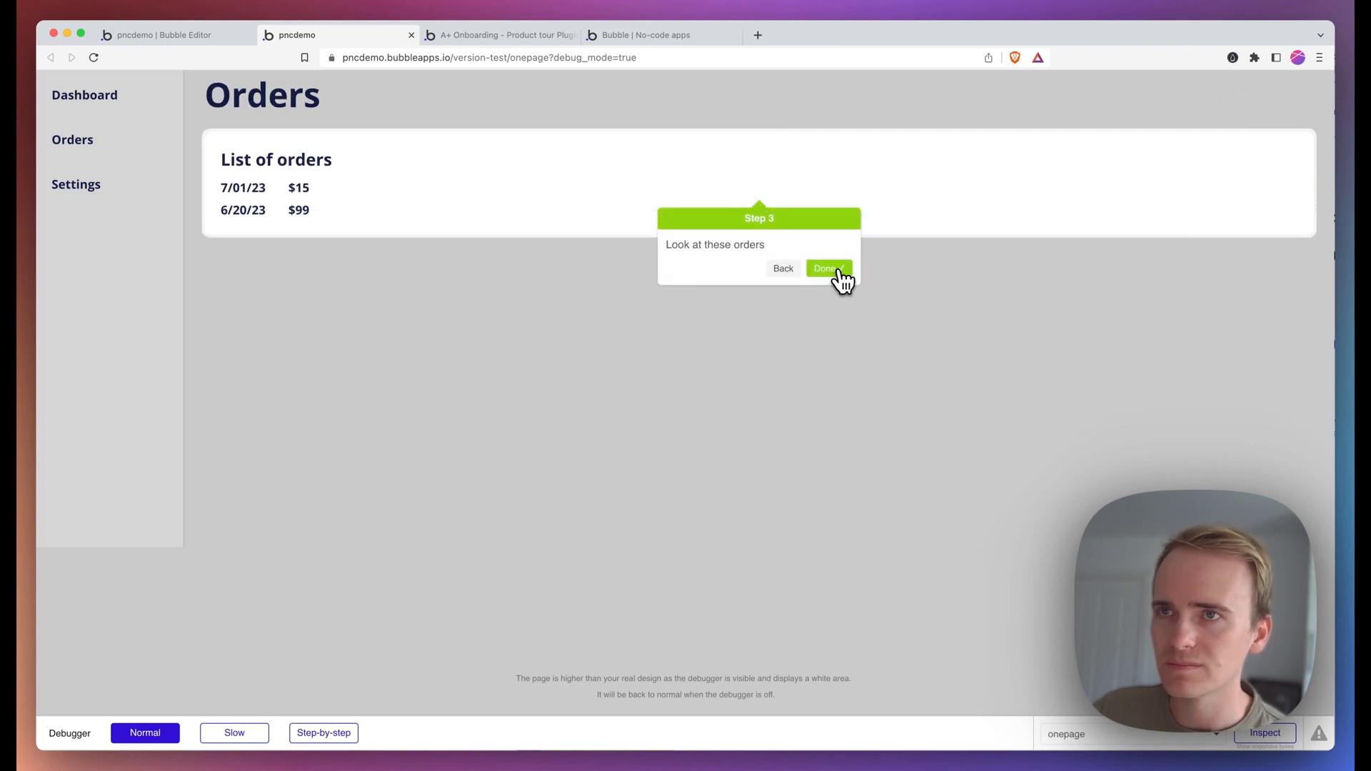
click(503, 34)
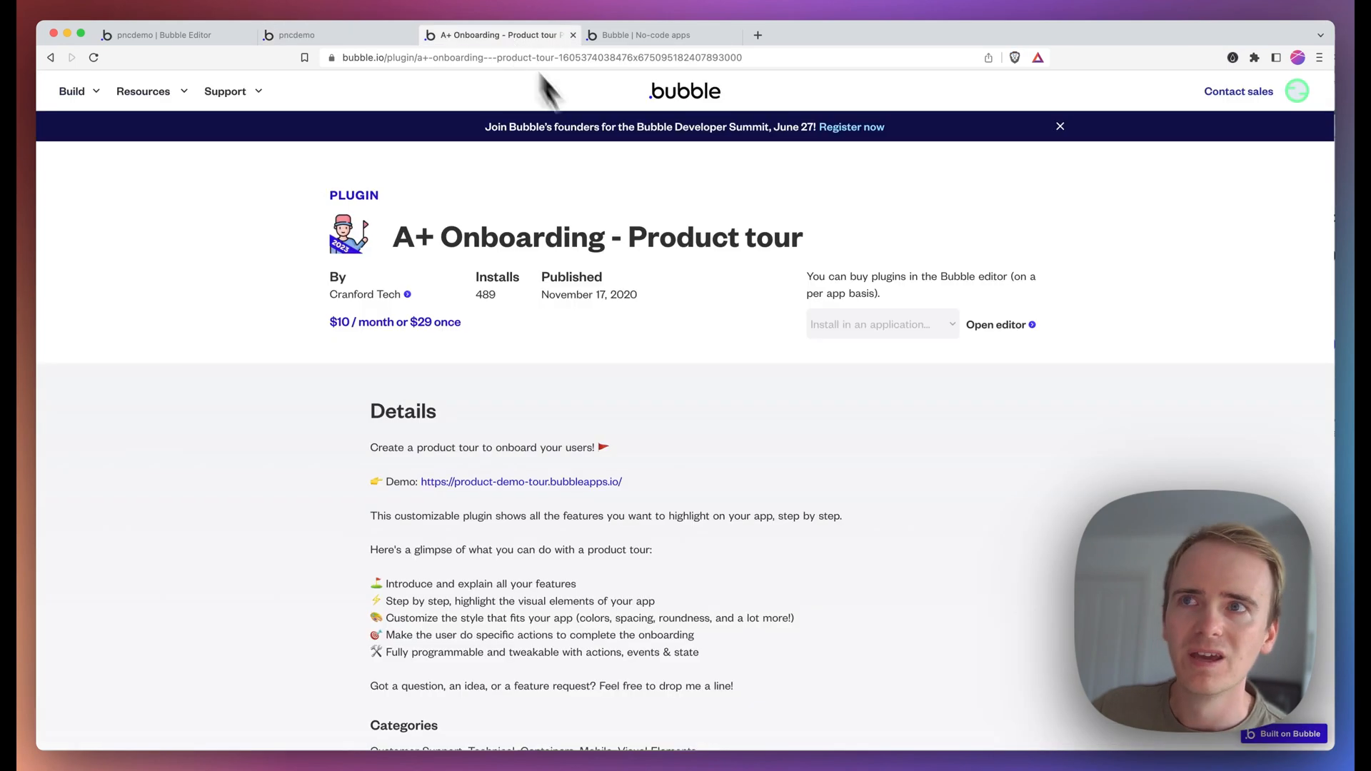
mouse_move(743, 361)
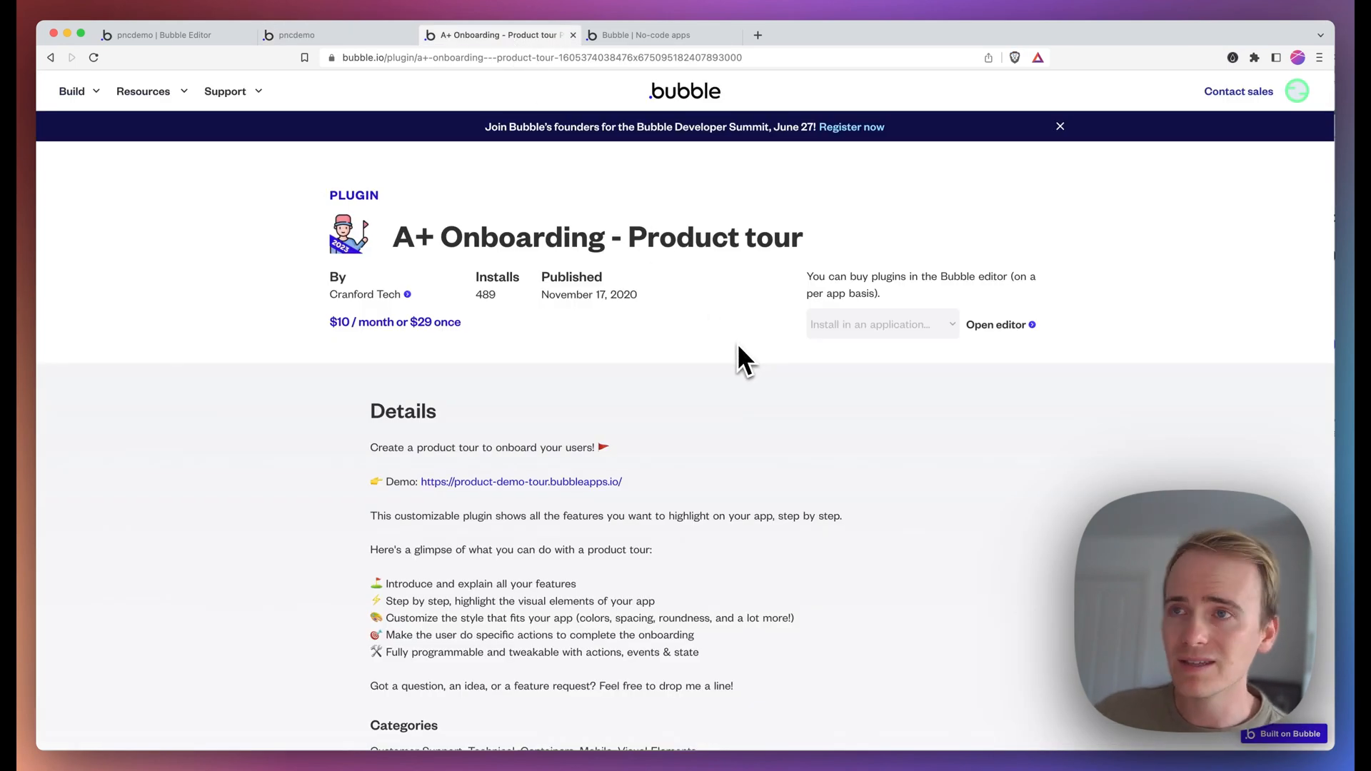